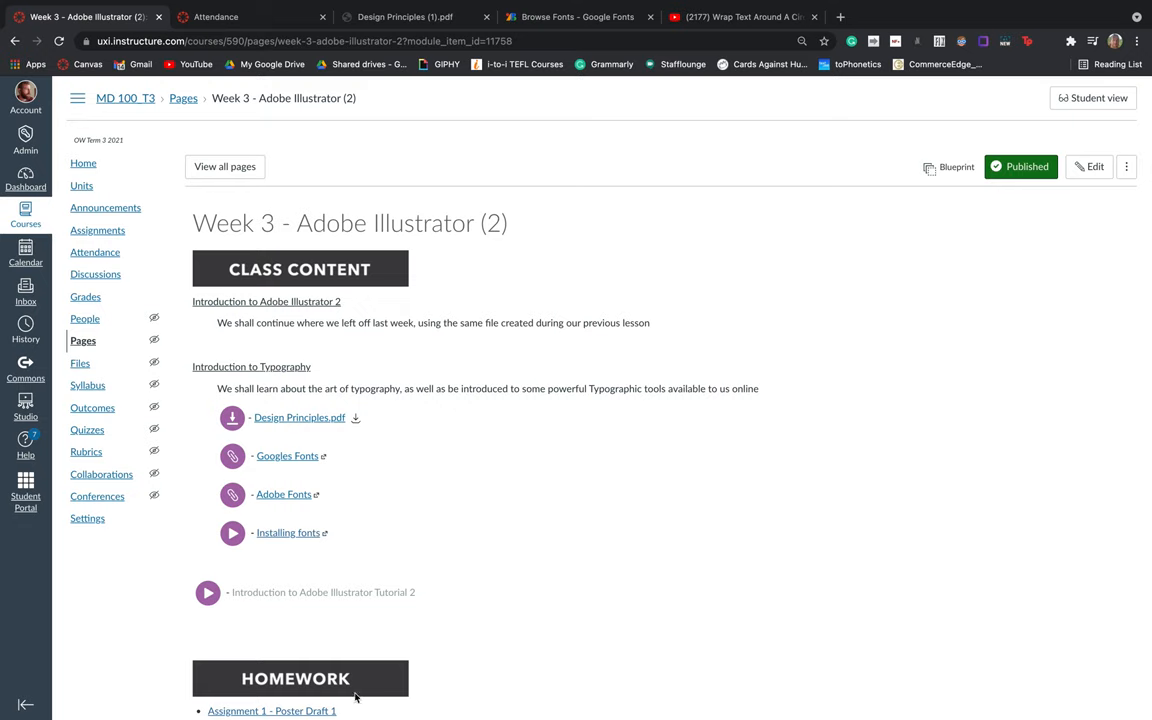
Scroll the Week 3 Adobe Illustrator (2) page down to the Introduction to Typography links.
scroll("down", 3)
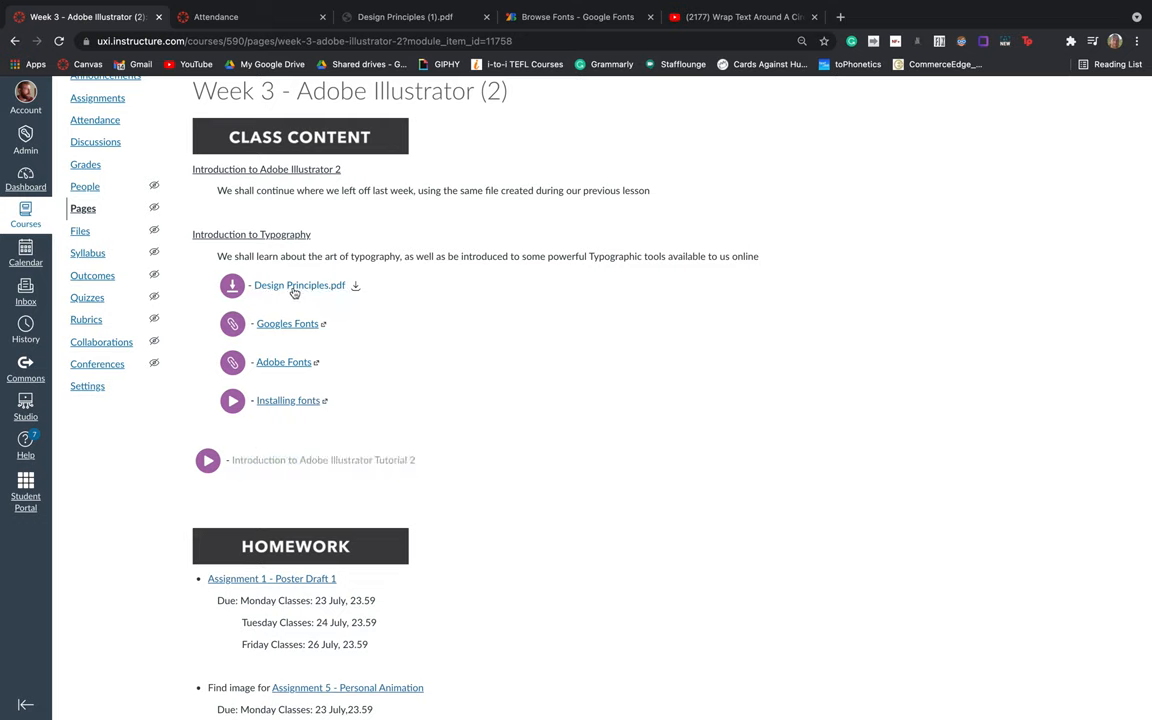
mouse_move(307, 246)
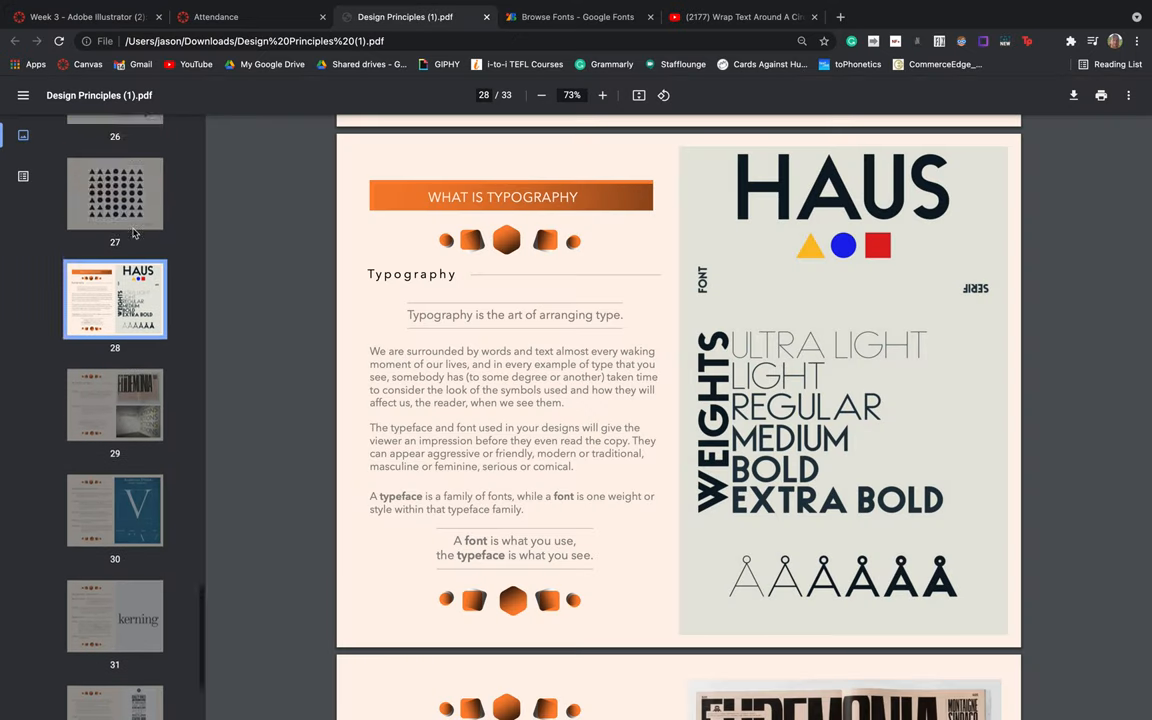
Scroll through page 28, What Is Typography, toward page 29, Variations of Type.
scroll("down", 3)
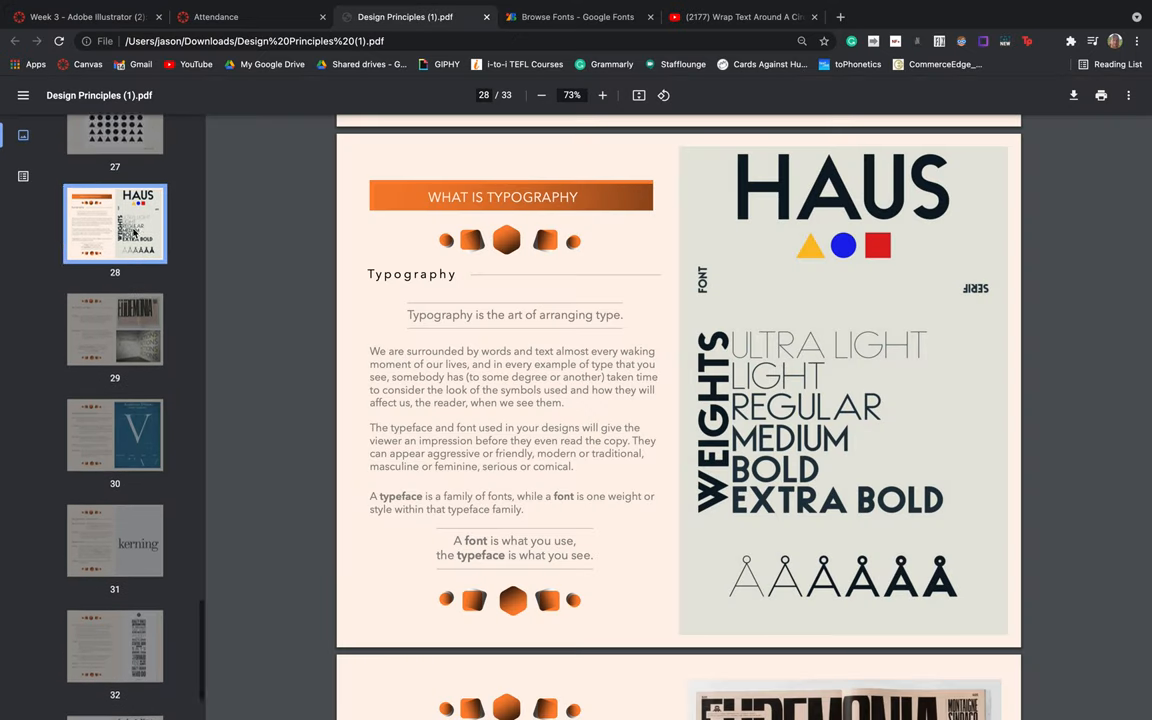
scroll("down", 3)
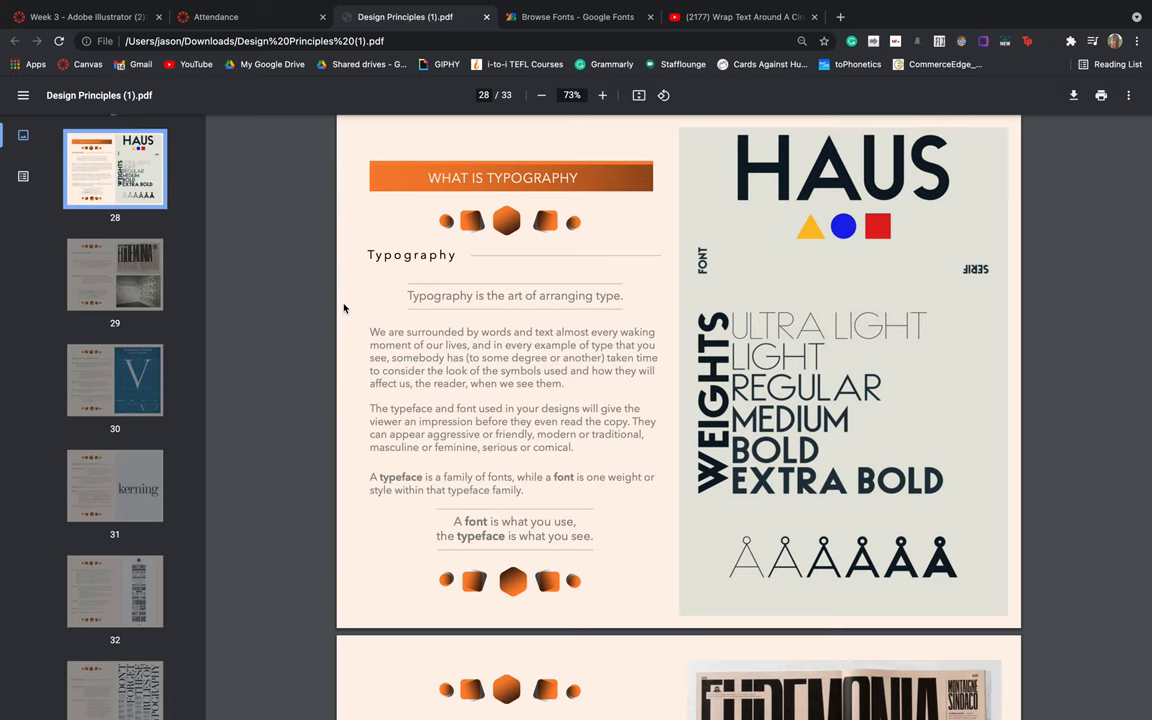
mouse_move(305, 357)
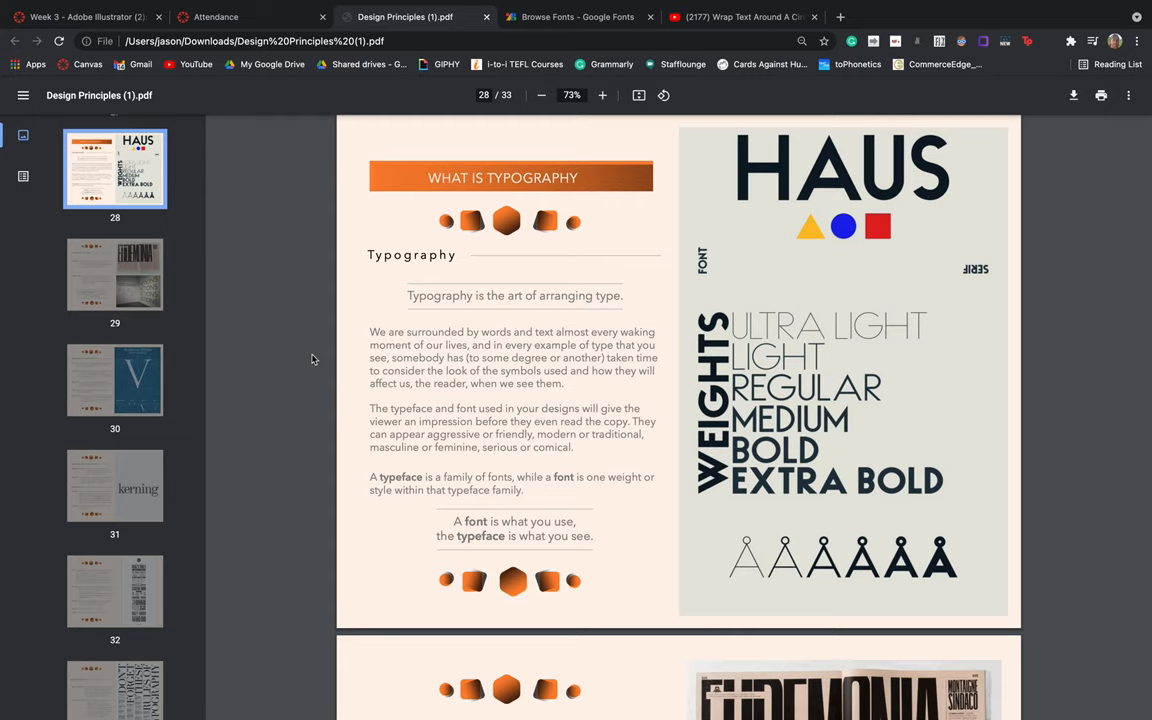
mouse_move(490, 517)
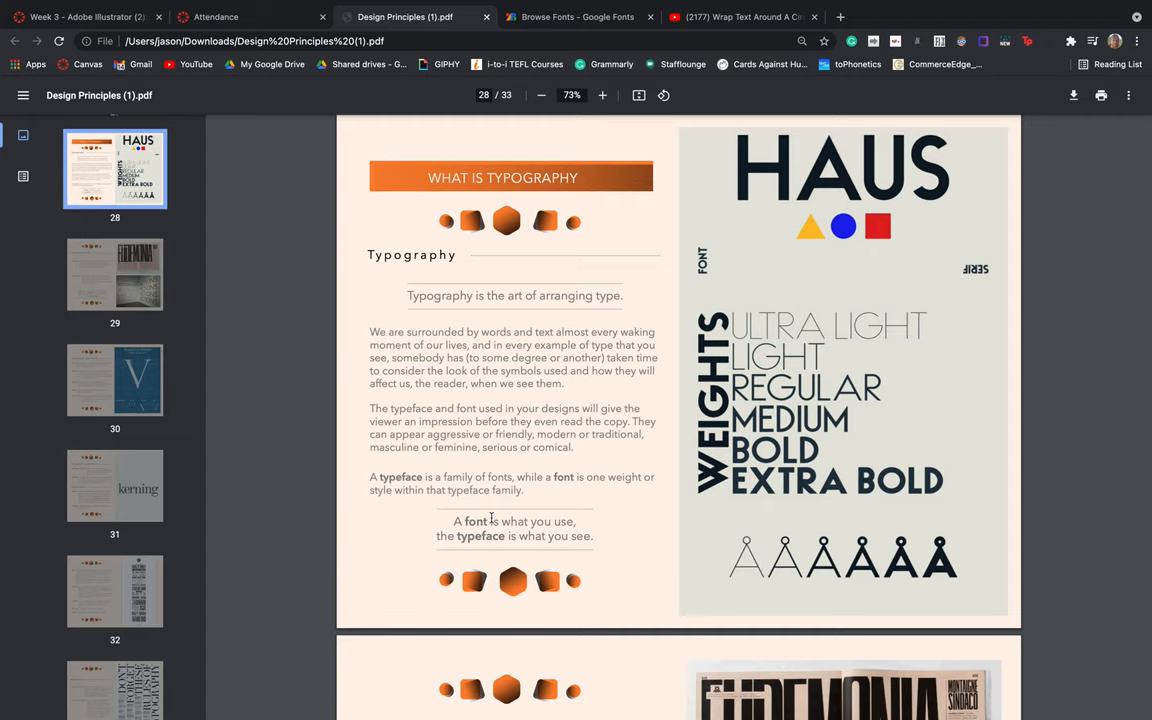
scroll("down", 3)
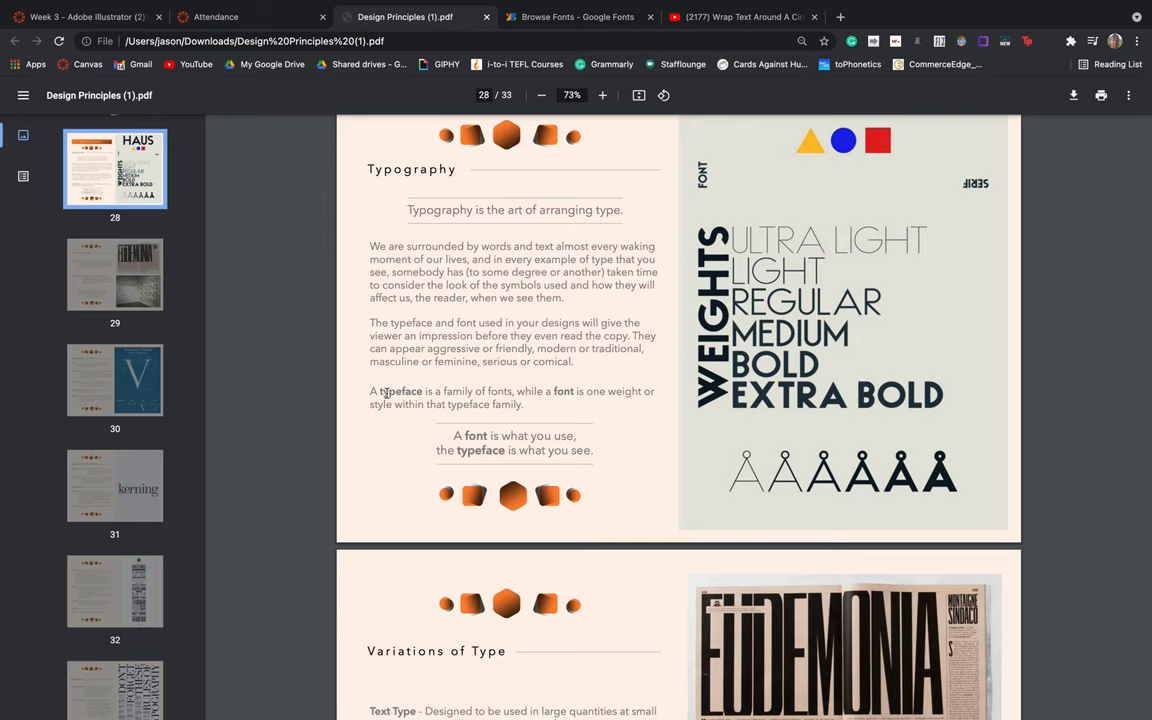
mouse_move(561, 396)
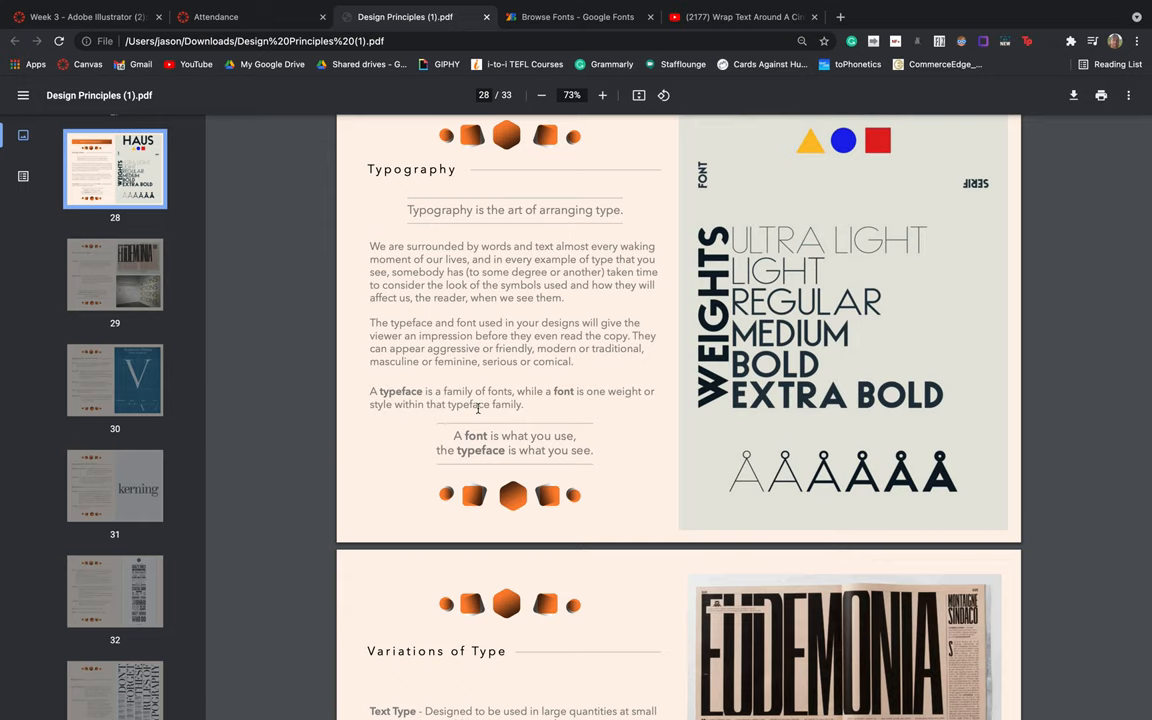
scroll("up", 3)
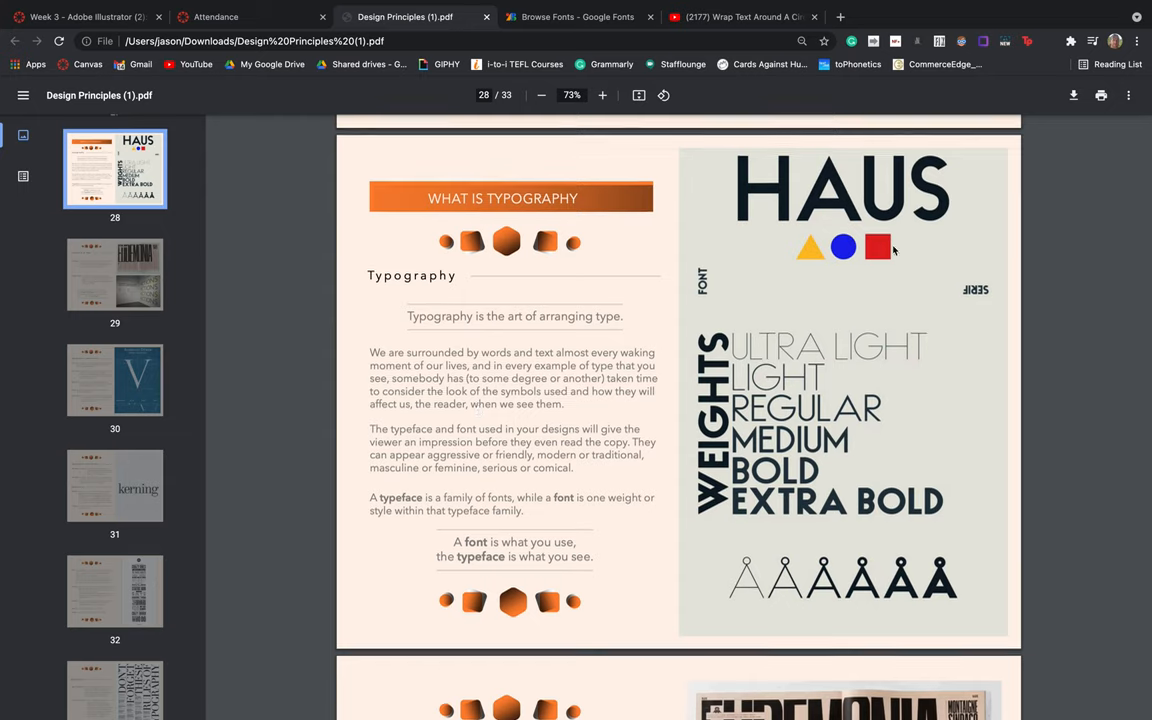
mouse_move(775, 416)
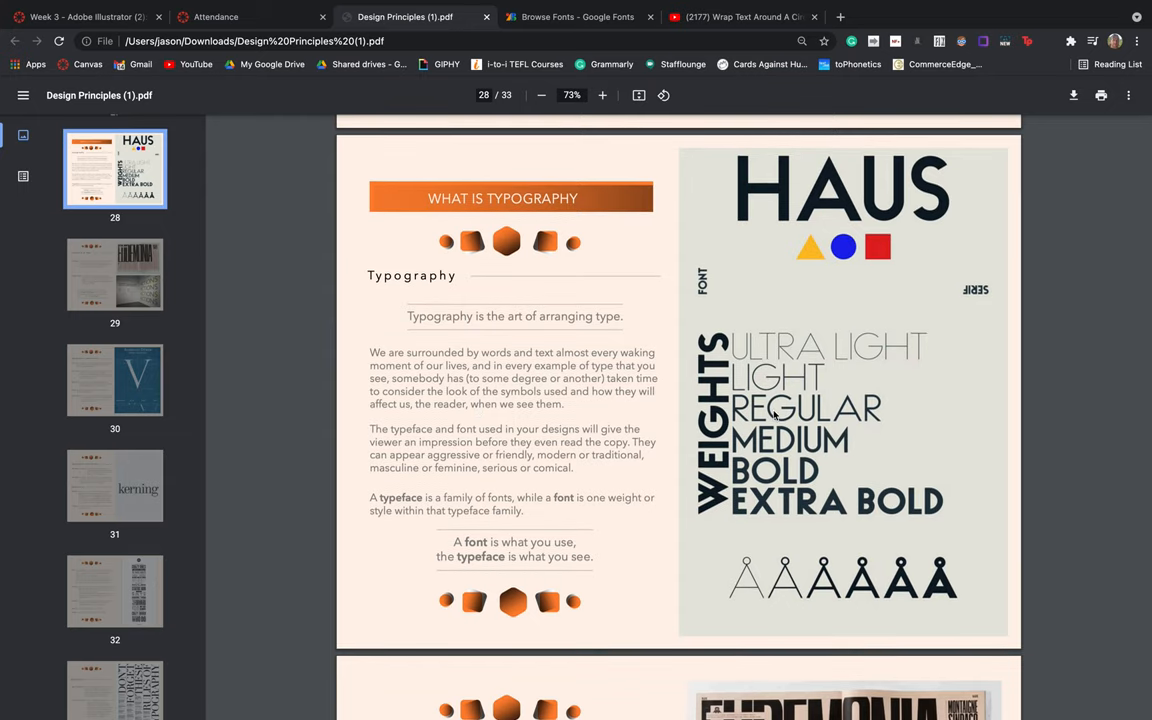
mouse_move(807, 223)
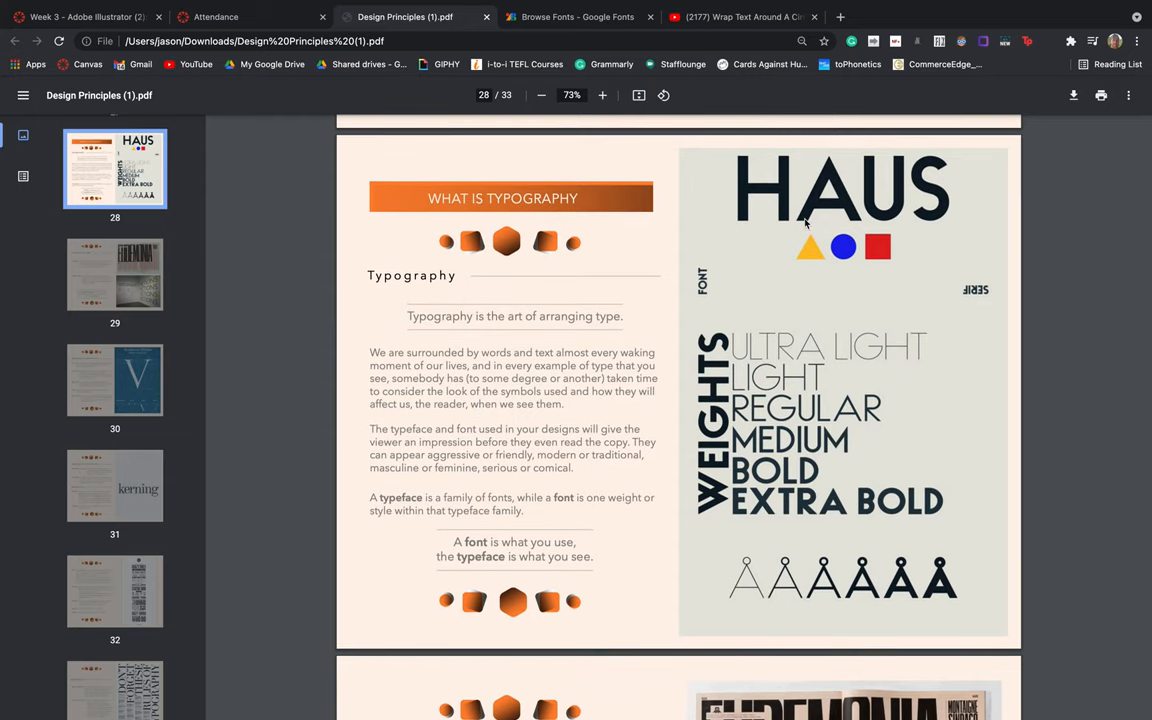
mouse_move(762, 218)
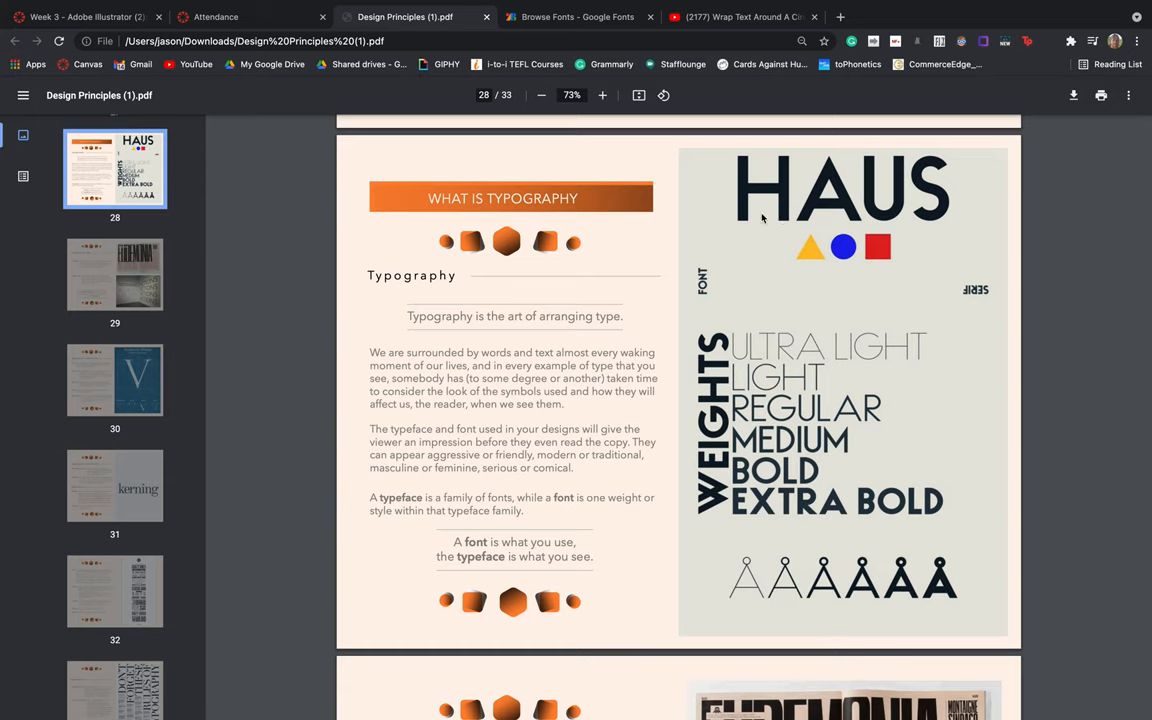
mouse_move(743, 353)
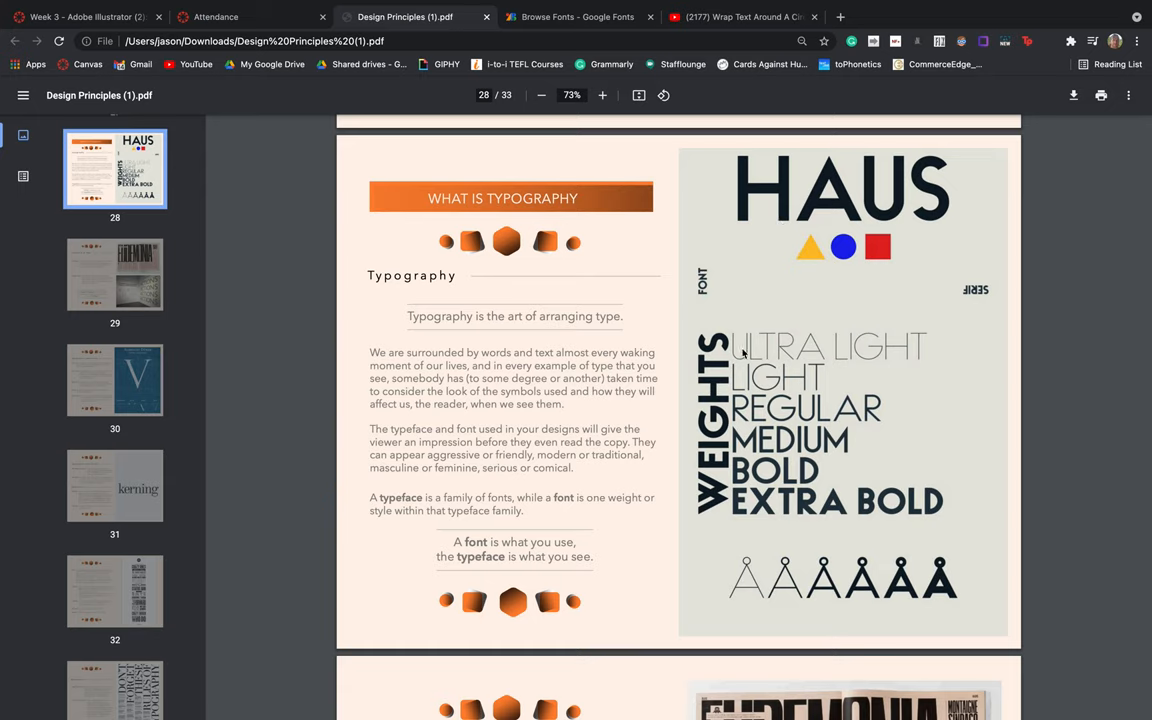
mouse_move(758, 351)
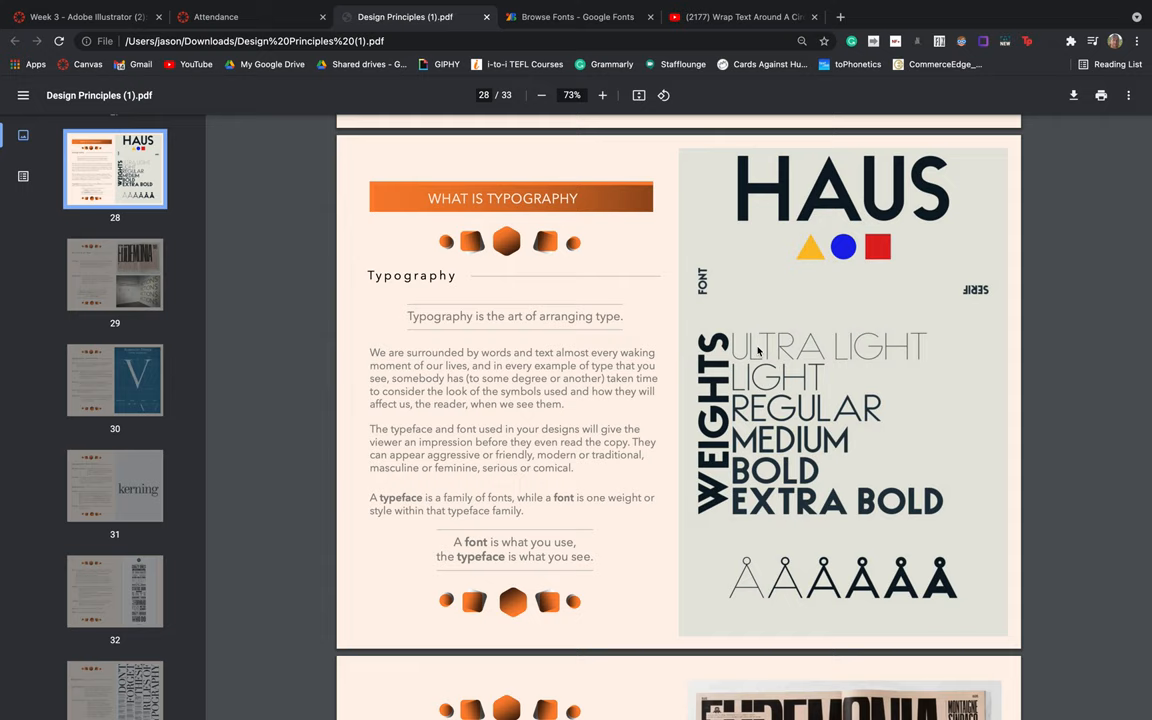
mouse_move(806, 406)
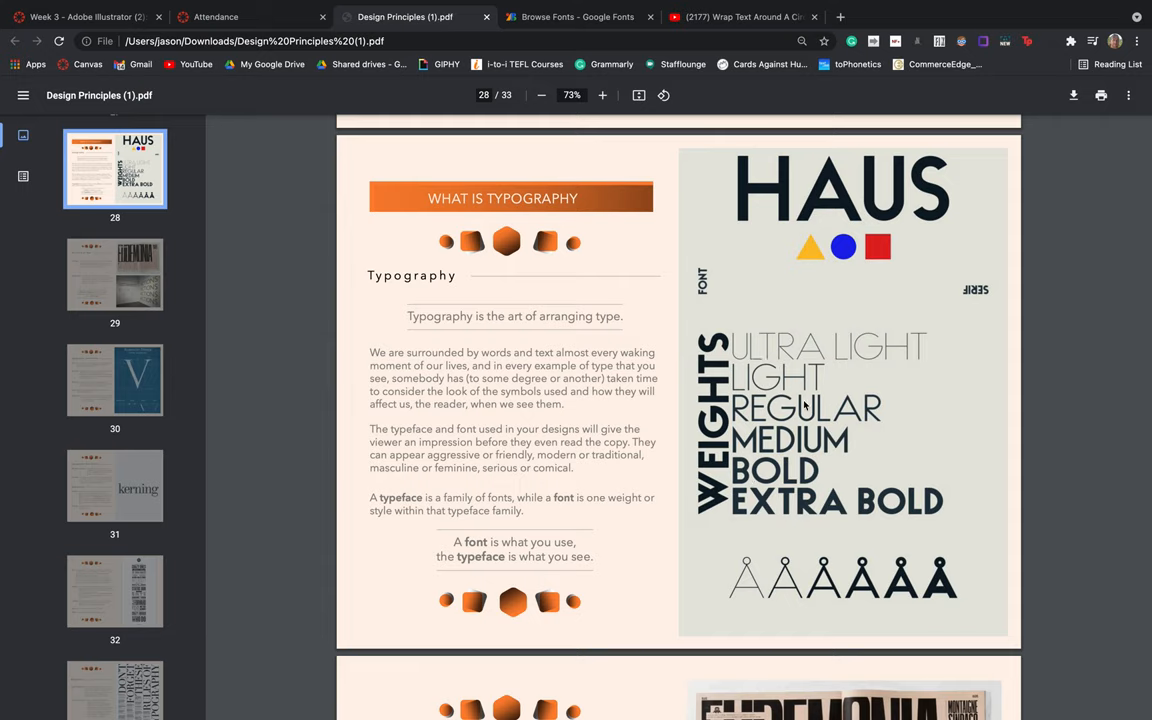
mouse_move(853, 204)
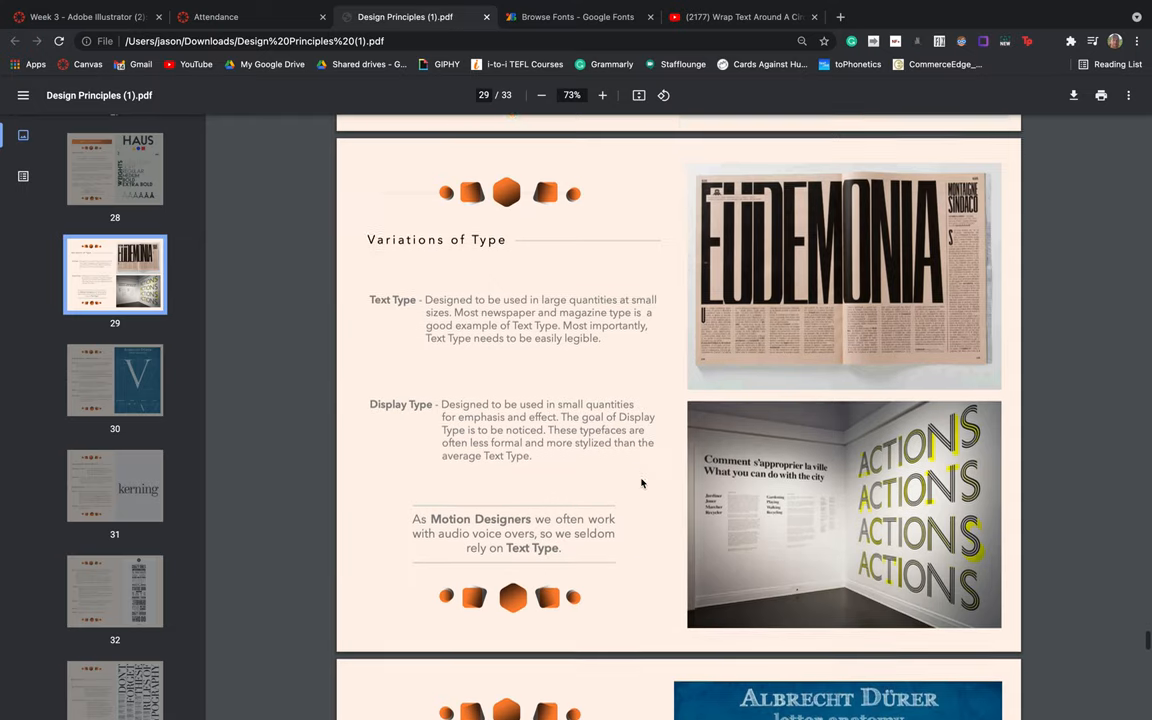
Scroll past page 29, Variations of Type, to page 30, Typographic Letterforms.
scroll("down", 3)
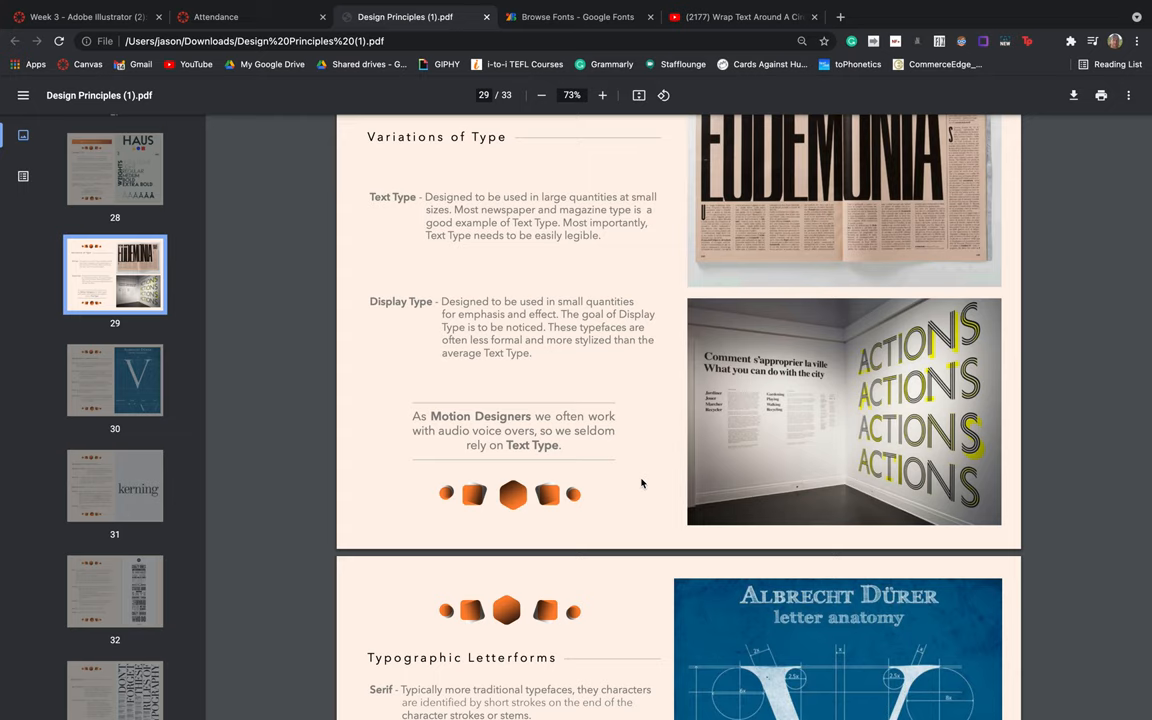
mouse_move(497, 218)
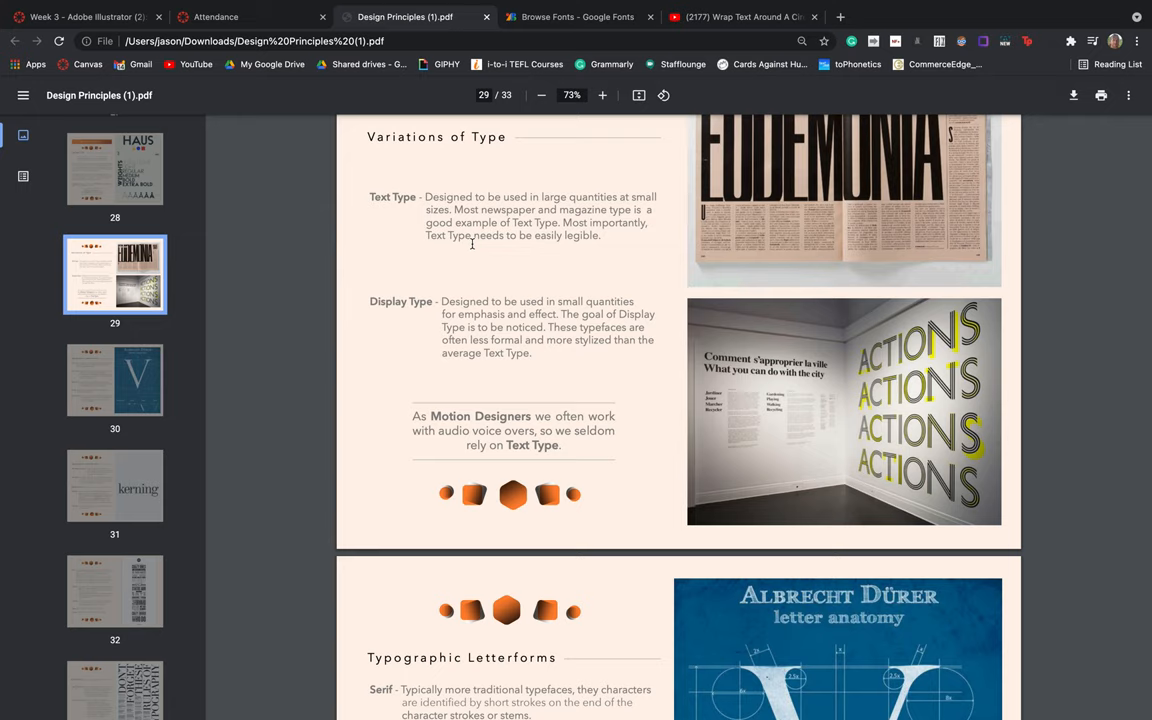
scroll("down", 3)
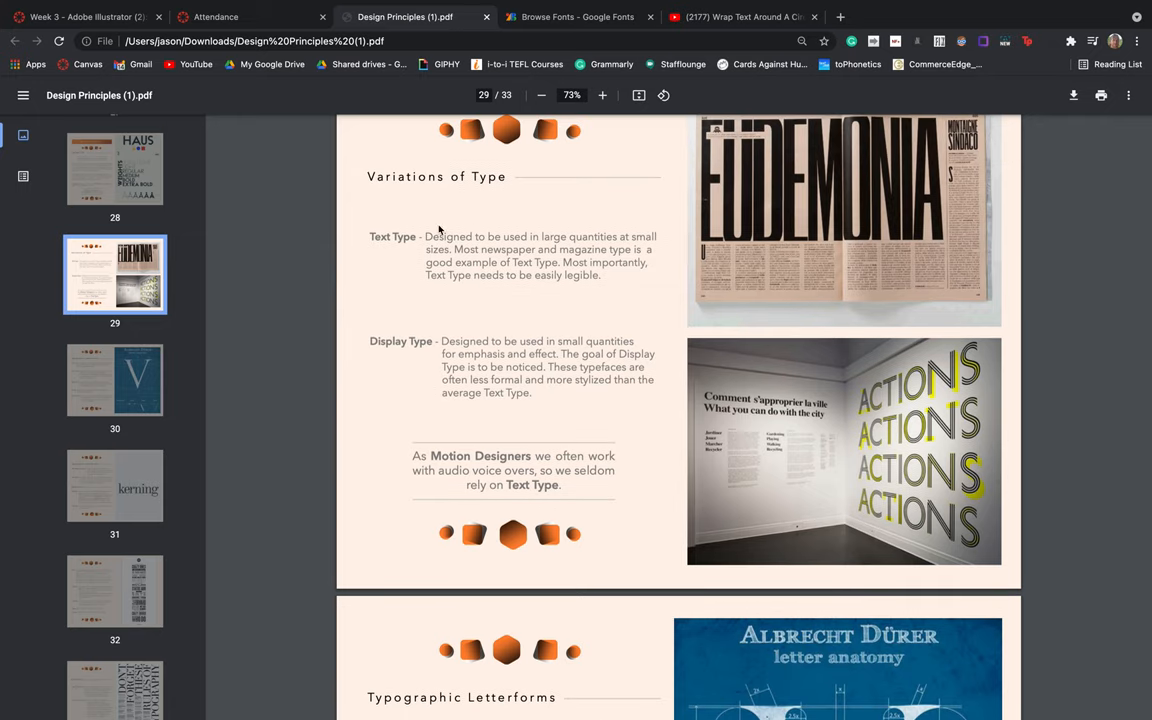
mouse_move(830, 277)
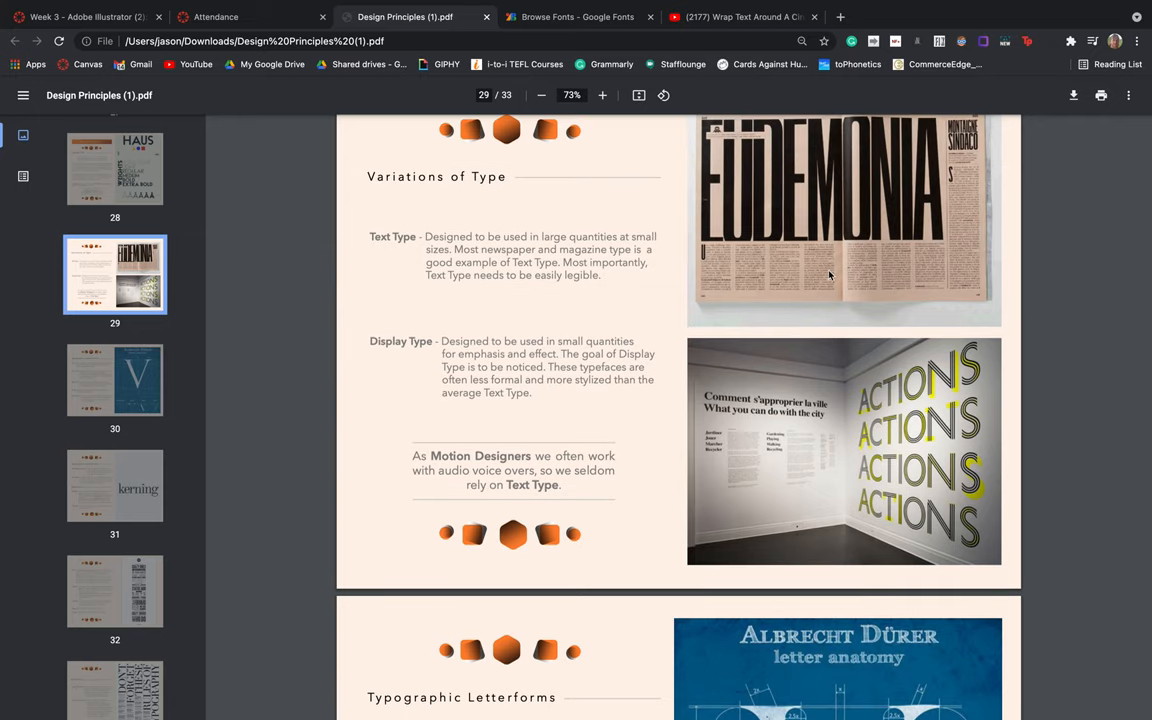
mouse_move(852, 271)
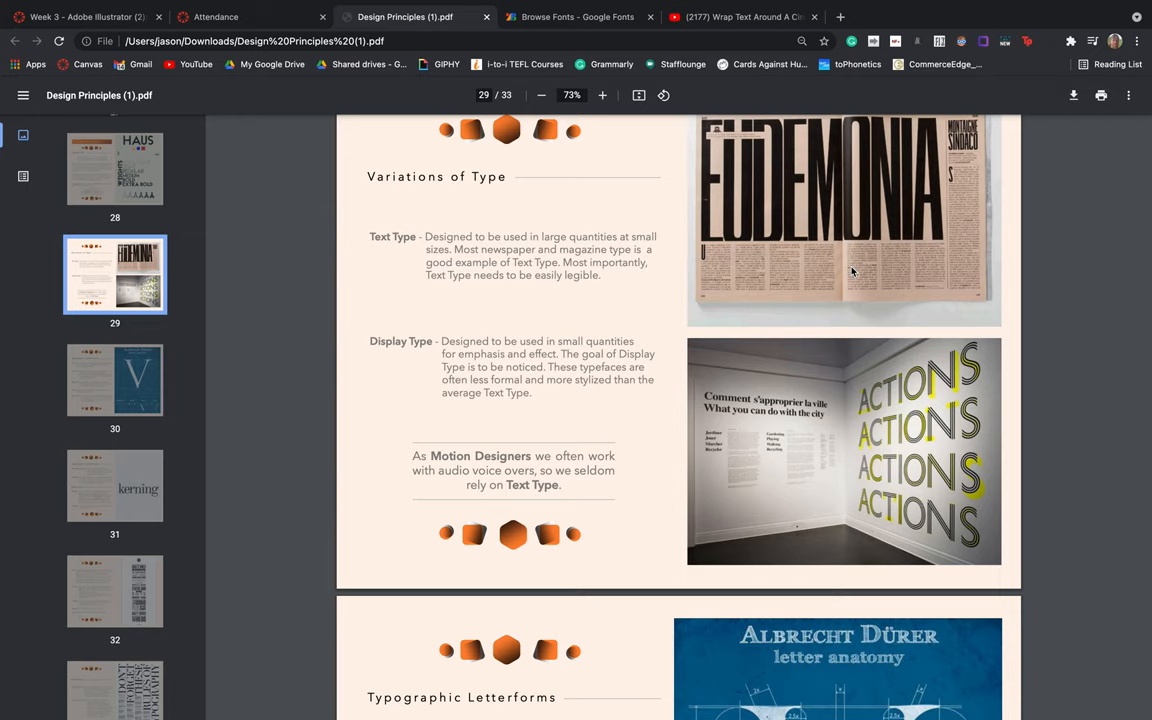
mouse_move(560, 337)
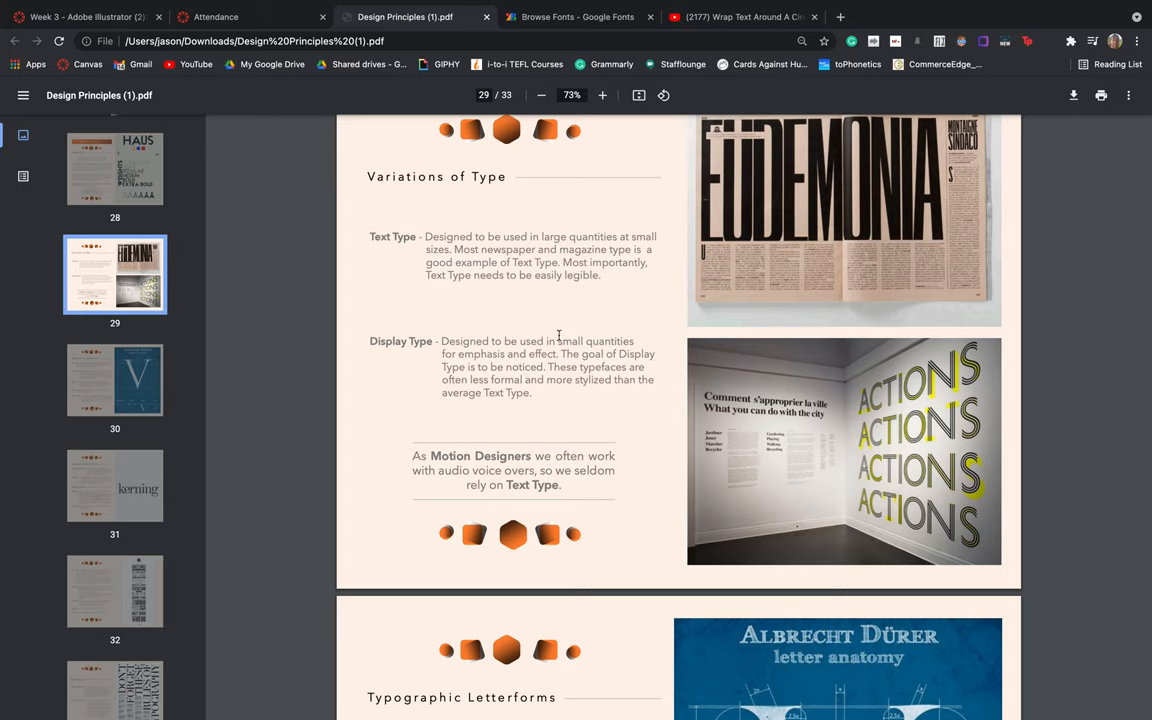
mouse_move(558, 361)
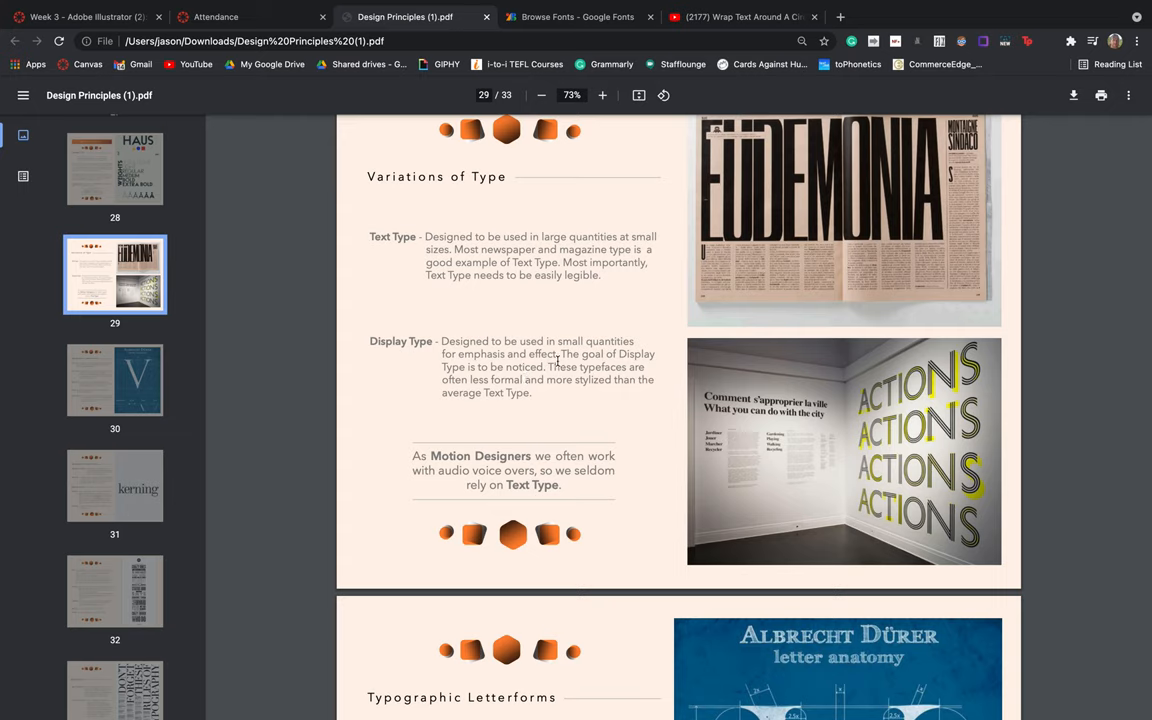
mouse_move(645, 285)
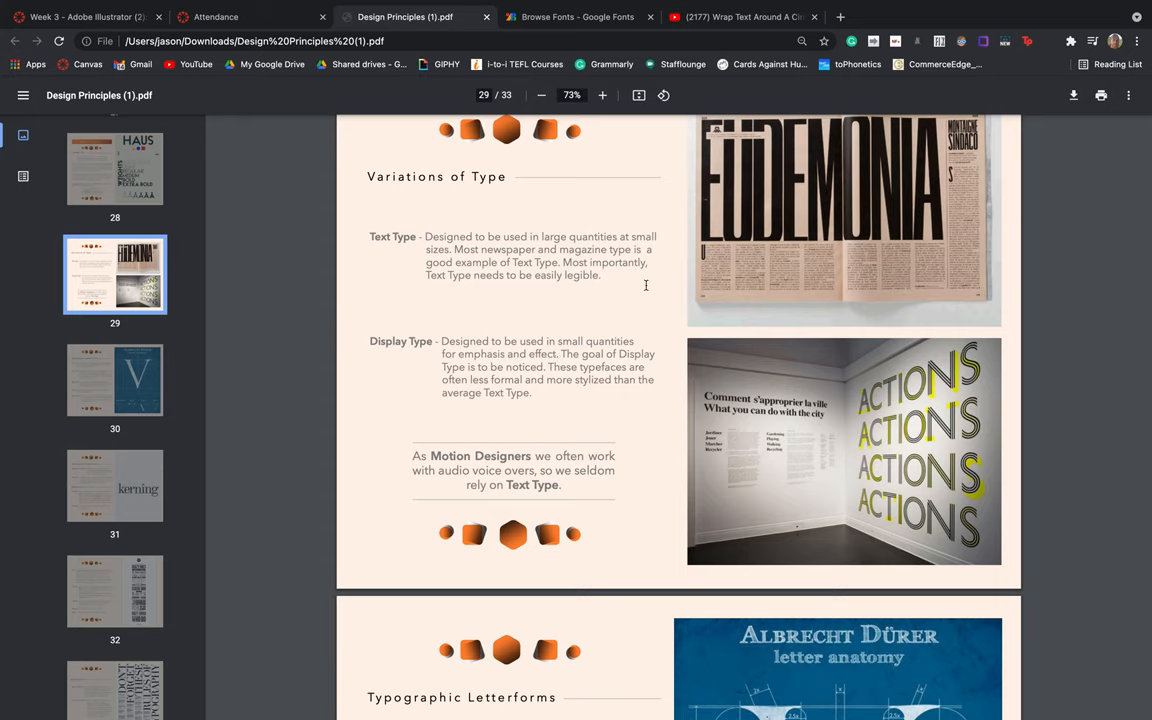
mouse_move(774, 191)
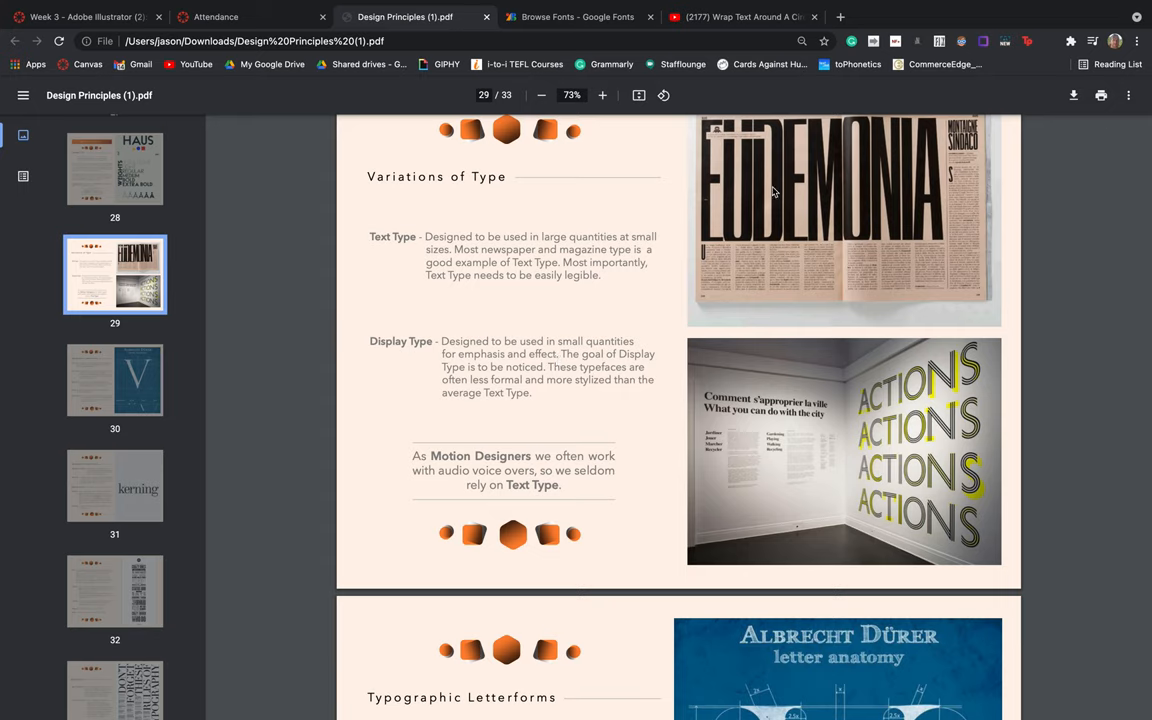
mouse_move(920, 168)
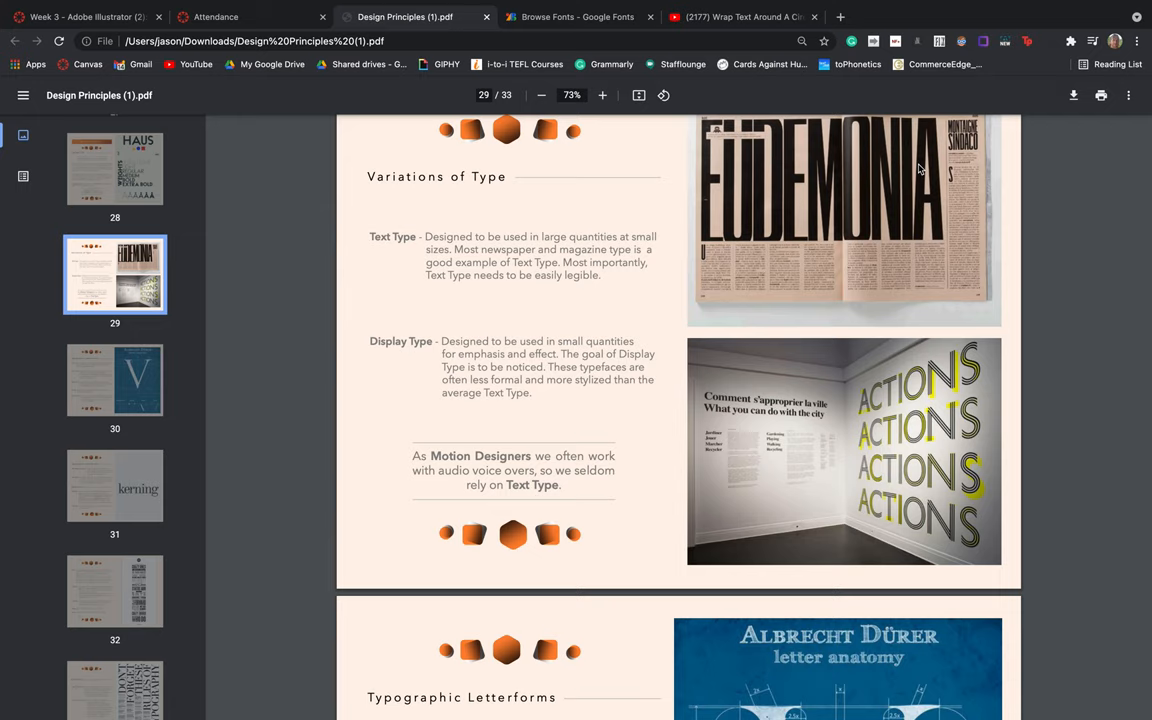
mouse_move(974, 180)
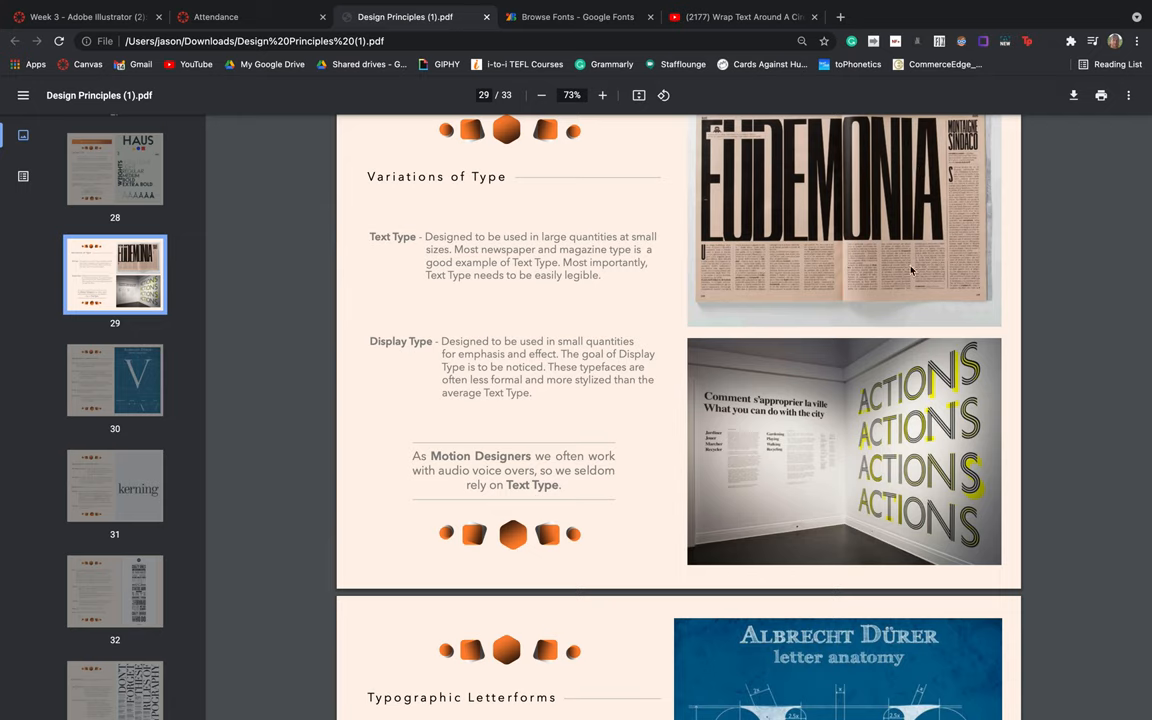
mouse_move(948, 247)
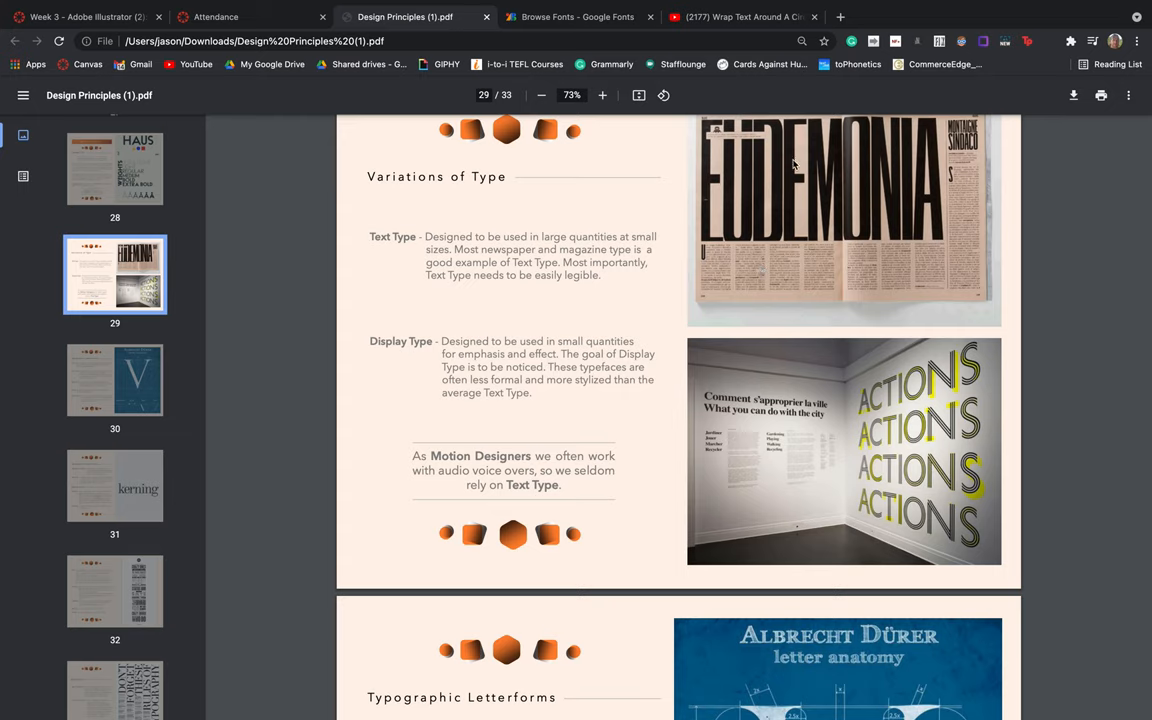
mouse_move(881, 176)
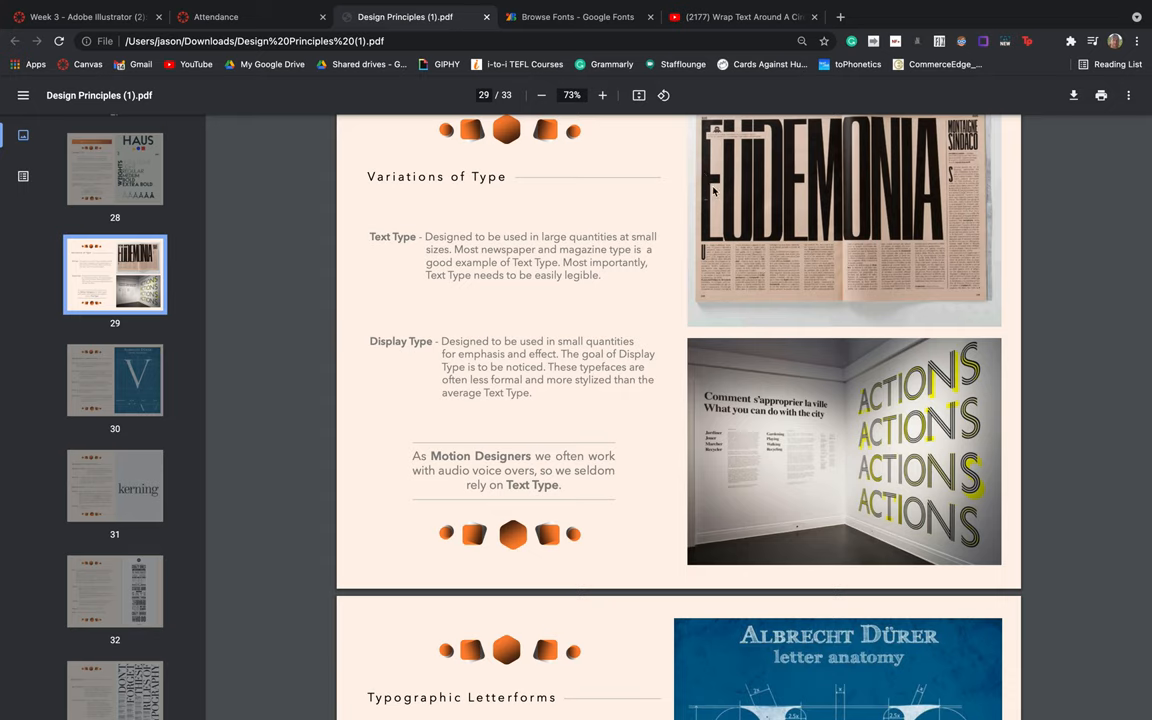
mouse_move(810, 181)
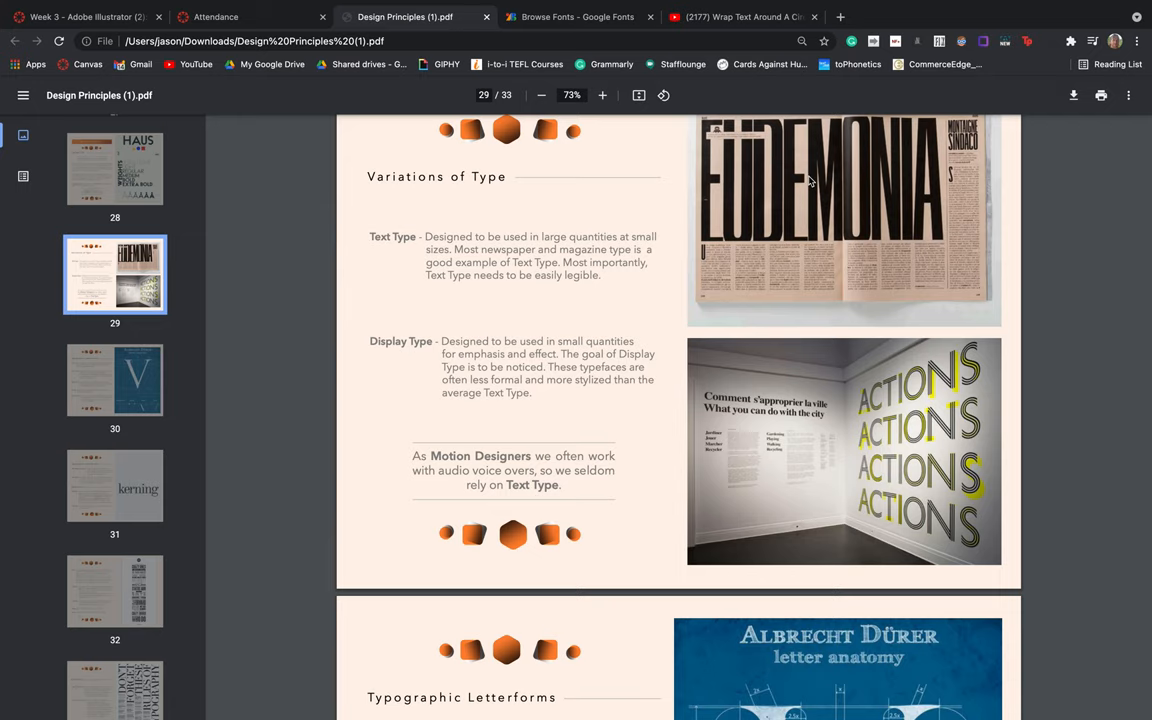
mouse_move(533, 264)
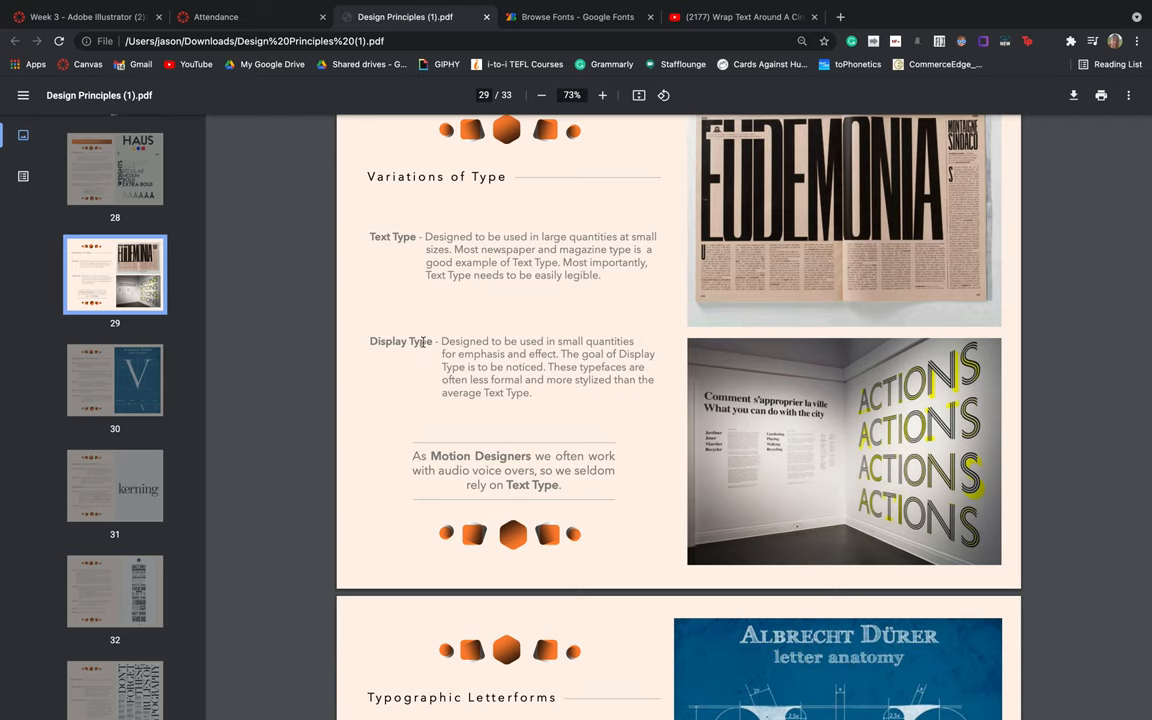
mouse_move(400, 345)
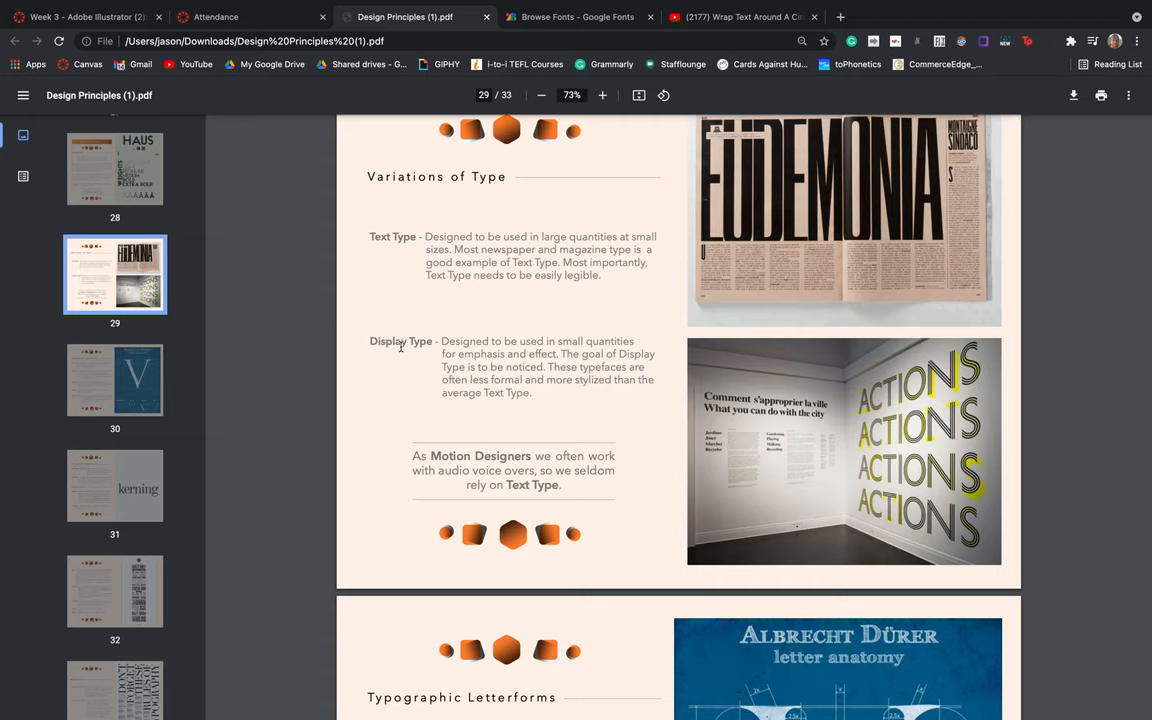
scroll("down", 3)
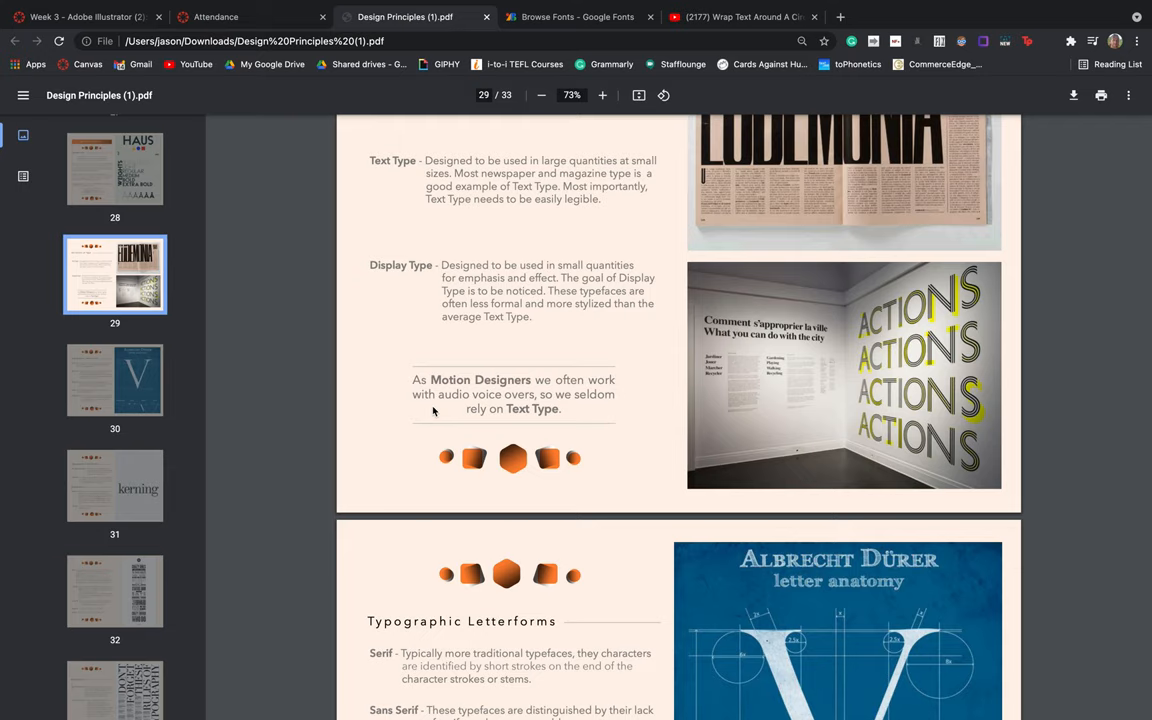
mouse_move(490, 484)
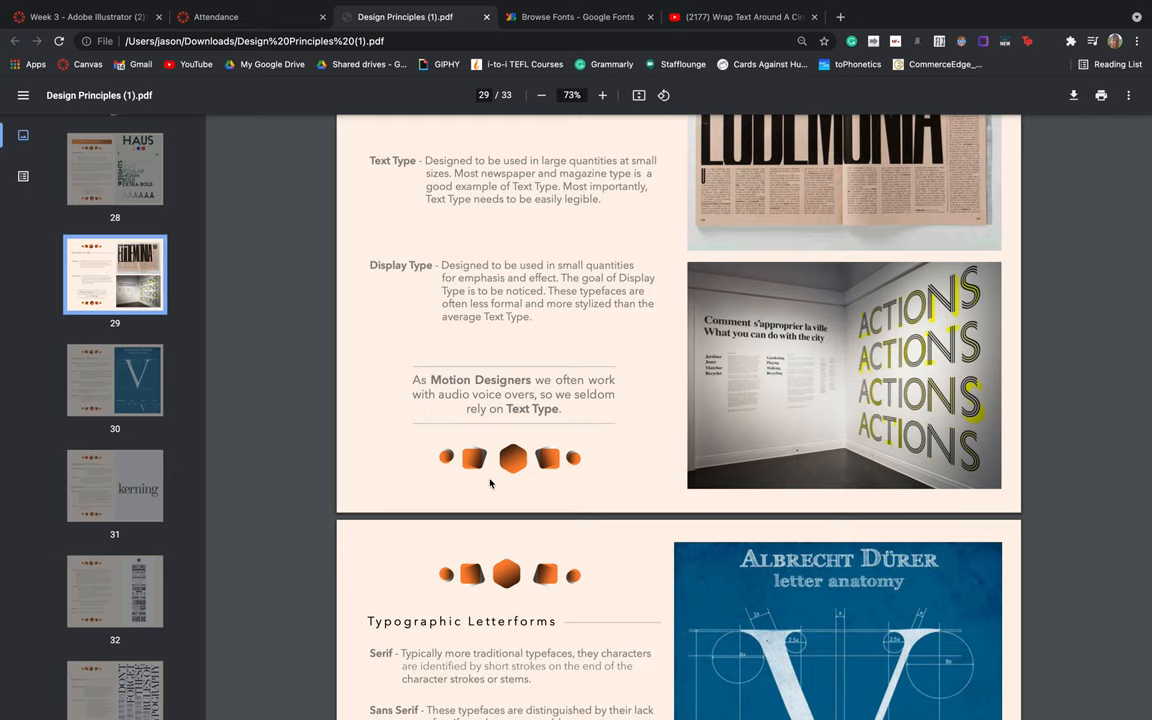
scroll("down", 3)
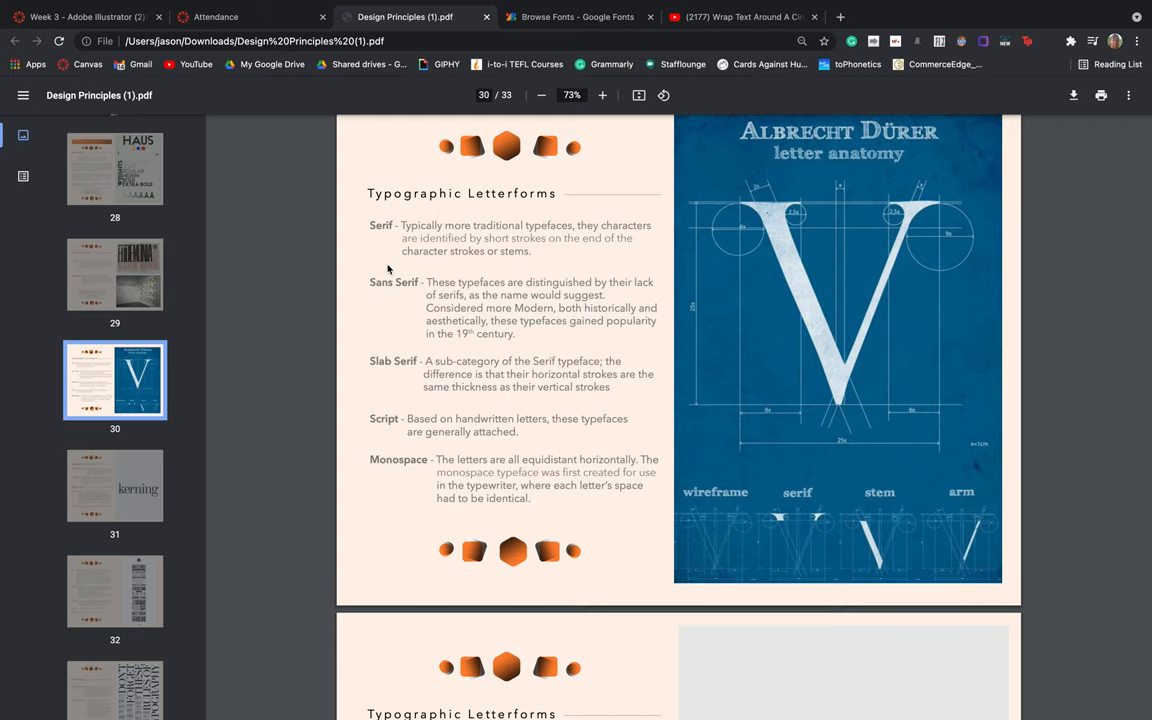
mouse_move(387, 304)
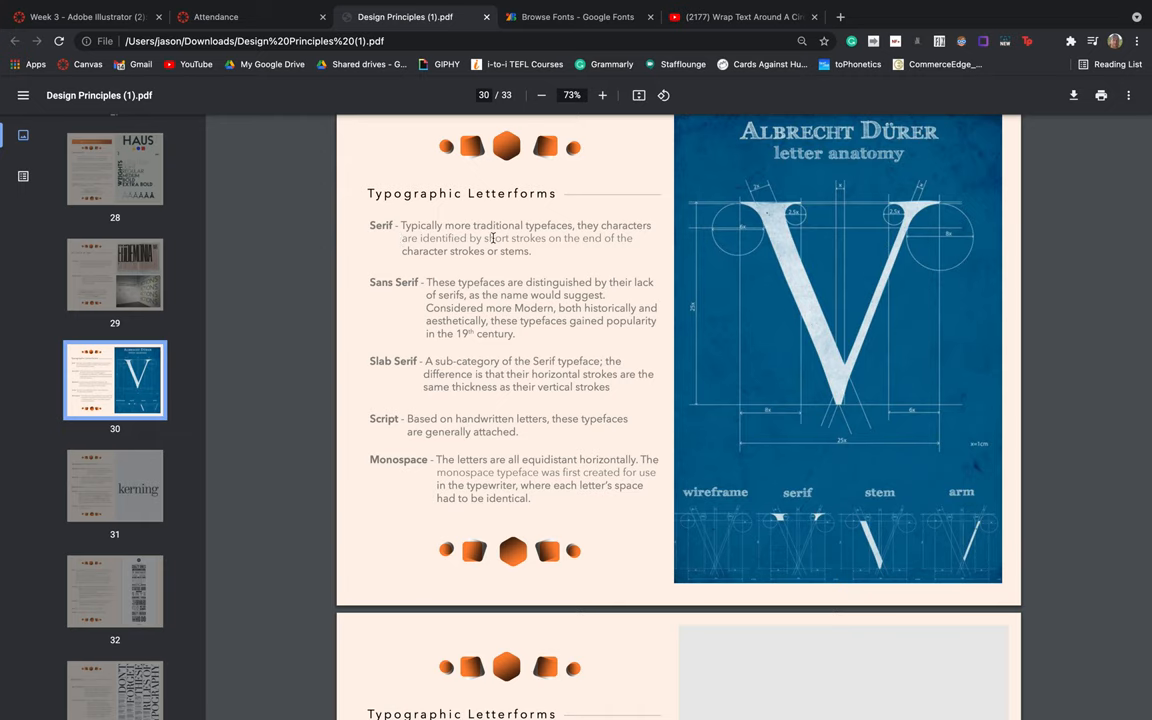
mouse_move(795, 207)
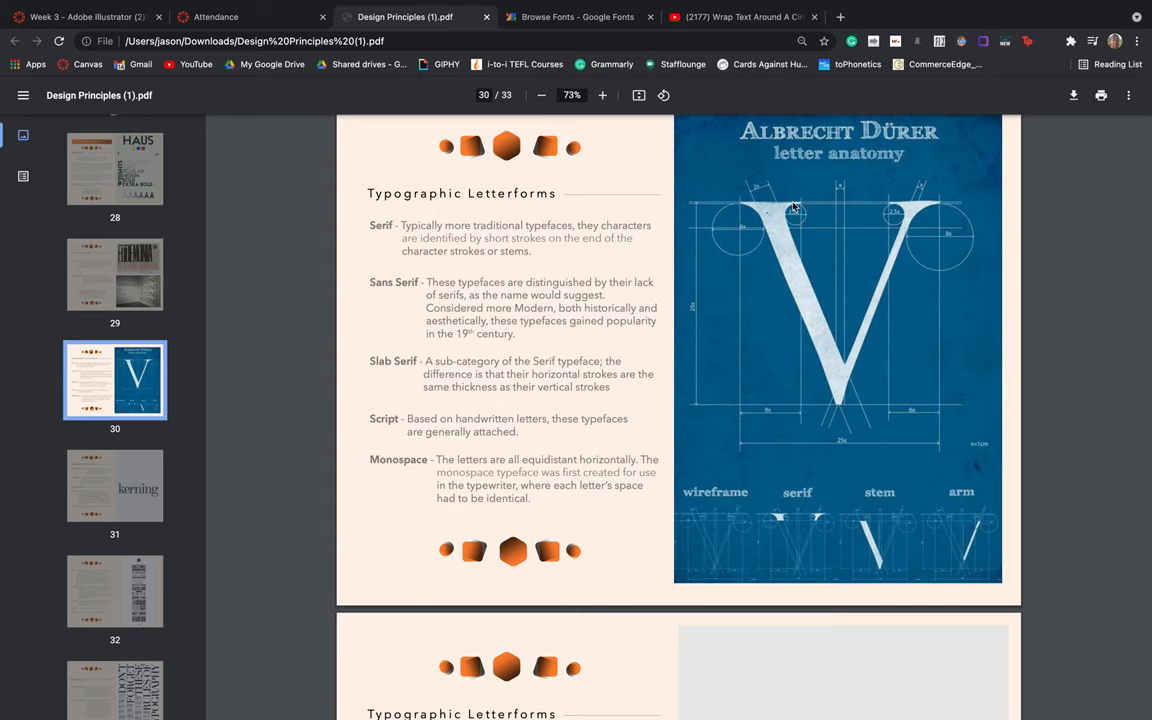
mouse_move(890, 210)
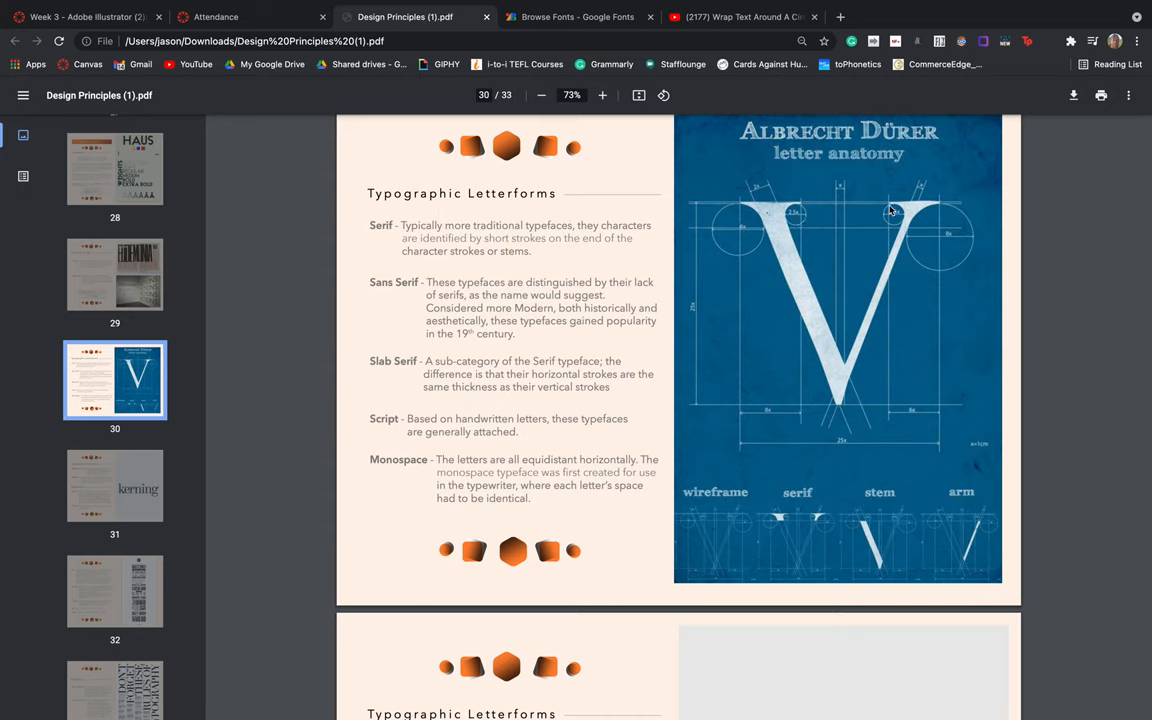
mouse_move(395, 282)
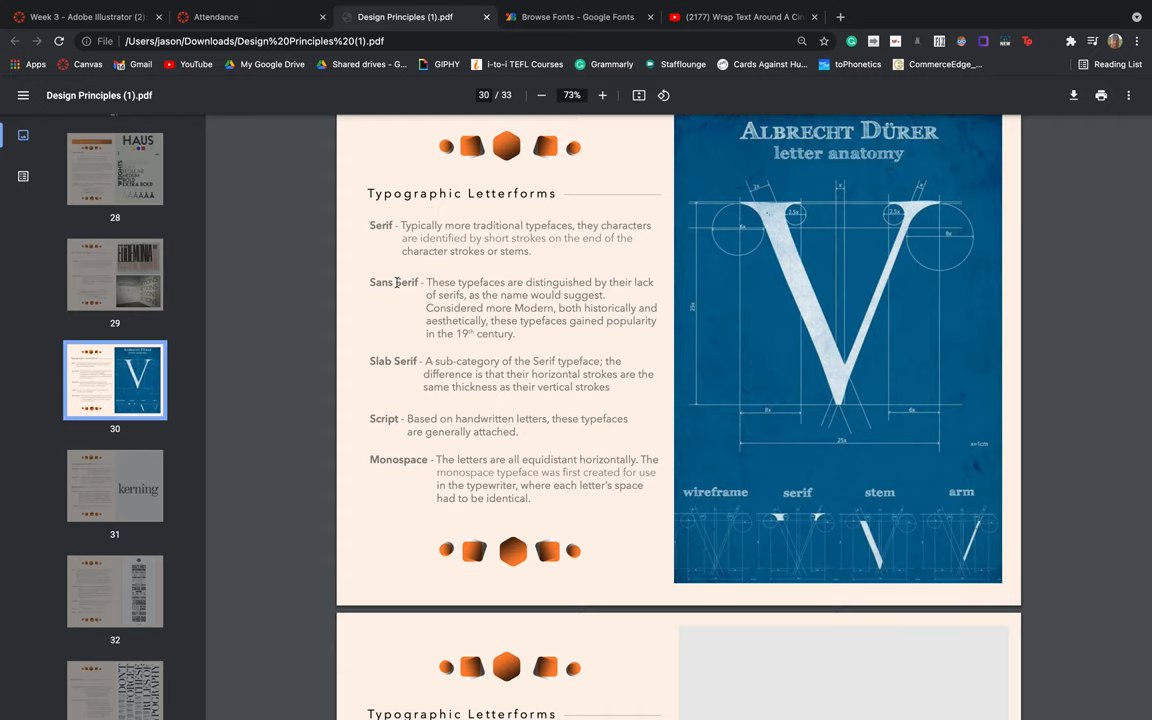
mouse_move(397, 287)
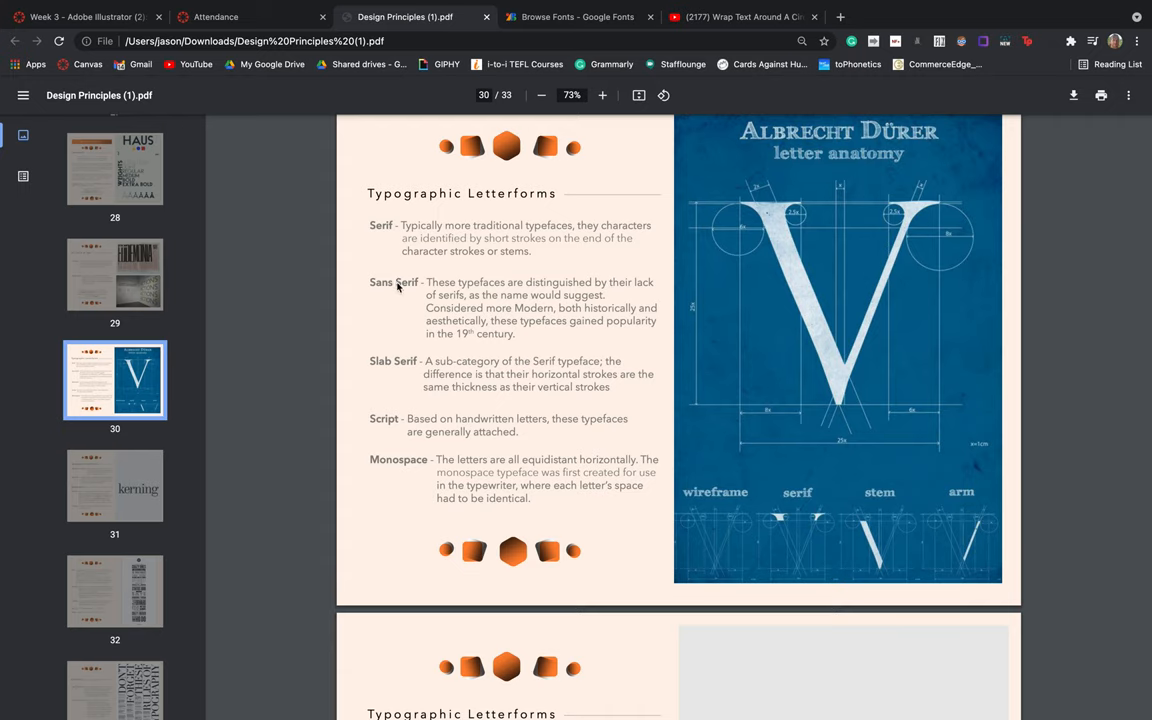
mouse_move(748, 213)
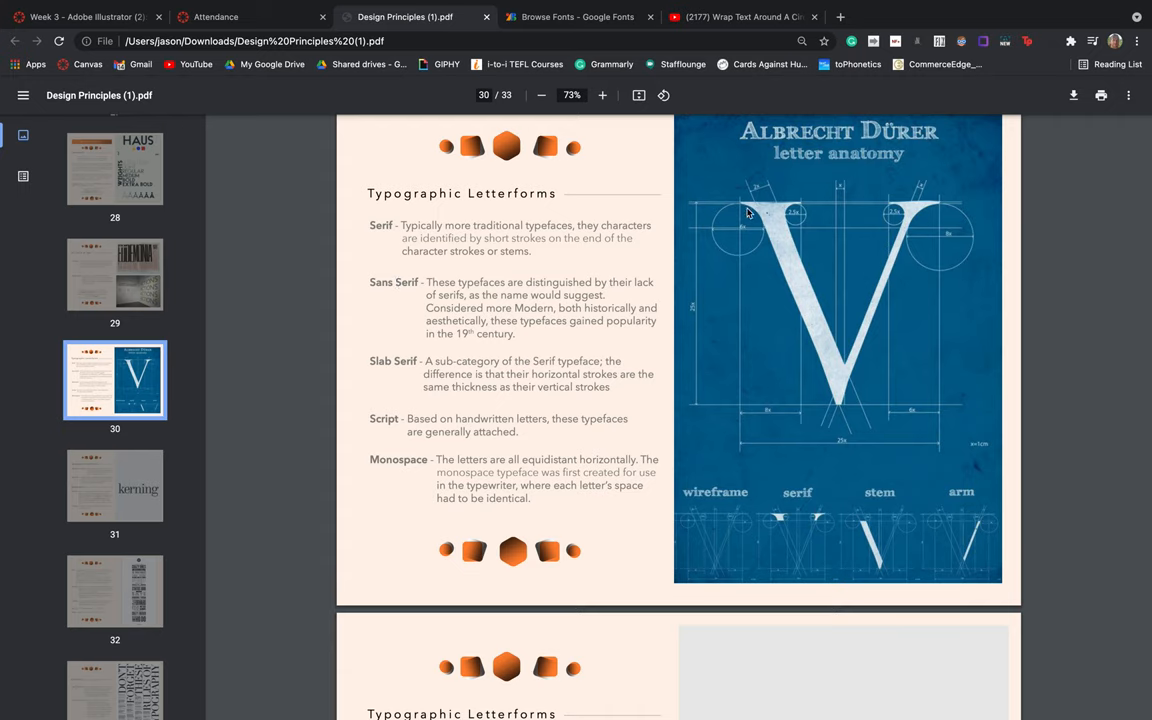
mouse_move(910, 208)
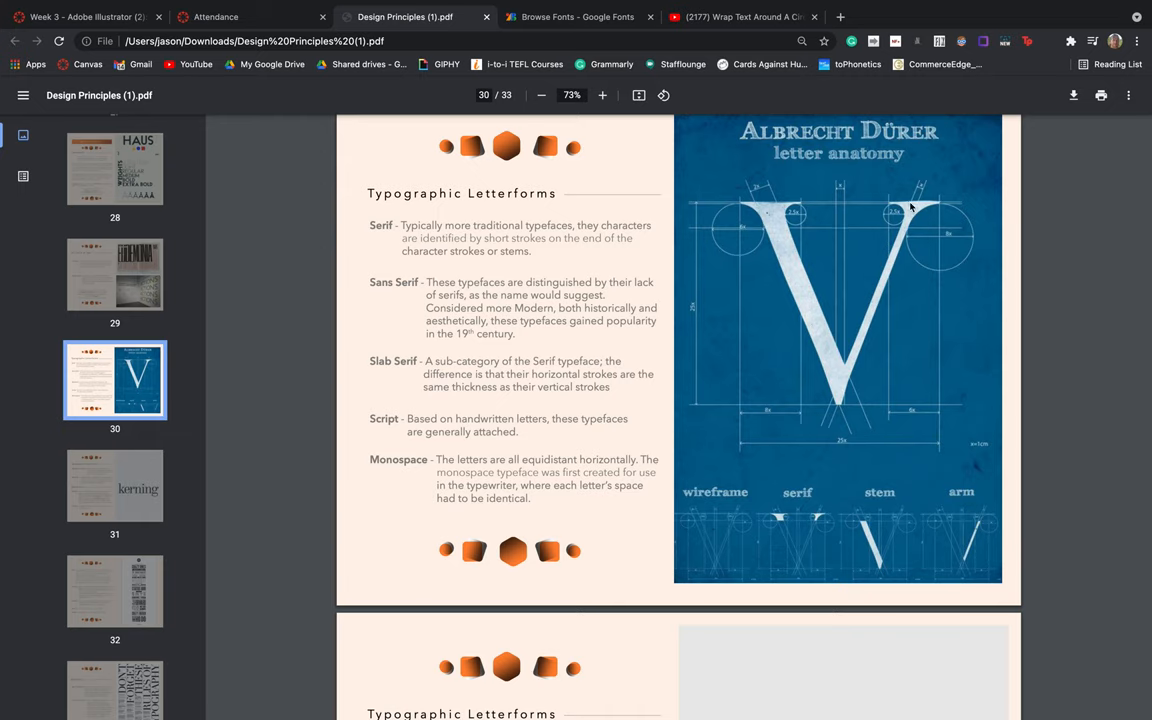
mouse_move(630, 337)
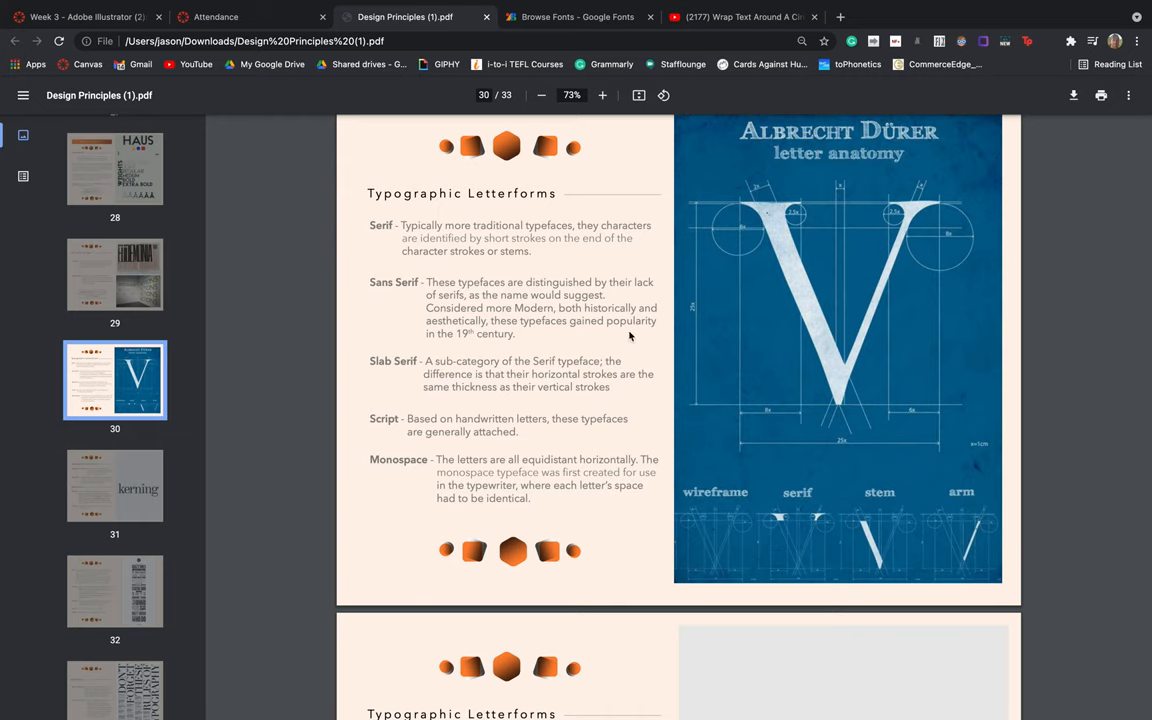
mouse_move(548, 315)
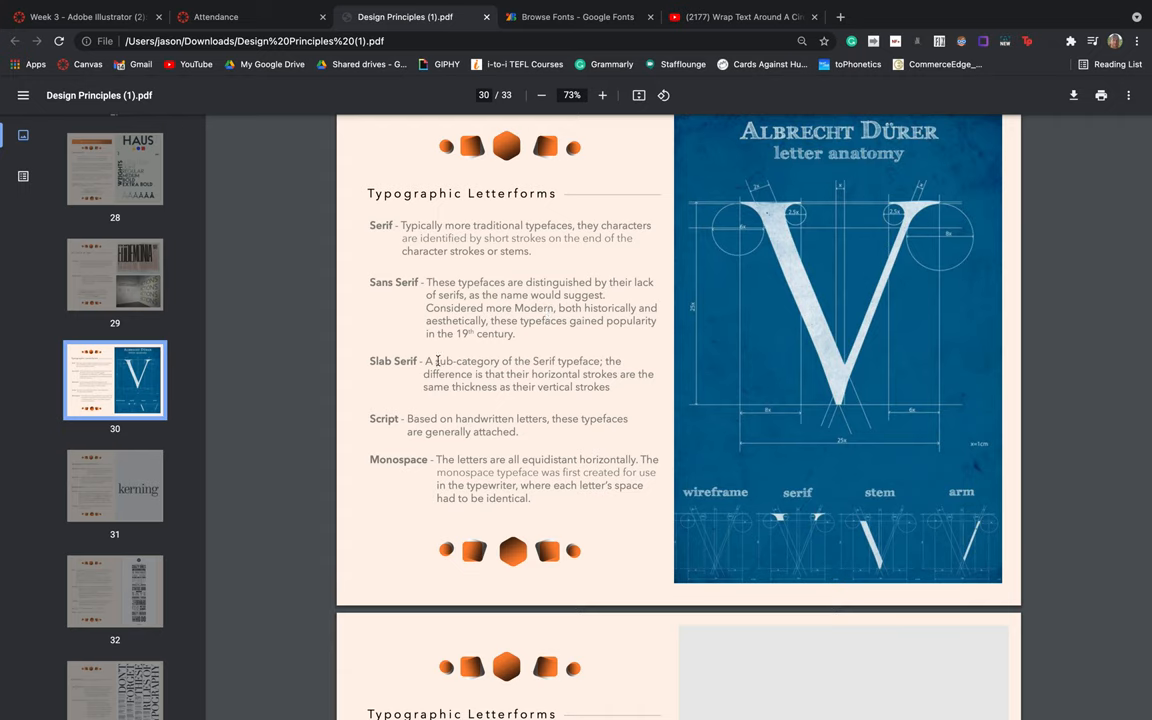
mouse_move(490, 375)
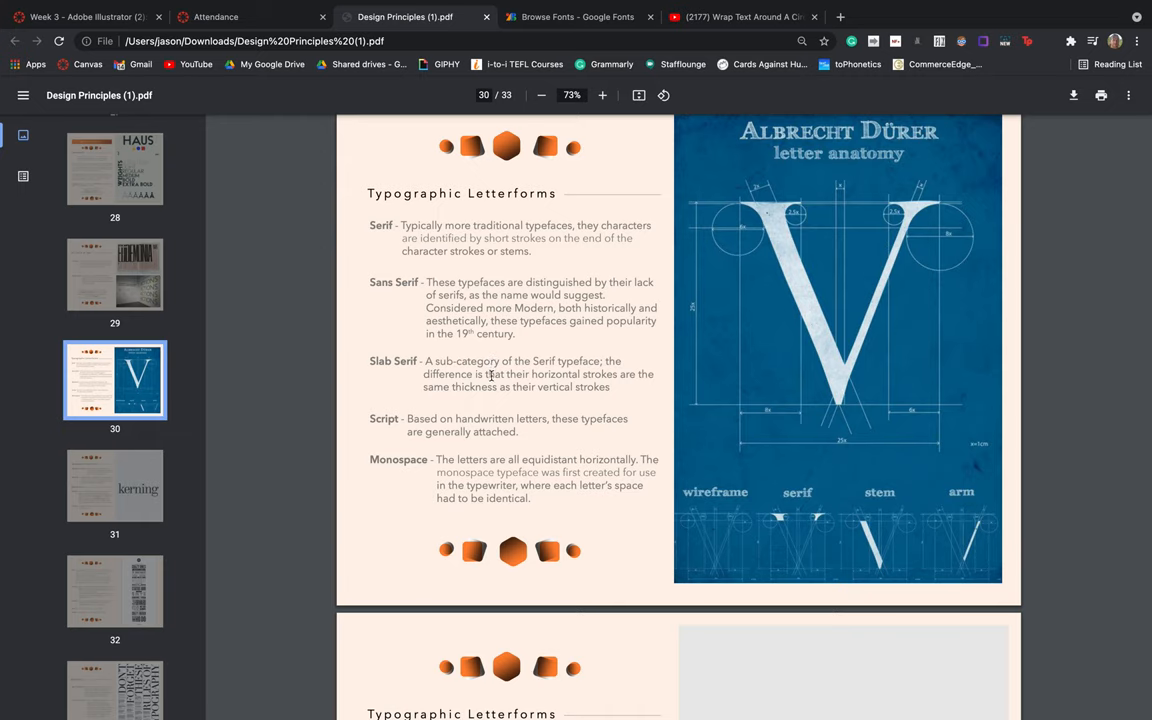
mouse_move(490, 374)
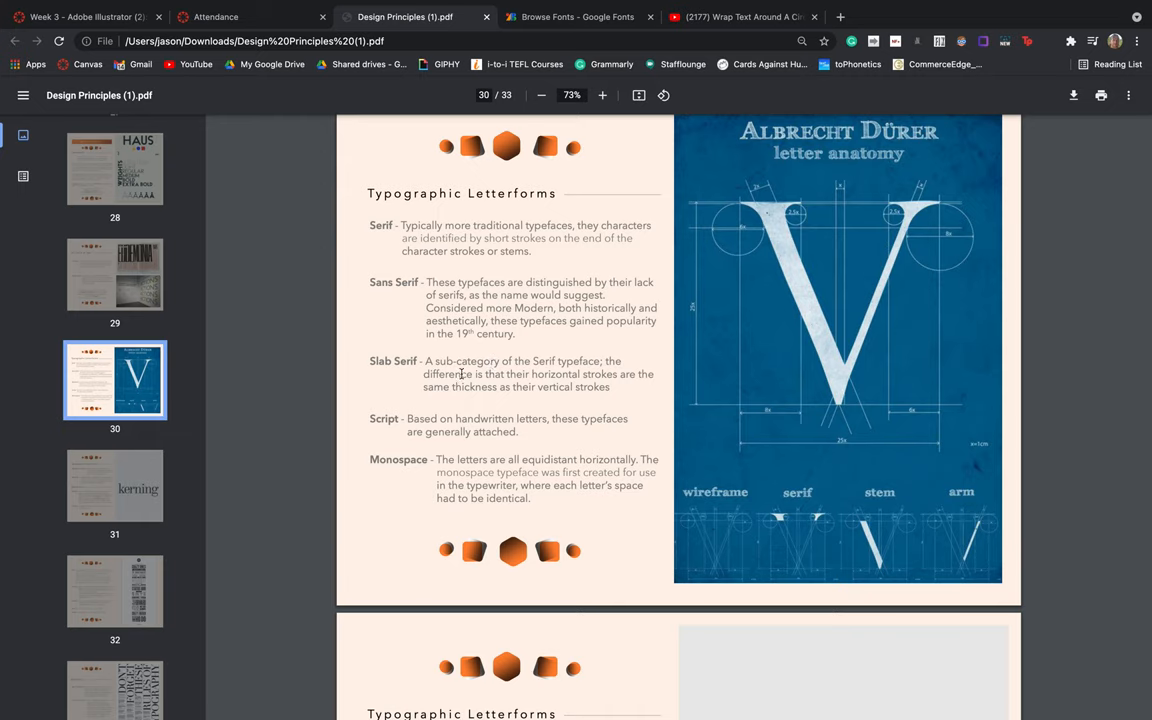
mouse_move(915, 240)
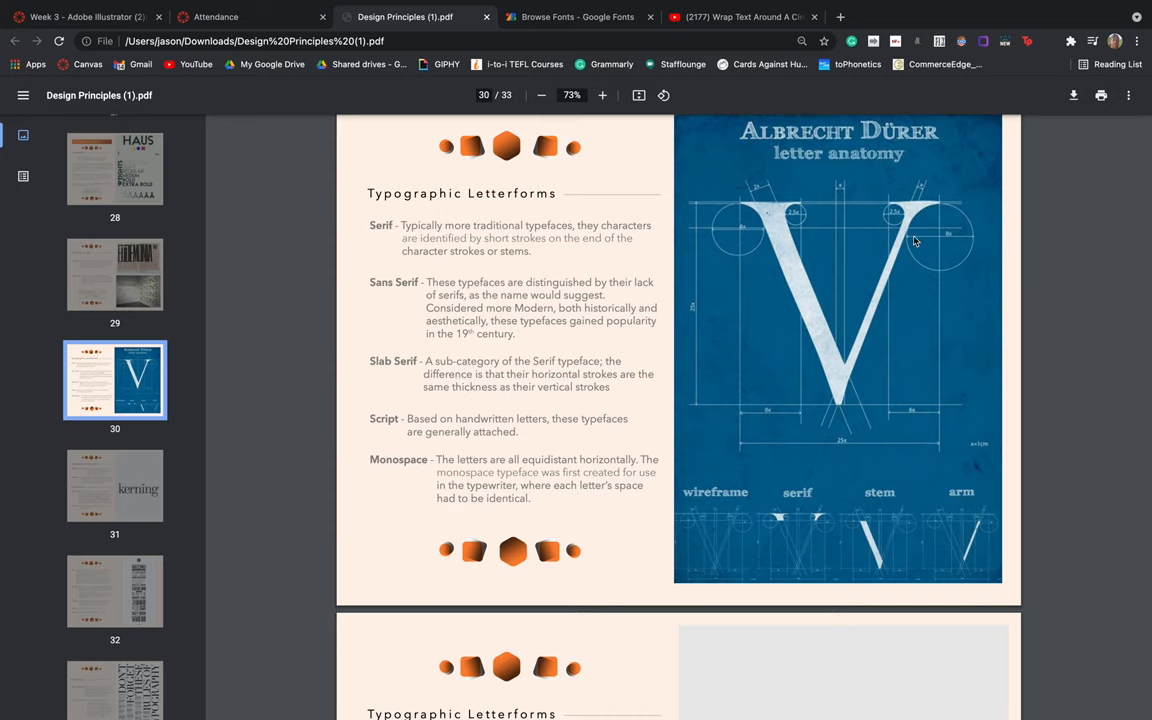
mouse_move(889, 248)
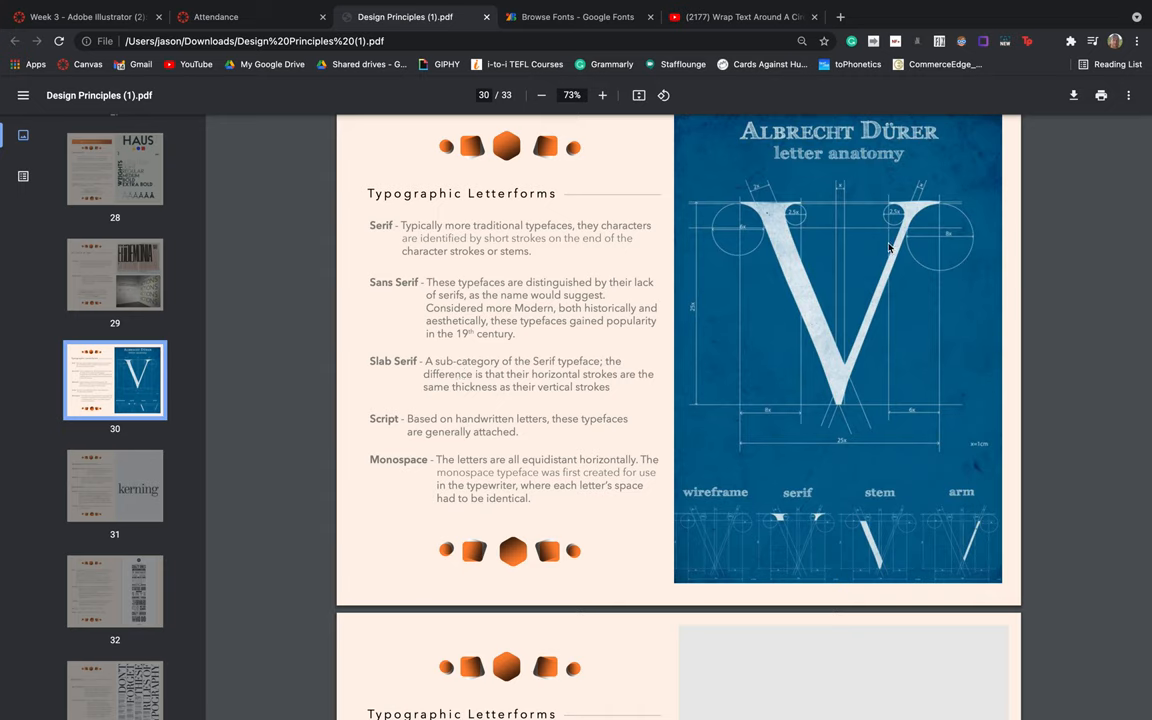
mouse_move(845, 266)
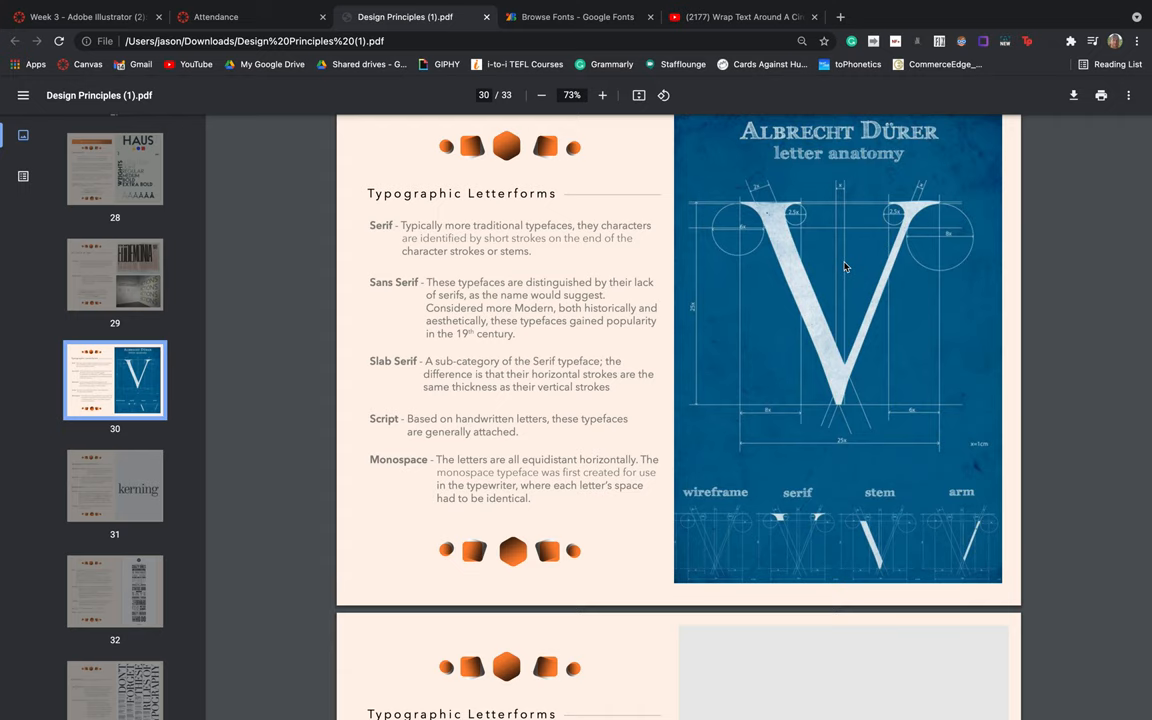
mouse_move(863, 343)
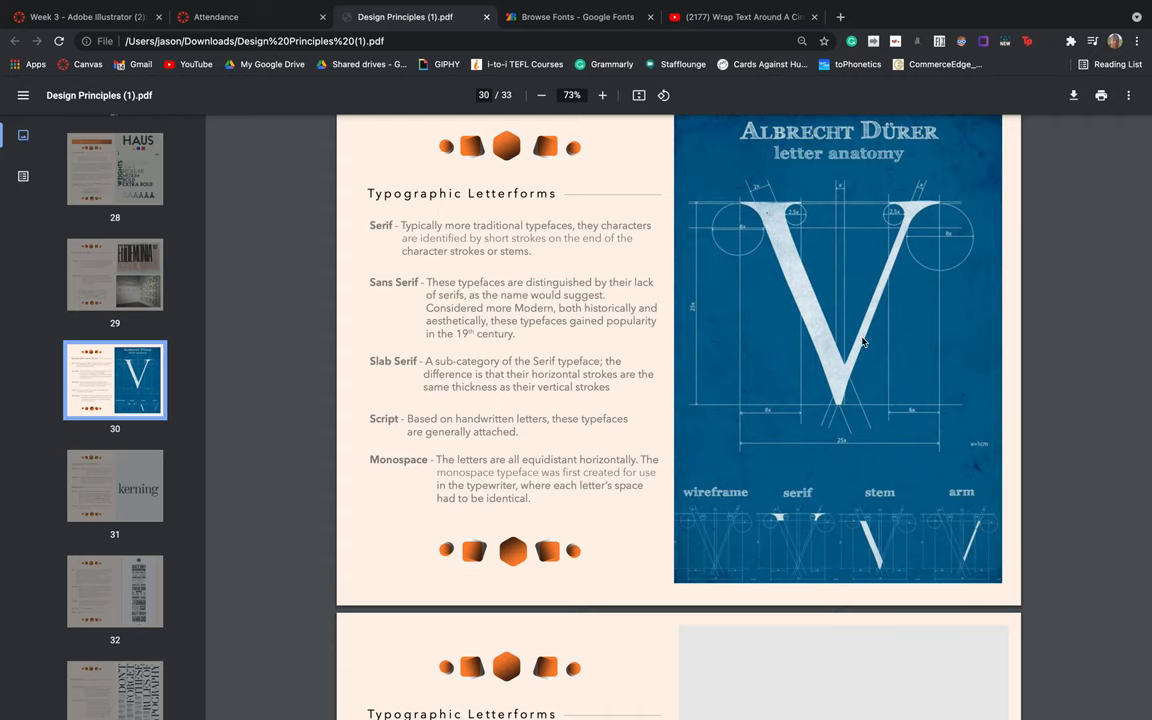
mouse_move(906, 274)
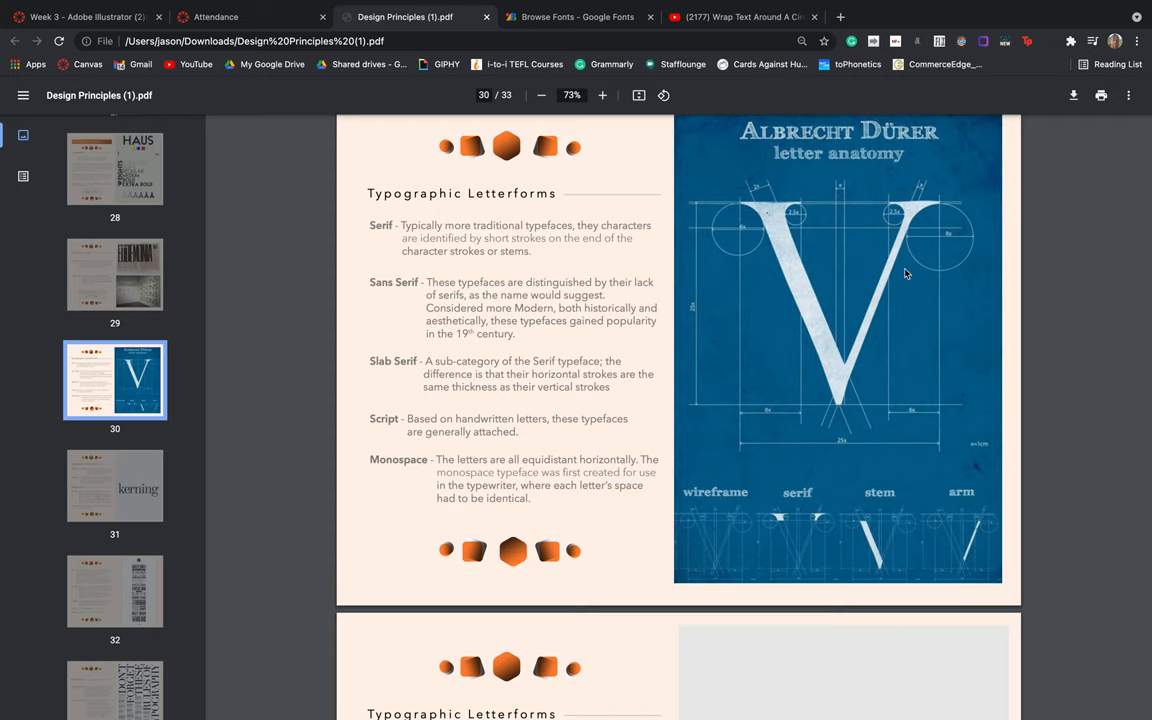
scroll("down", 3)
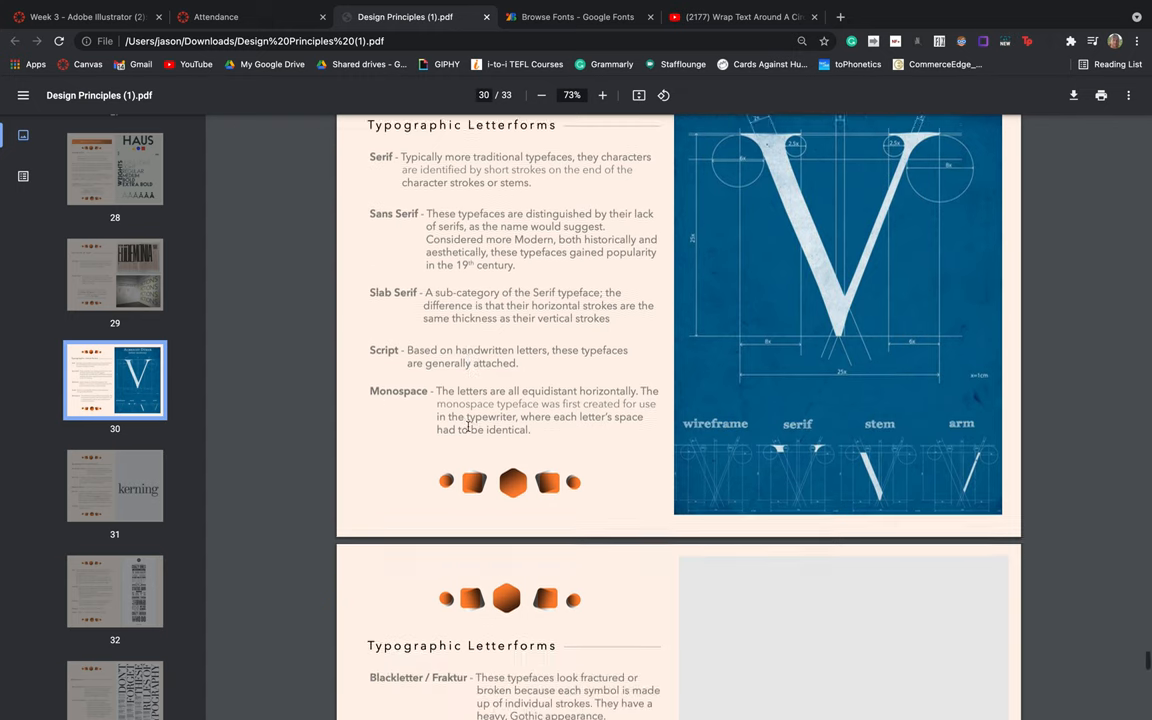
scroll("down", 3)
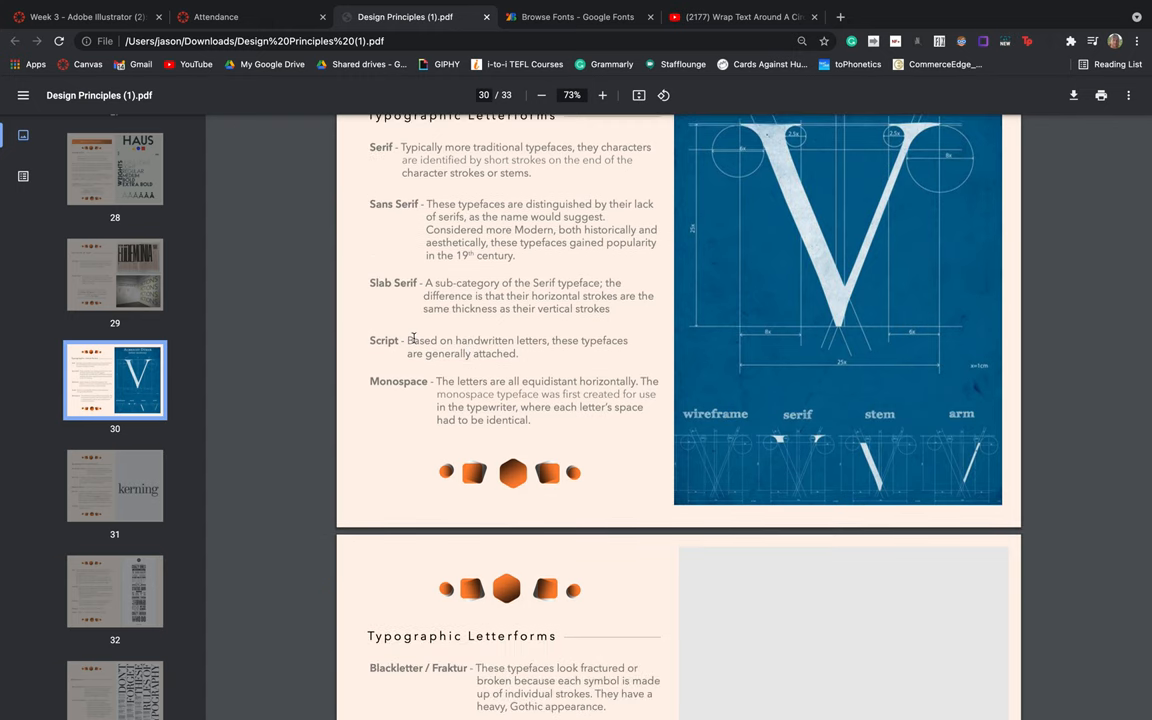
mouse_move(411, 340)
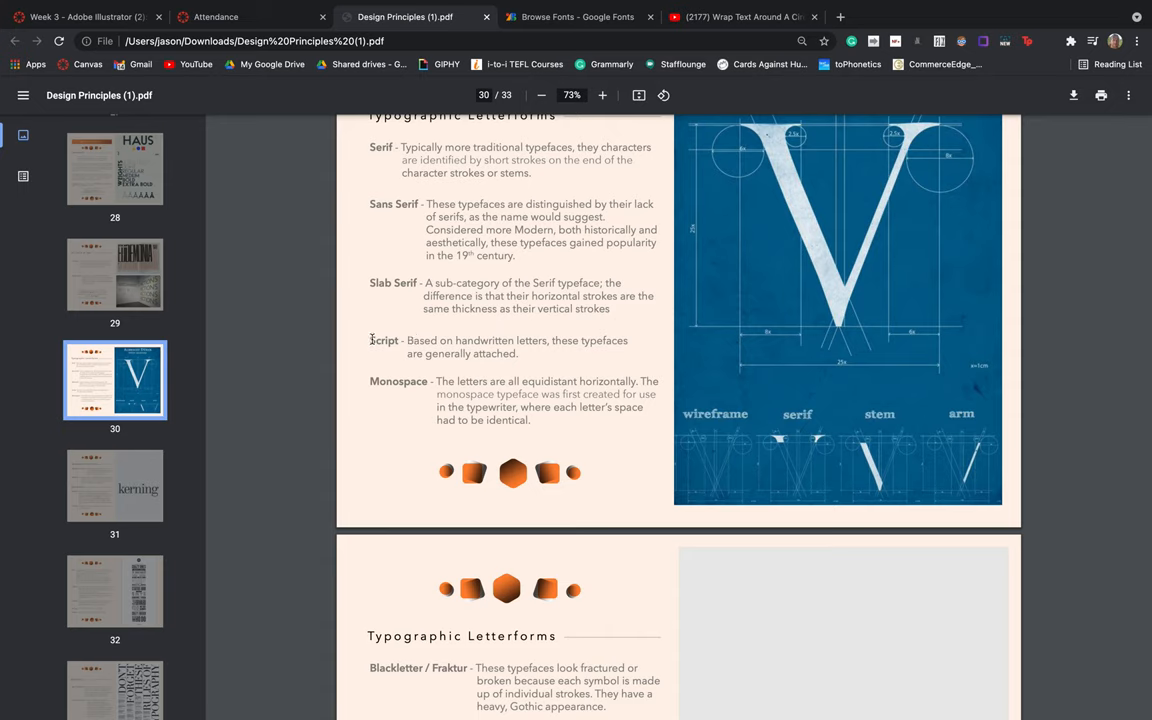
mouse_move(414, 341)
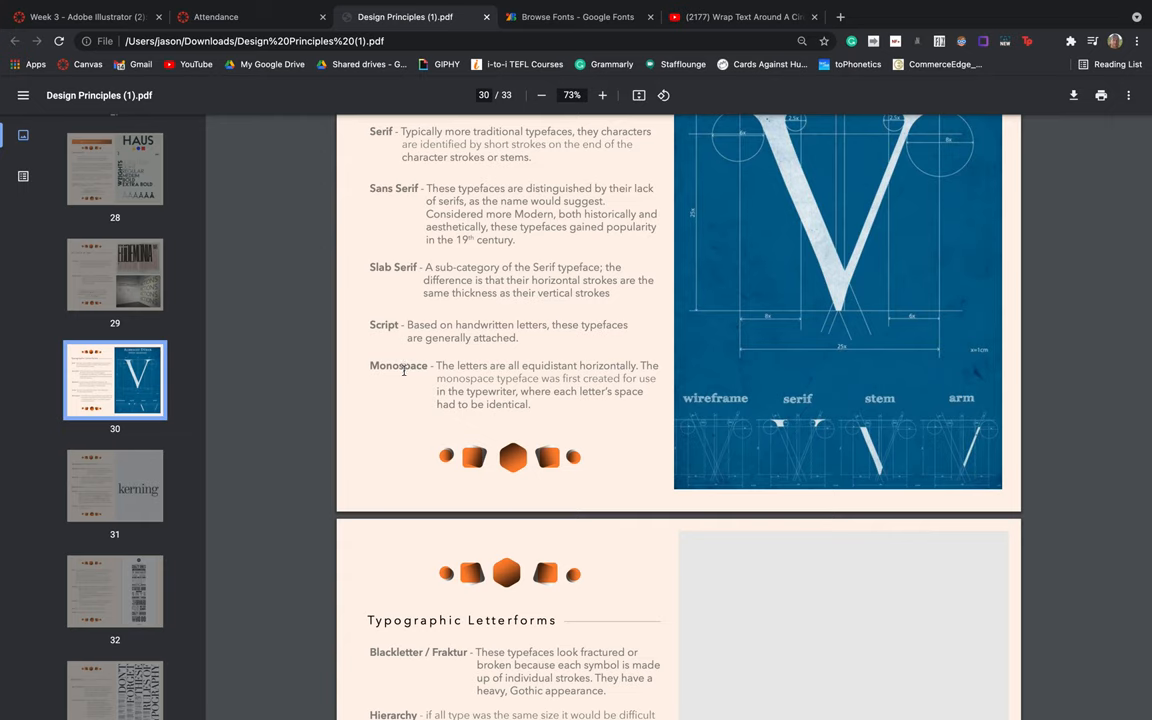
mouse_move(443, 380)
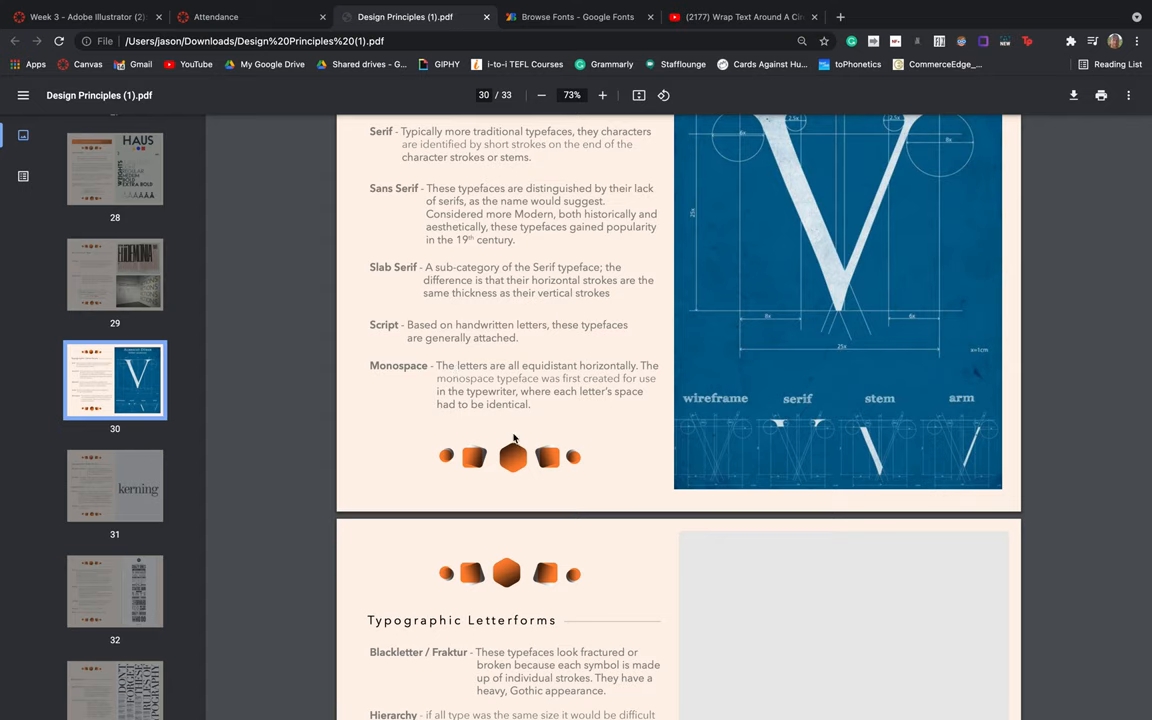
Scroll down to page 31 showing Blackletter, Hierarchy and the kerning example.
scroll("down", 3)
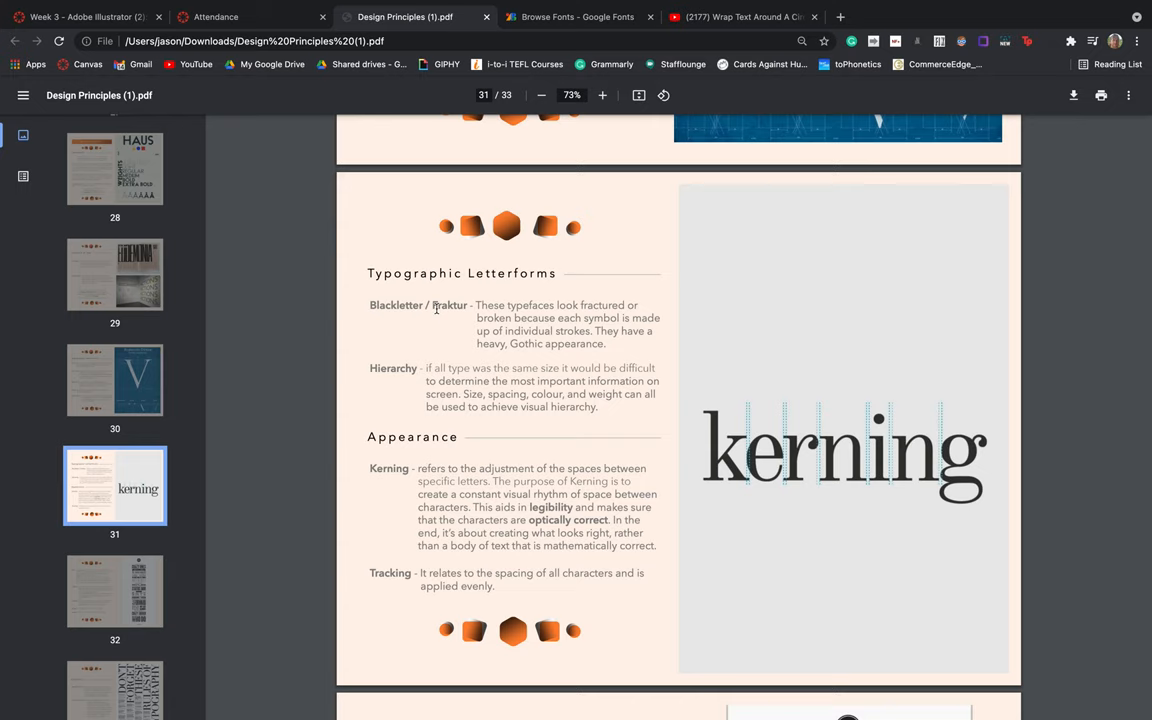
mouse_move(486, 305)
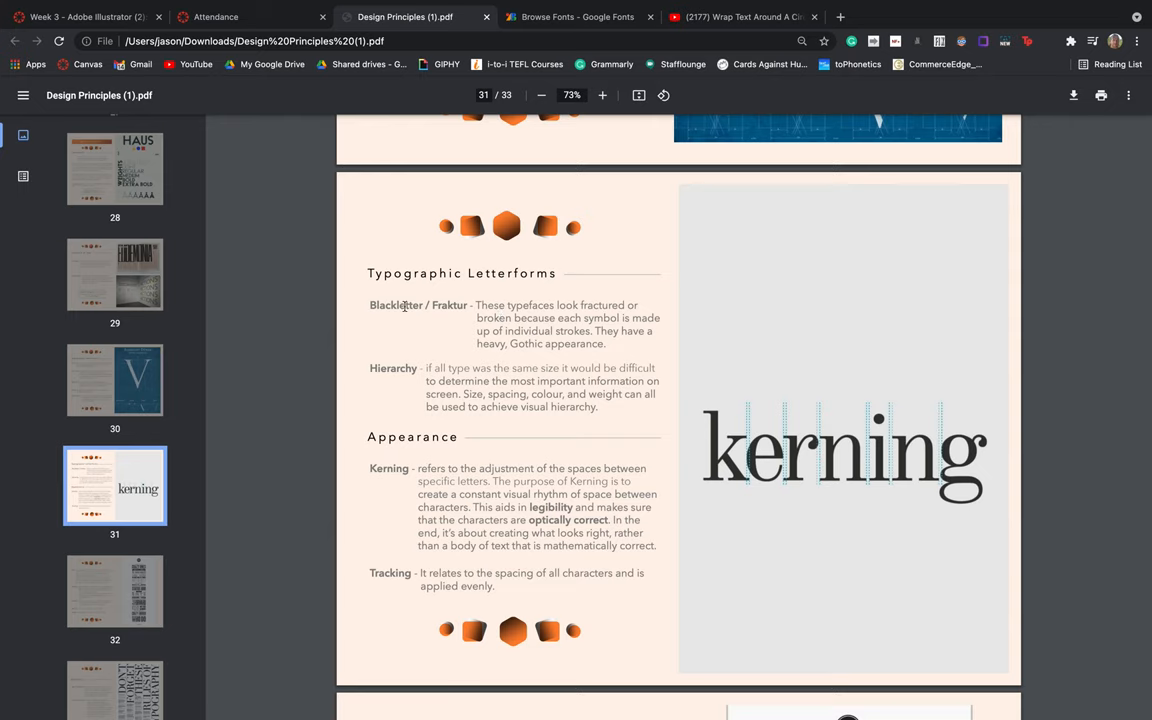
mouse_move(434, 309)
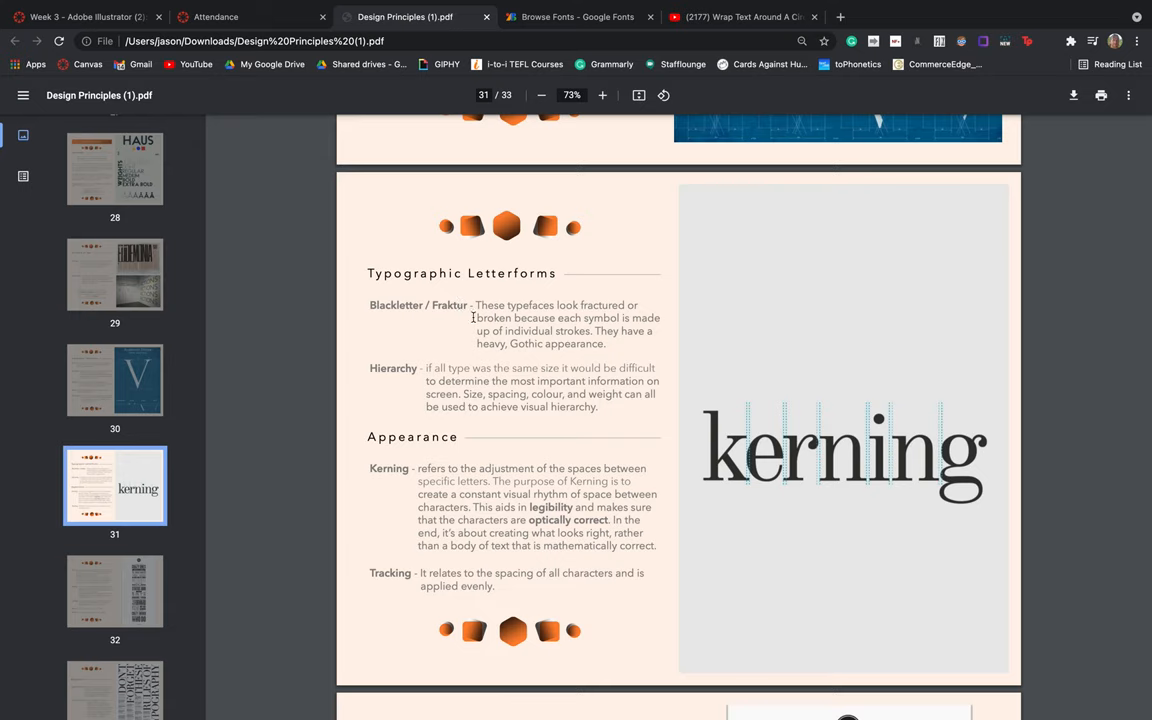
scroll("down", 3)
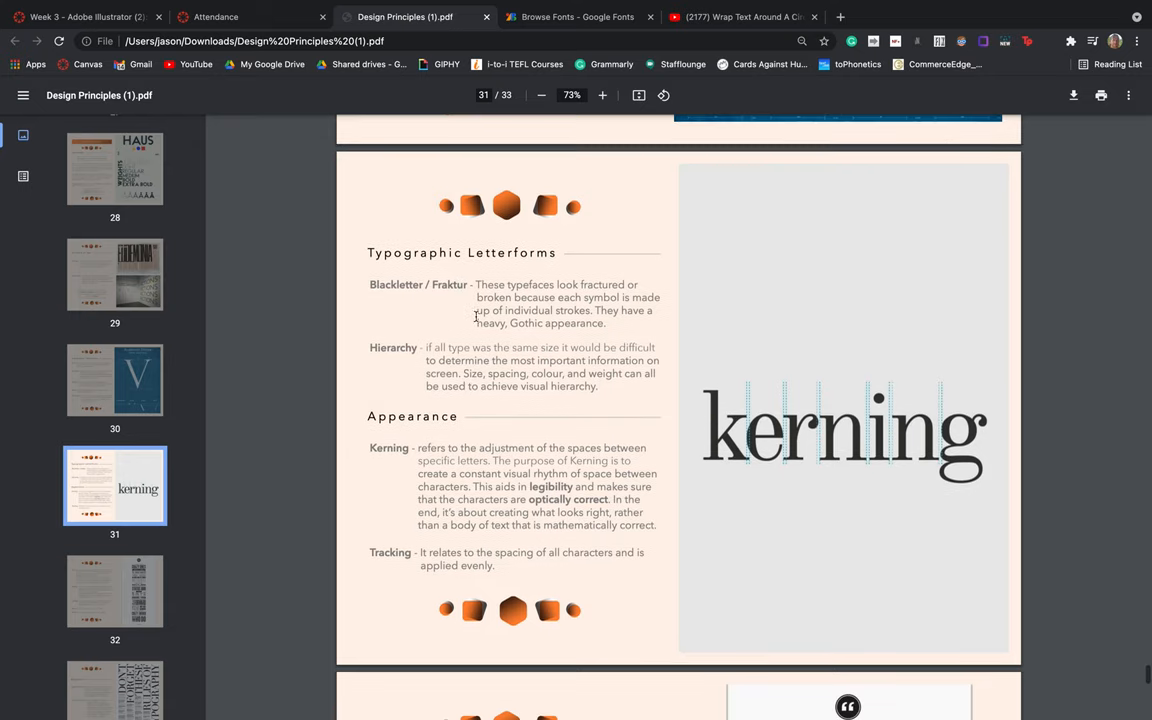
mouse_move(417, 341)
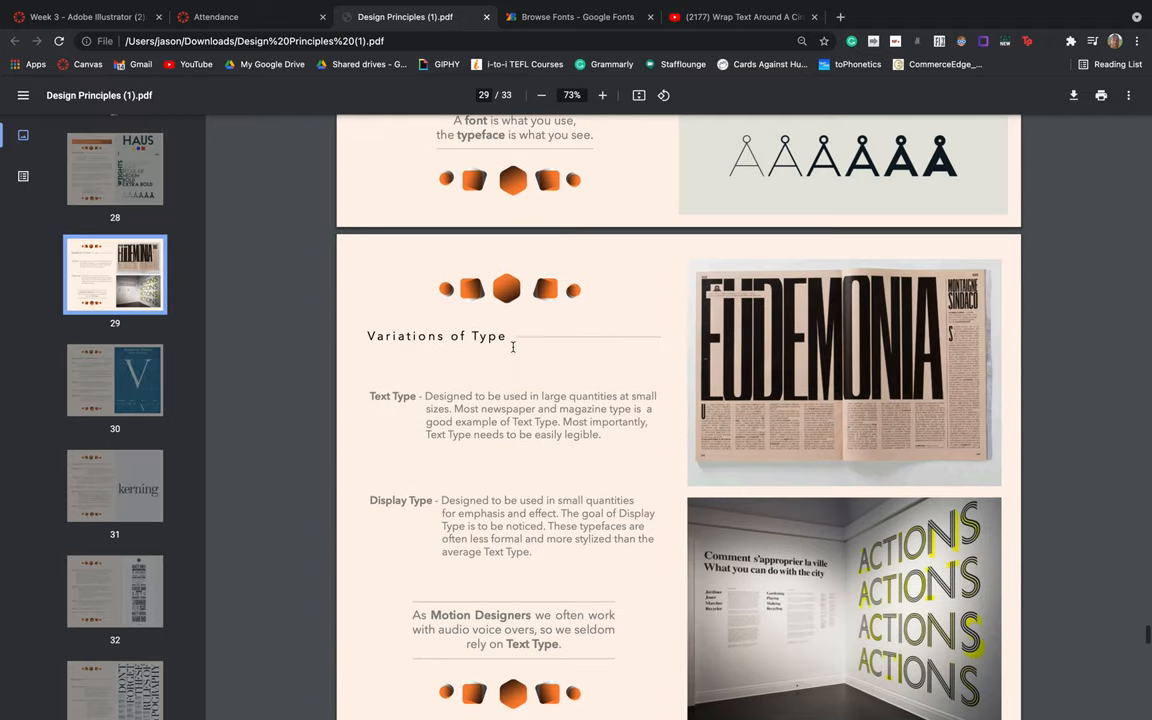
mouse_move(883, 343)
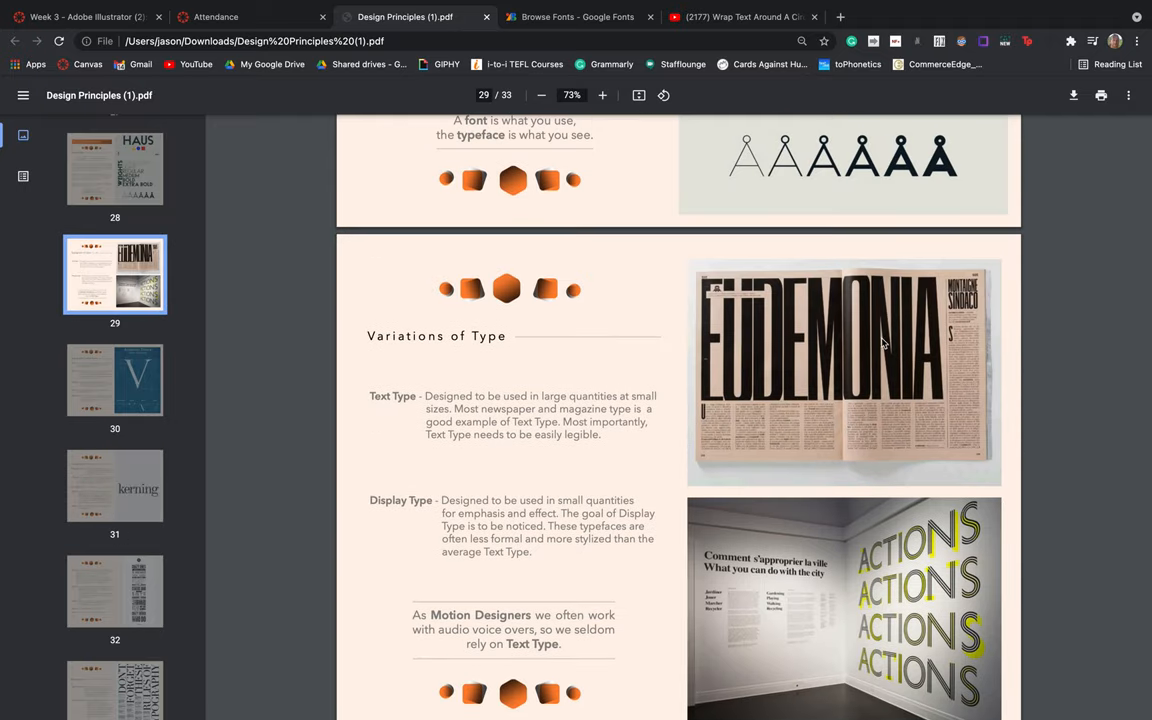
mouse_move(888, 332)
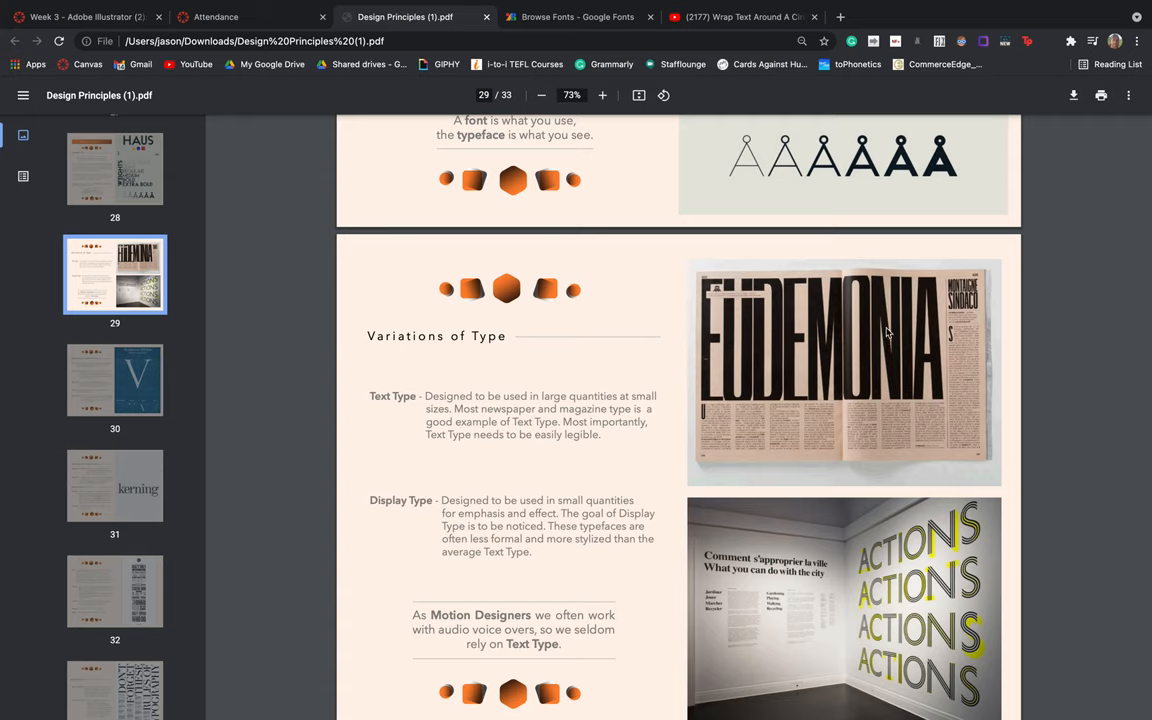
mouse_move(972, 296)
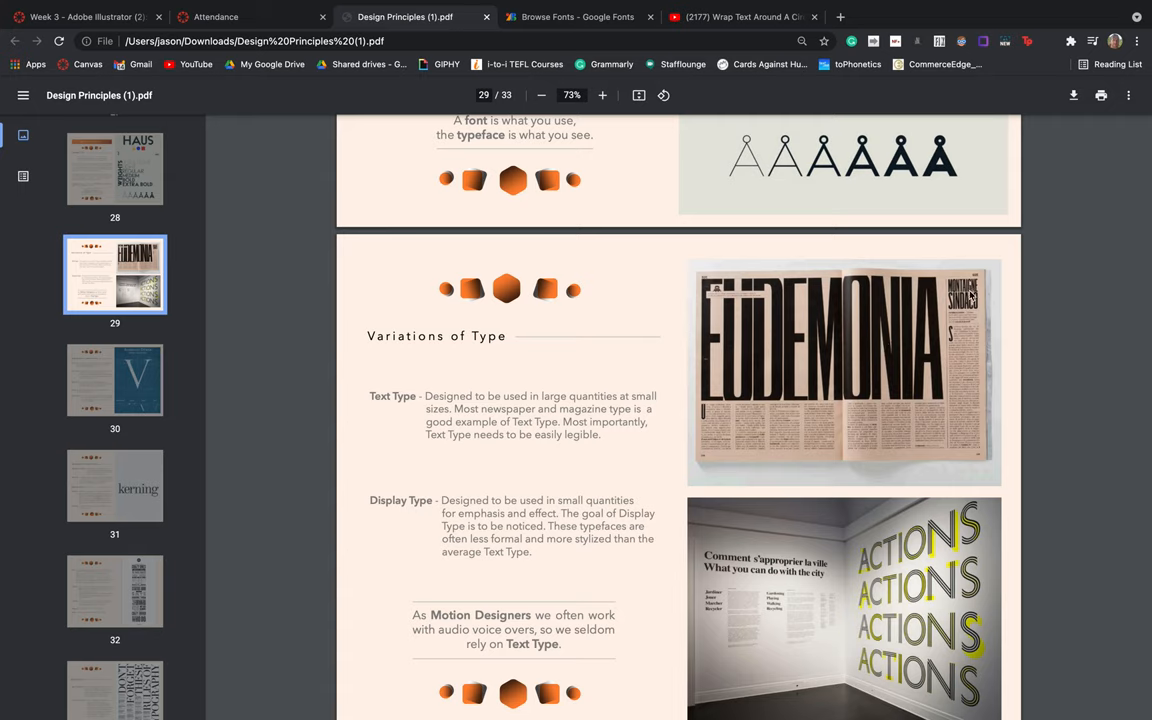
mouse_move(781, 442)
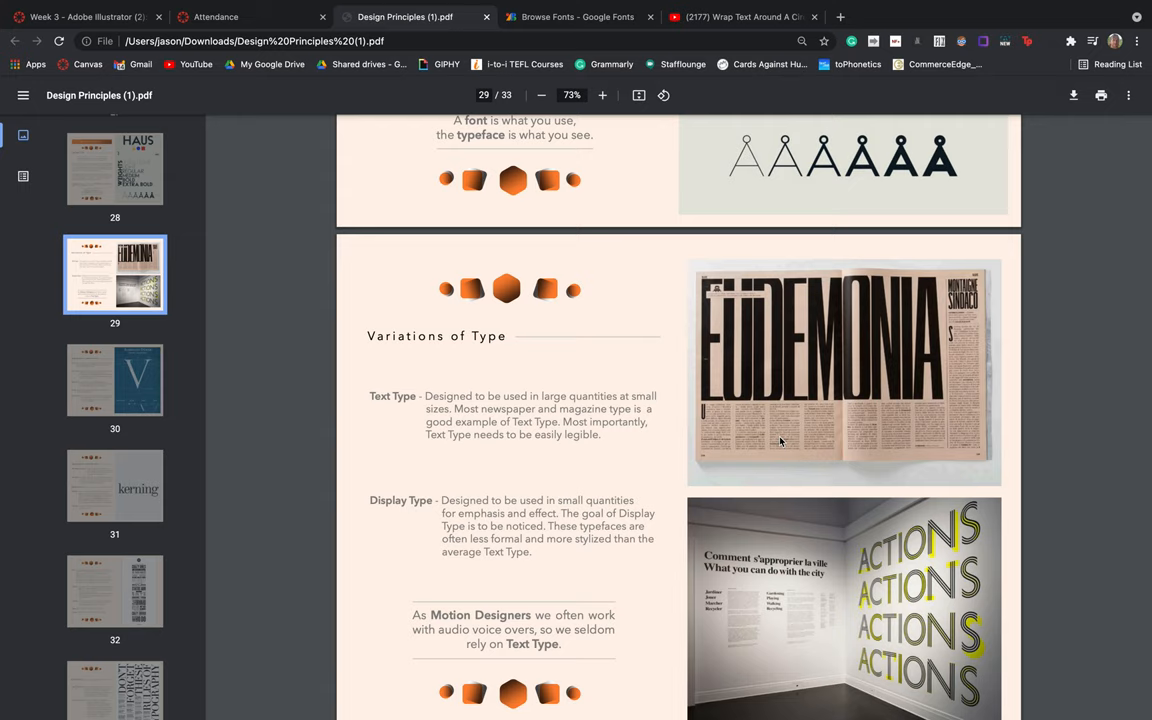
mouse_move(750, 413)
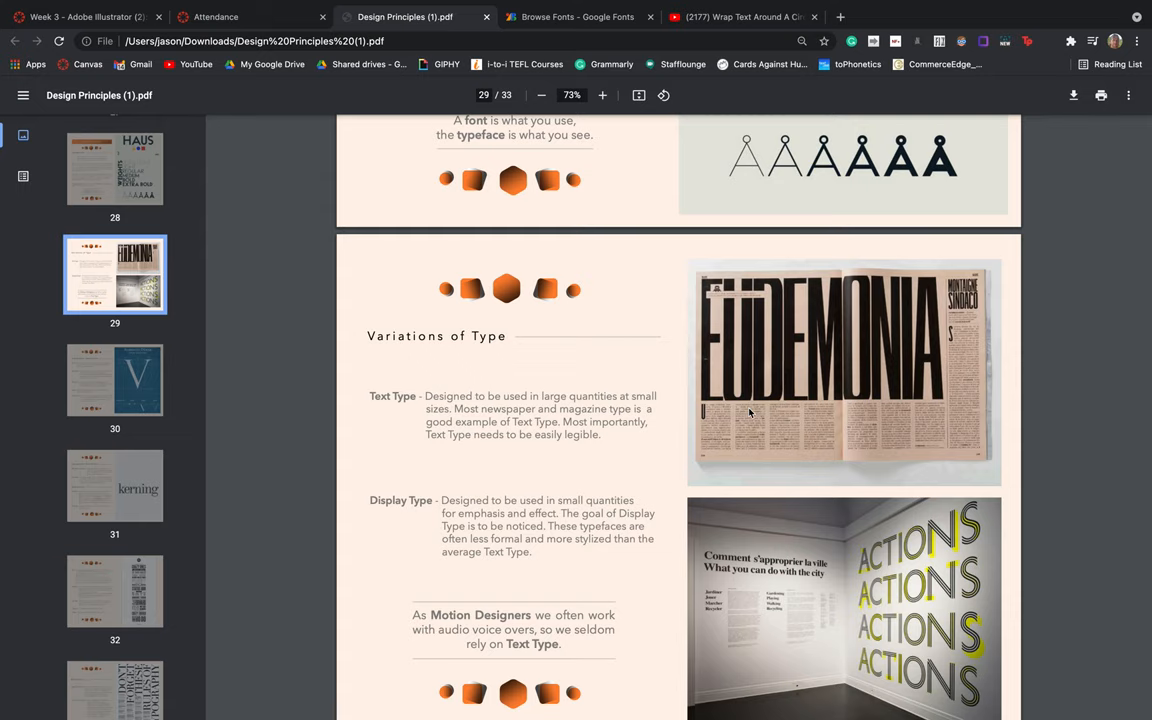
Show page 29's full slide comparing Text Type with Display Type.
scroll("down", 3)
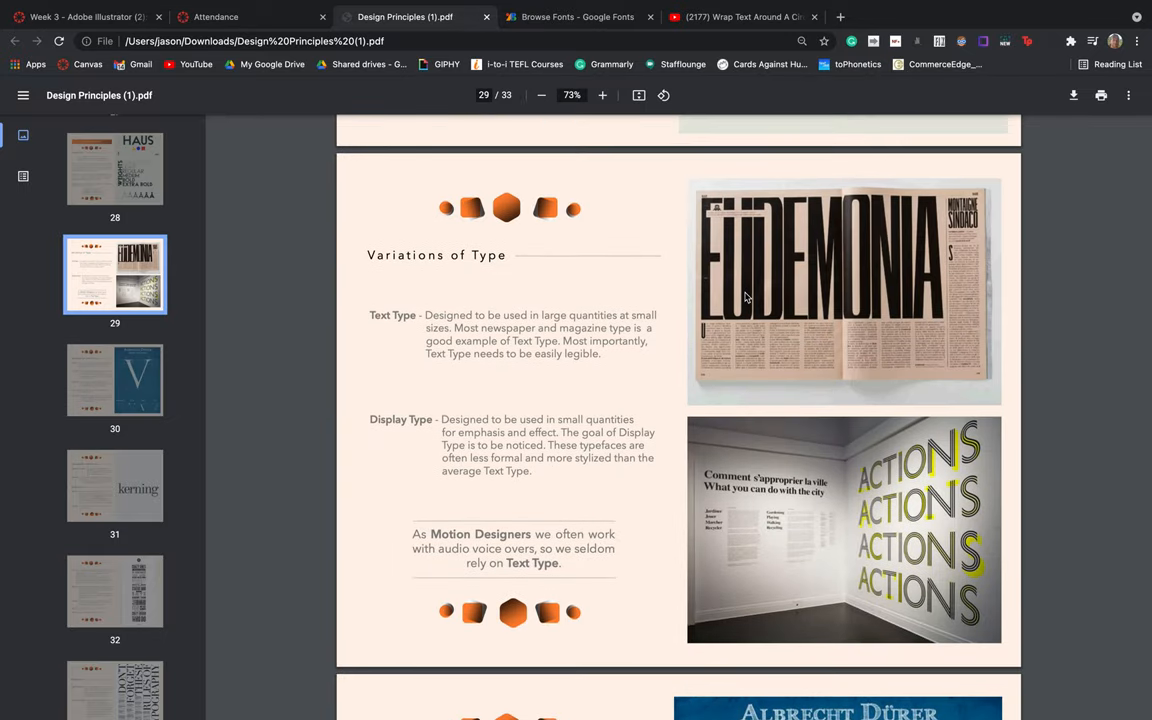
mouse_move(875, 268)
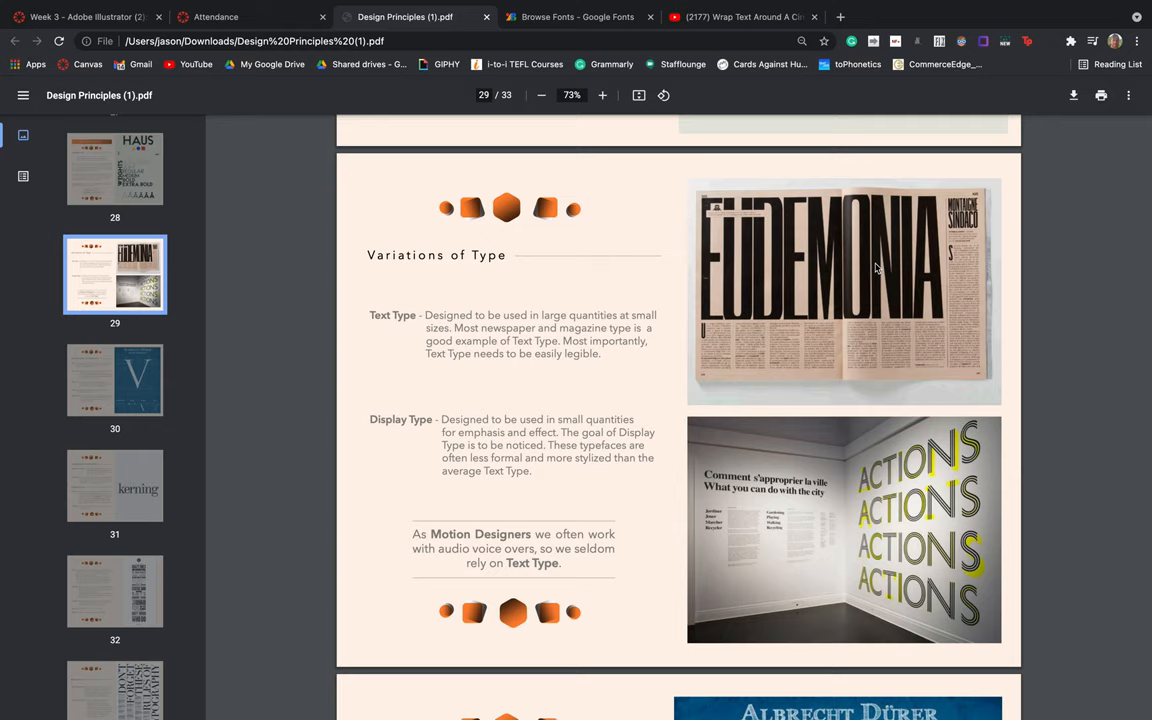
mouse_move(961, 226)
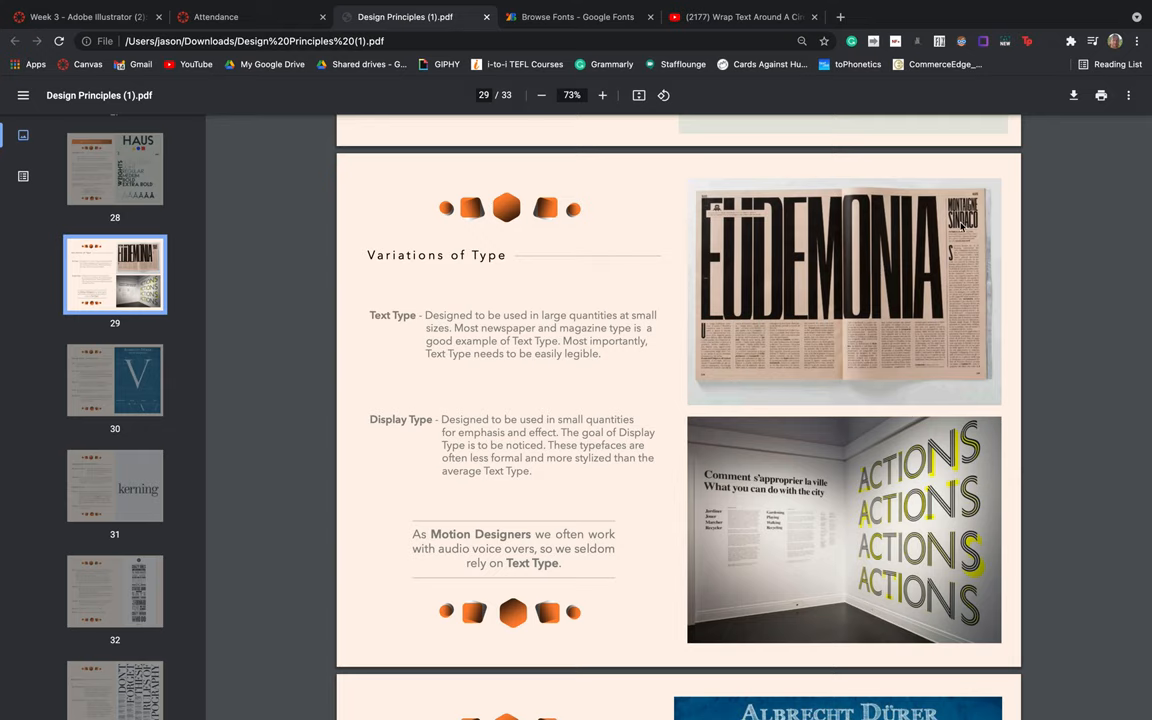
mouse_move(811, 421)
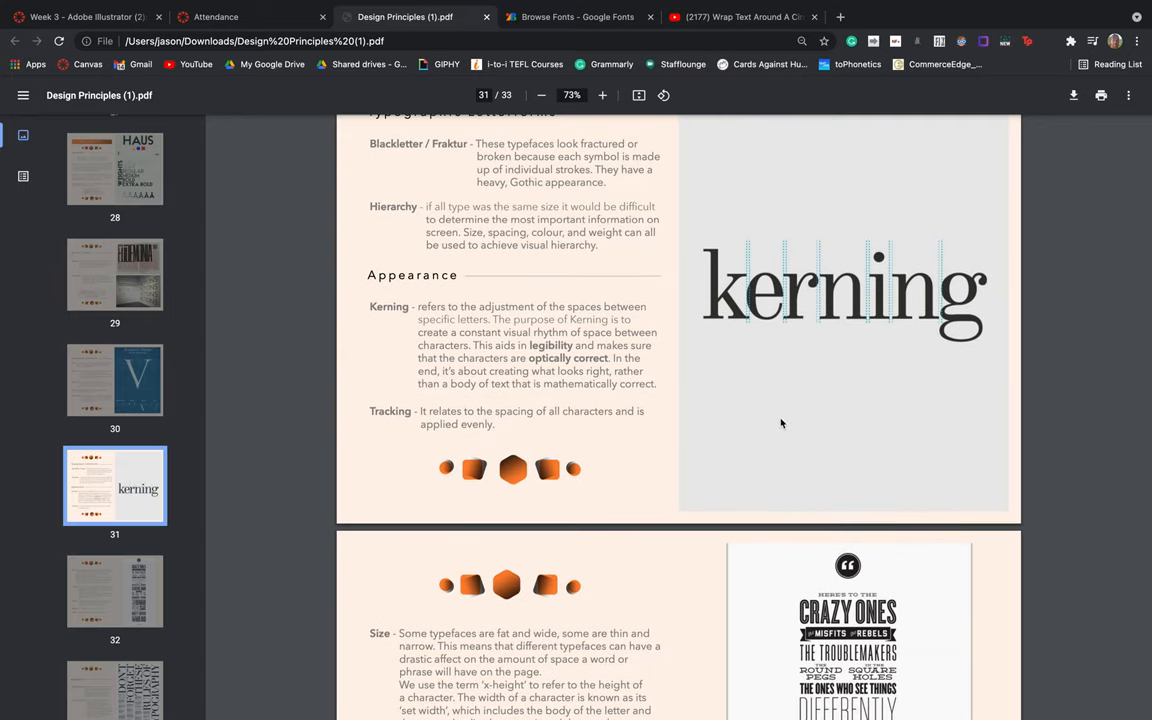
mouse_move(390, 307)
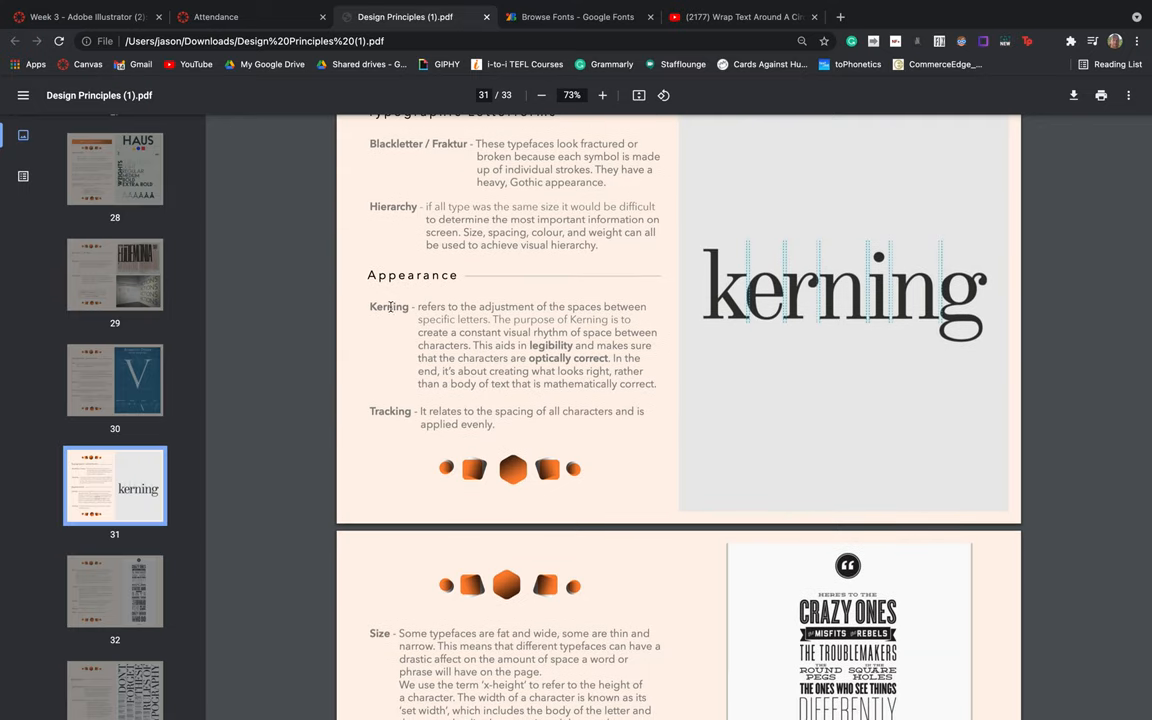
Scroll to page 31's kerning and tracking section, with Size and Leading below.
scroll("down", 3)
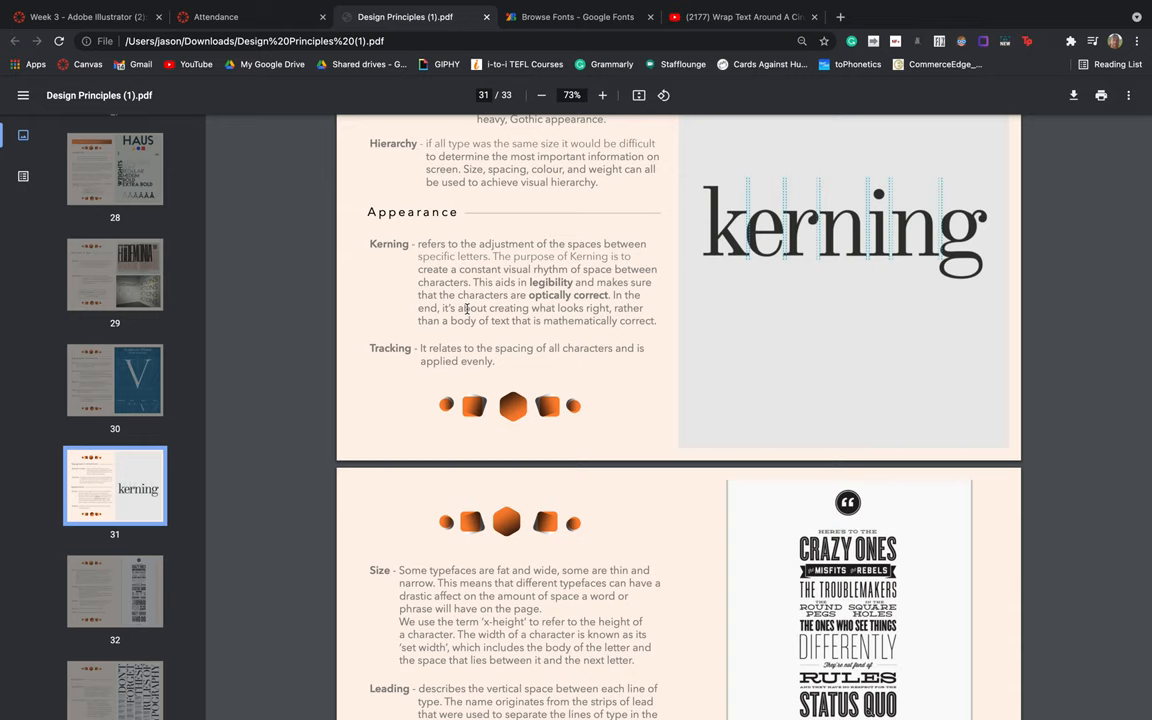
mouse_move(529, 250)
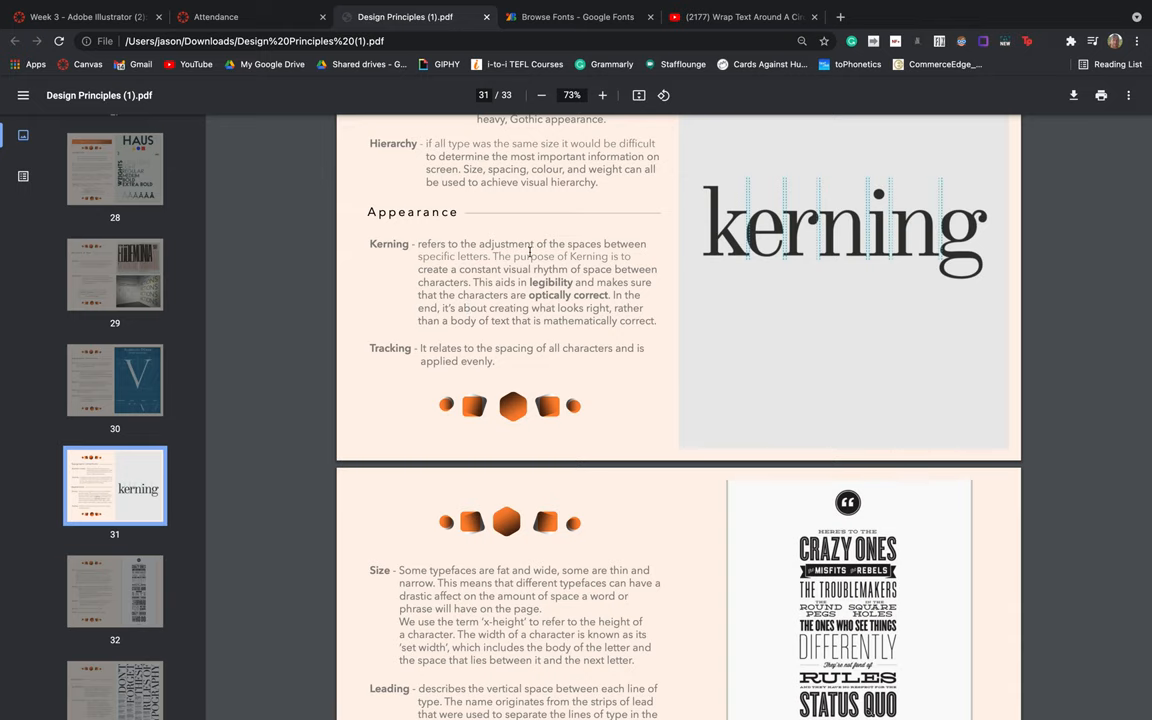
mouse_move(790, 248)
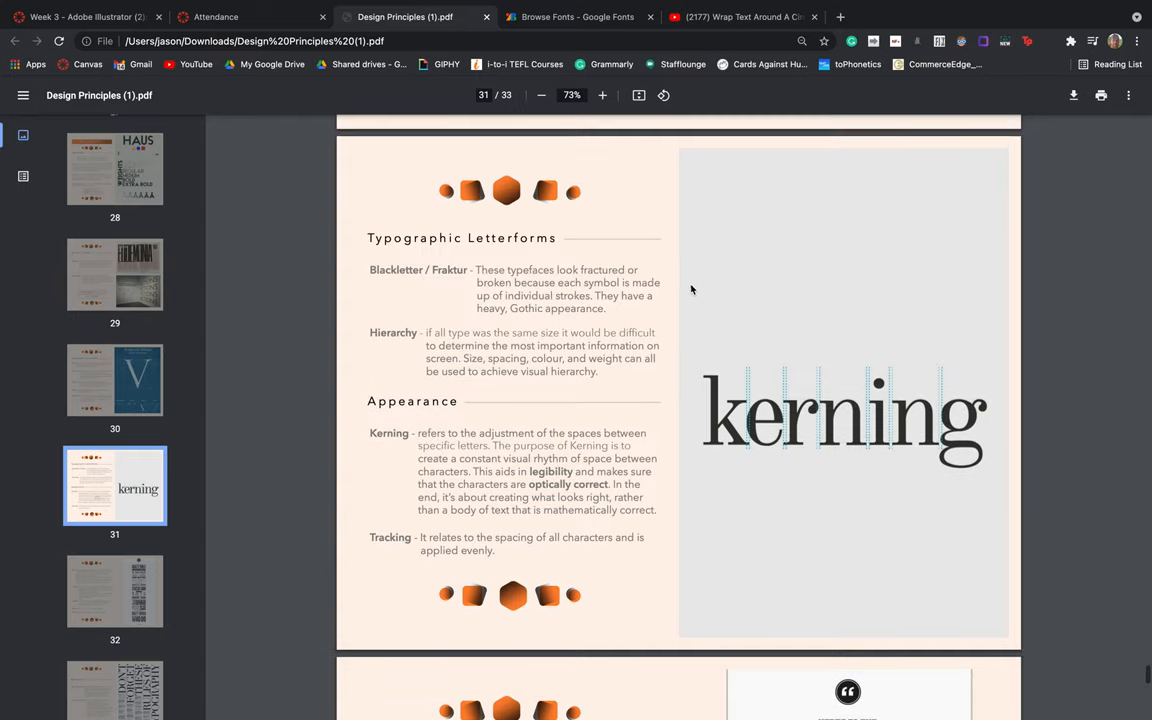
left_click(114, 274)
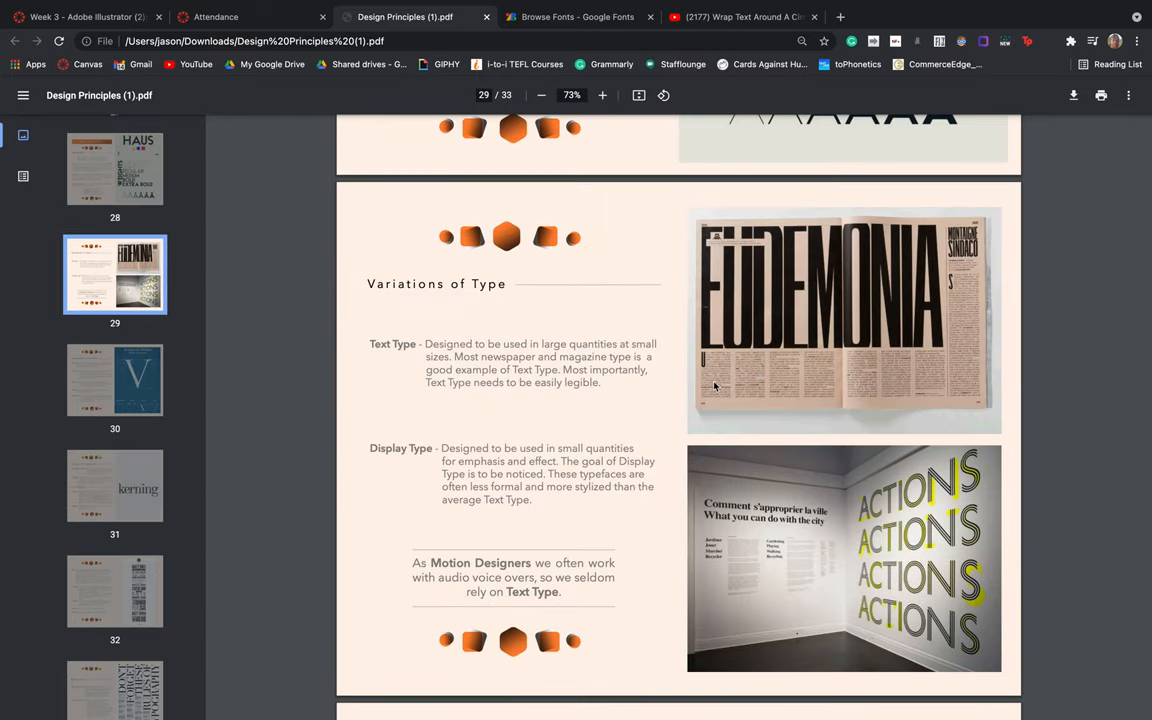
scroll("down", 3)
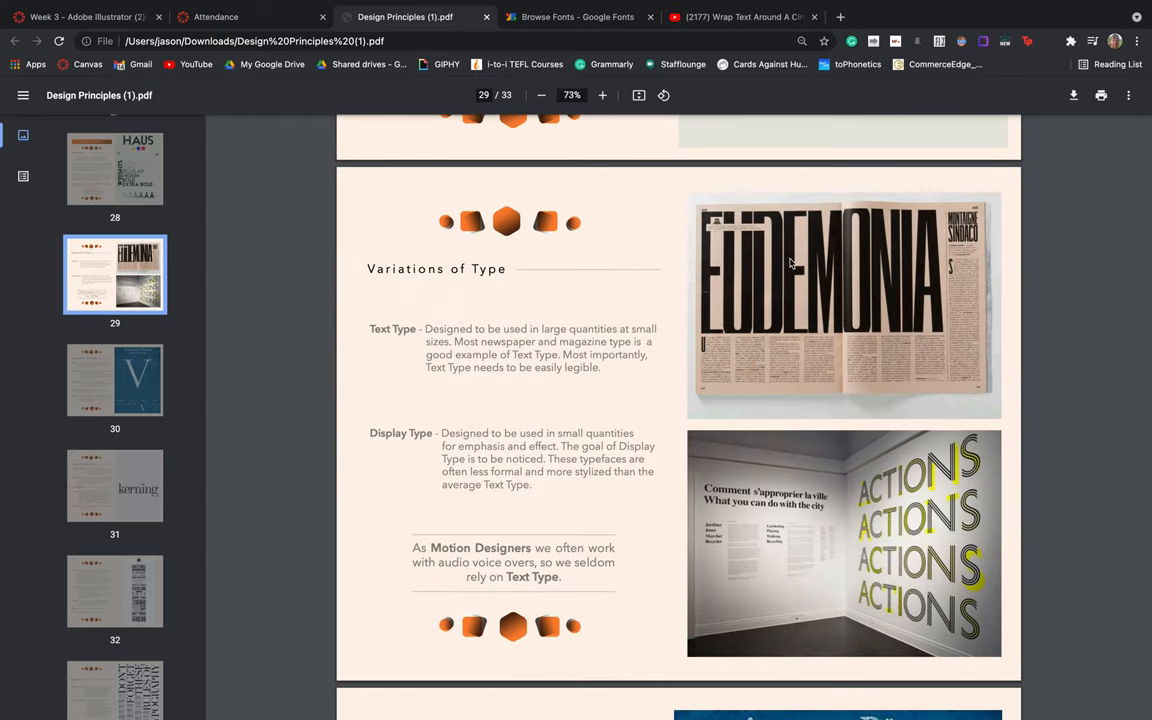
mouse_move(810, 295)
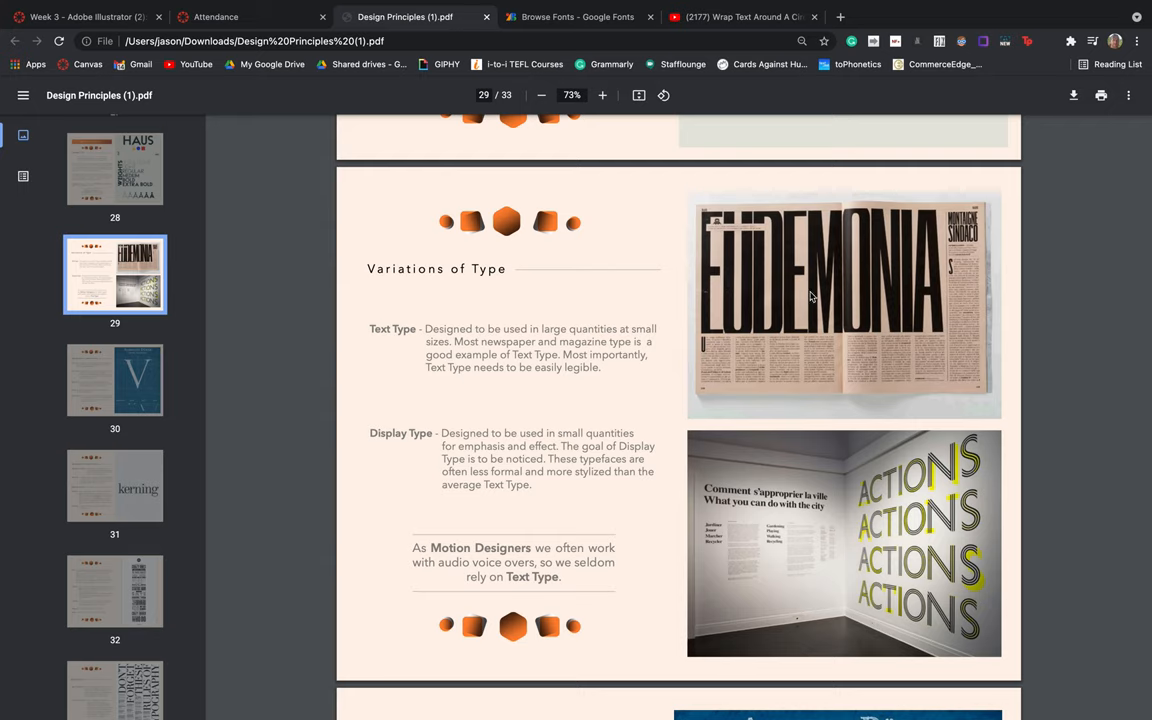
mouse_move(904, 446)
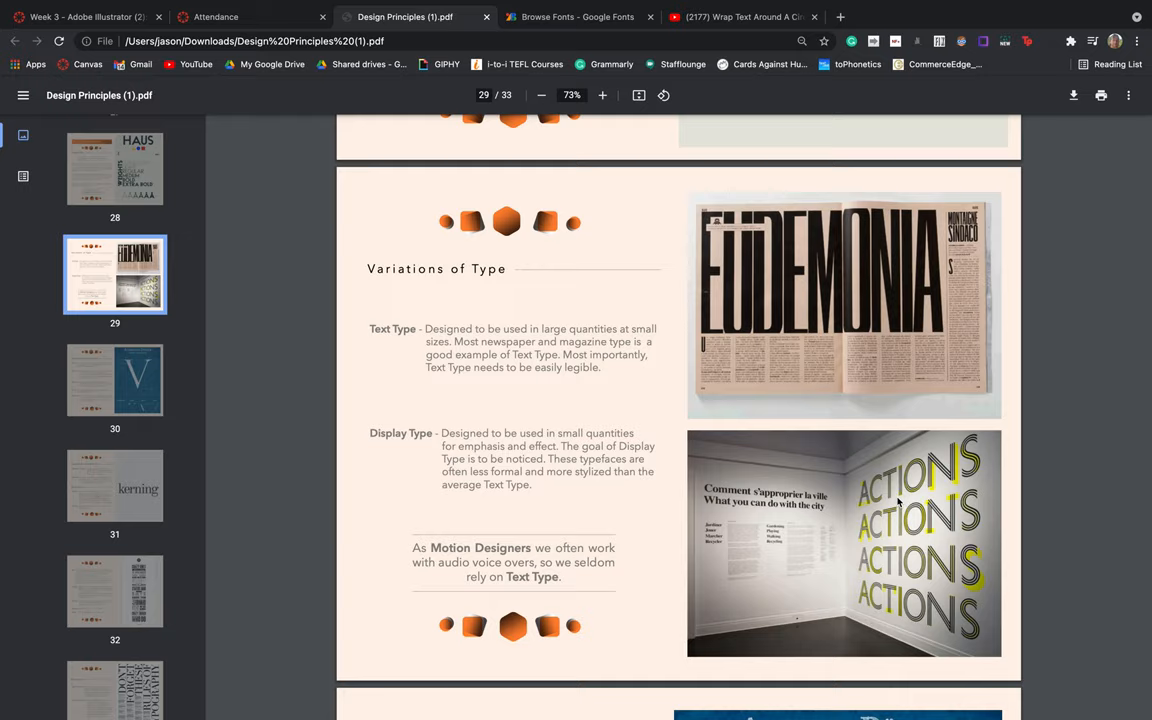
scroll("down", 3)
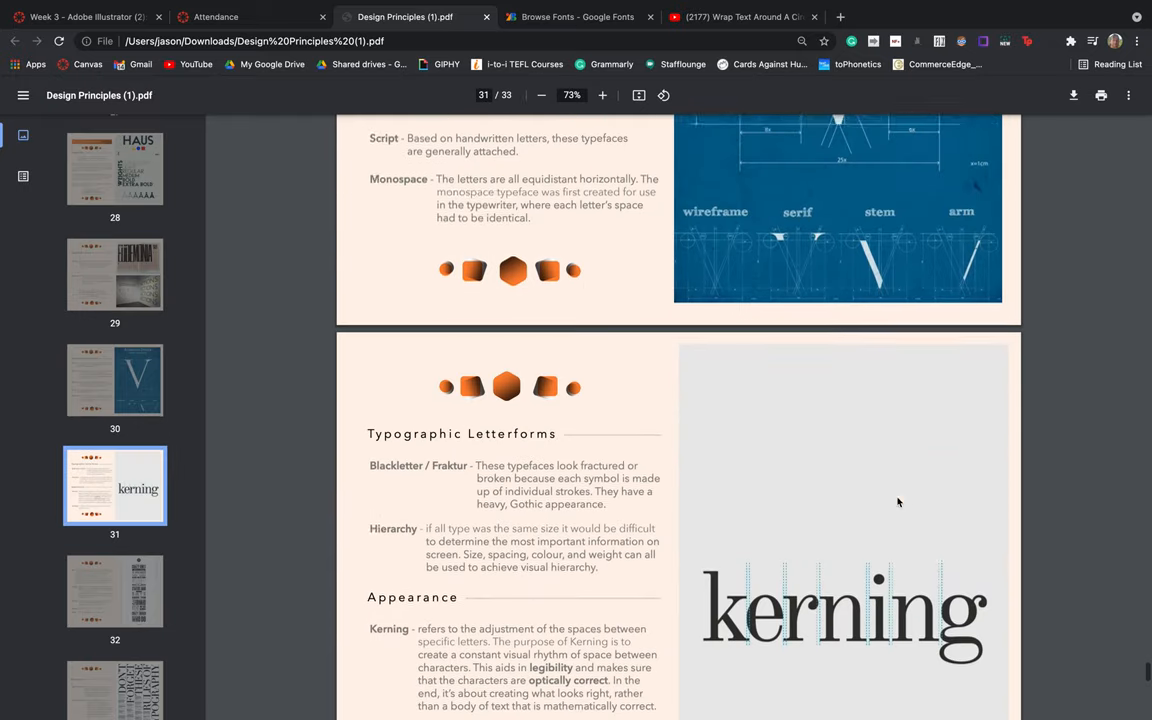
Scroll page 31 slightly further to reveal the Size section on x-height.
scroll("down", 3)
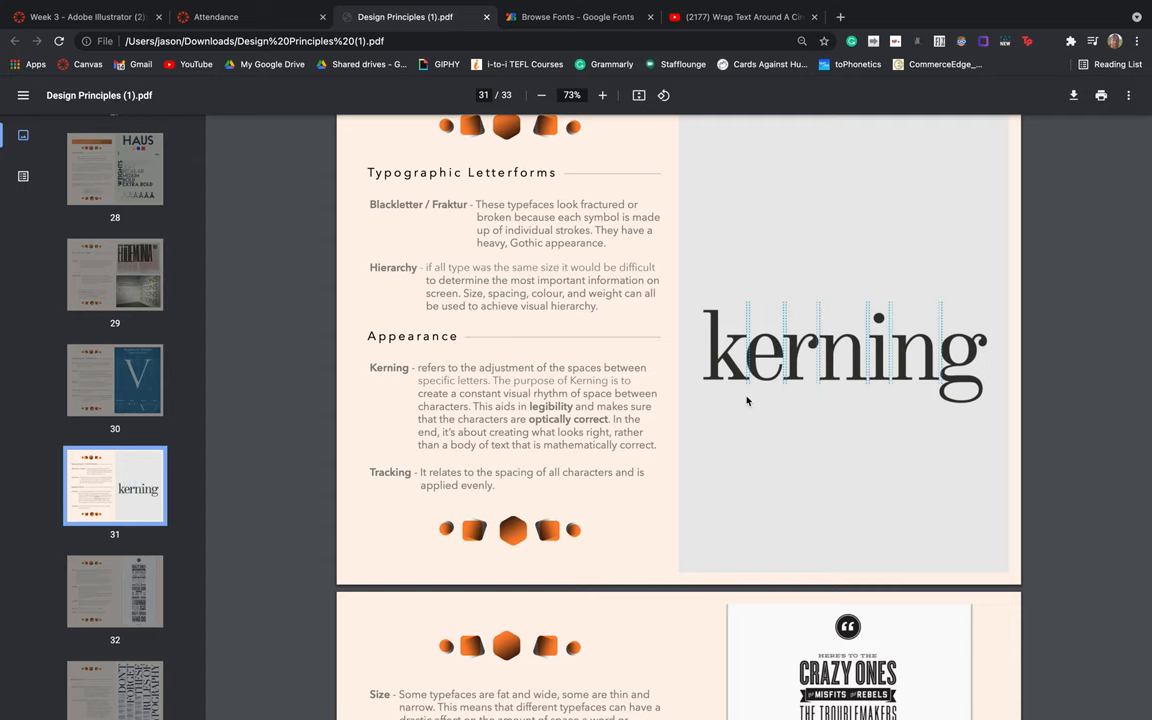
mouse_move(901, 352)
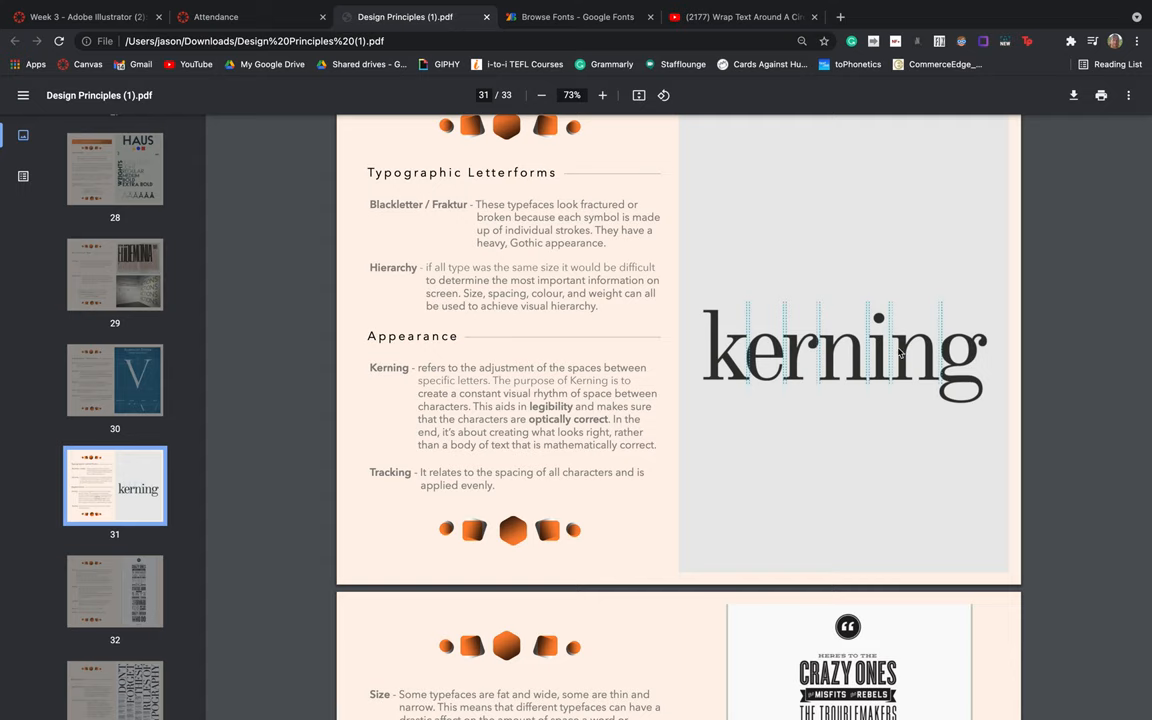
mouse_move(908, 405)
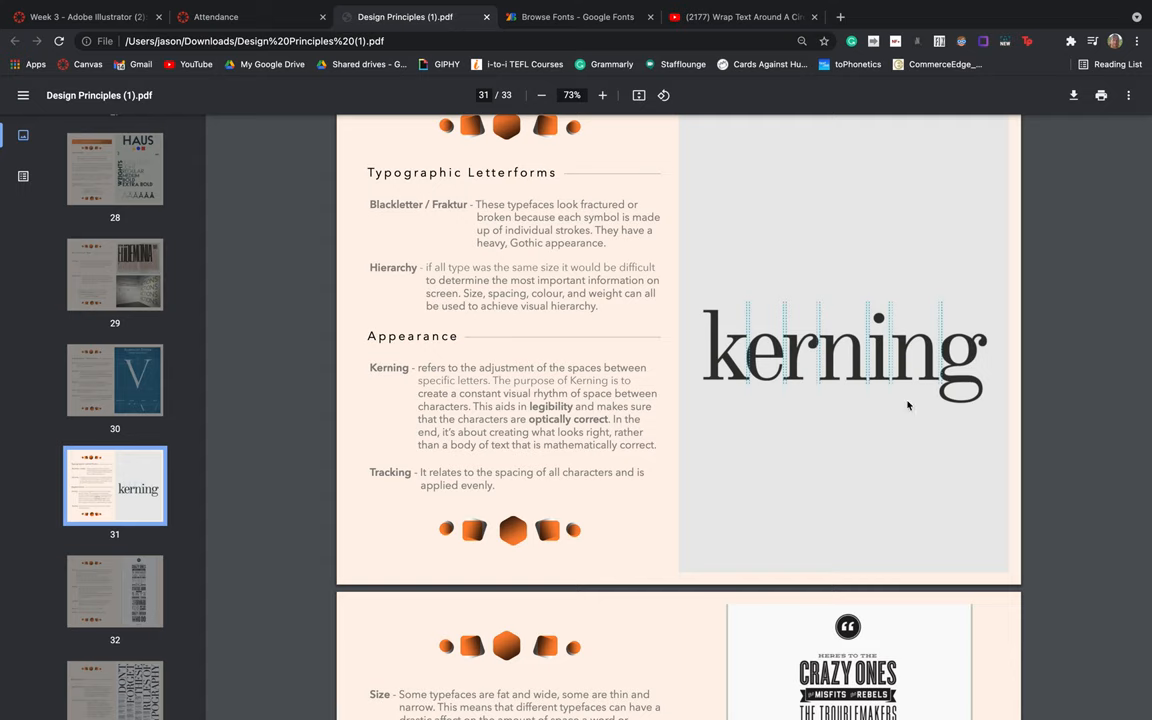
mouse_move(733, 358)
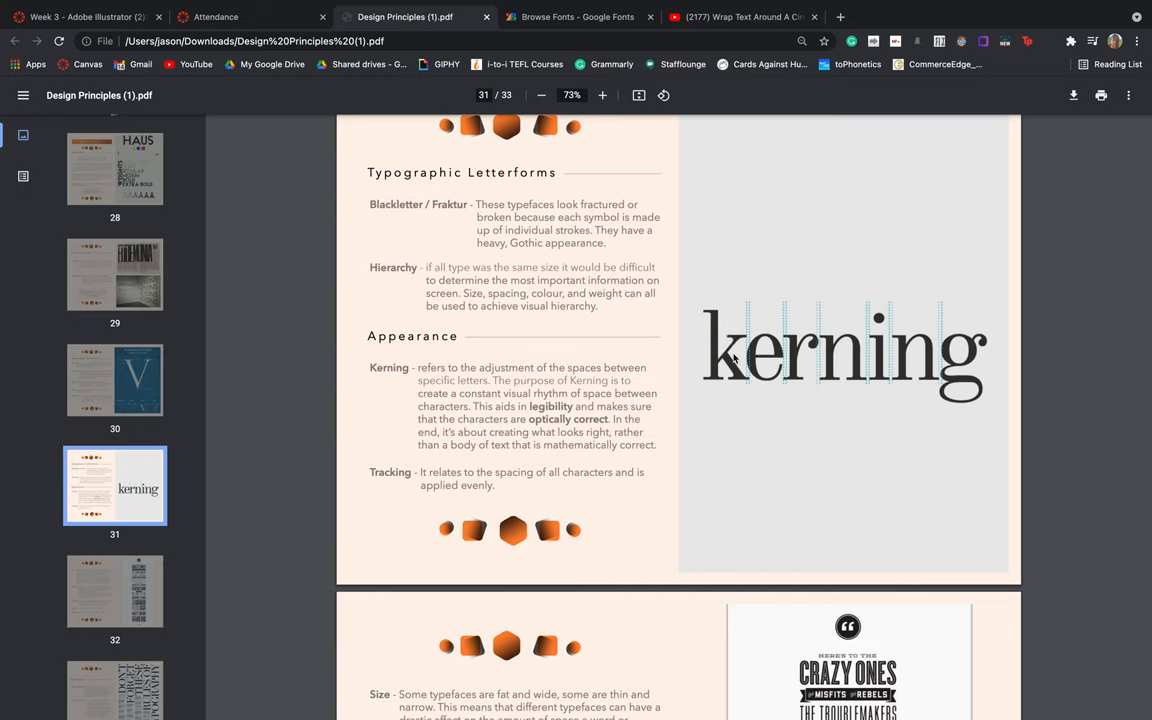
mouse_move(714, 363)
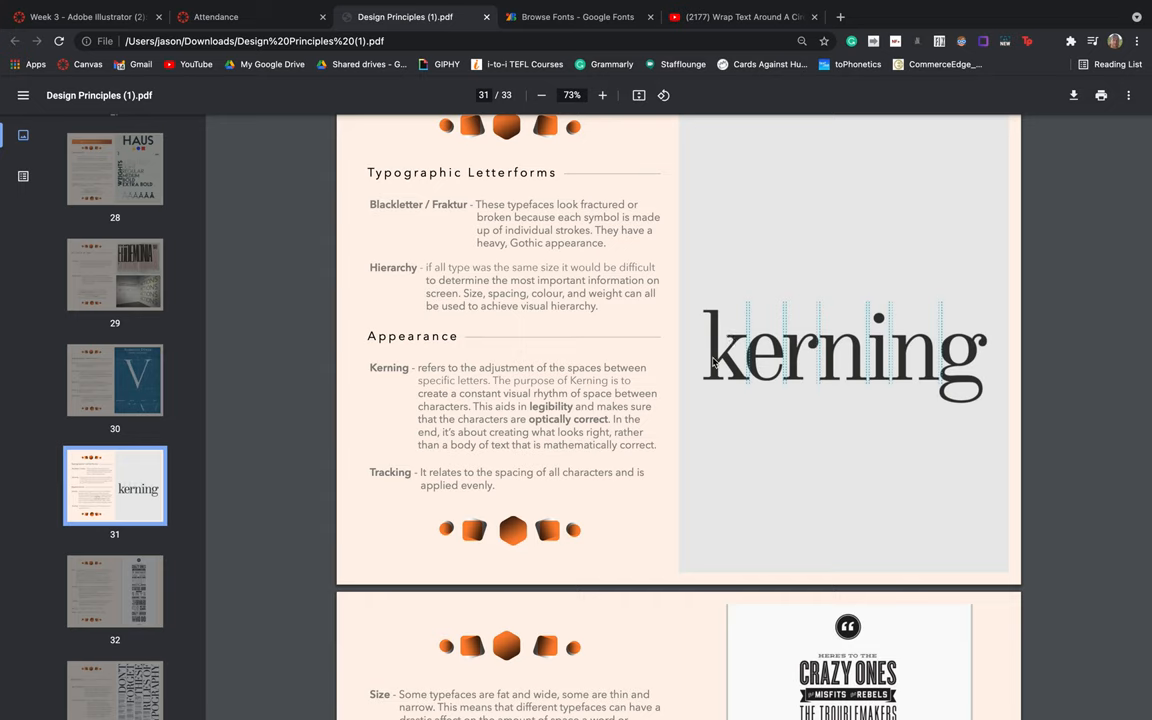
mouse_move(910, 377)
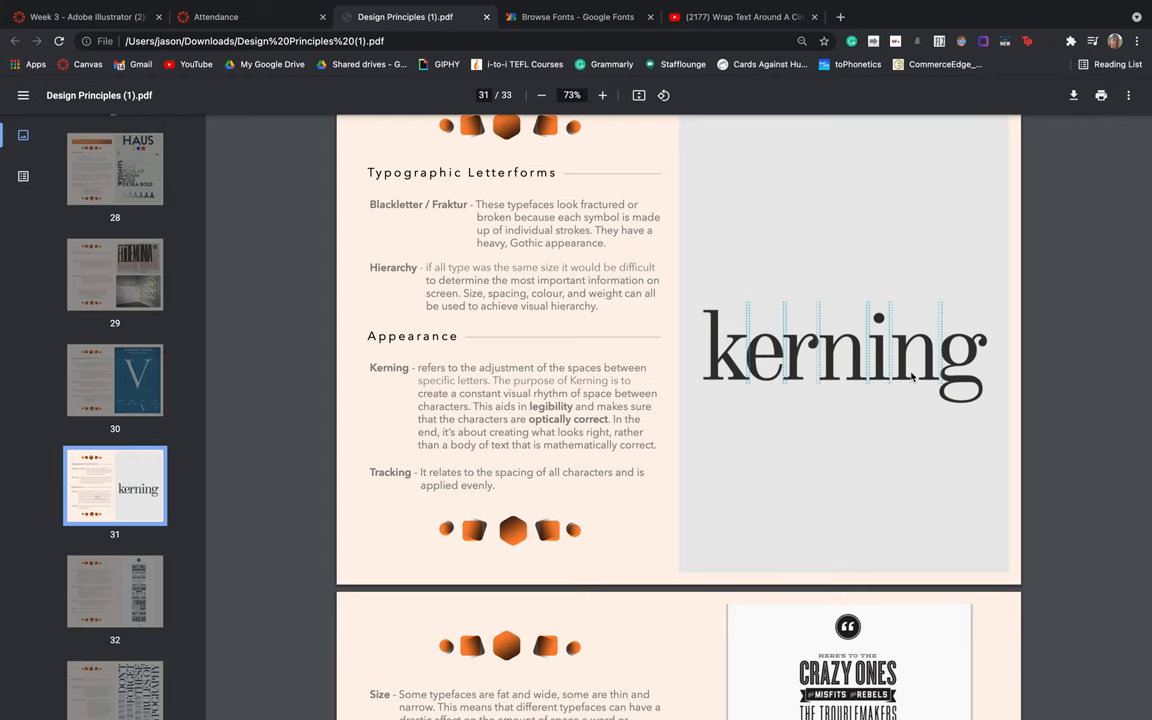
mouse_move(817, 358)
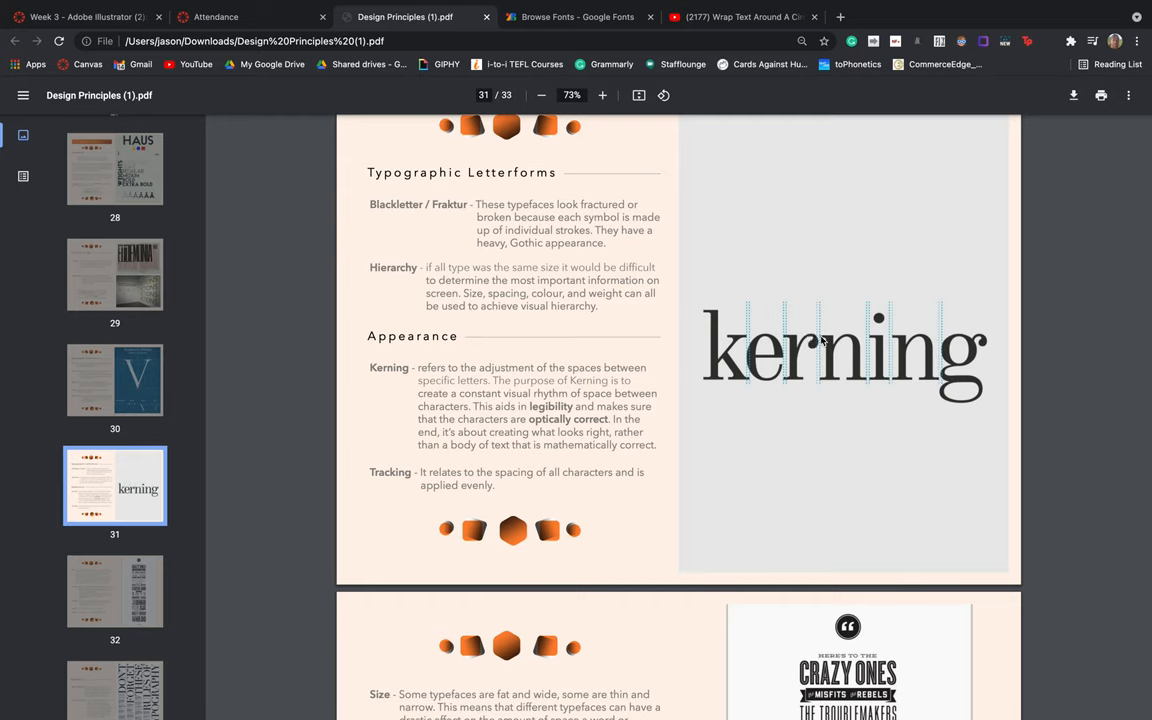
mouse_move(747, 342)
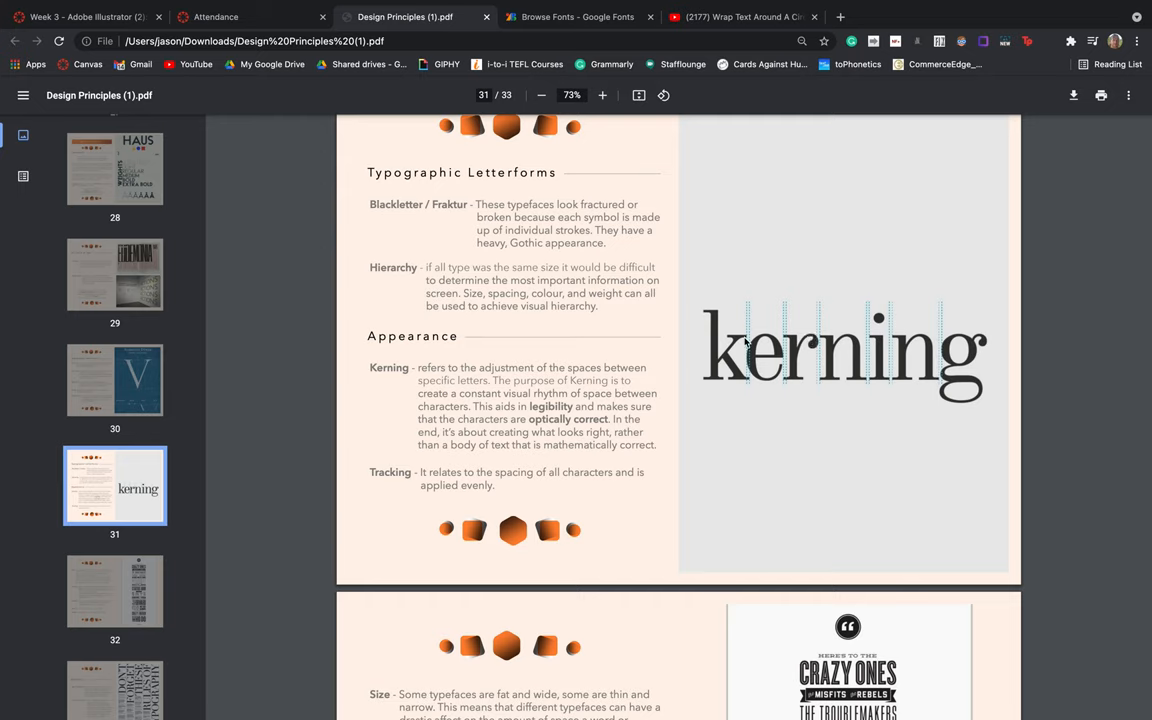
mouse_move(756, 358)
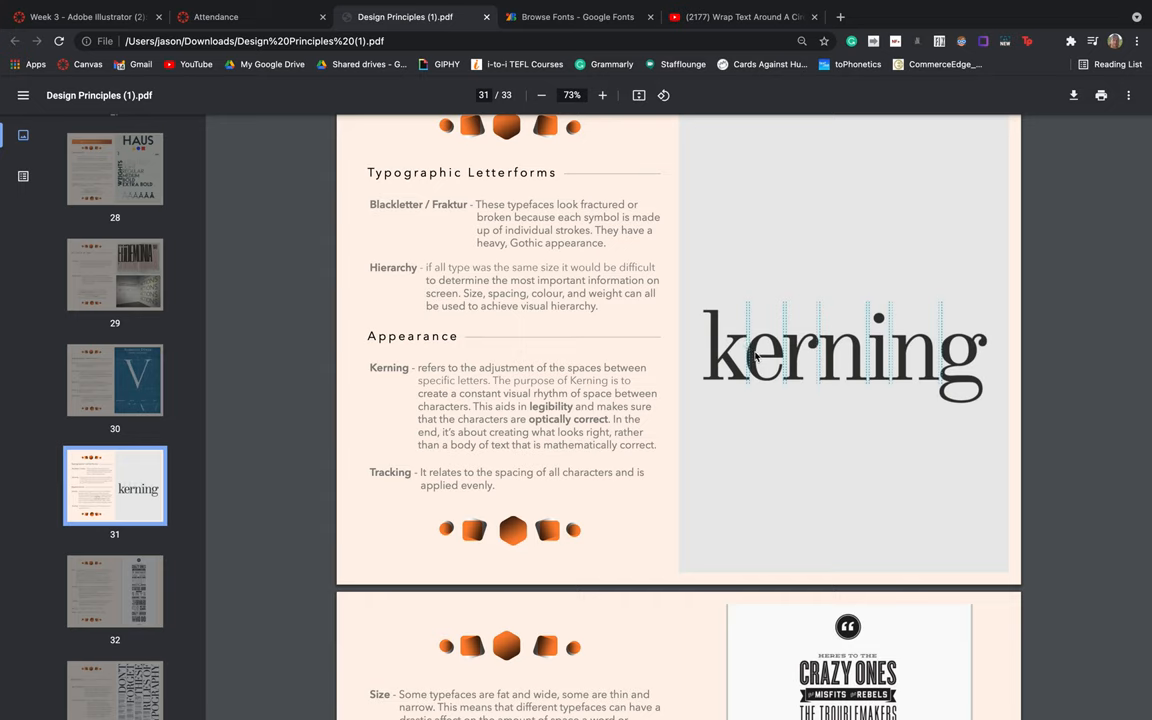
mouse_move(757, 358)
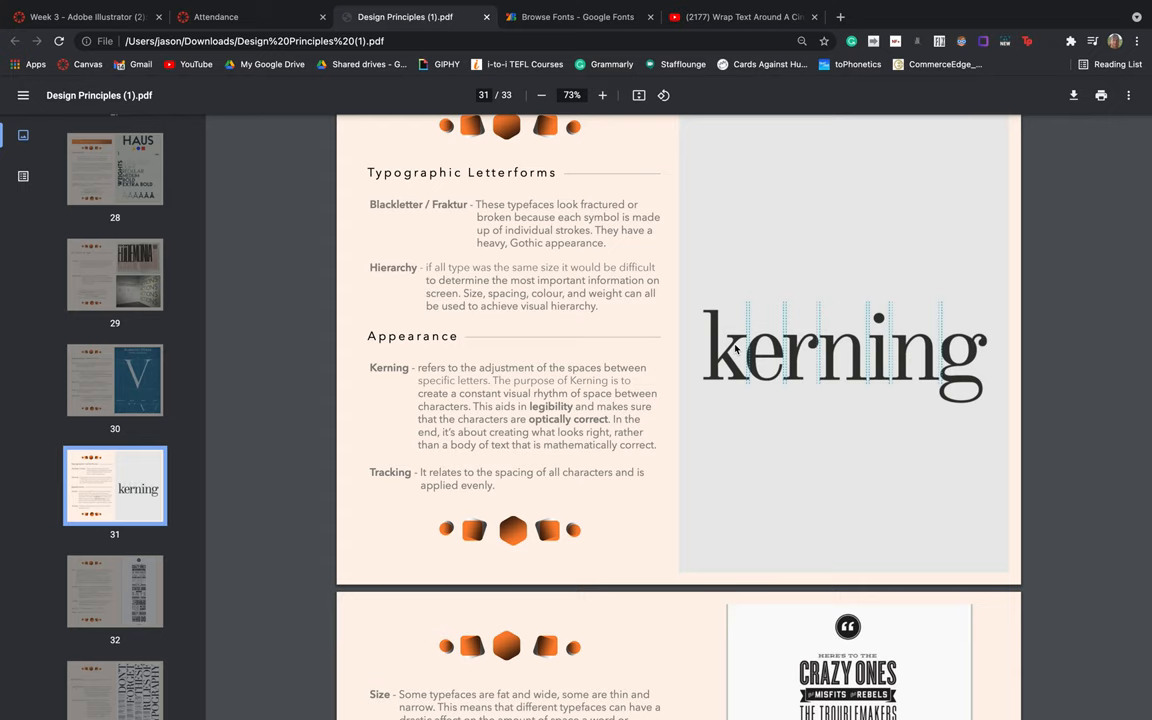
mouse_move(730, 367)
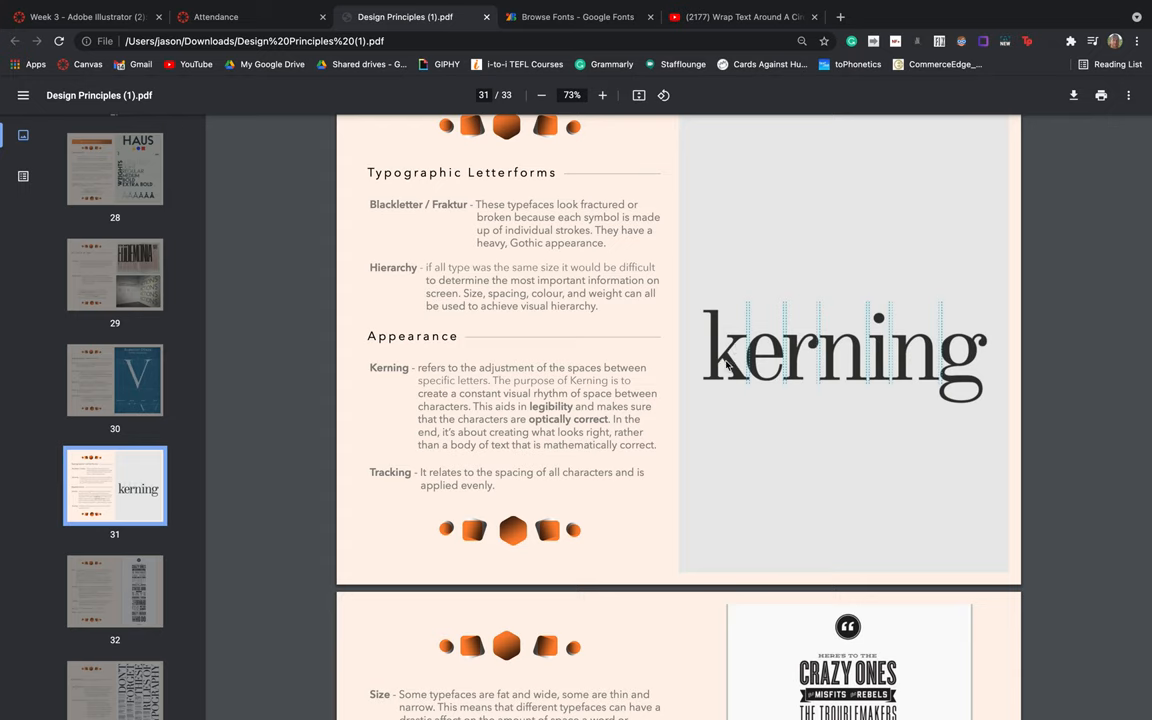
mouse_move(891, 357)
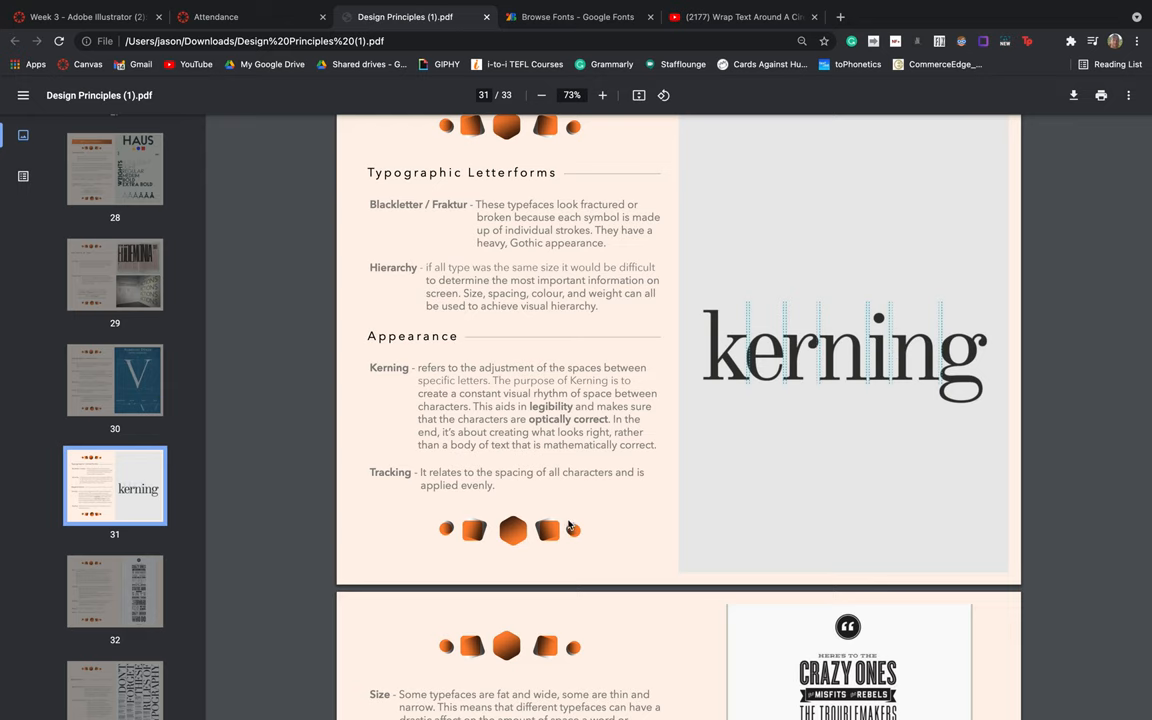
scroll("down", 3)
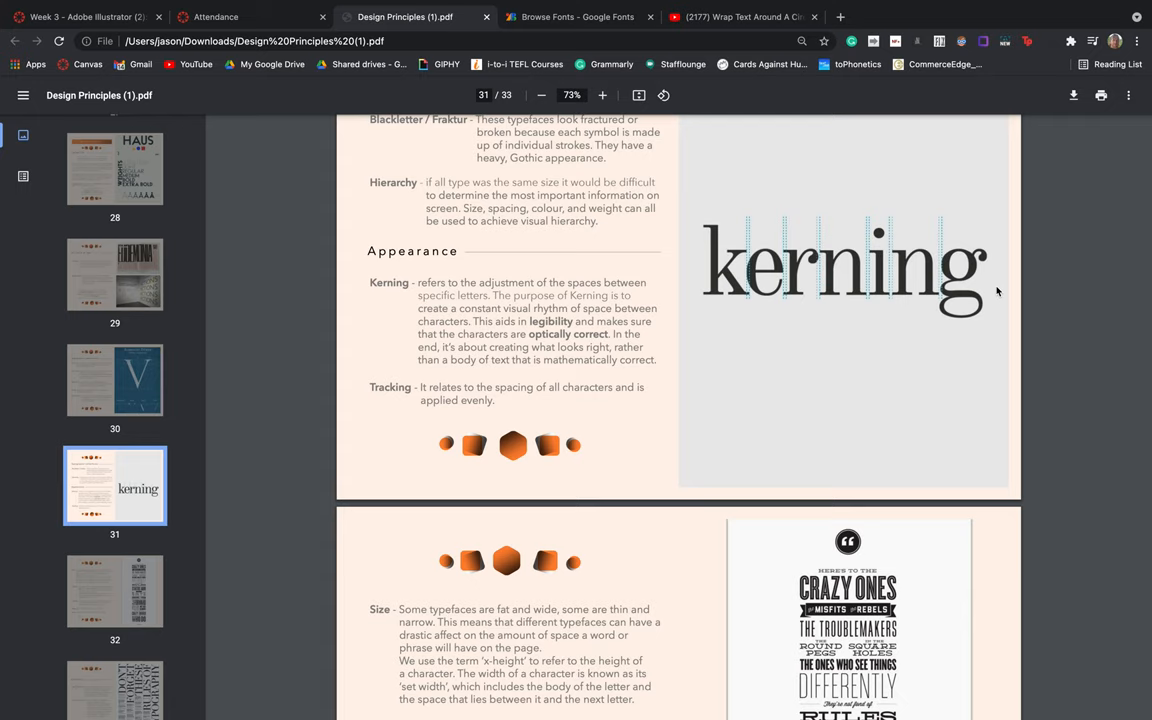
mouse_move(1015, 295)
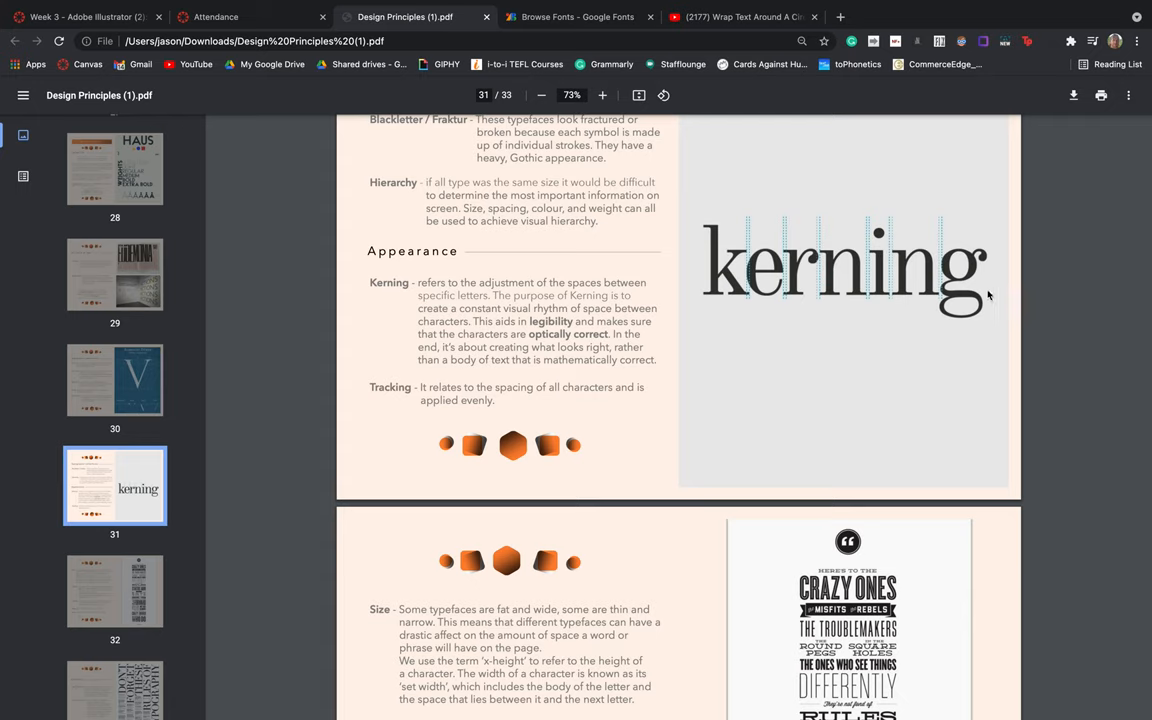
mouse_move(986, 291)
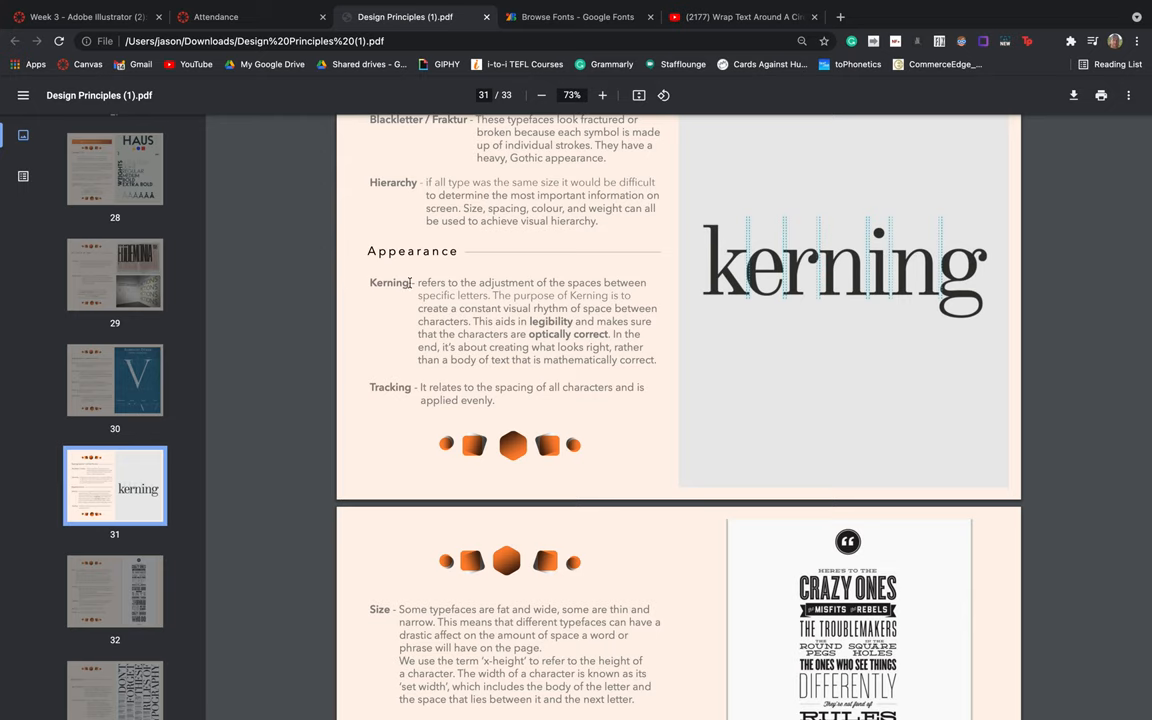
mouse_move(833, 284)
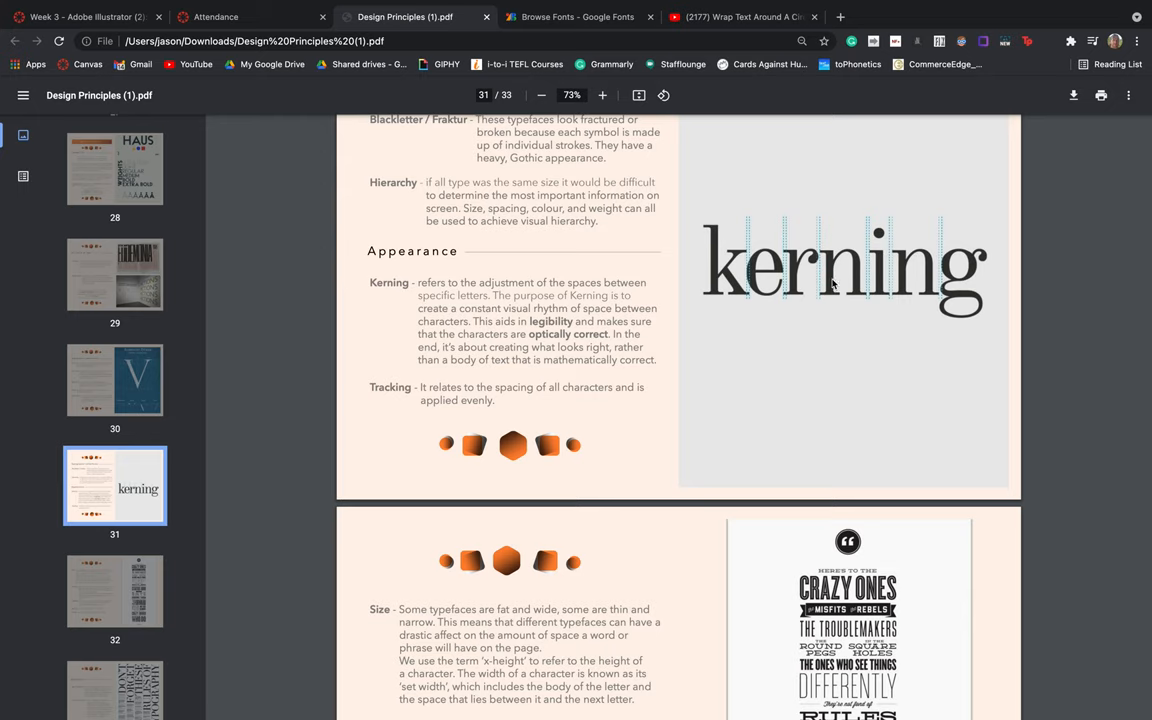
mouse_move(668, 347)
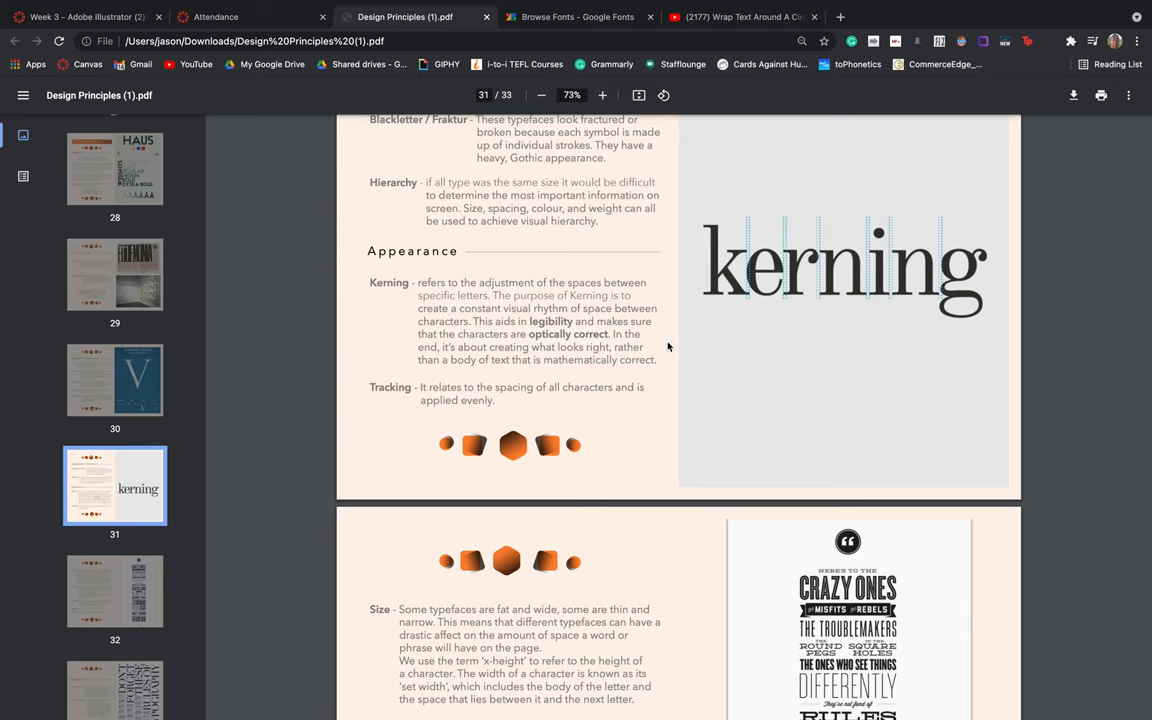
Scroll to page 32 covering Size, Leading, Justified, Measure and Gutter.
scroll("down", 3)
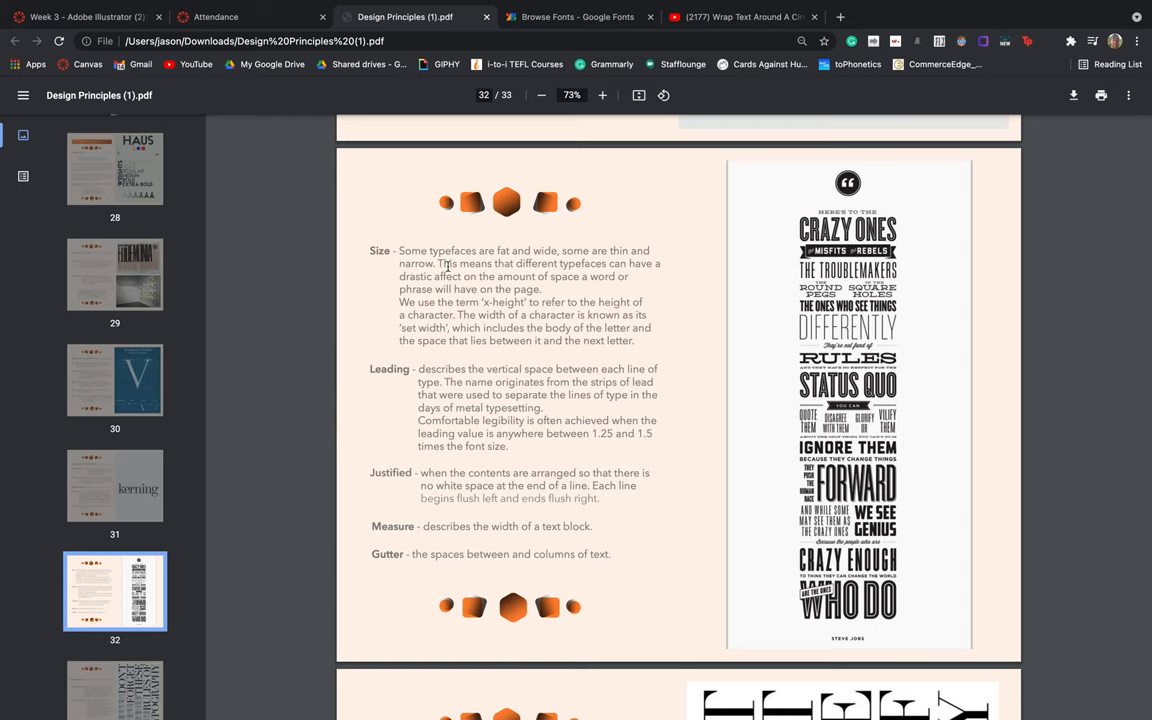
mouse_move(867, 275)
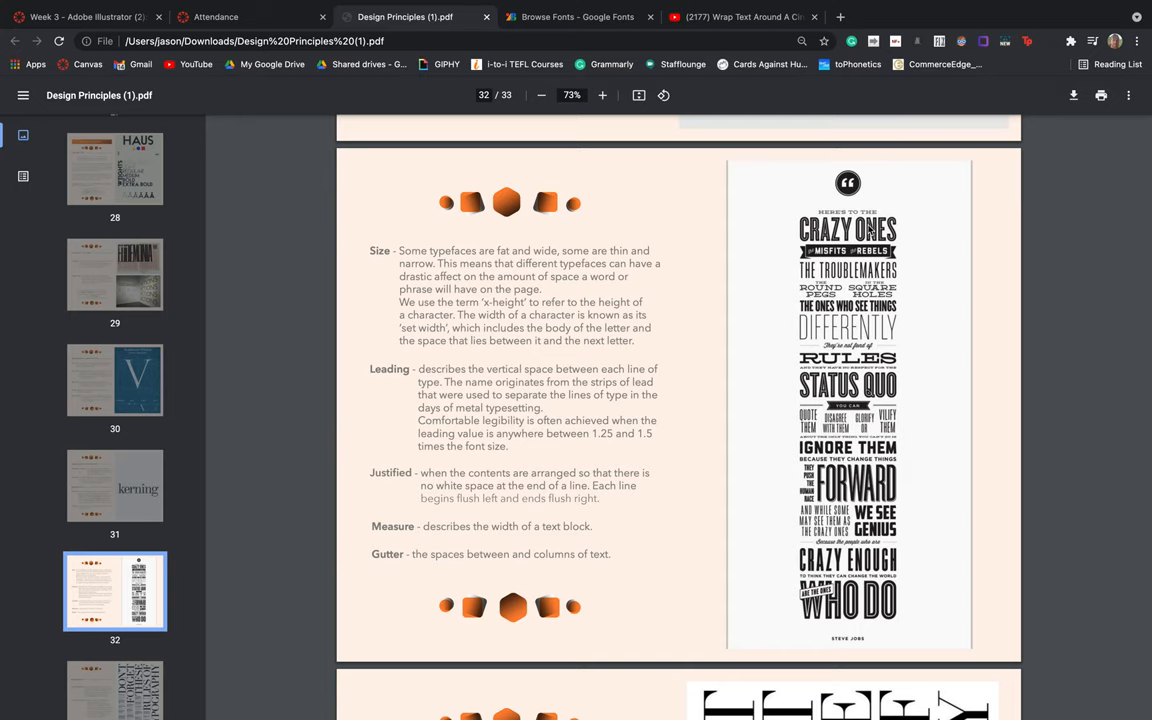
mouse_move(843, 278)
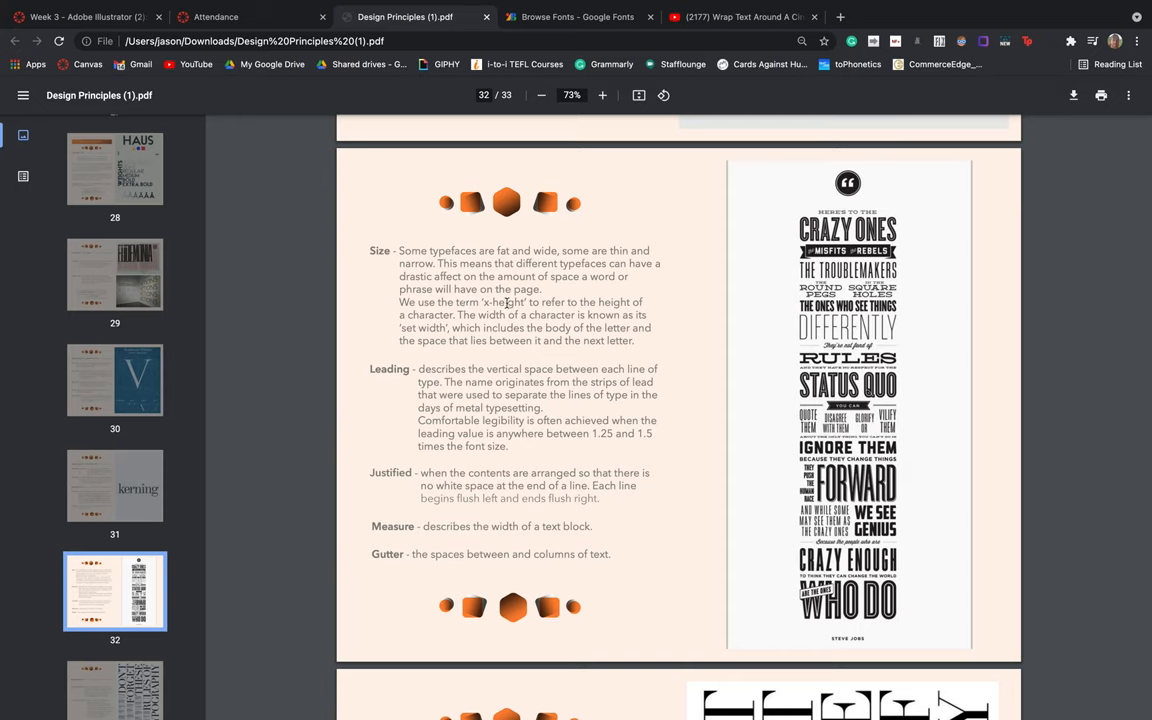
mouse_move(456, 316)
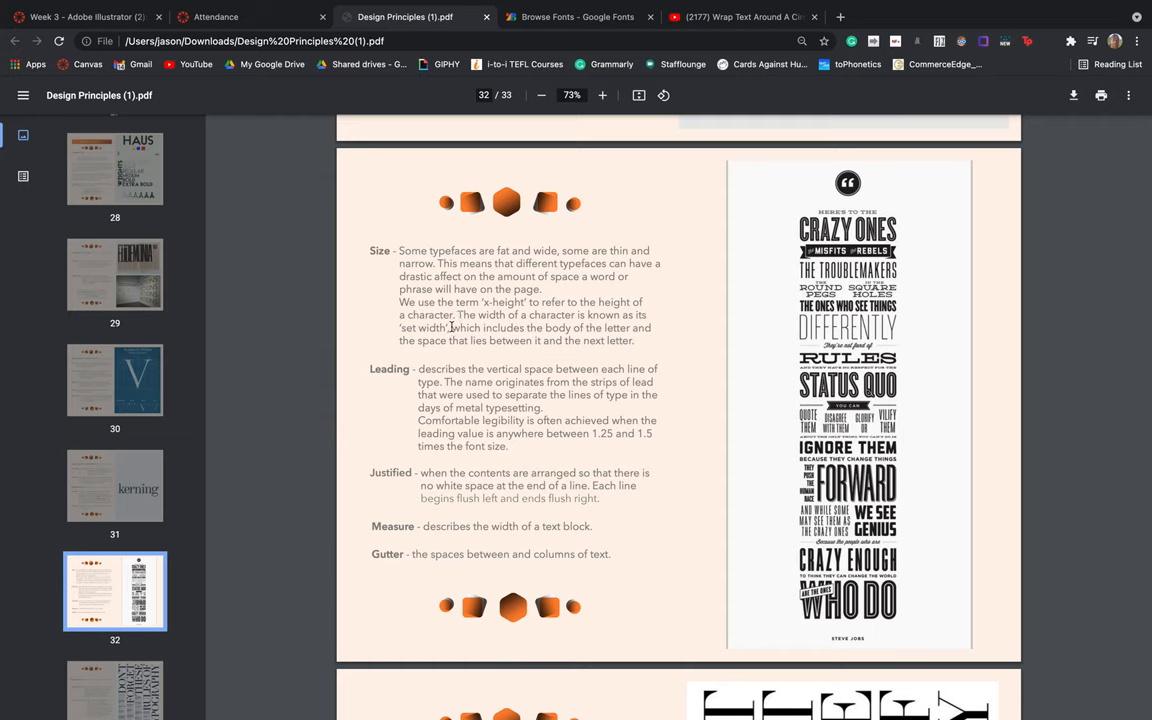
mouse_move(458, 342)
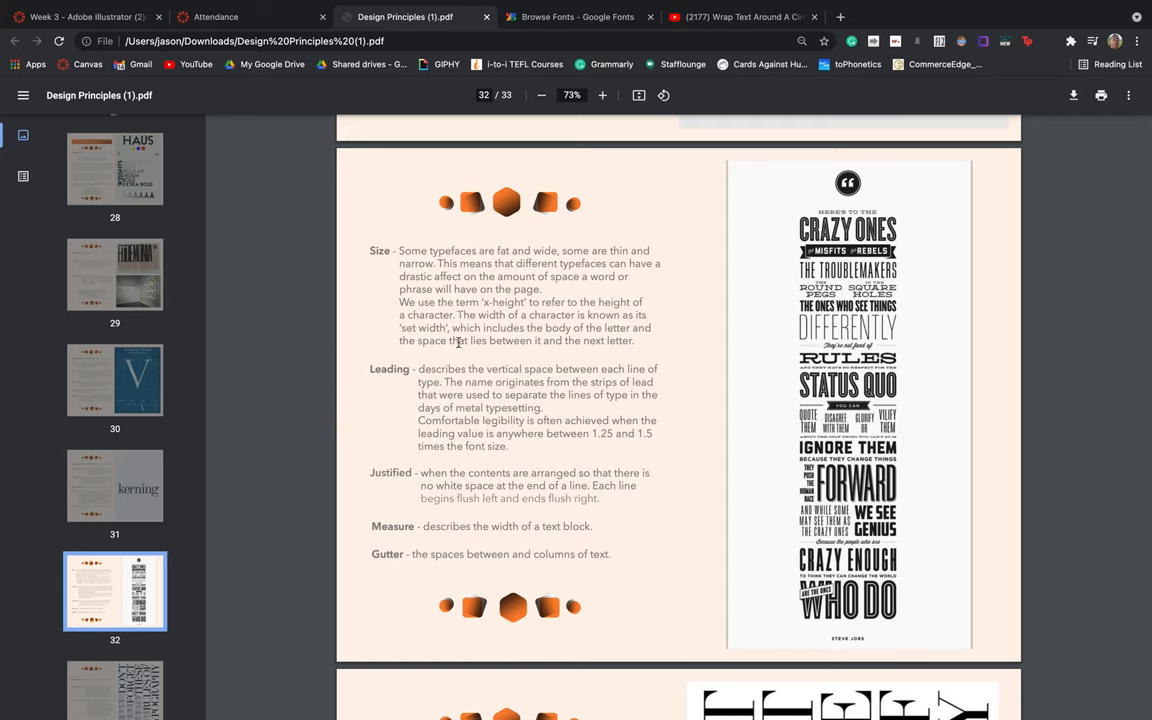
scroll("down", 3)
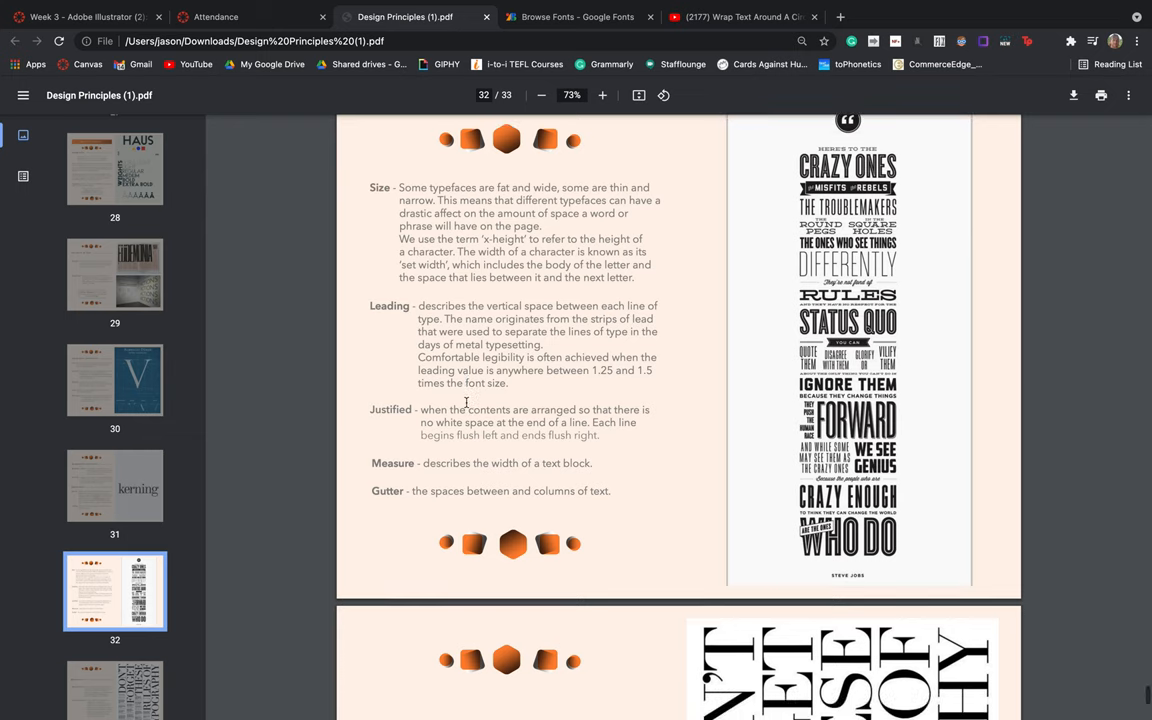
mouse_move(431, 344)
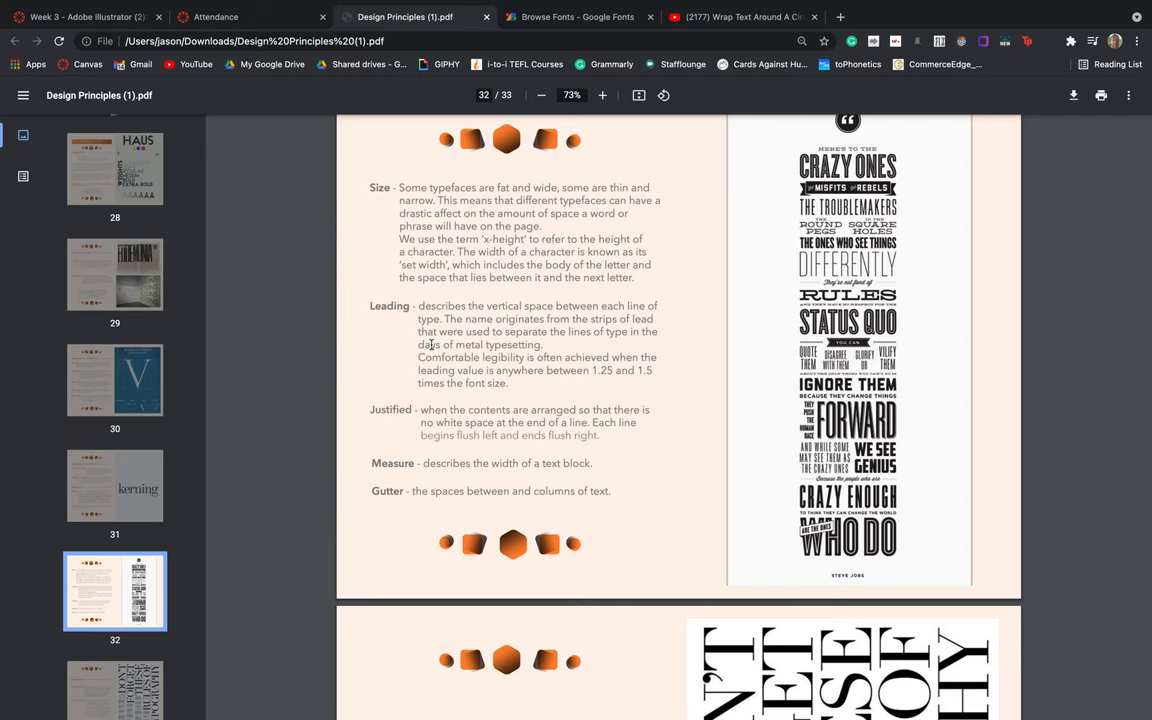
mouse_move(521, 302)
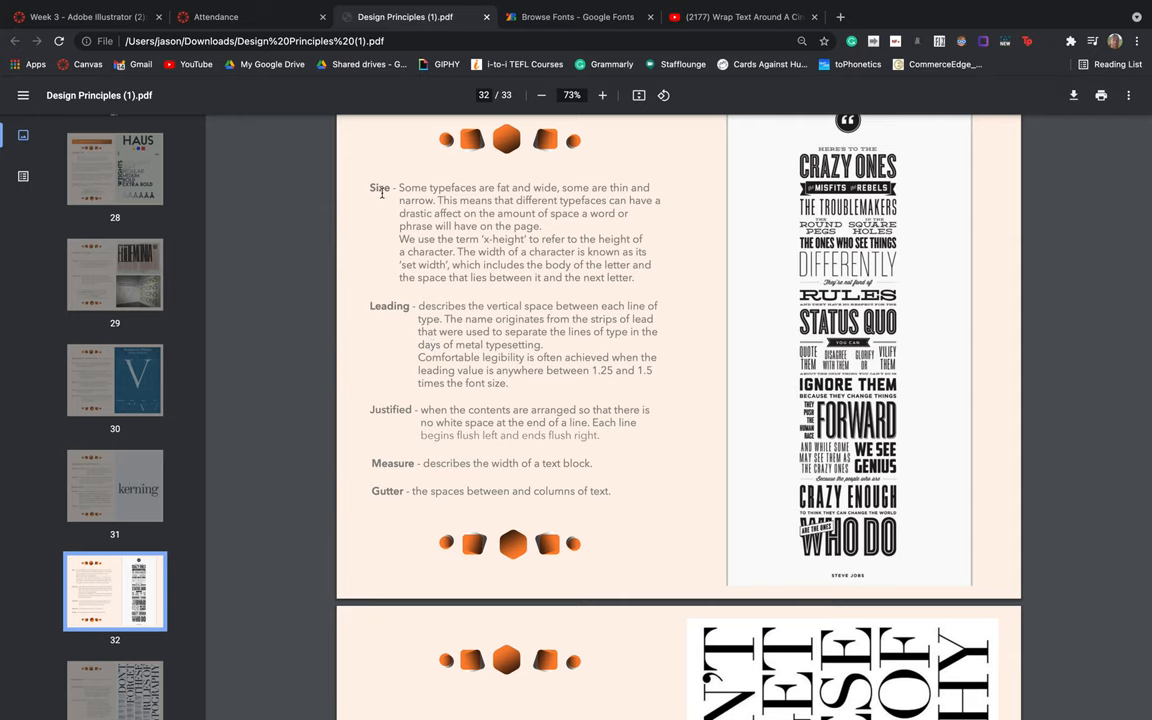
mouse_move(460, 368)
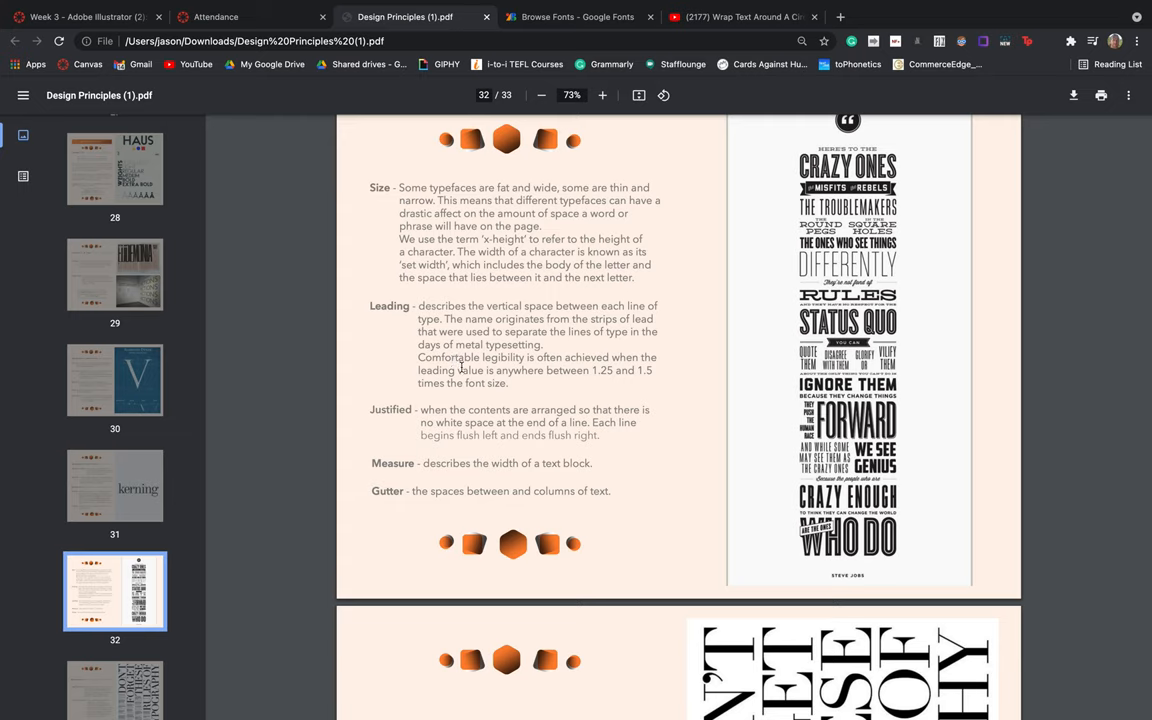
mouse_move(386, 195)
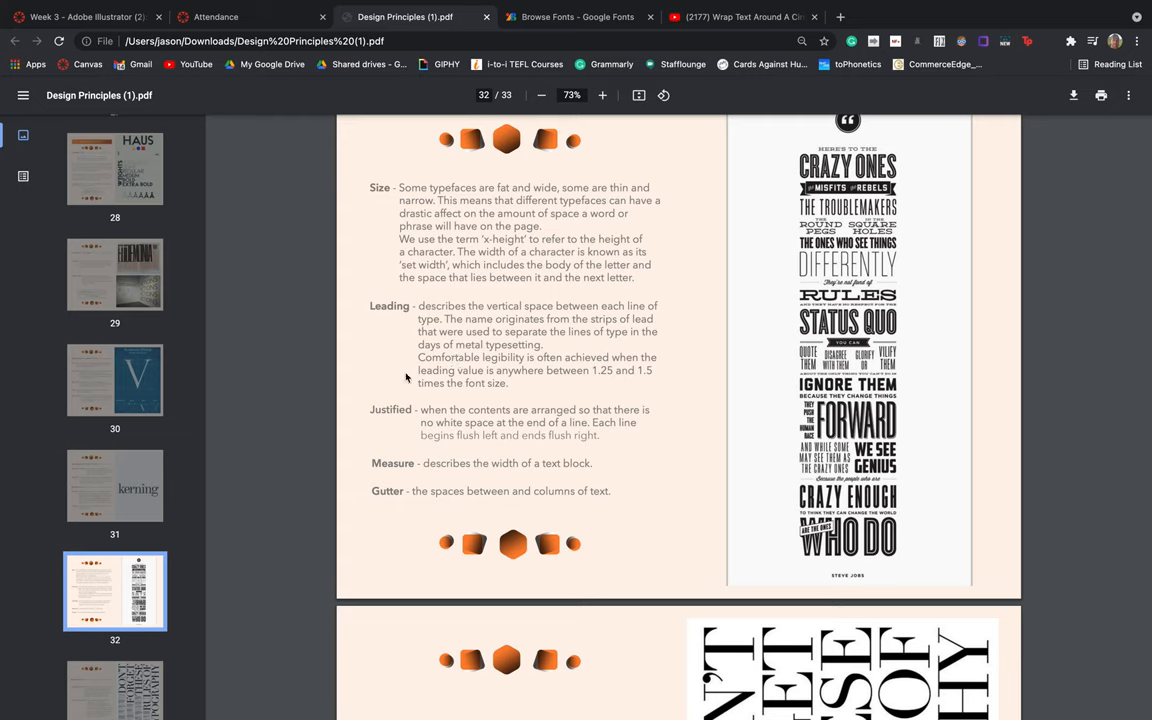
Scroll the PDF to page 33, the Application spread on mood and typefaces.
scroll("down", 3)
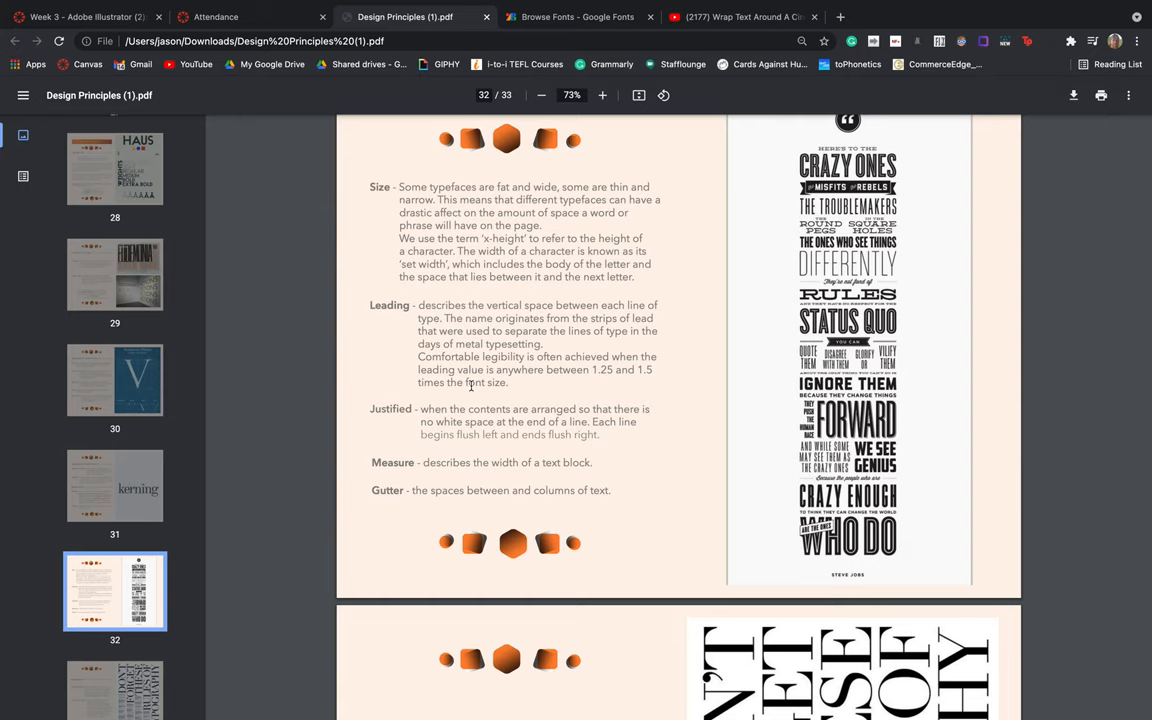
mouse_move(803, 355)
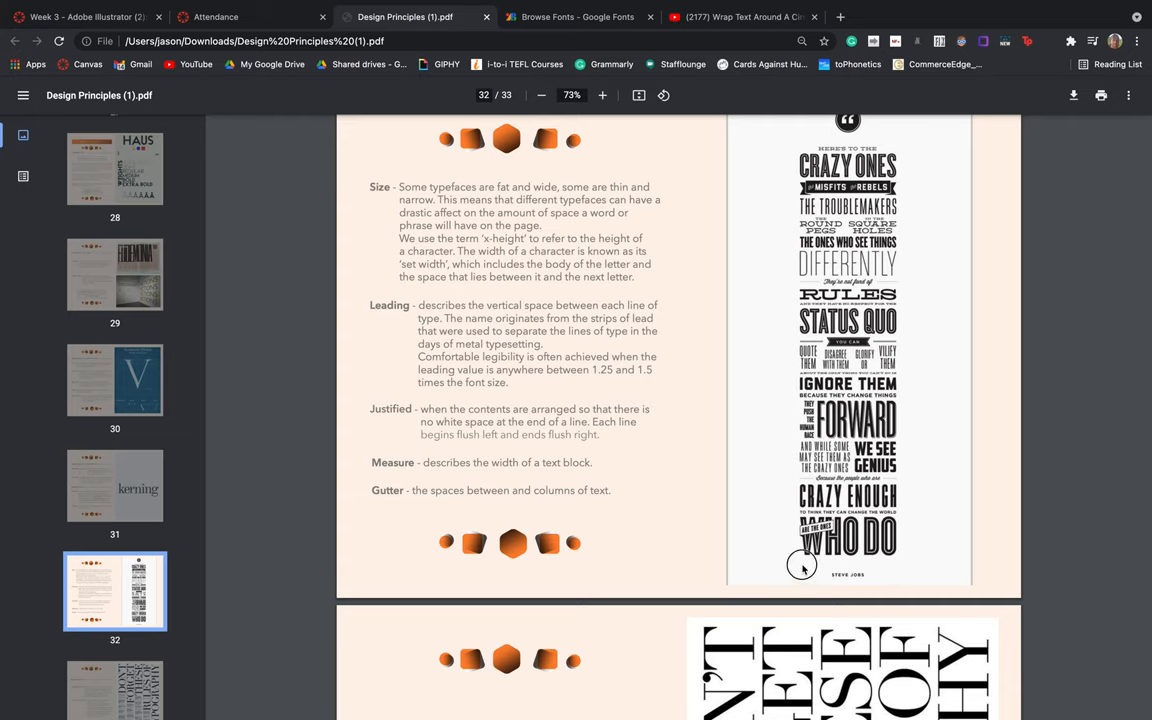
mouse_move(810, 155)
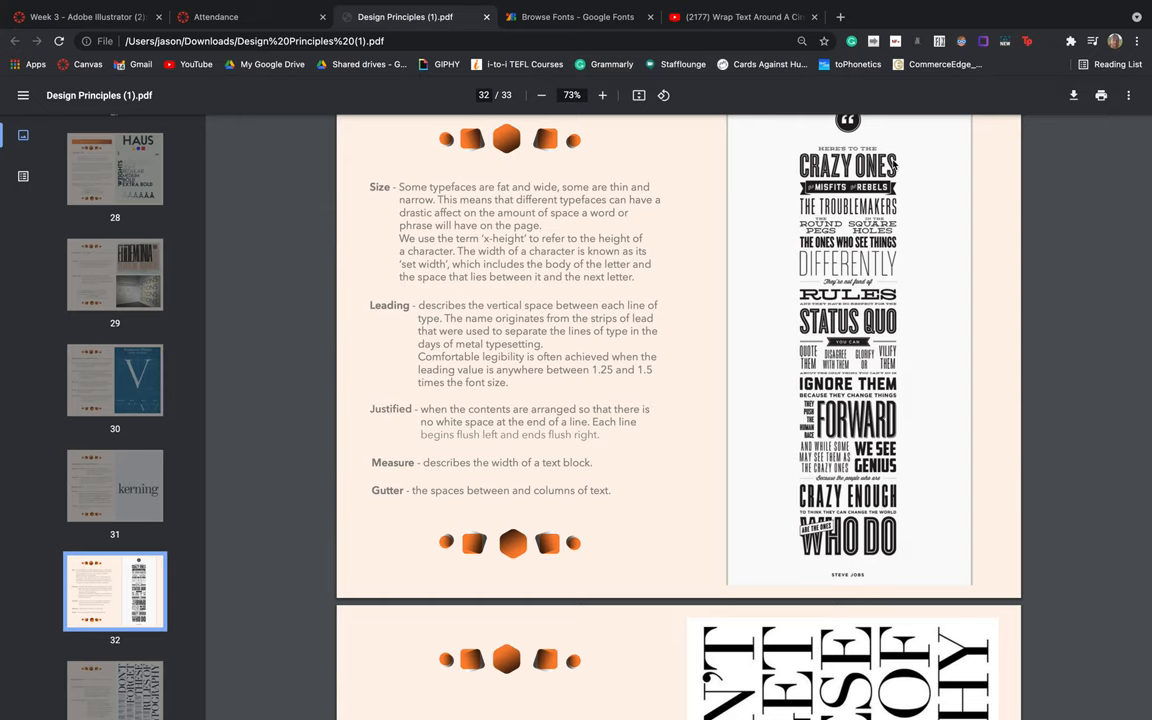
mouse_move(898, 438)
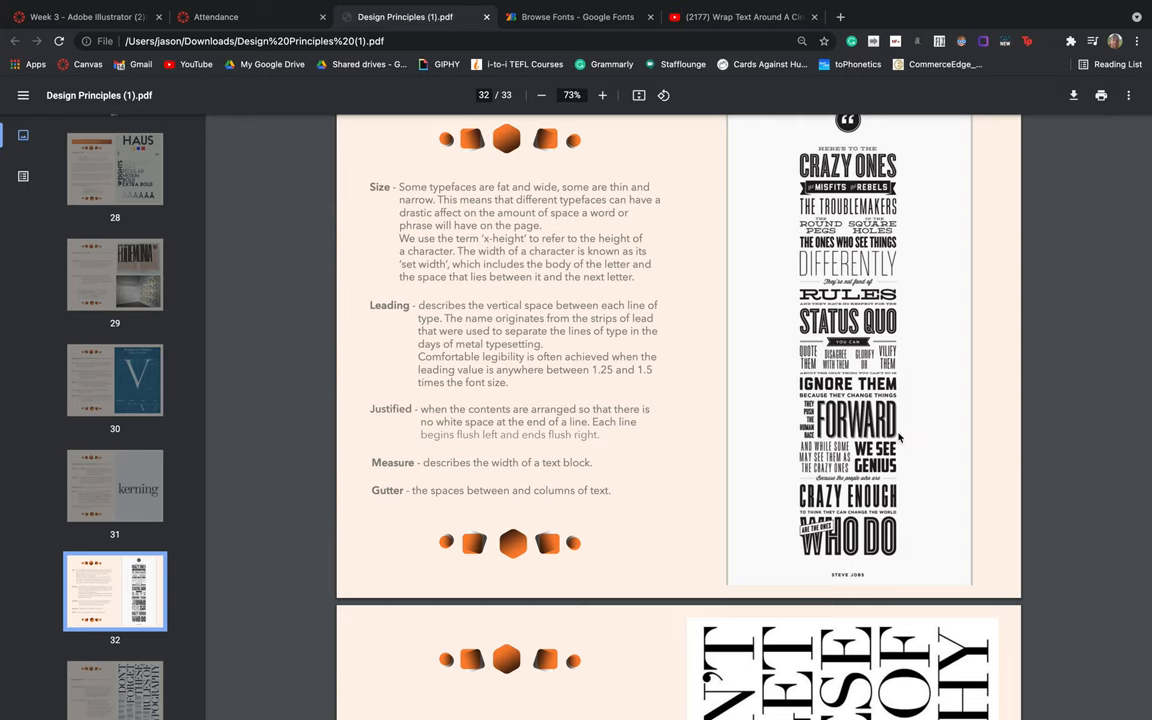
mouse_move(428, 458)
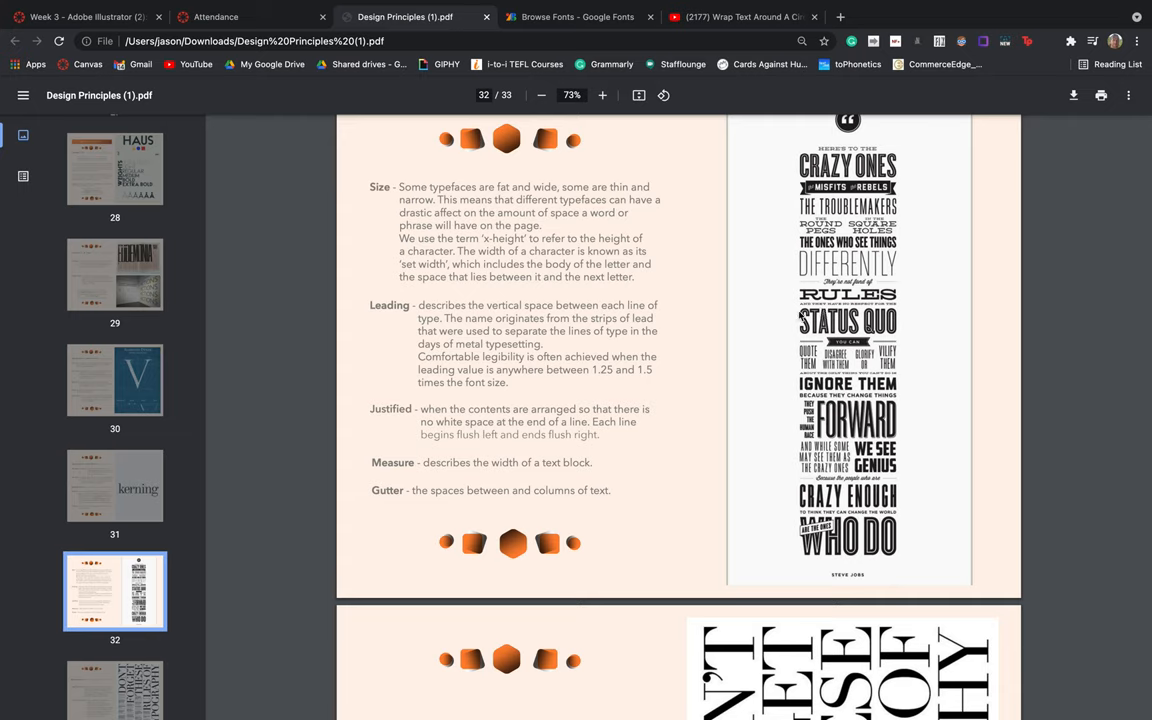
mouse_move(801, 316)
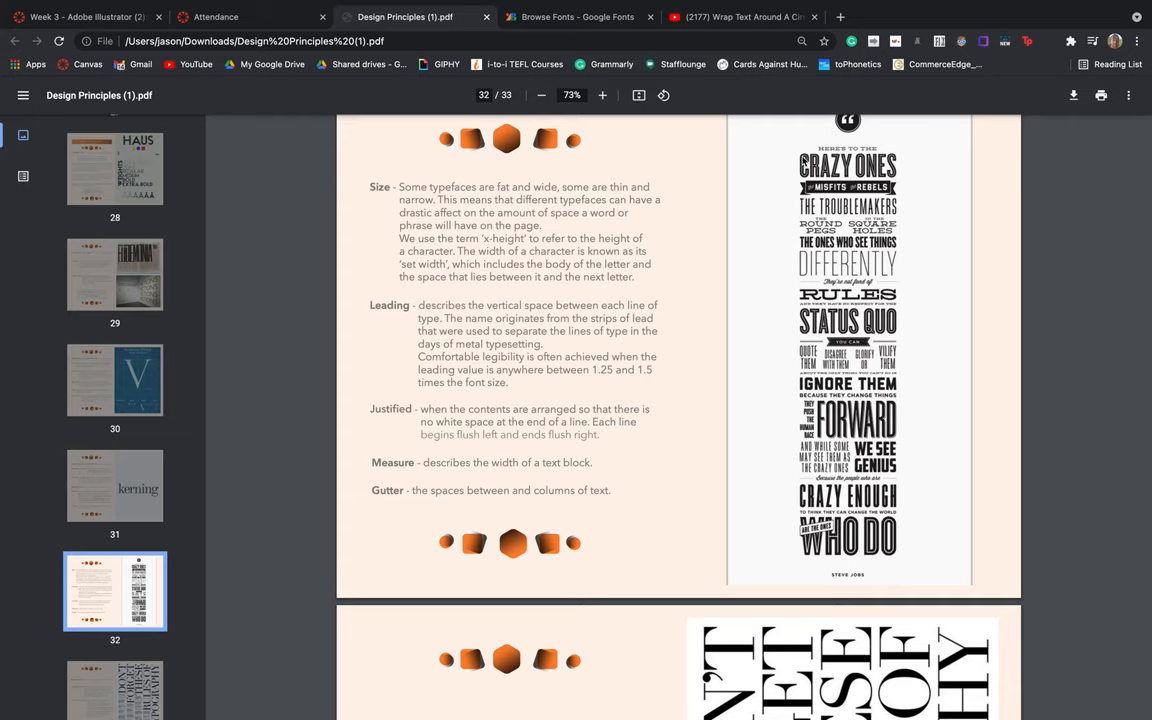
mouse_move(898, 157)
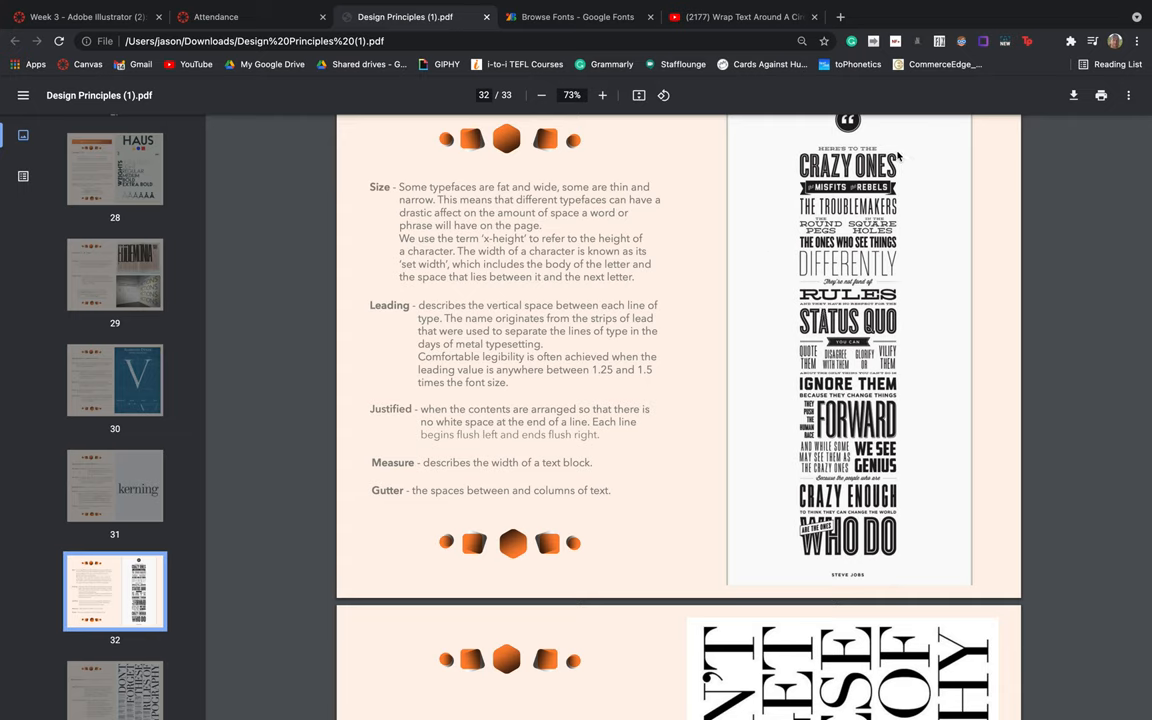
mouse_move(503, 483)
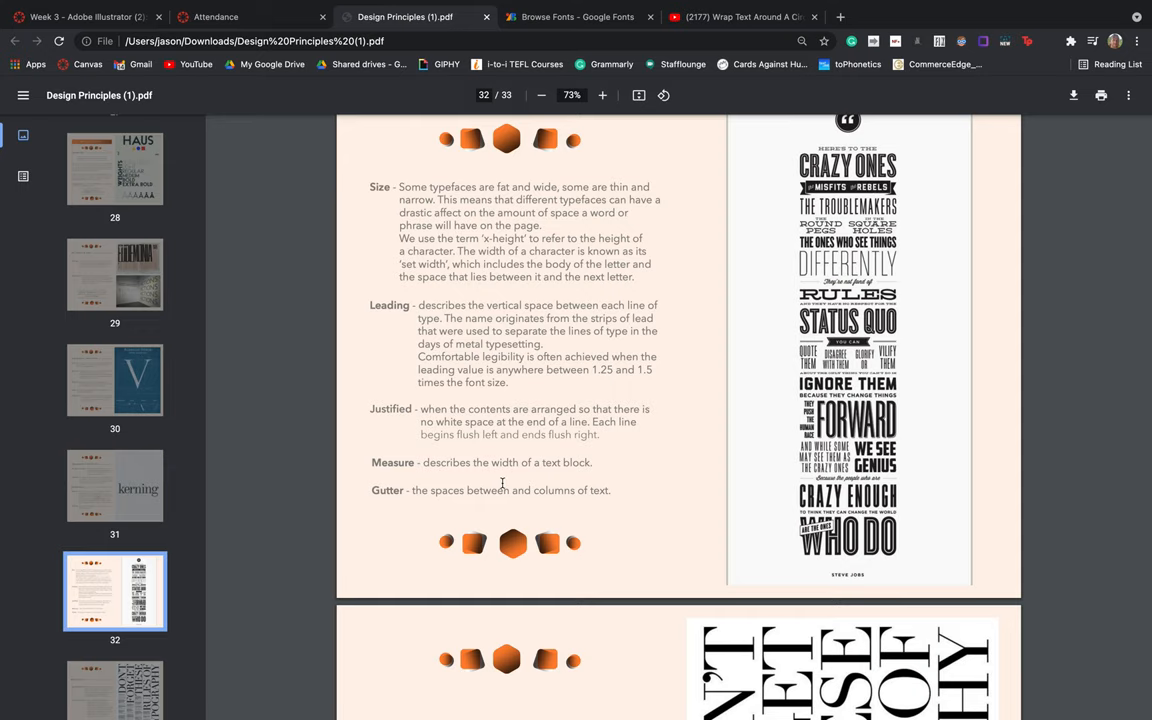
mouse_move(655, 489)
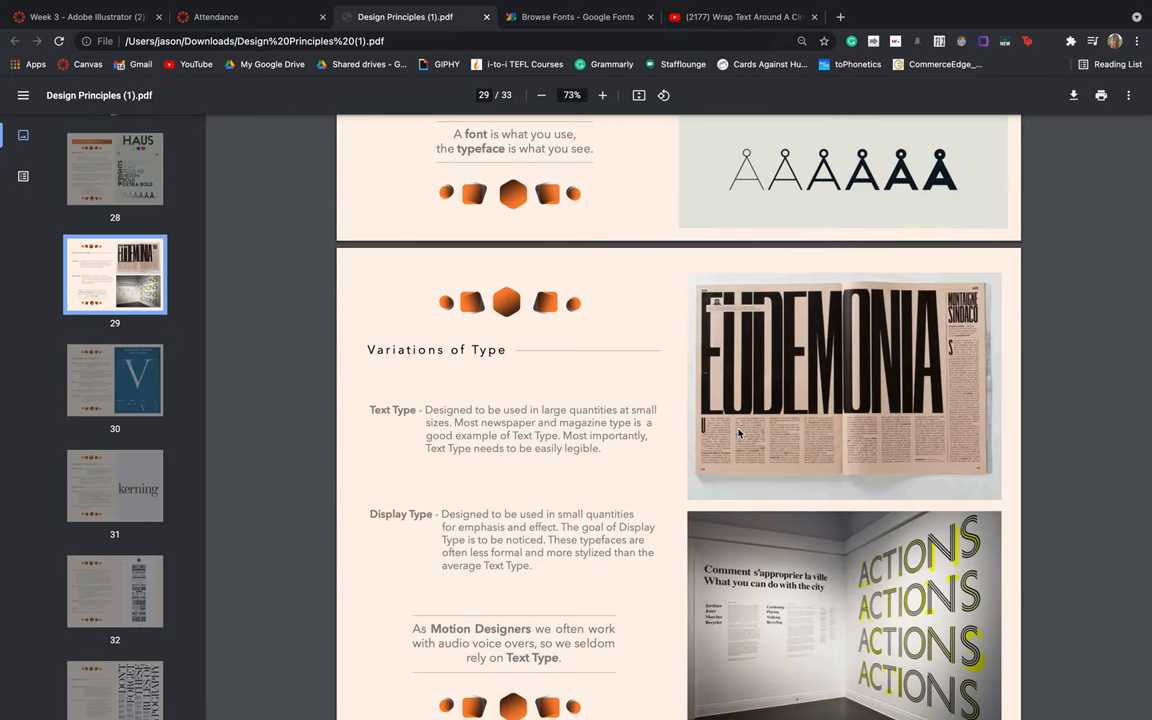
mouse_move(810, 423)
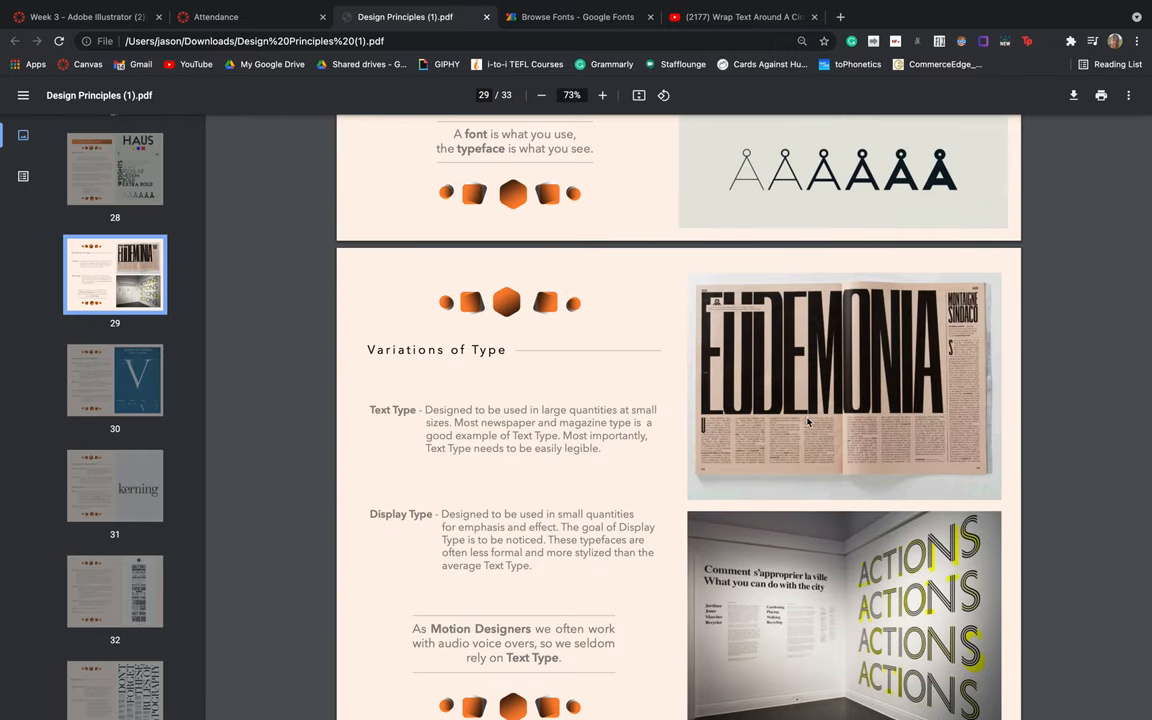
mouse_move(841, 439)
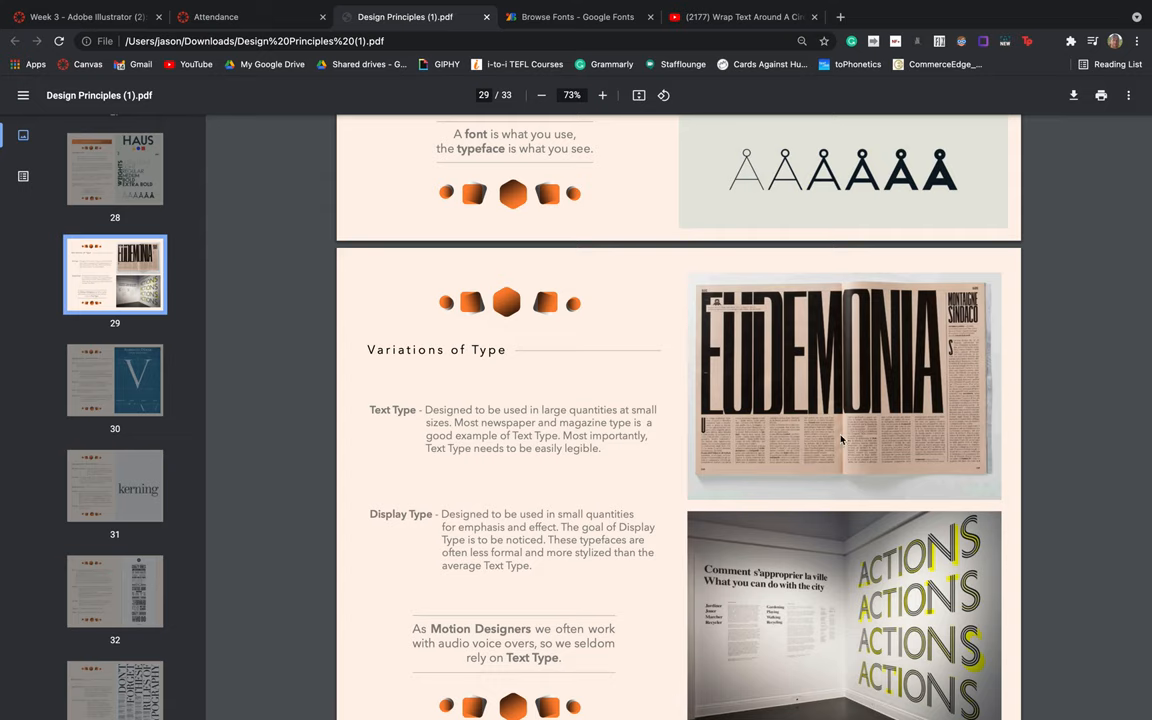
mouse_move(915, 423)
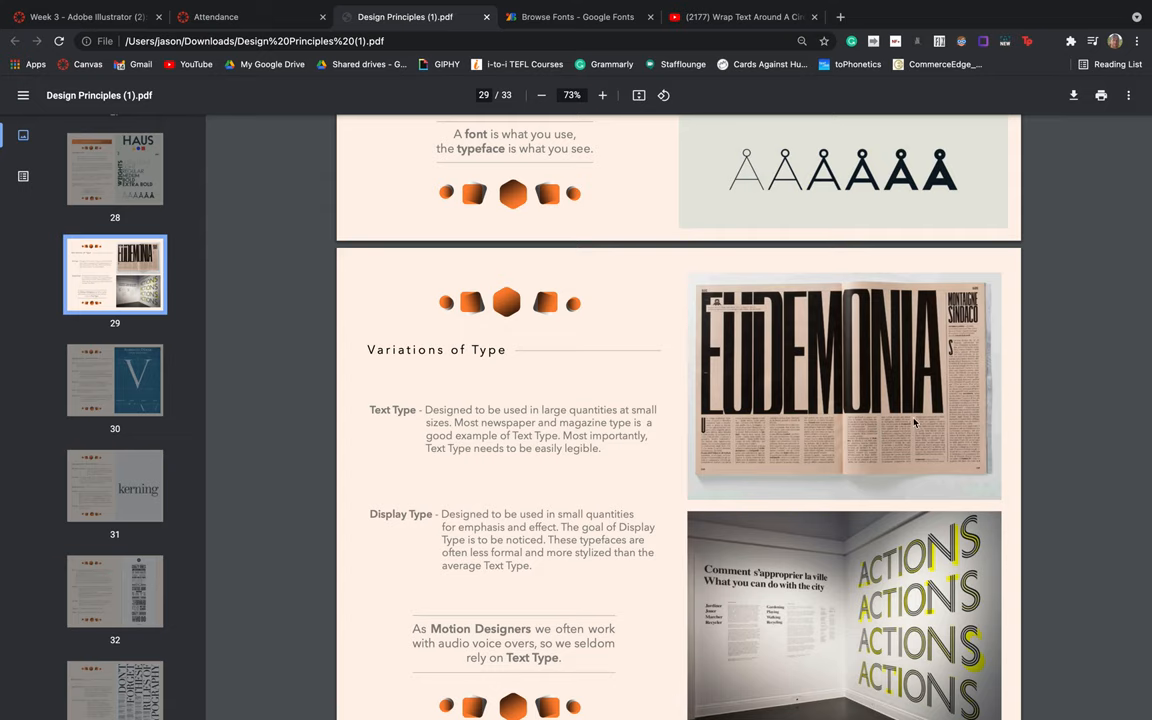
scroll("down", 3)
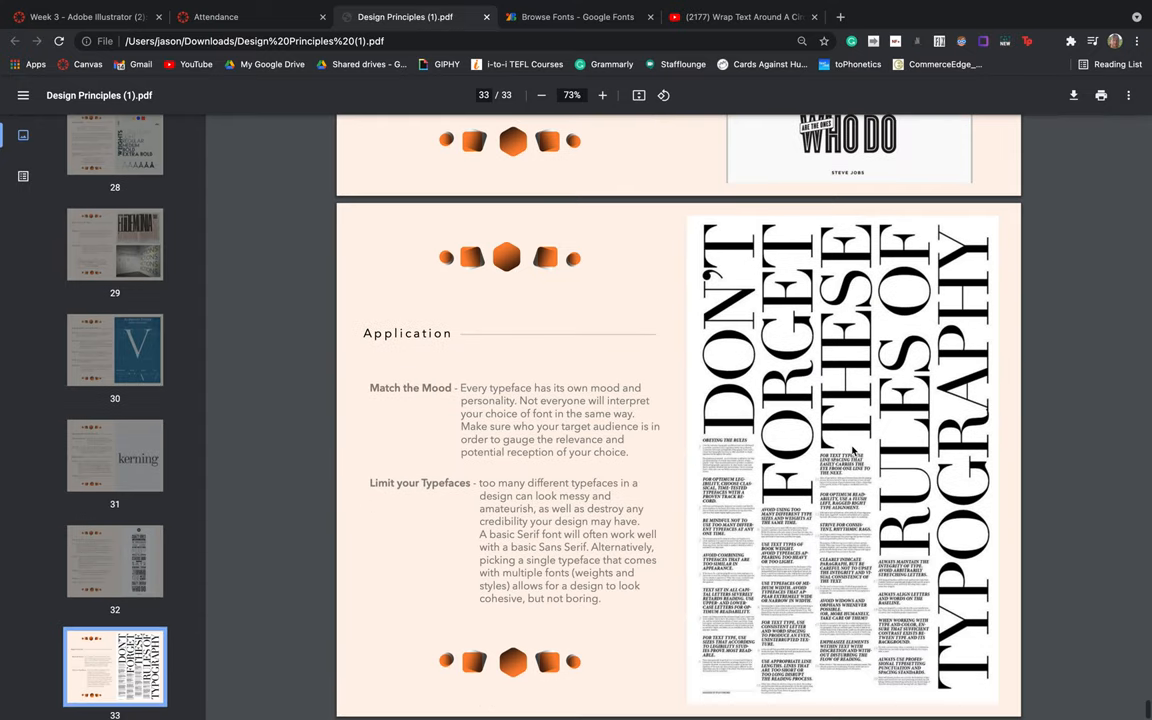
mouse_move(622, 430)
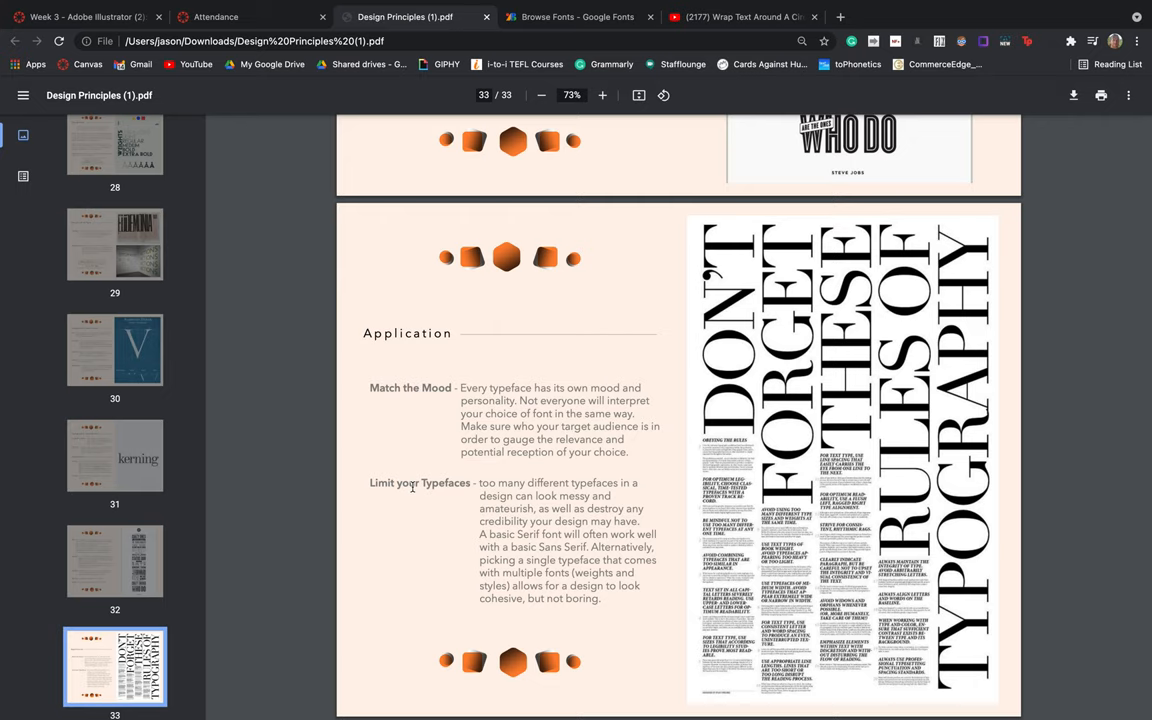
mouse_move(543, 528)
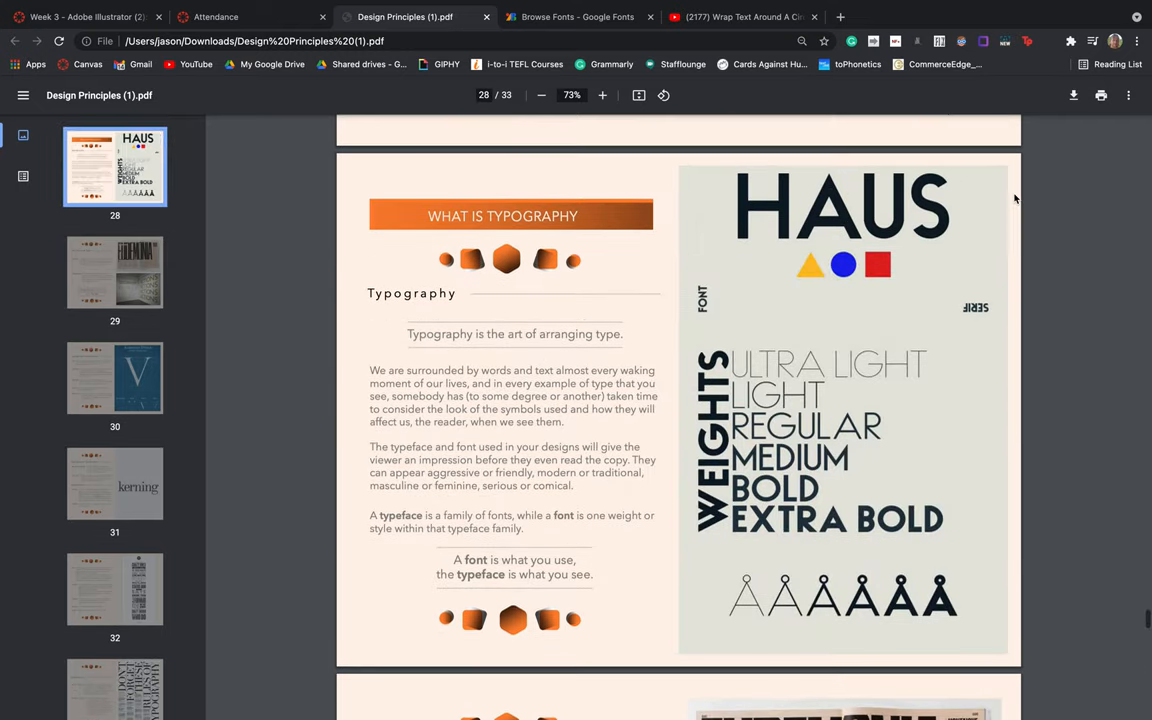
mouse_move(808, 223)
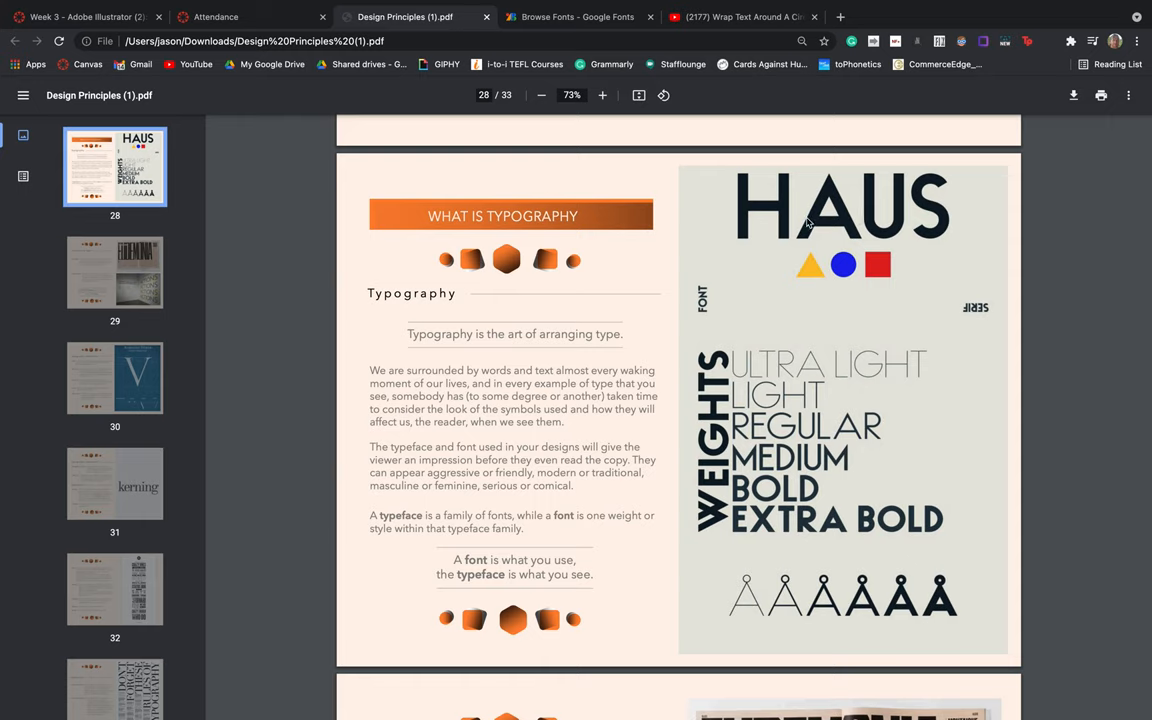
mouse_move(840, 376)
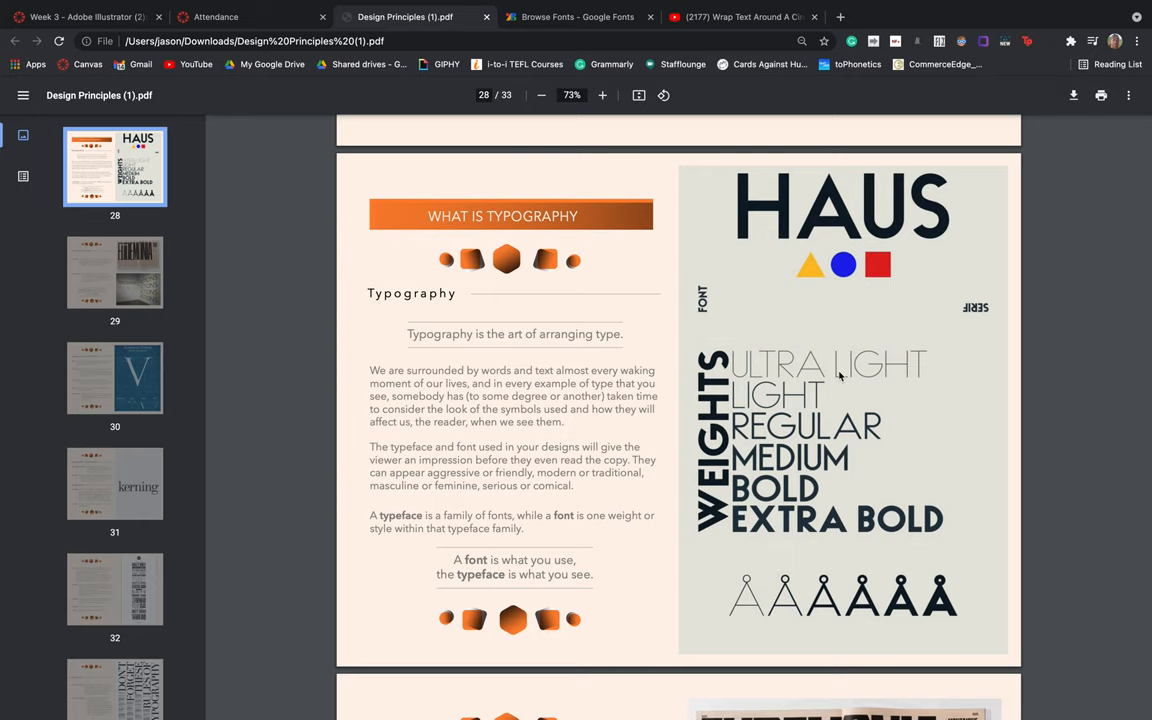
mouse_move(822, 421)
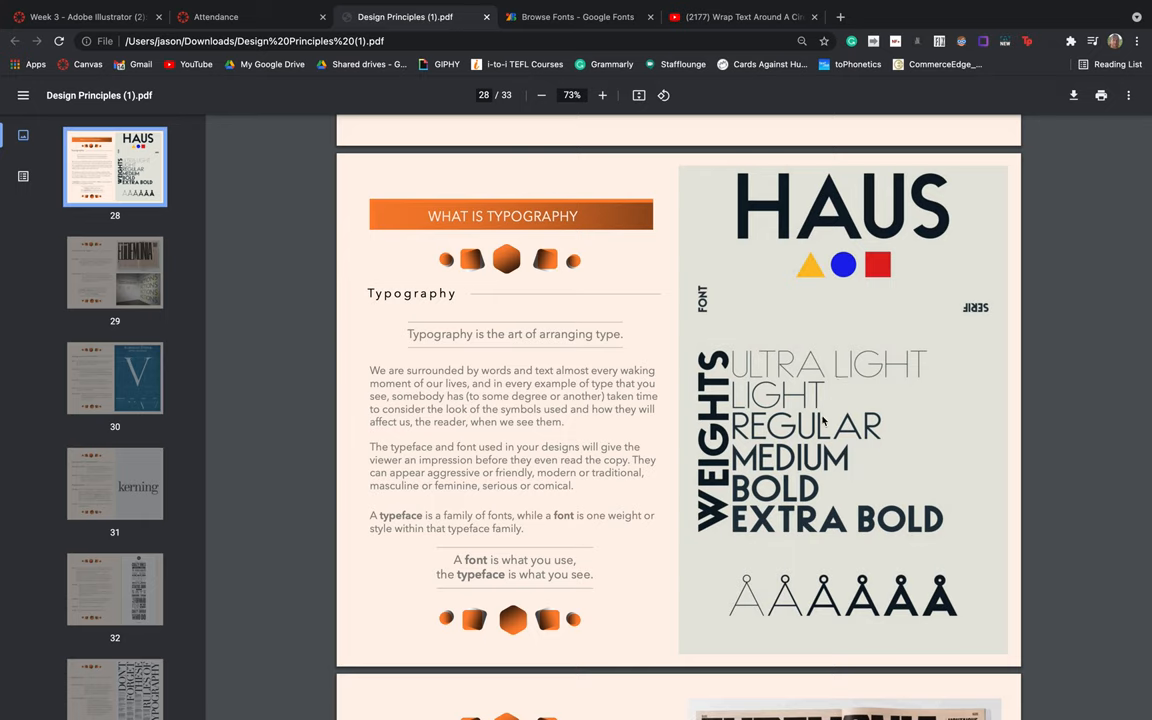
mouse_move(755, 438)
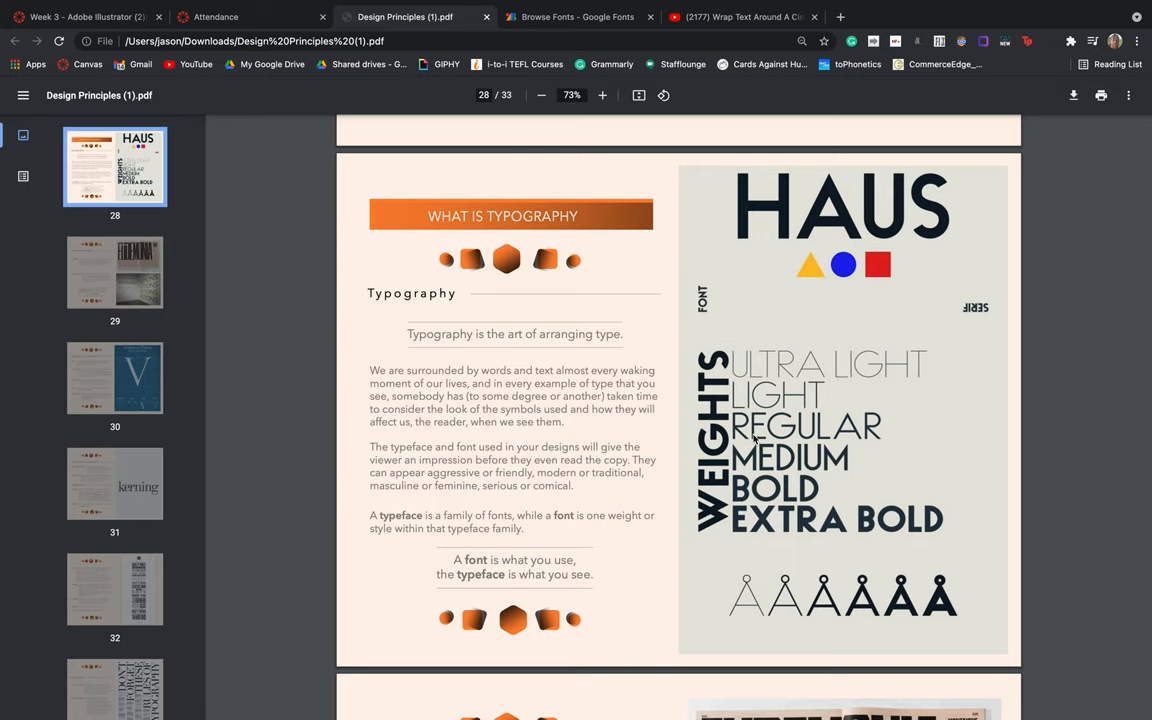
mouse_move(757, 510)
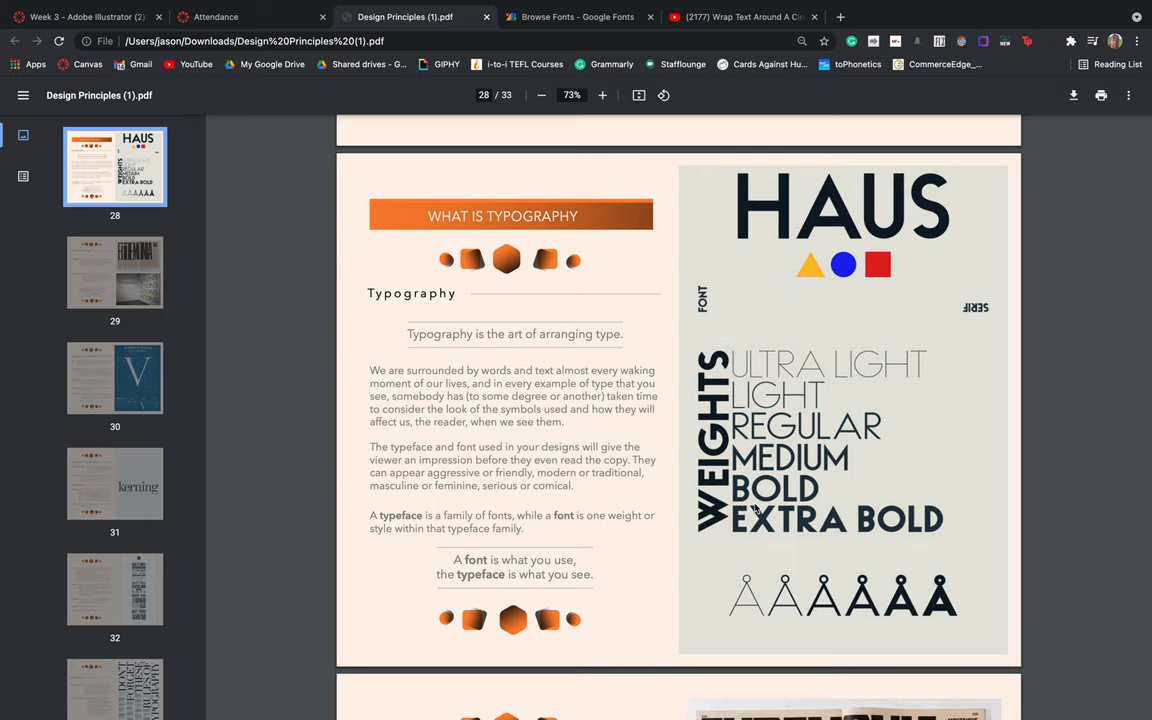
mouse_move(765, 517)
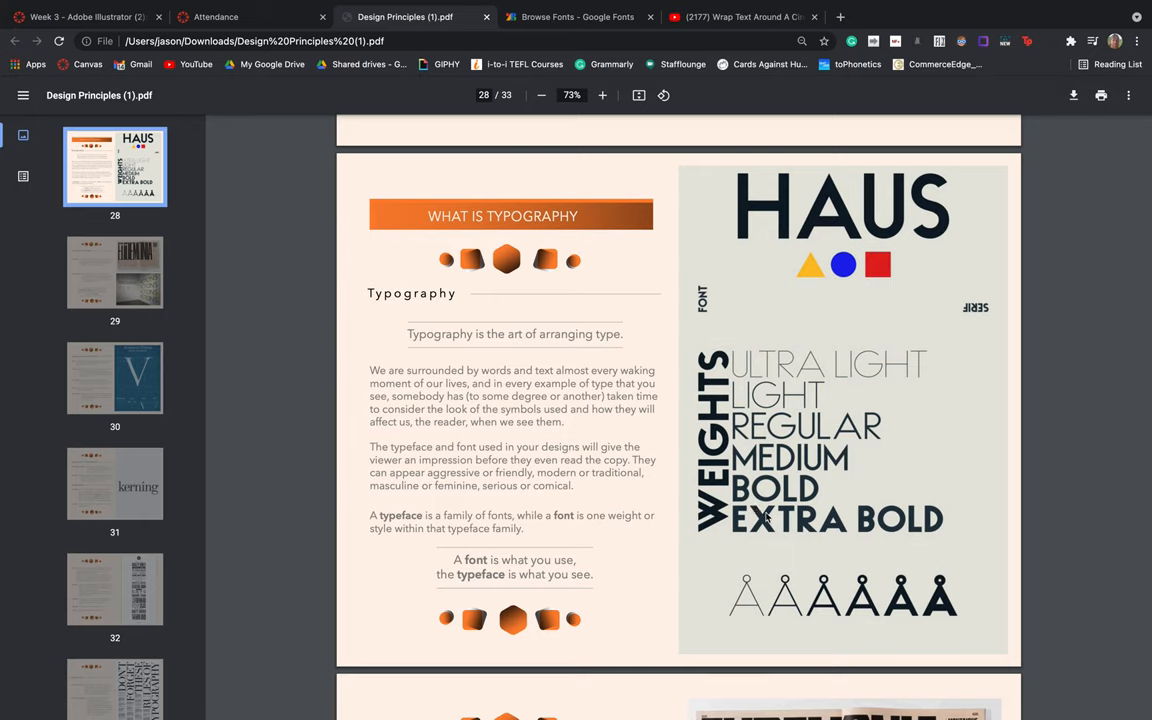
mouse_move(757, 356)
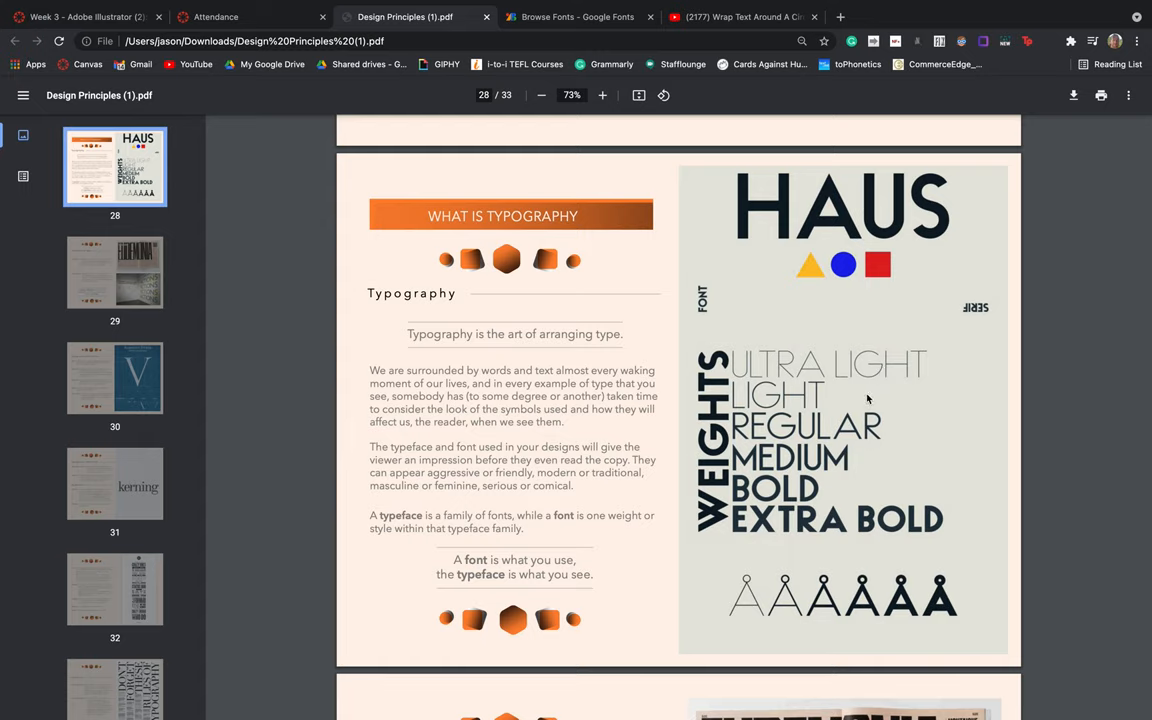
Scroll the PDF to page 33, then return to the Week 3 course page.
scroll("down", 3)
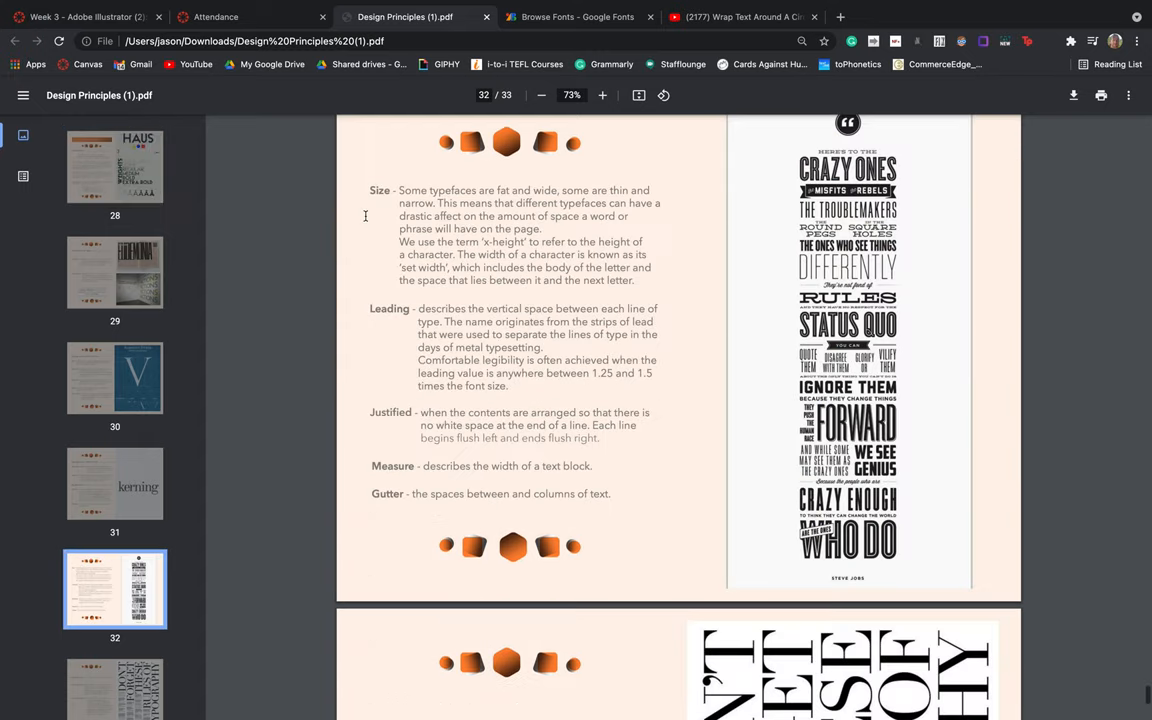
scroll("down", 3)
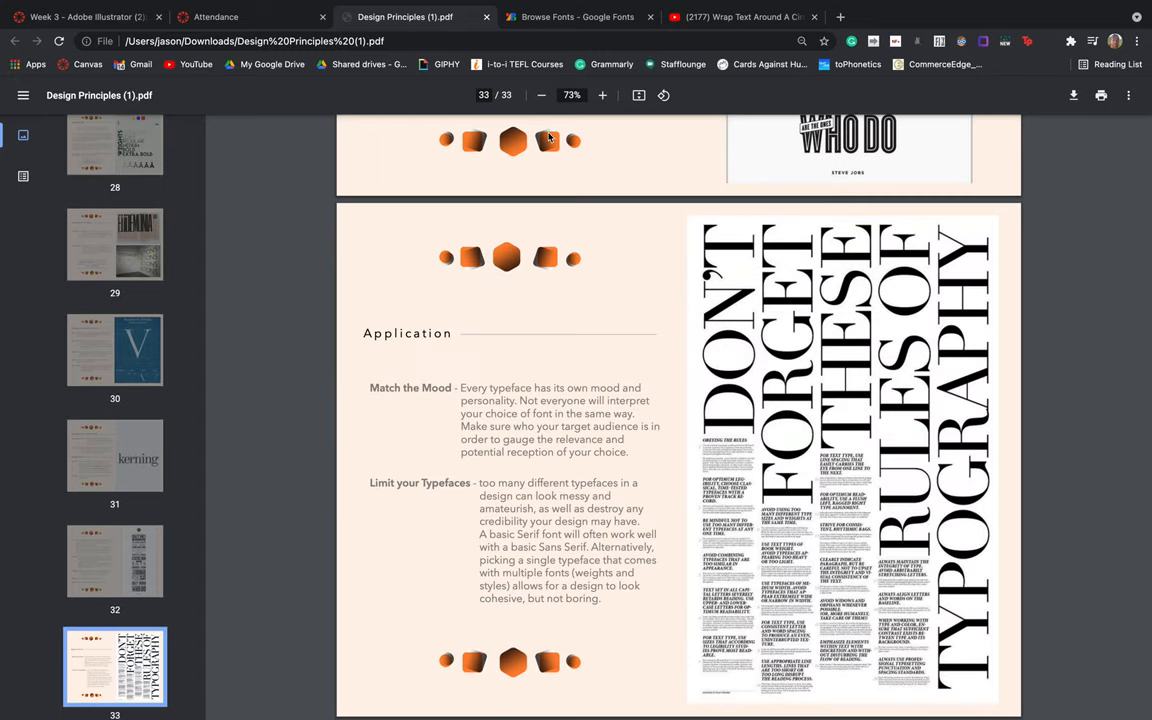
left_click(75, 17)
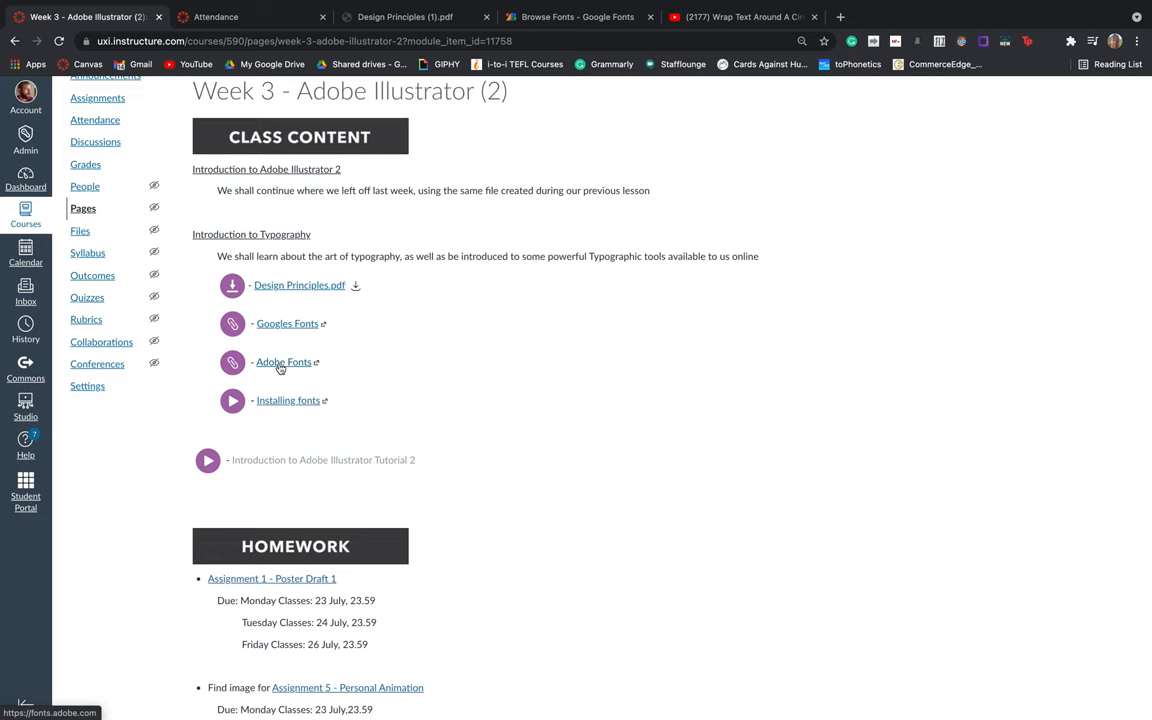
mouse_move(288, 400)
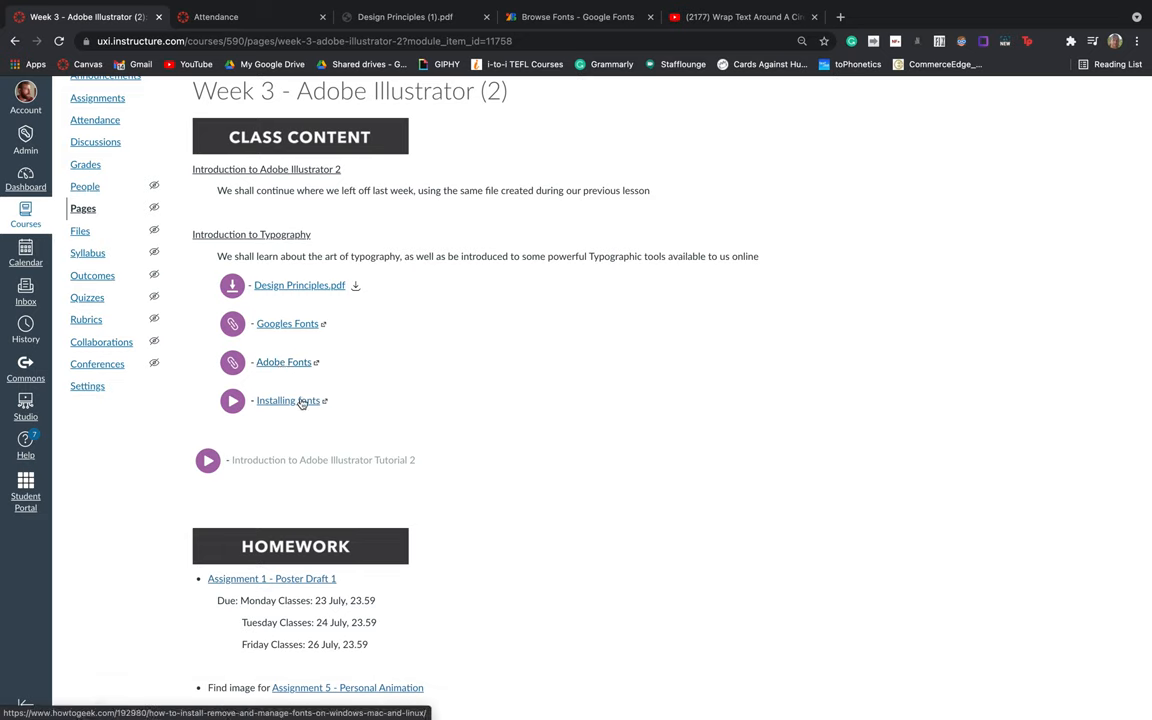
mouse_move(300, 401)
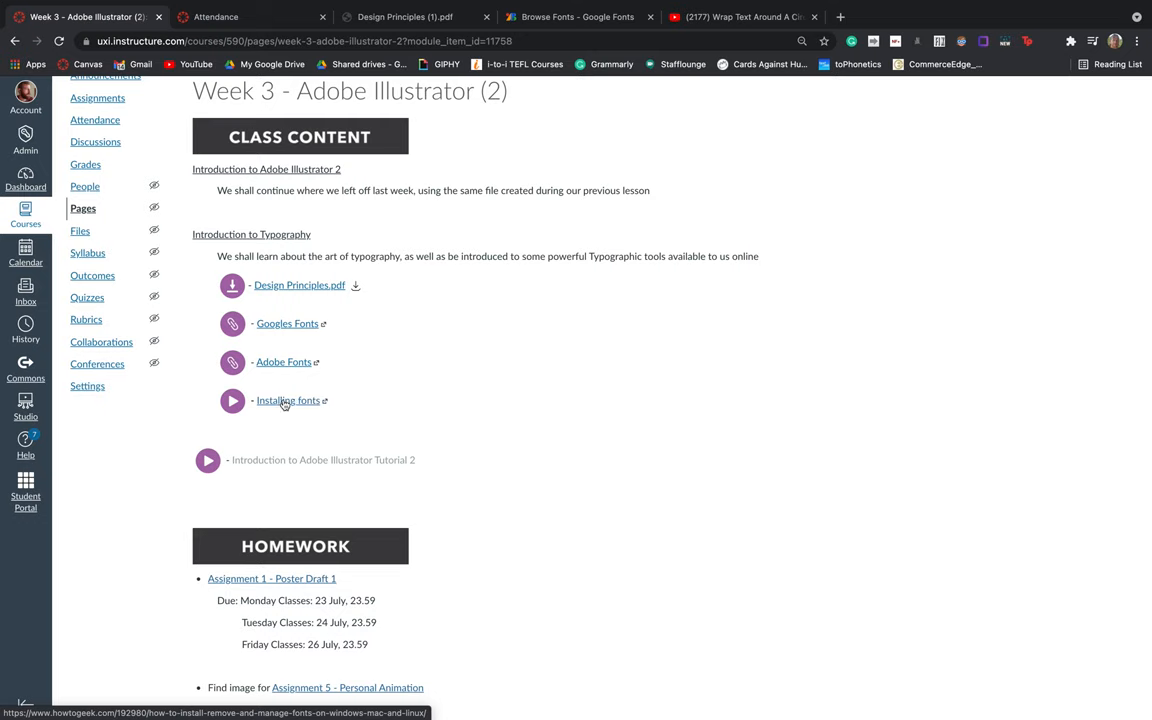
mouse_move(280, 358)
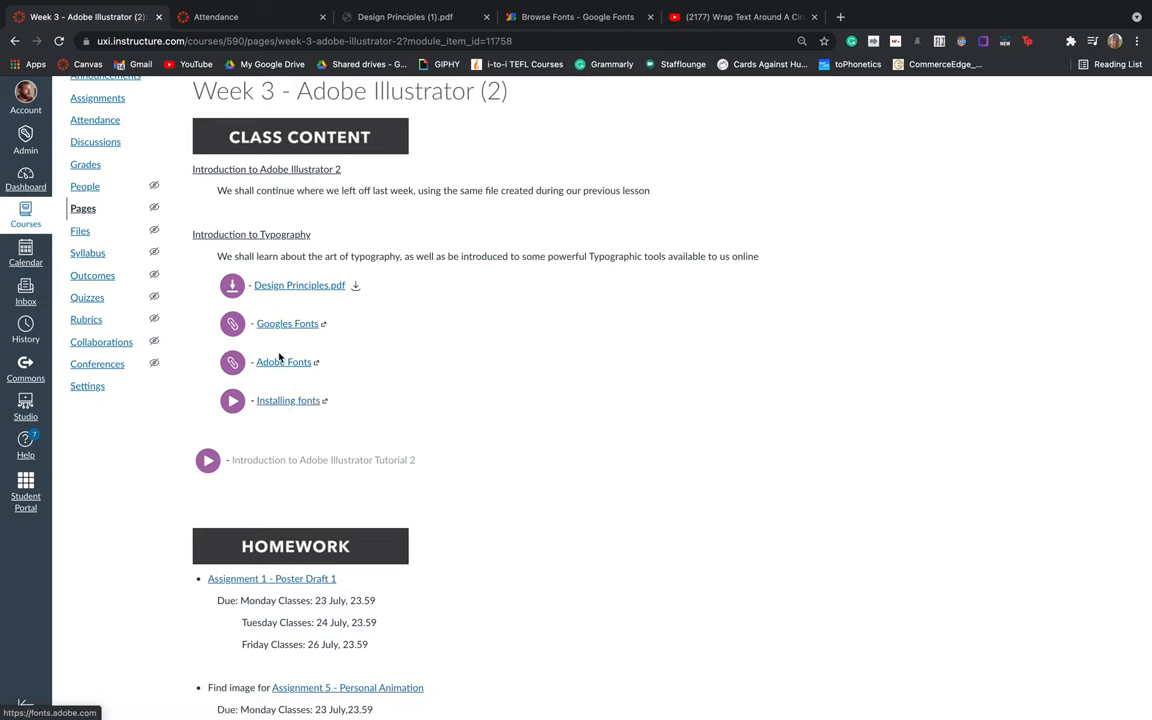
mouse_move(282, 358)
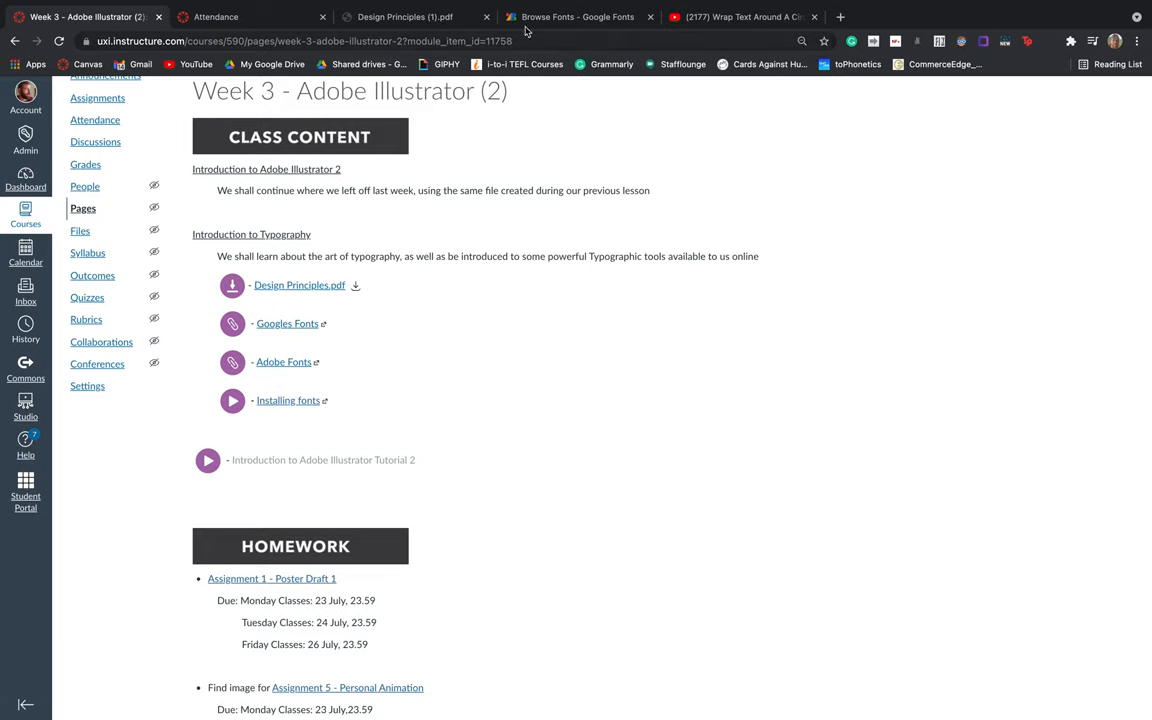
Switch to the Google Fonts catalogue, previewing 'Phrase sentence' at 40px.
left_click(578, 17)
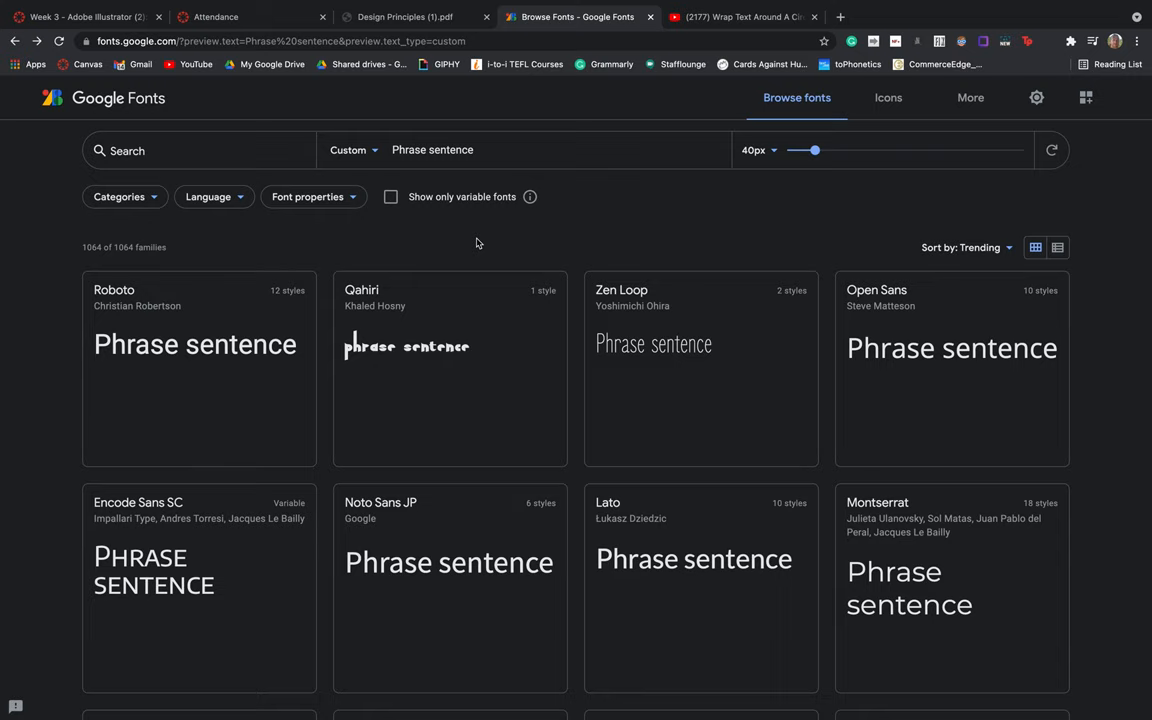
mouse_move(476, 237)
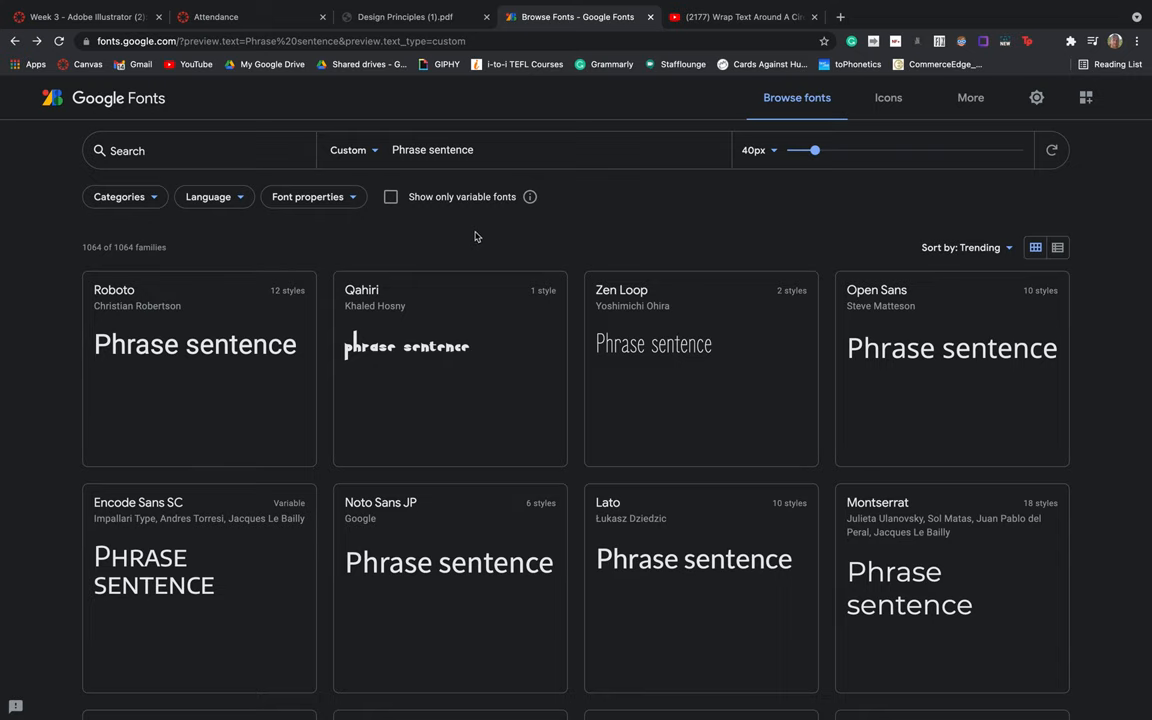
mouse_move(268, 123)
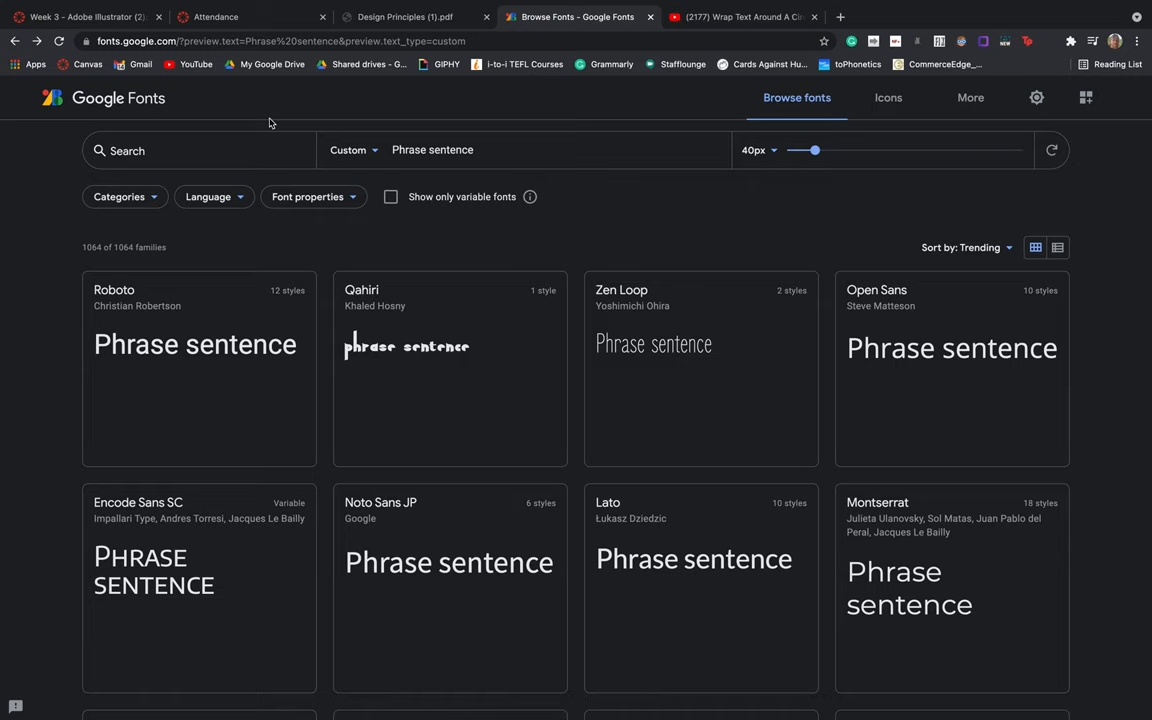
mouse_move(184, 305)
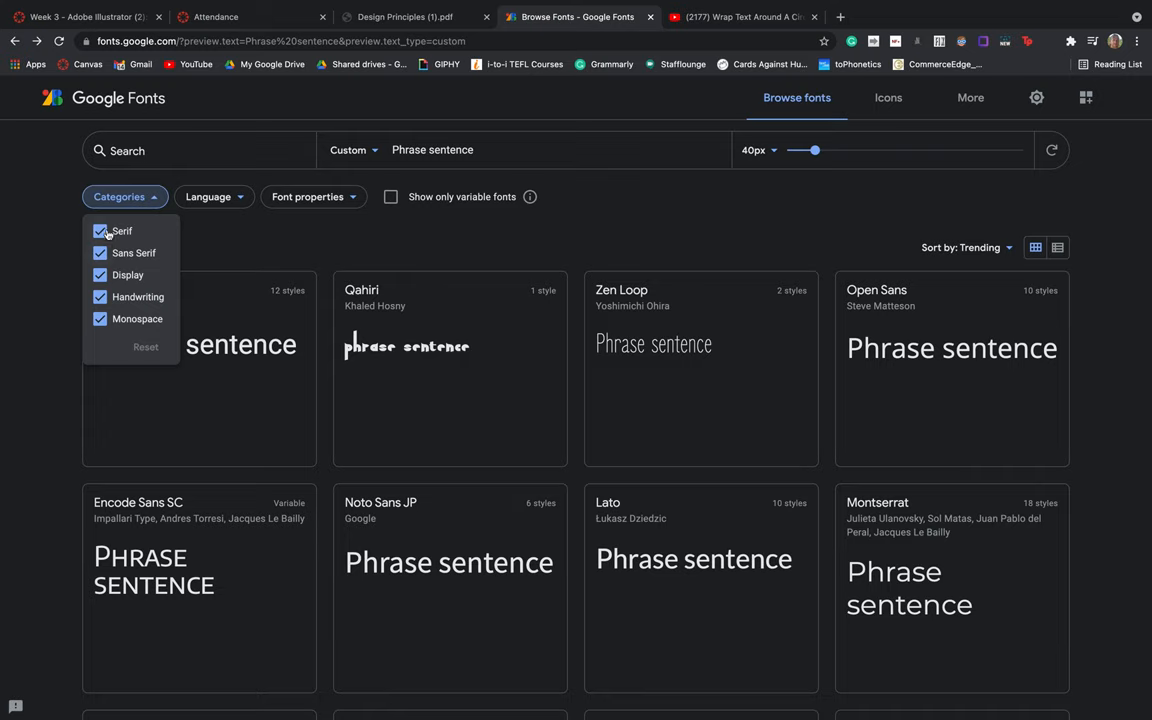
mouse_move(368, 271)
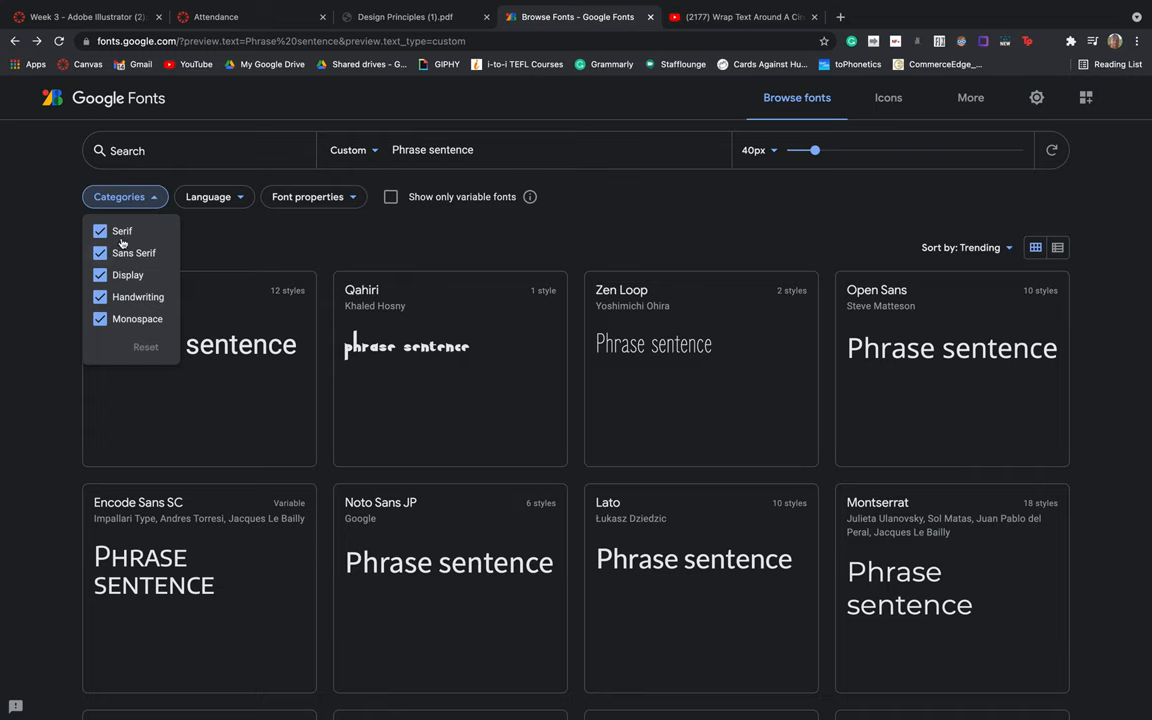
left_click(99, 231)
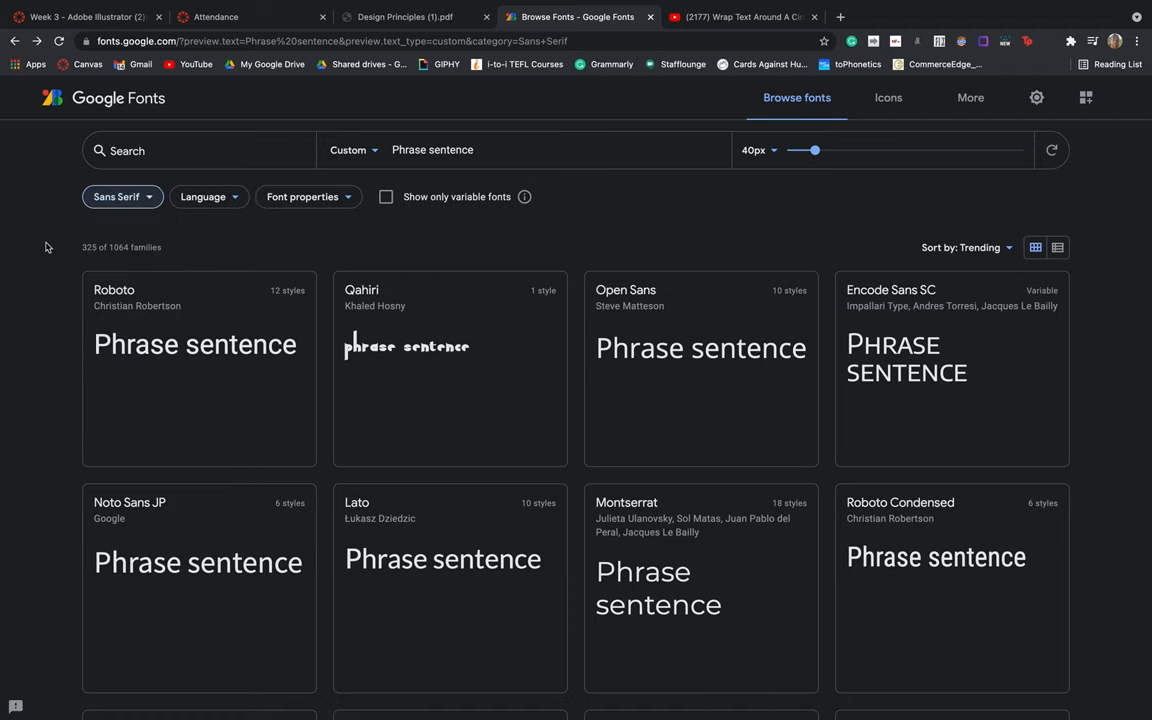
scroll("down", 3)
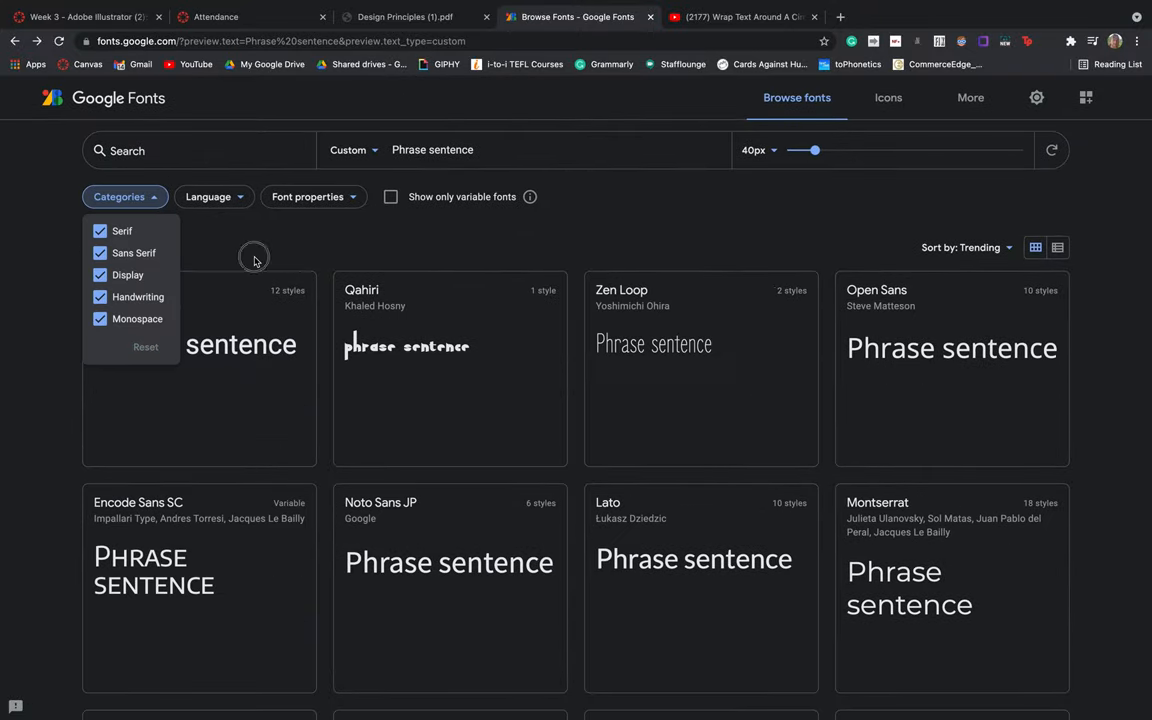
left_click(214, 196)
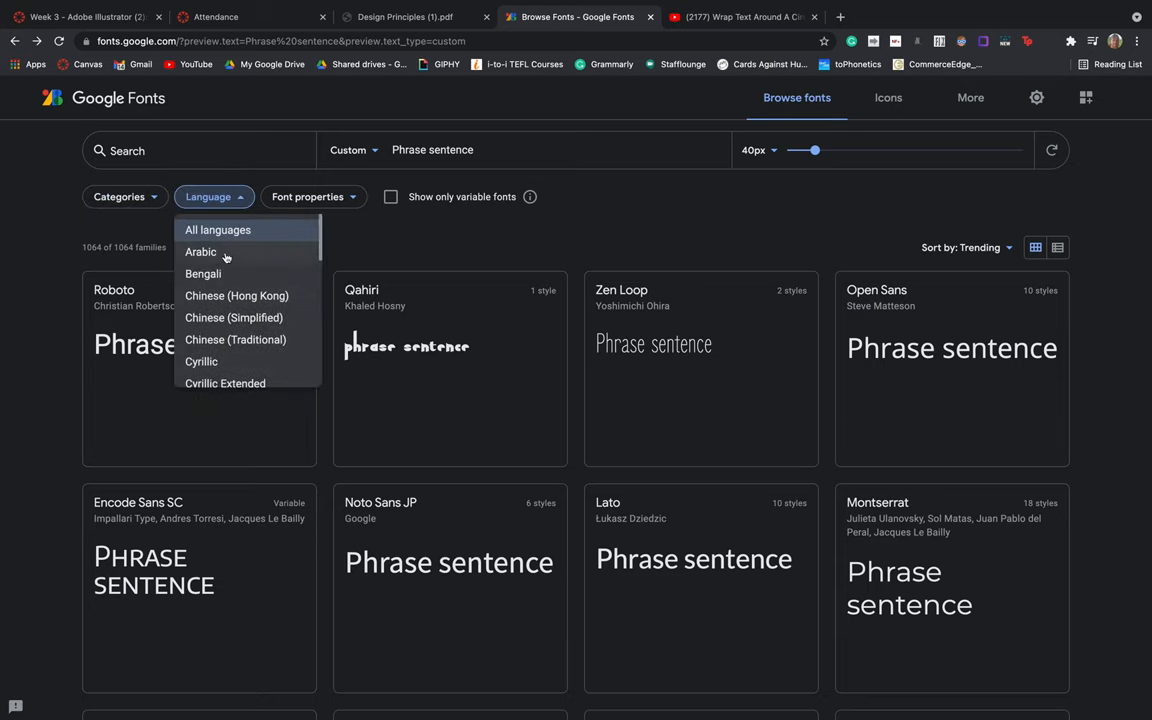
mouse_move(235, 266)
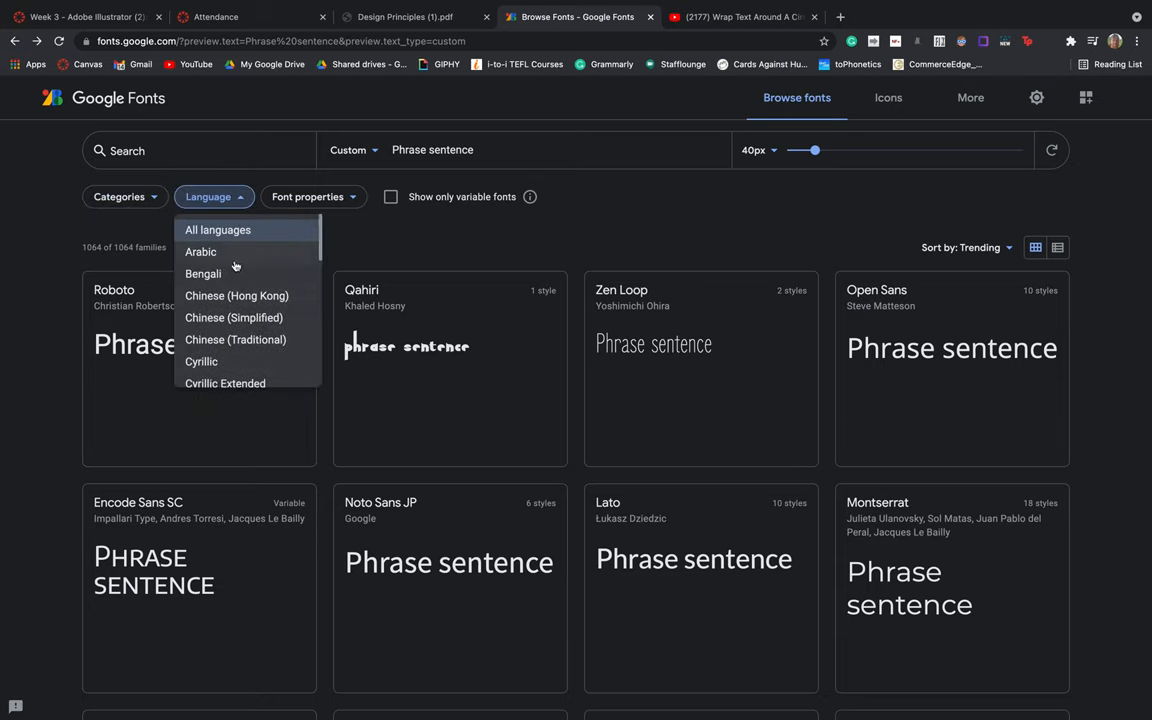
left_click(200, 252)
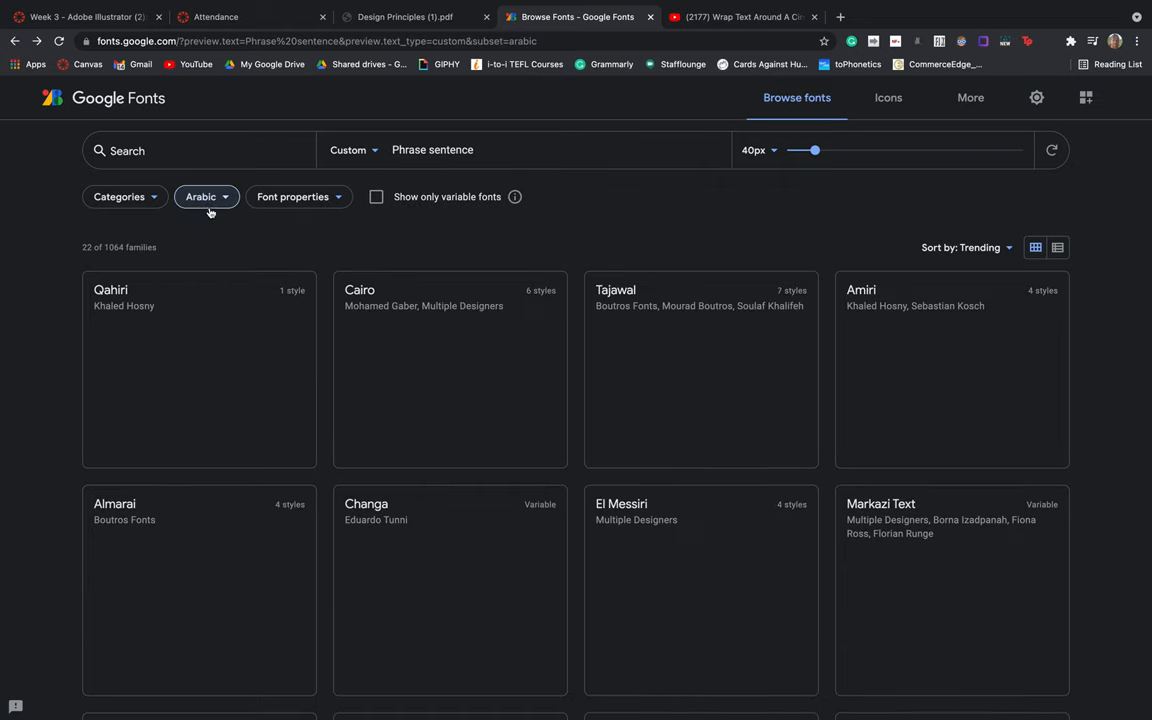
left_click(207, 196)
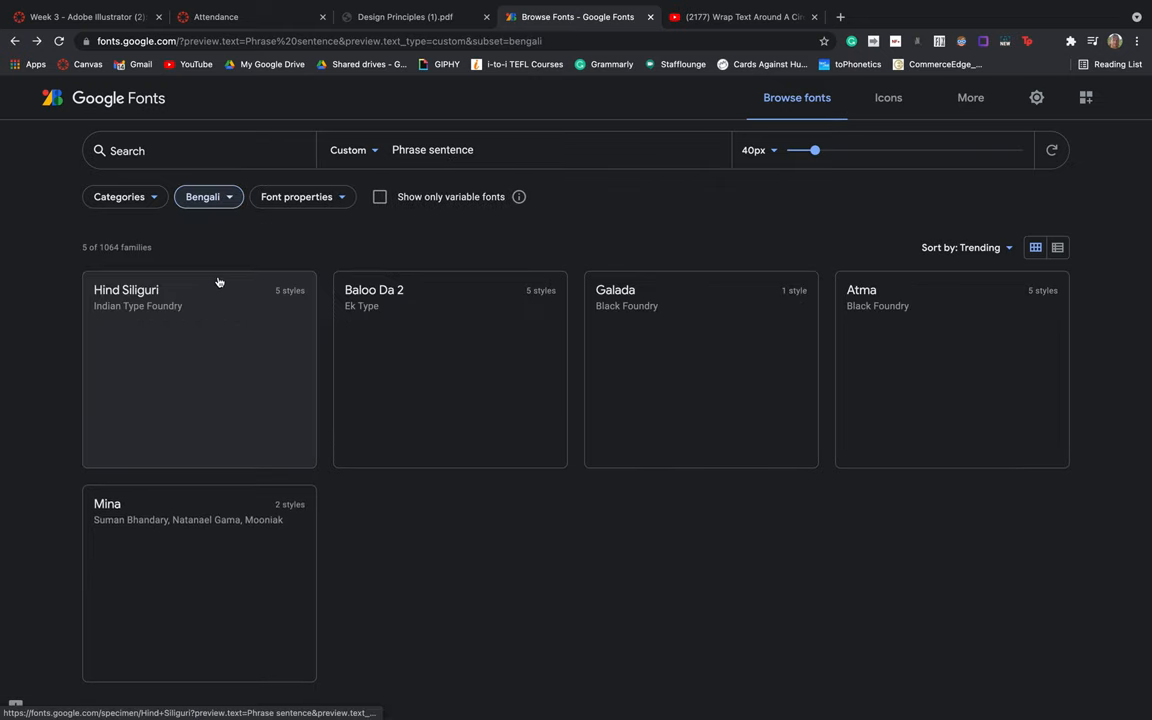
left_click(207, 196)
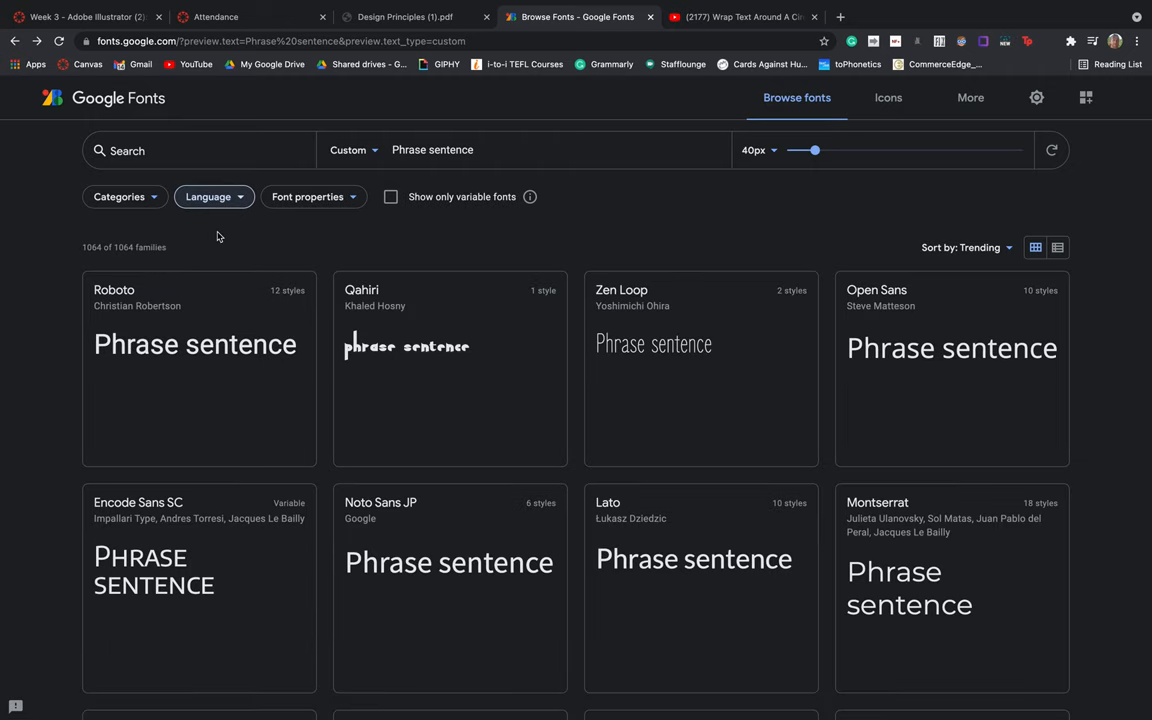
left_click(313, 196)
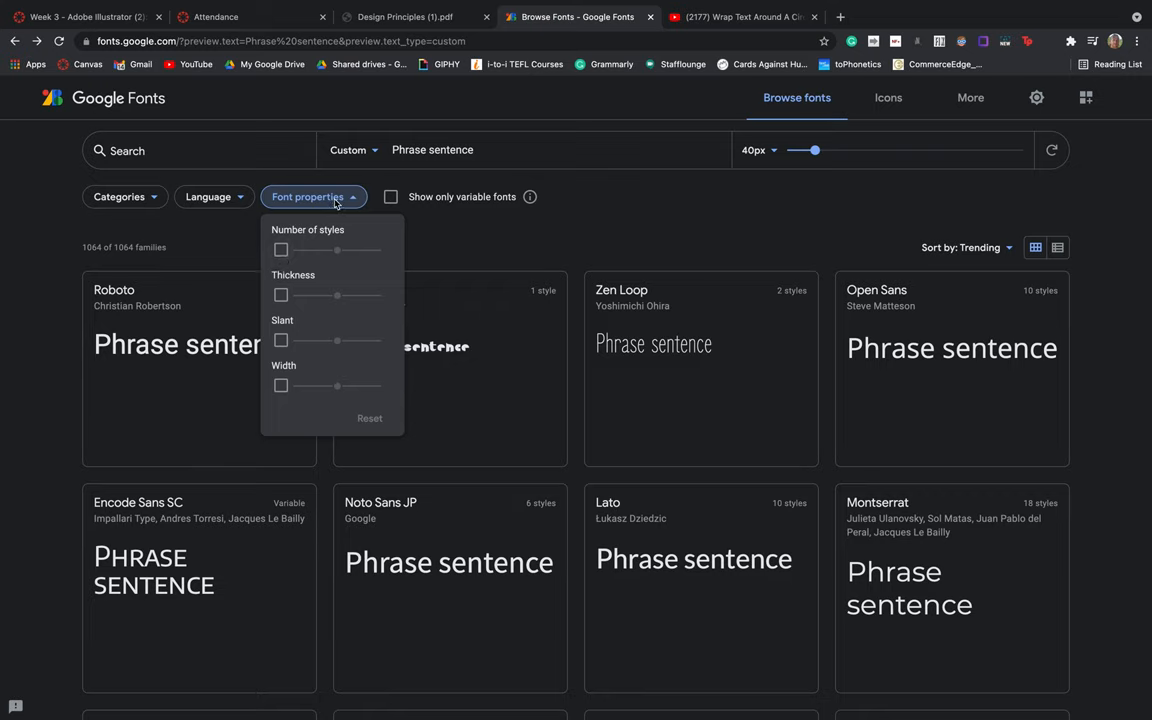
left_click(313, 196)
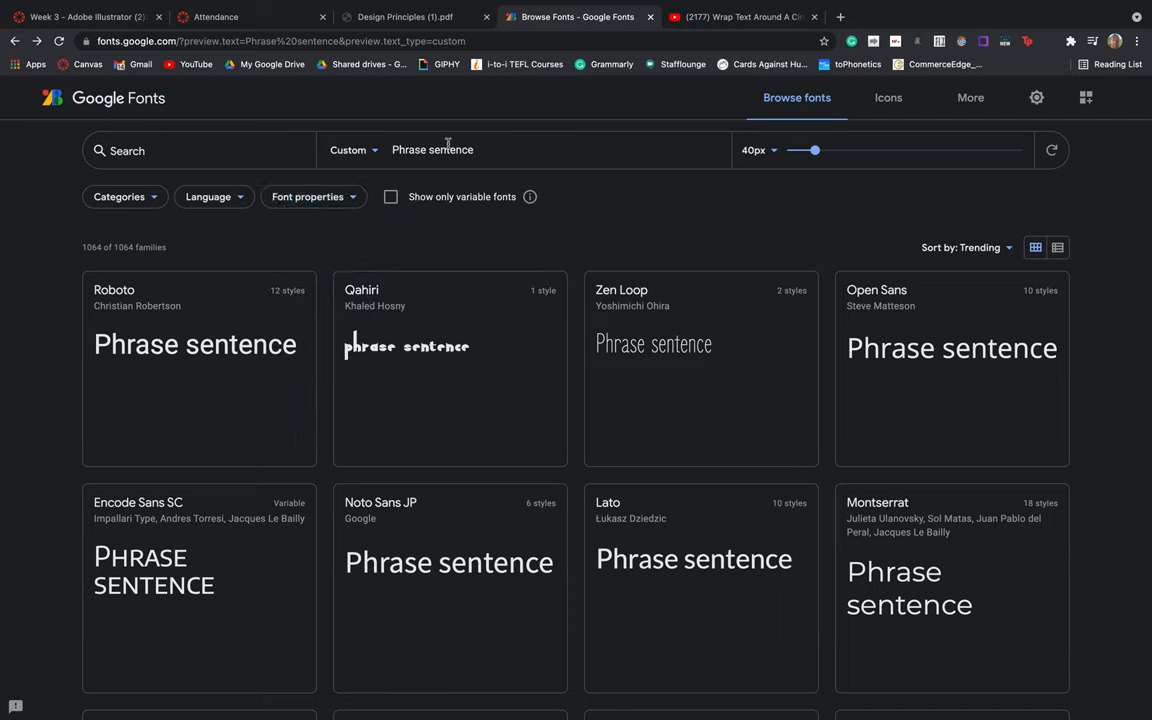
Preview the font grid with custom text 'Example' and then 'Personal Sloagan'.
double_click(432, 150)
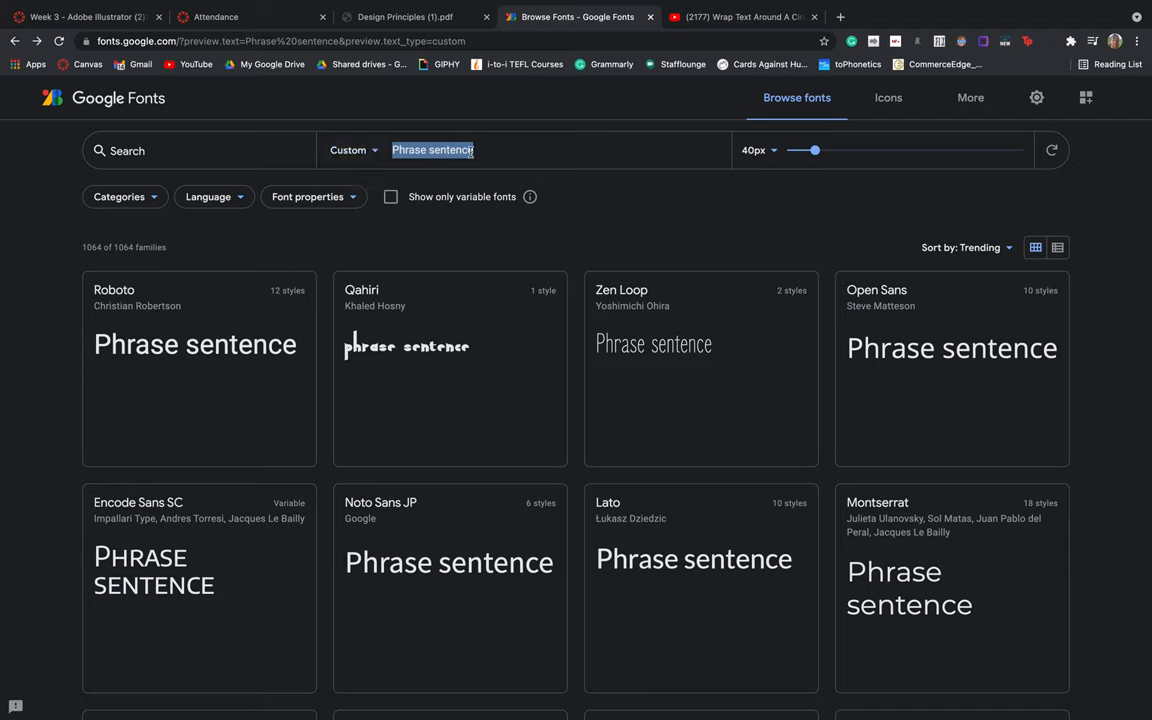
type("Example")
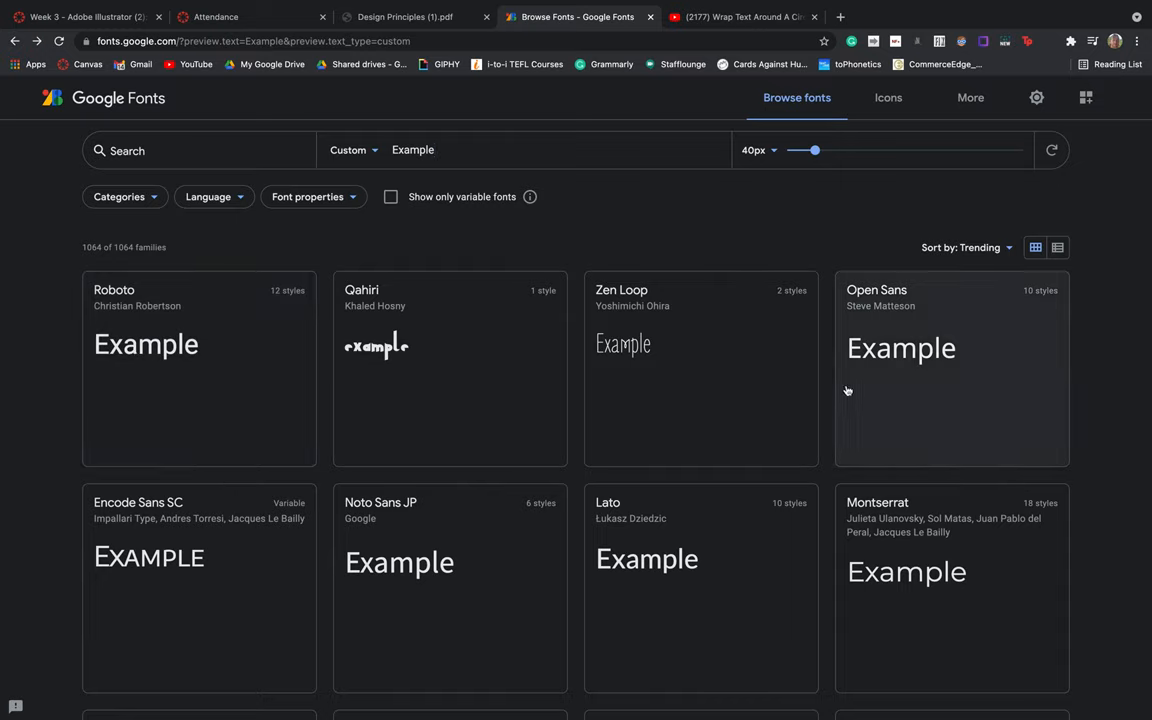
scroll("down", 3)
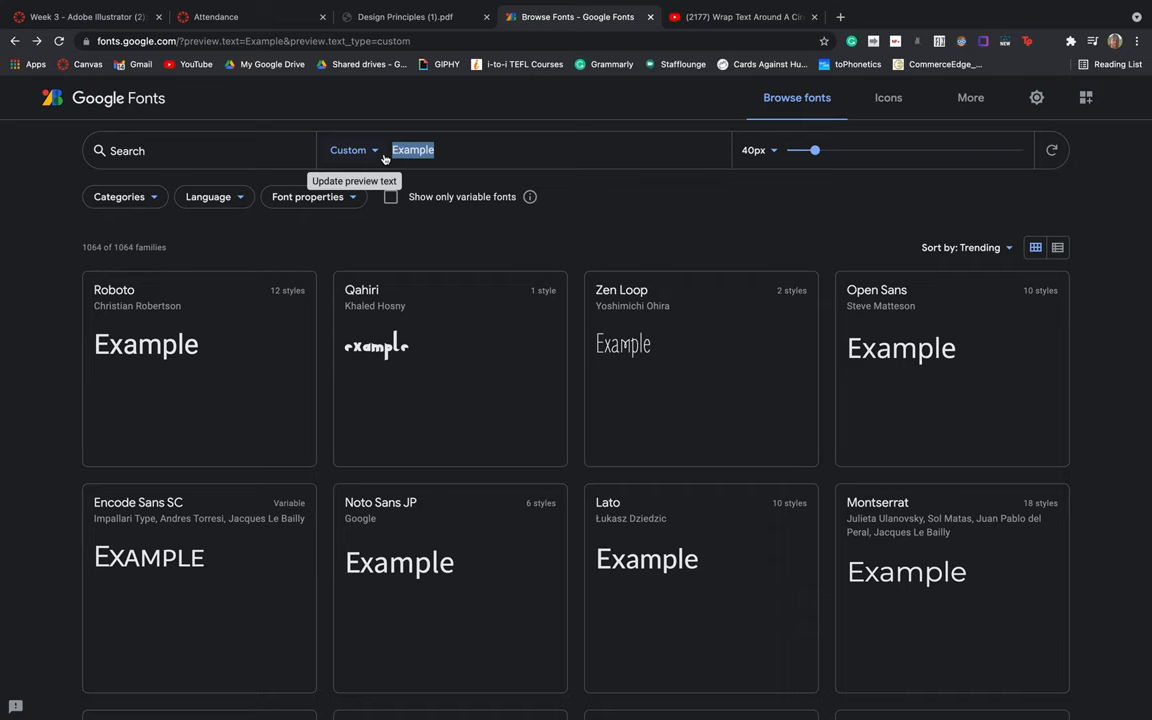
type("Personal Sloagan")
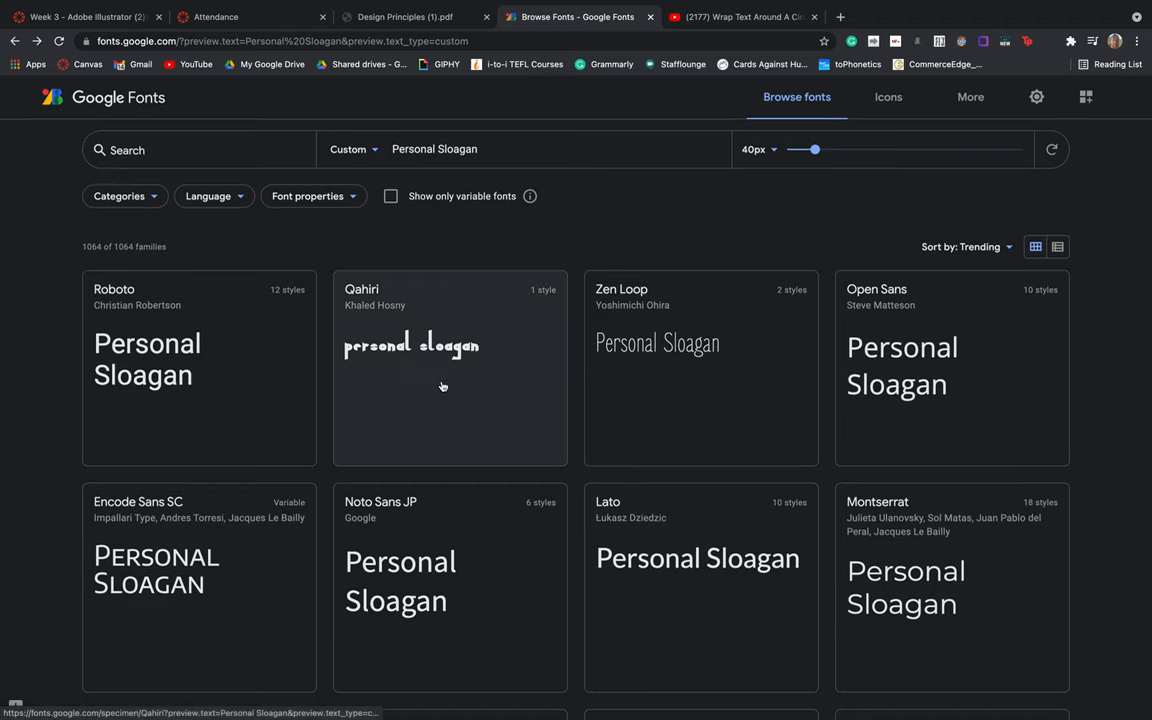
scroll("down", 3)
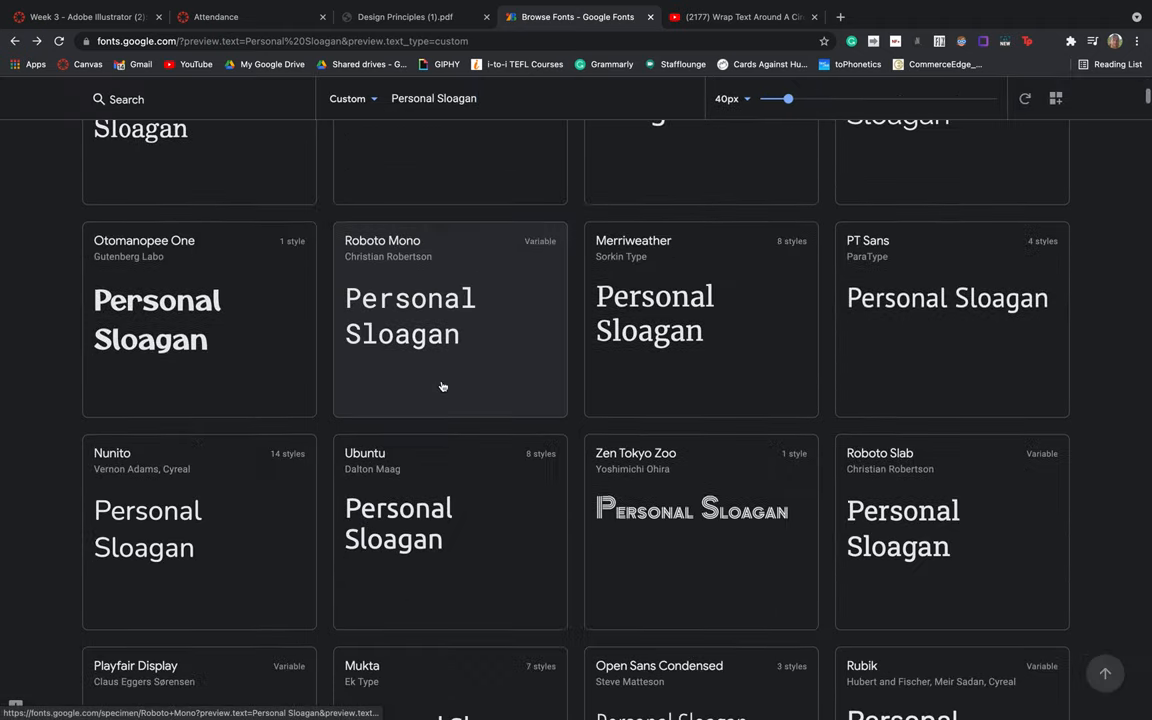
scroll("down", 3)
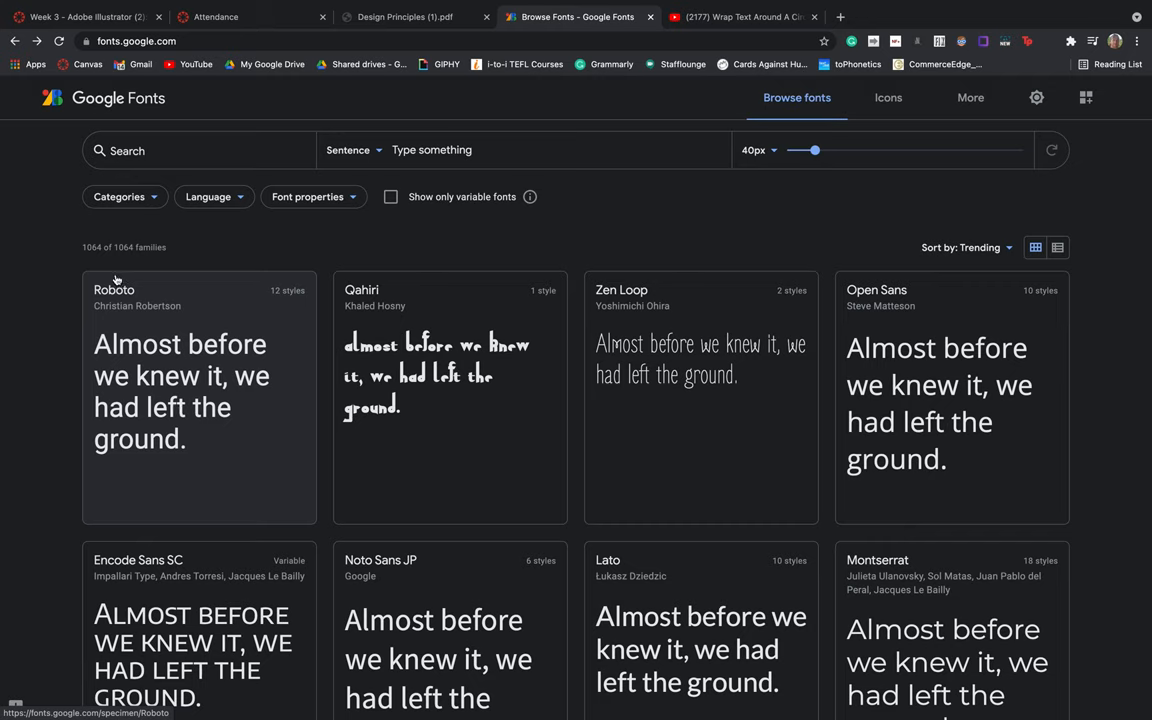
Open the Roboto specimen page, scroll its styles, and download the family.
left_click(113, 289)
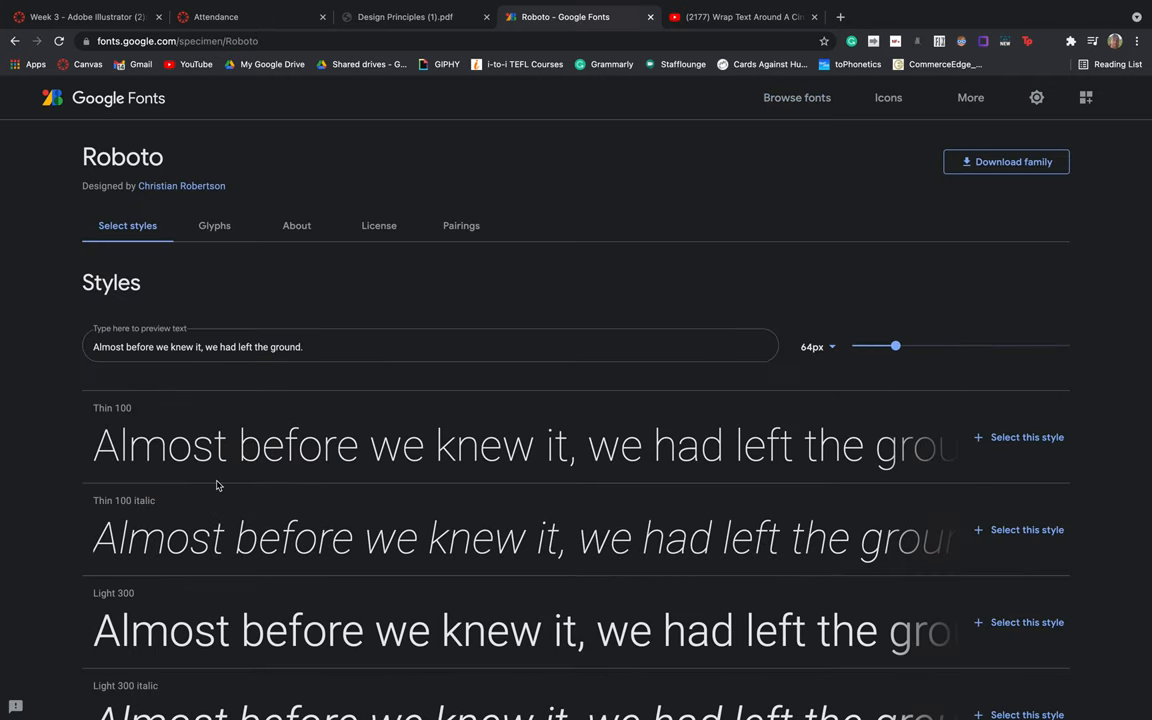
scroll("down", 3)
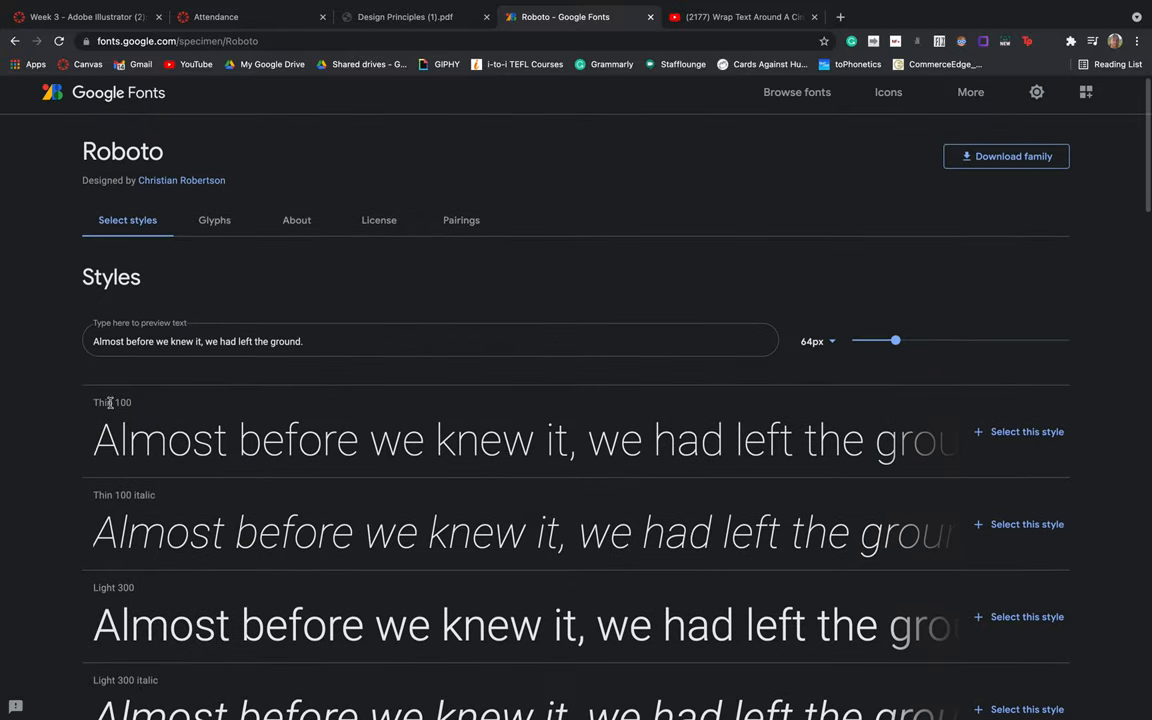
scroll("down", 3)
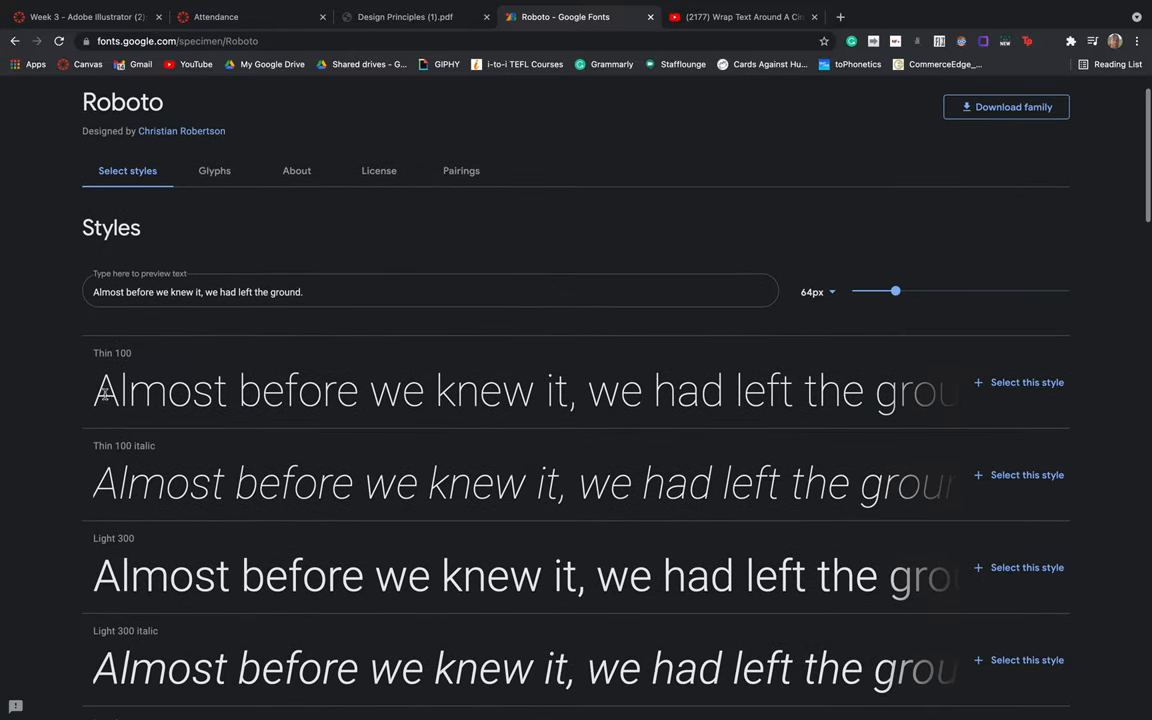
scroll("down", 3)
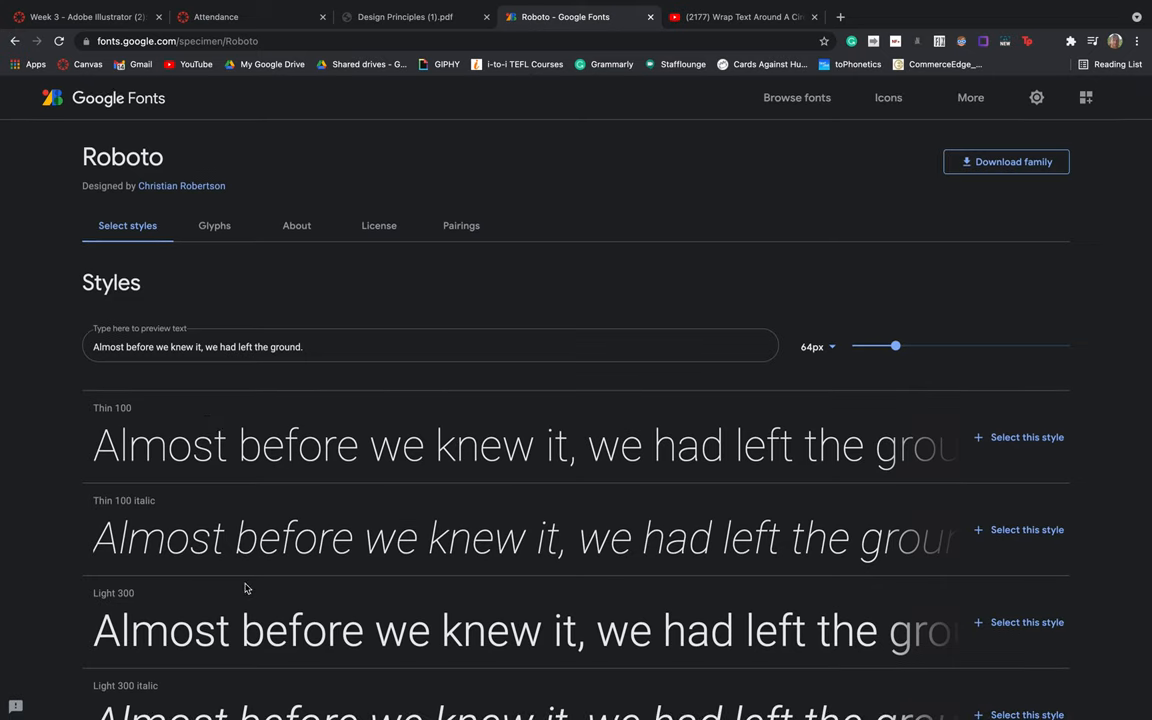
mouse_move(495, 178)
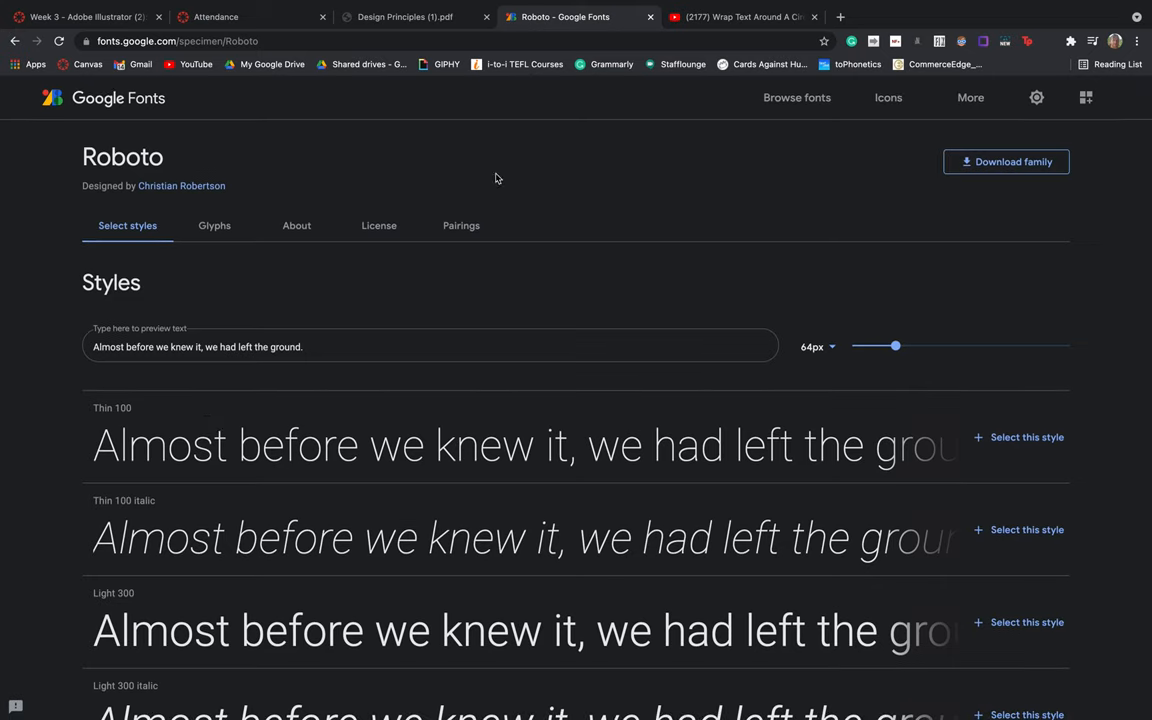
left_click(1005, 161)
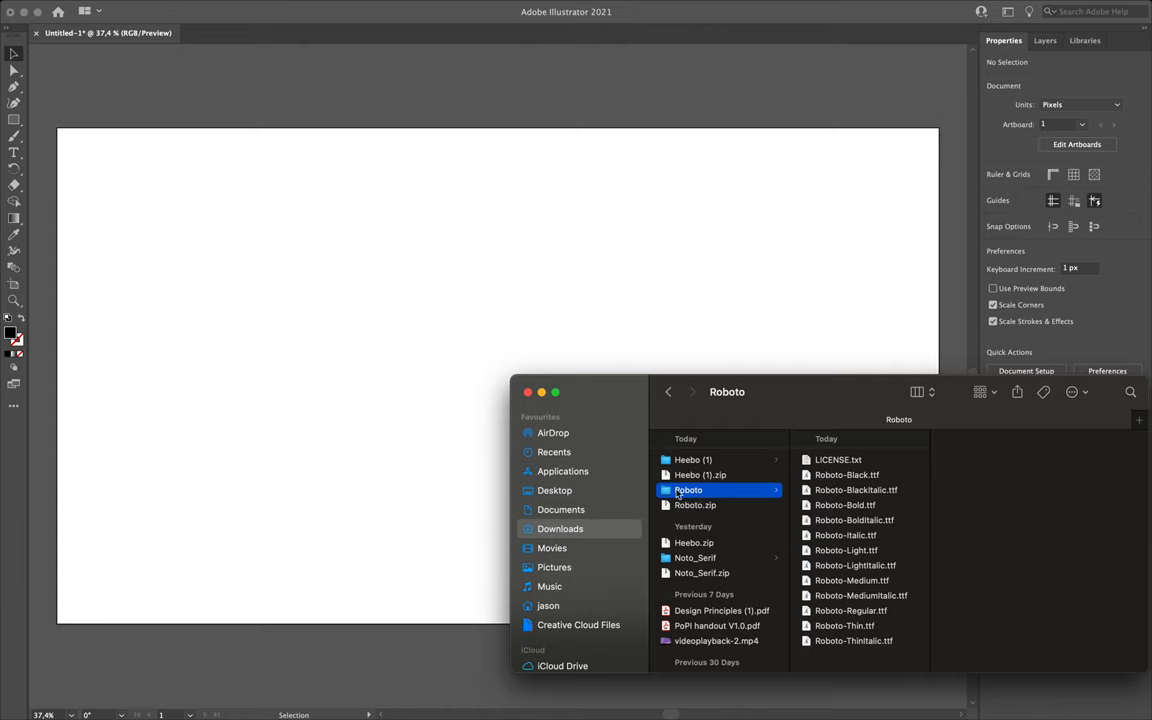
mouse_move(821, 483)
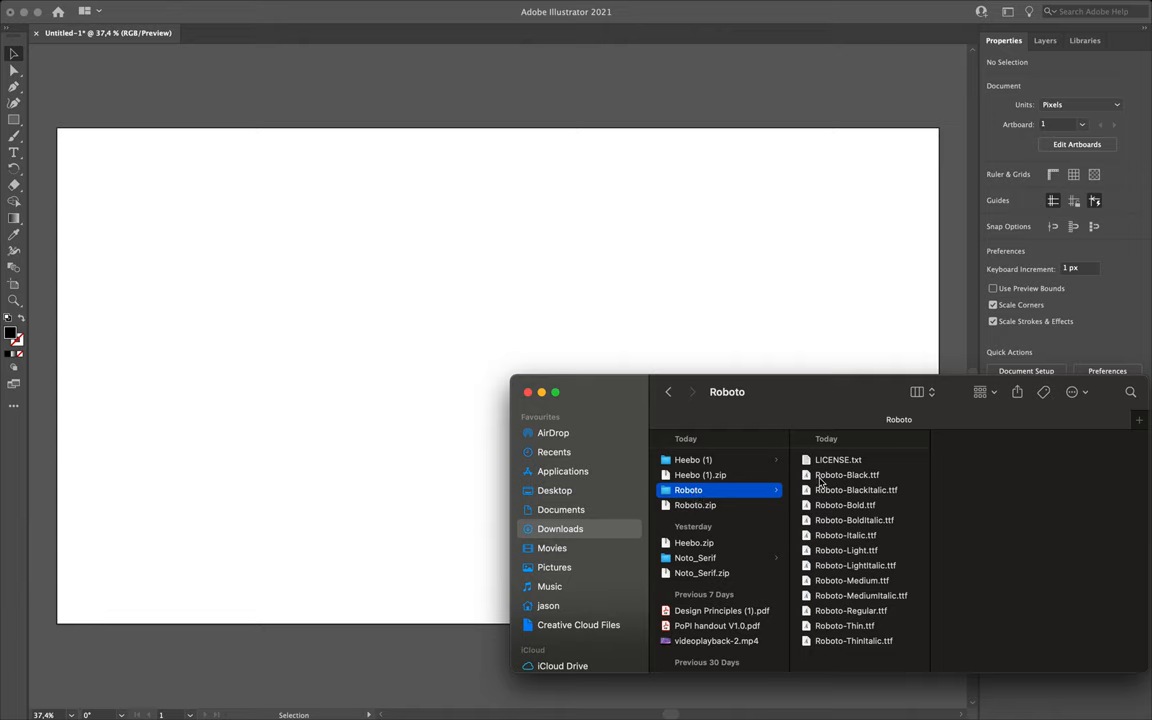
Preview Roboto Black and install the Roboto TTF files through Font Book.
left_click(847, 474)
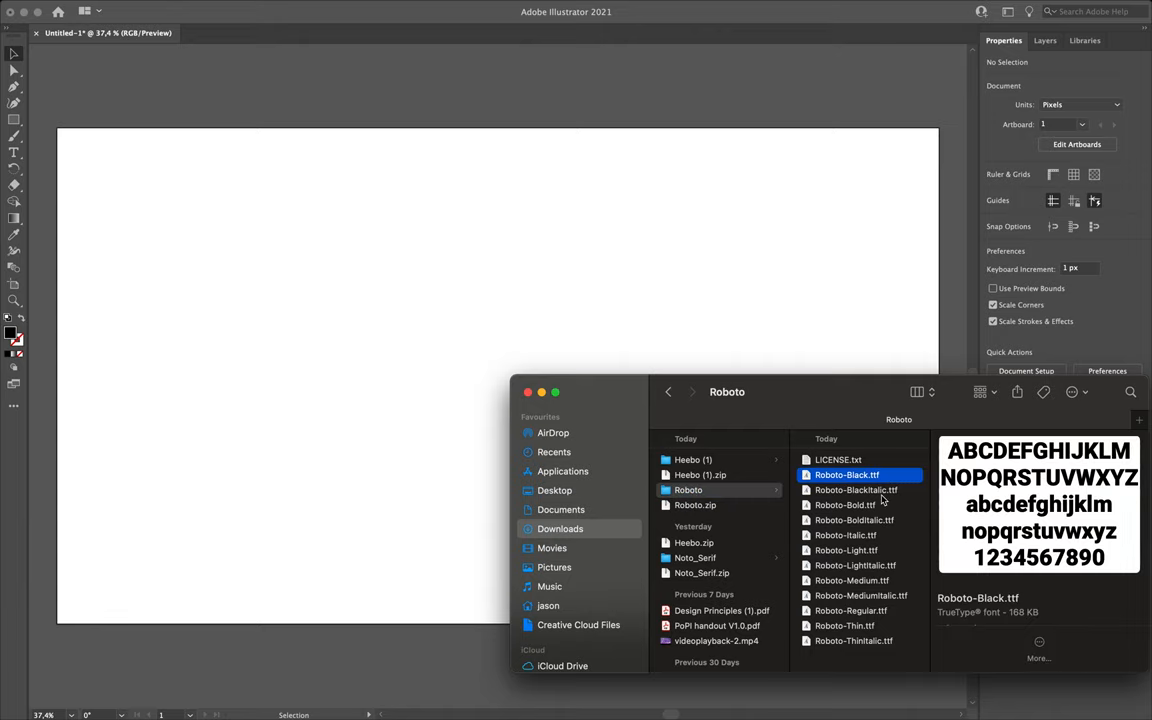
mouse_move(870, 483)
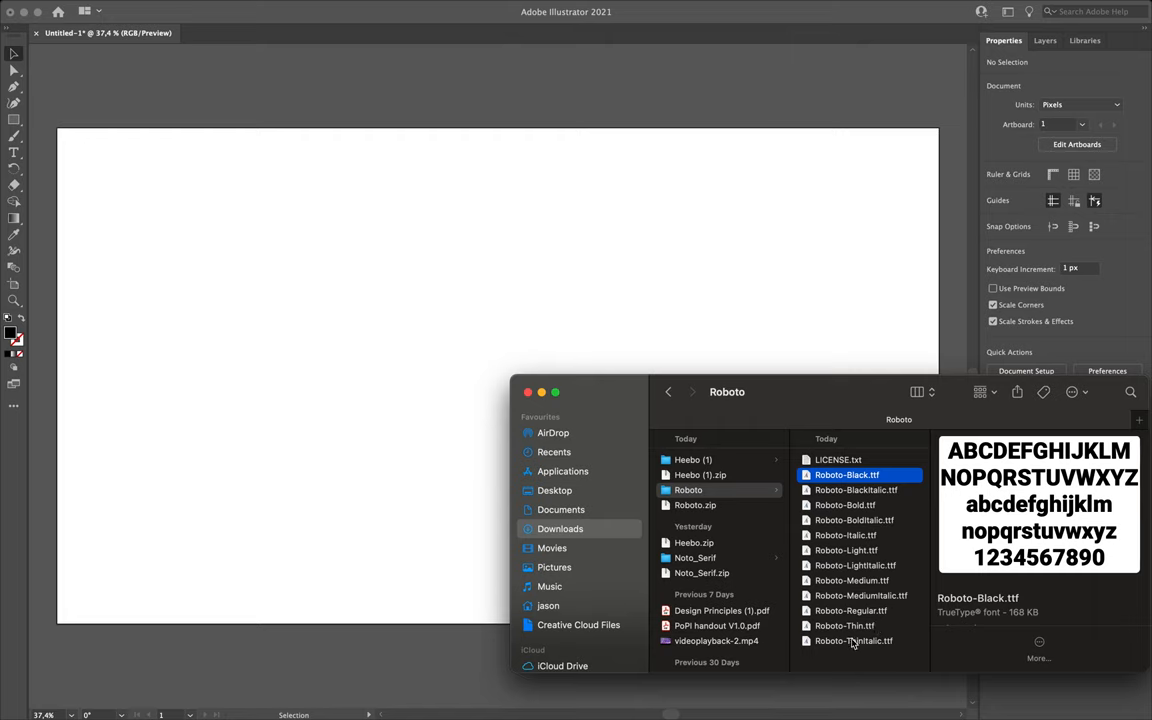
mouse_move(858, 640)
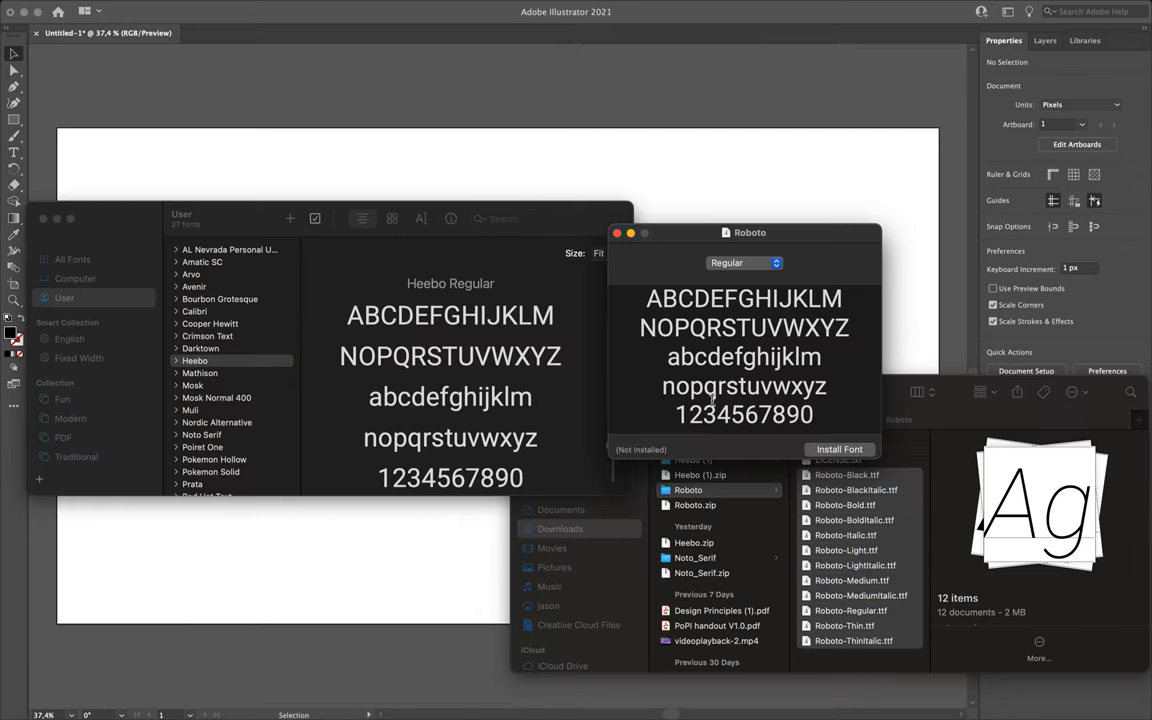
mouse_move(792, 427)
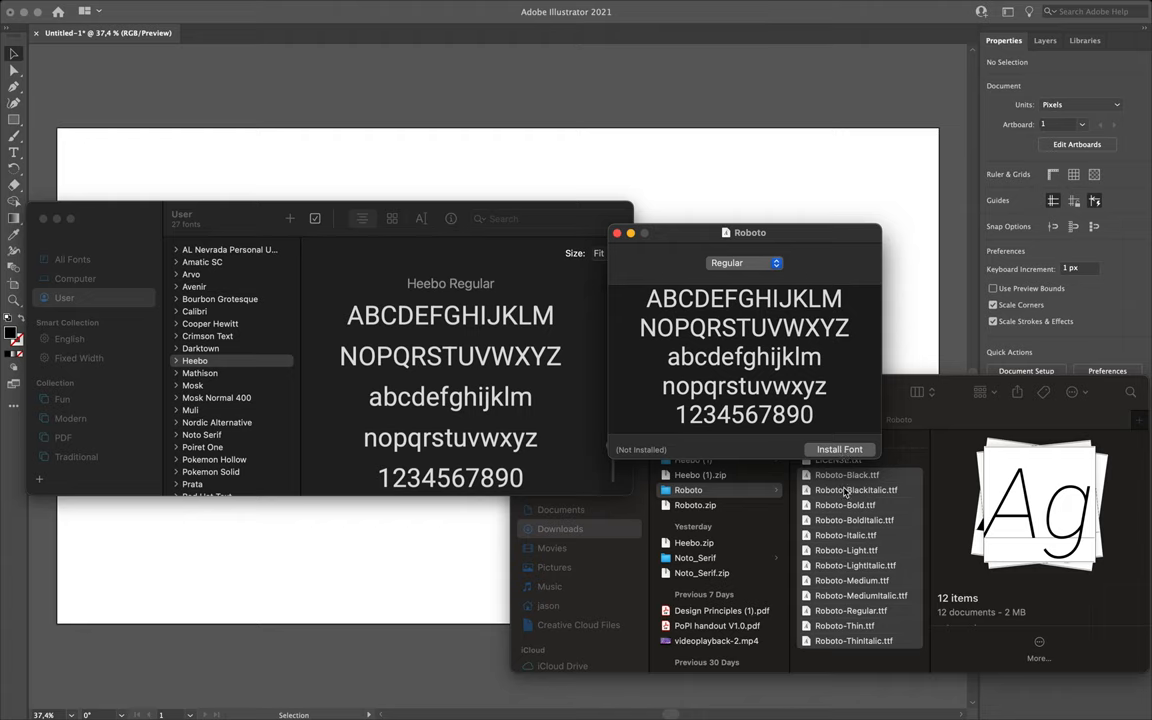
mouse_move(831, 533)
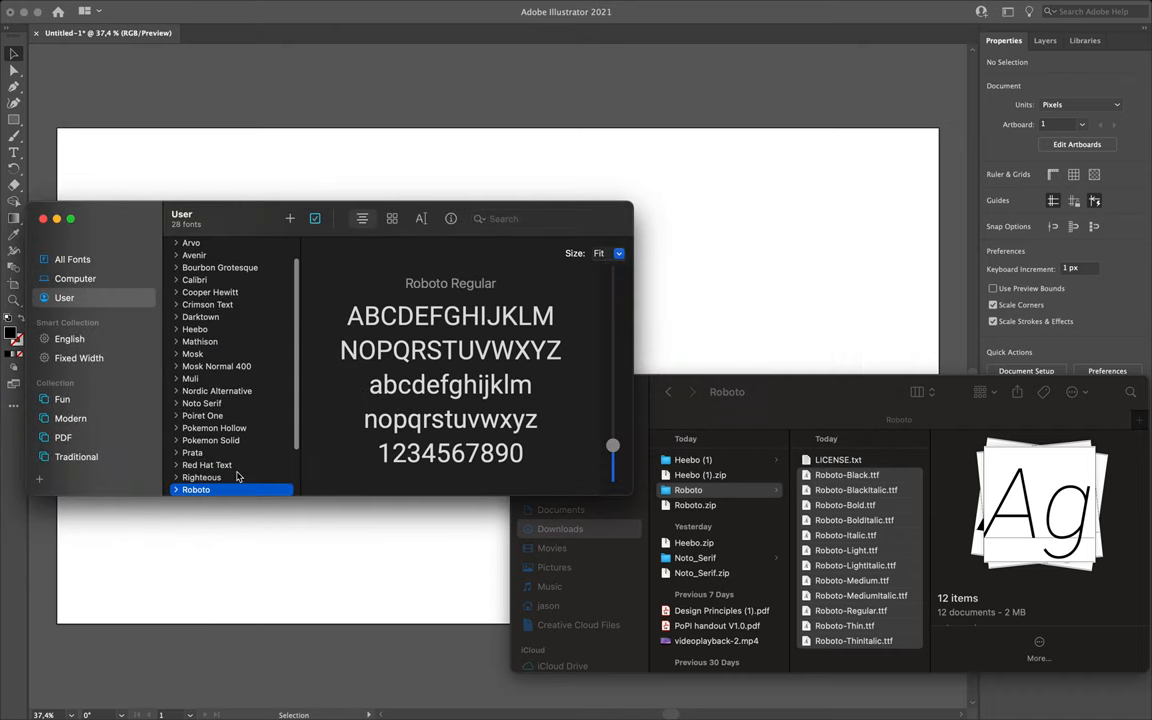
scroll("down", 3)
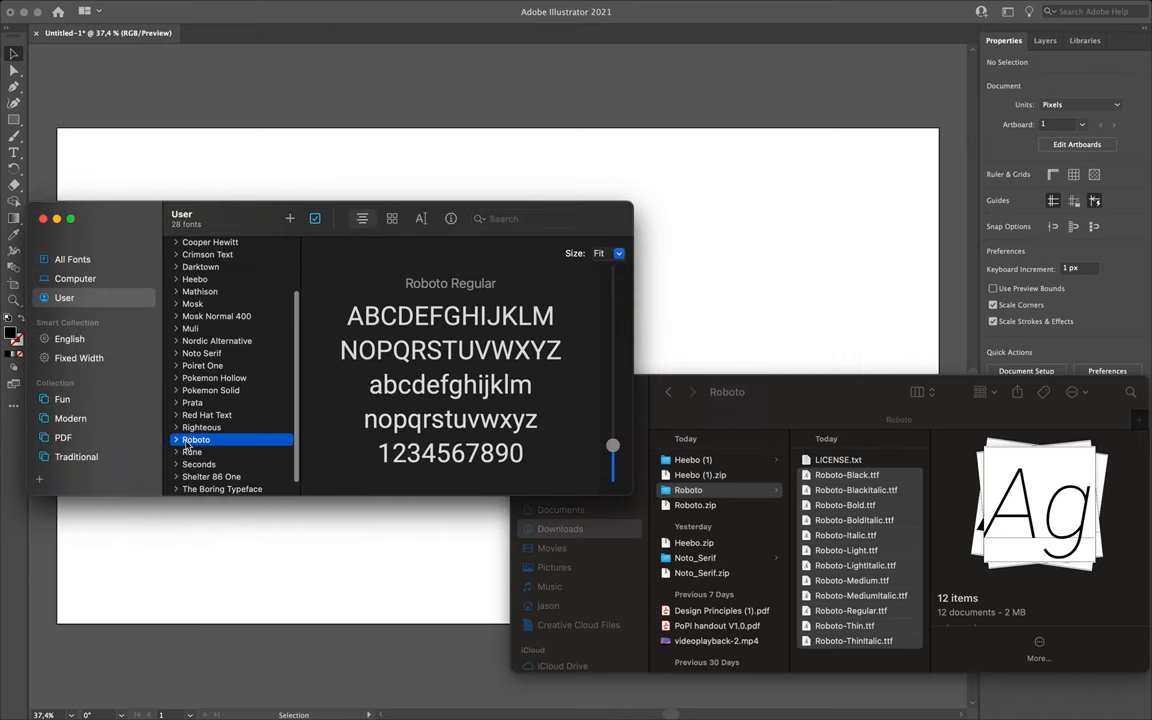
mouse_move(197, 440)
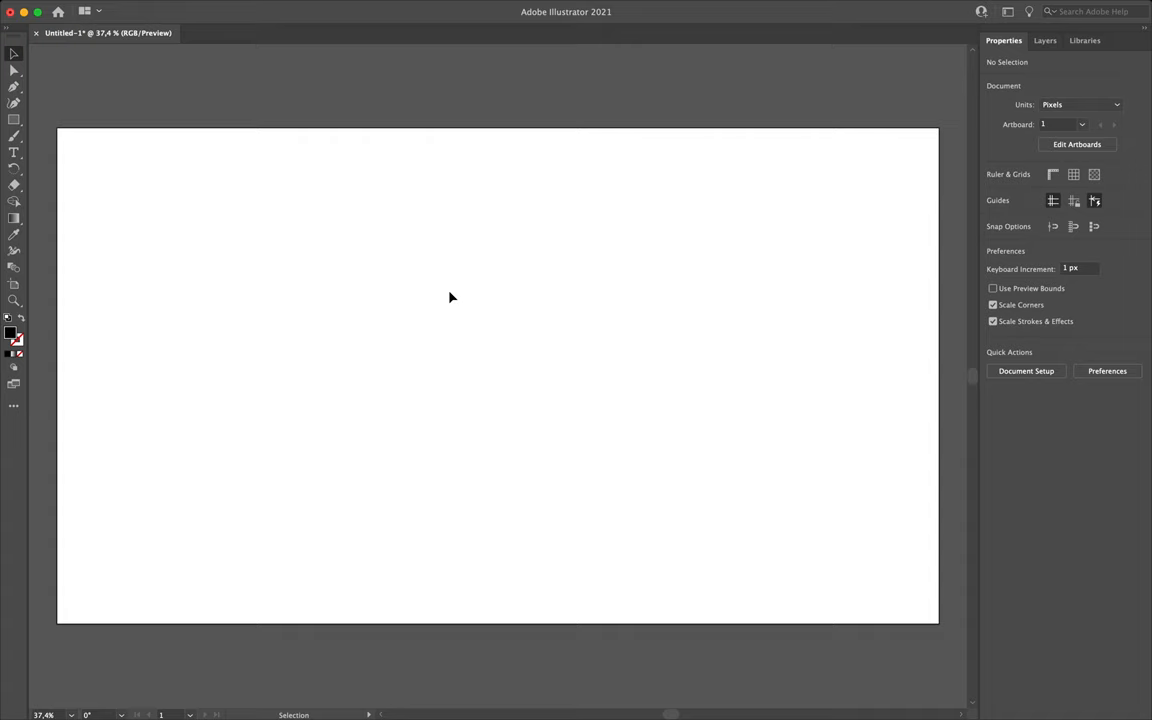
mouse_move(432, 191)
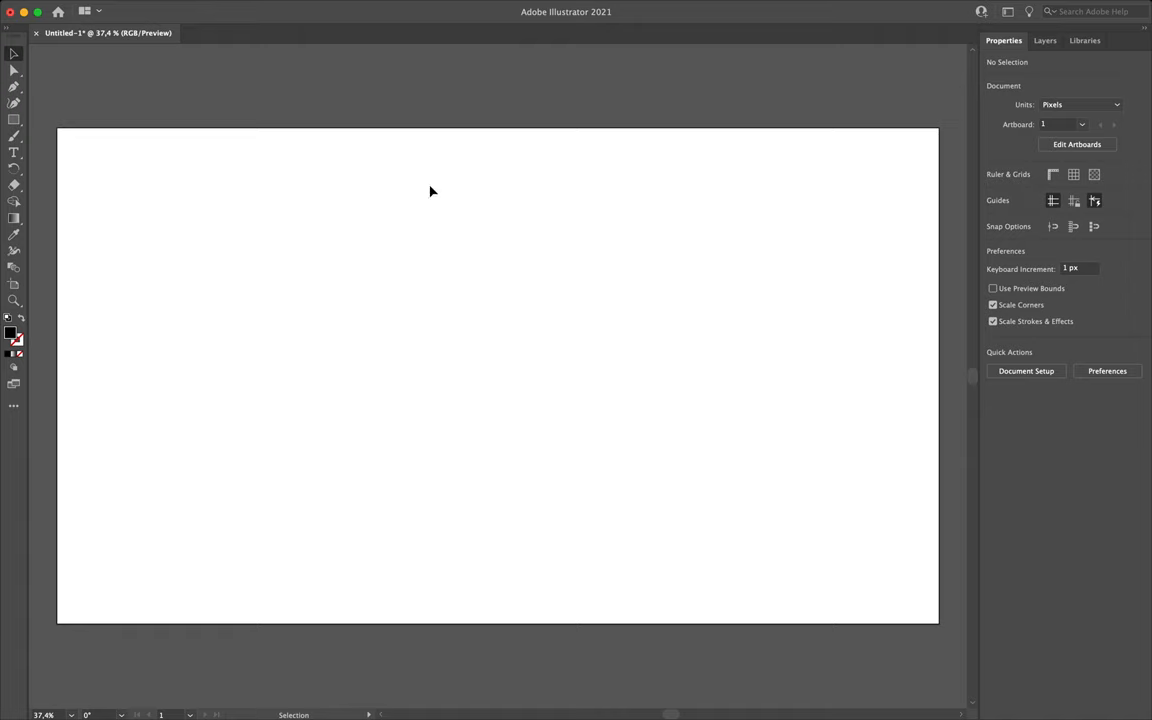
mouse_move(541, 291)
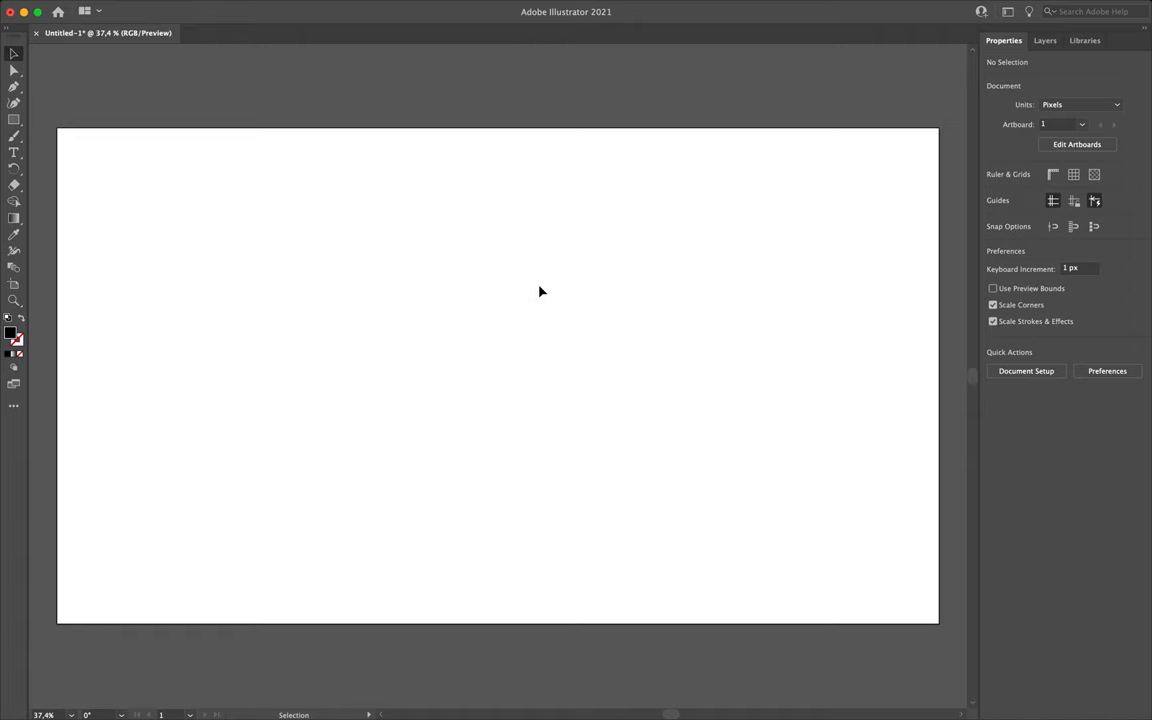
Type the two lines 'Text Line.' and 'More Text.' on the artboard.
left_click(14, 153)
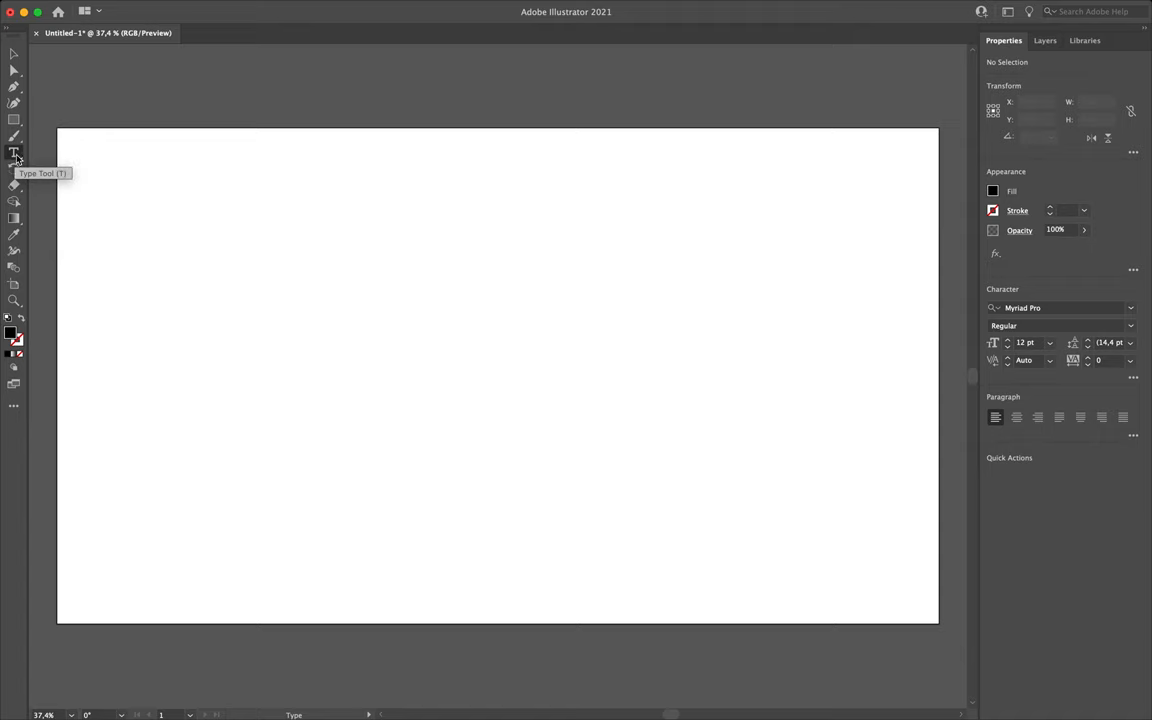
mouse_move(14, 102)
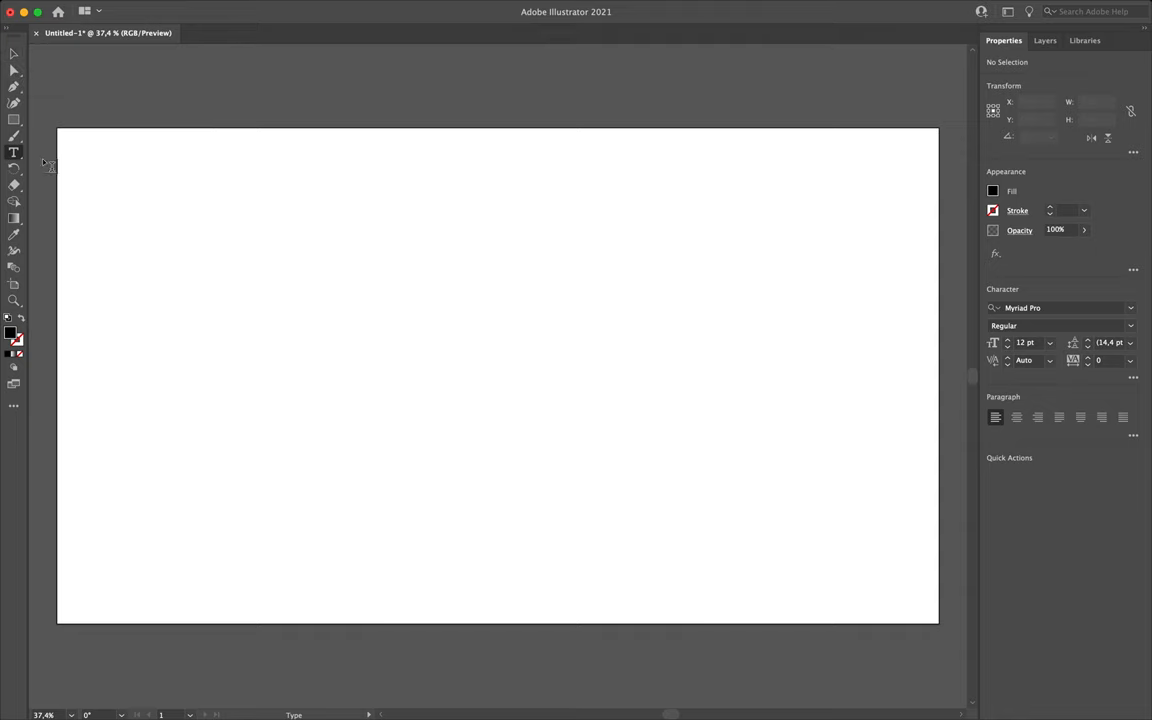
mouse_move(285, 226)
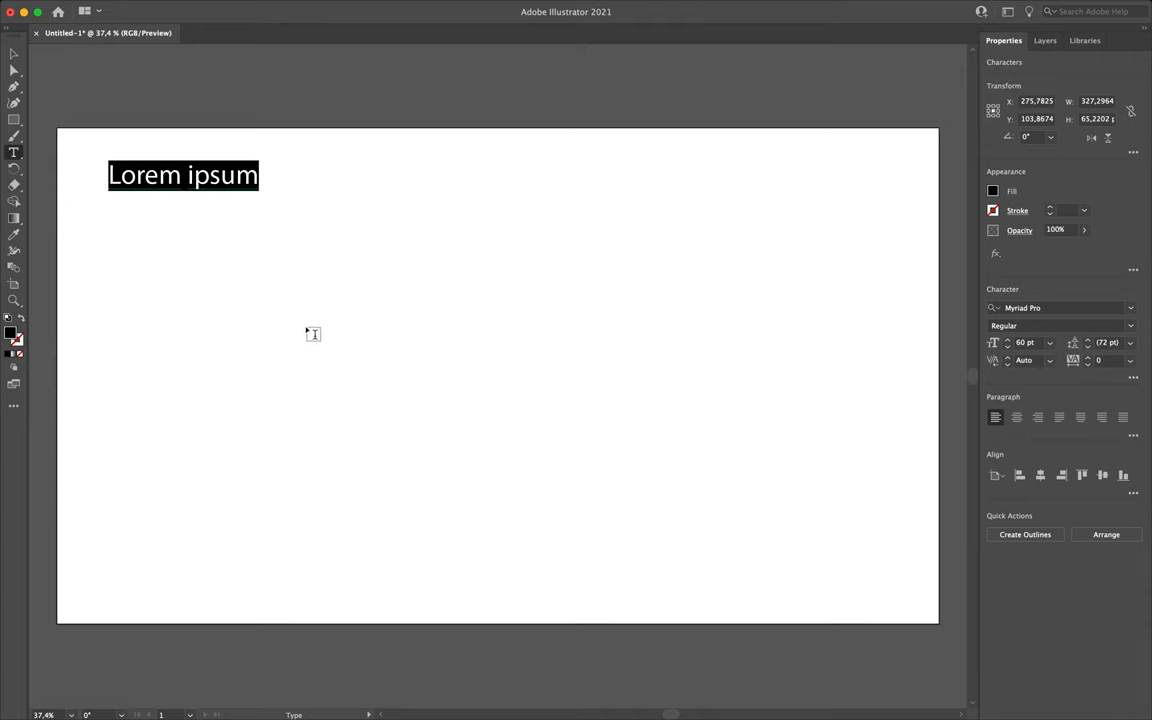
type("Te")
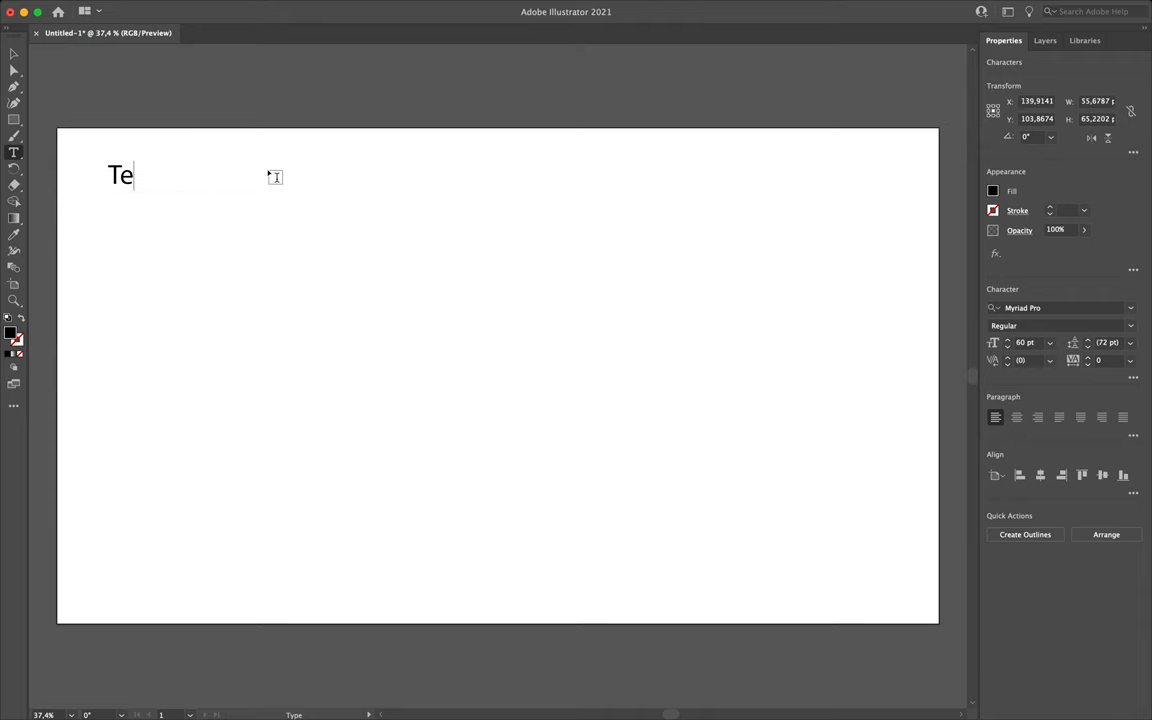
type("xt Line.")
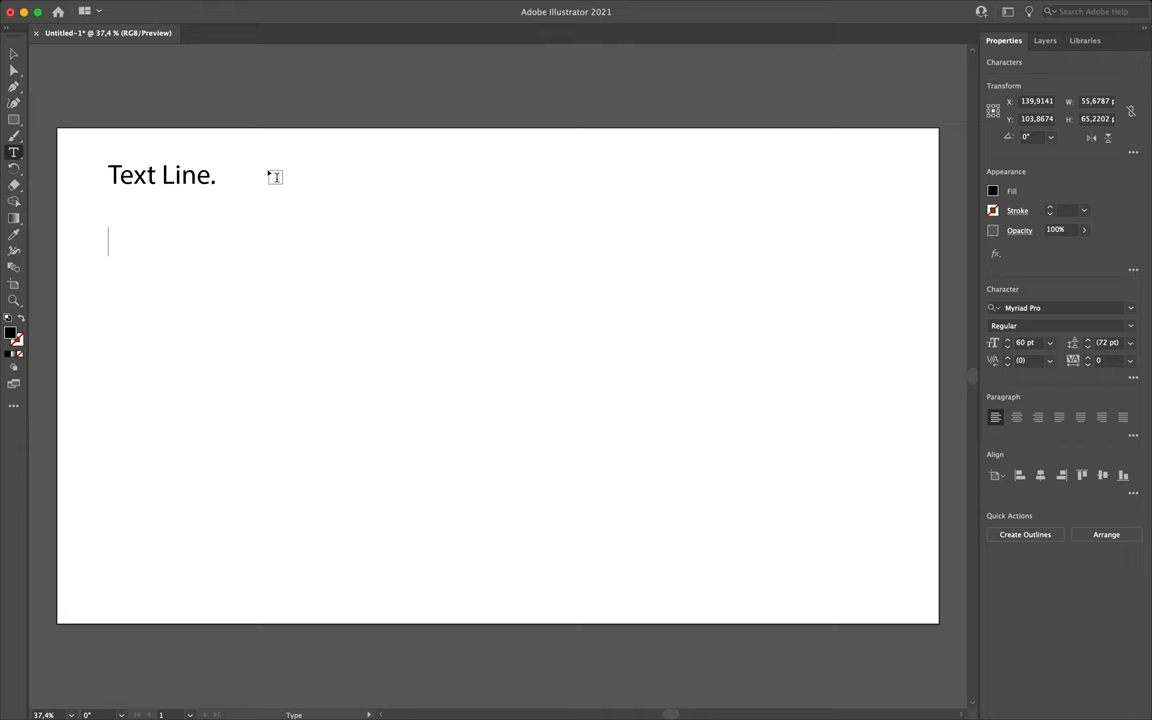
type("More Text")
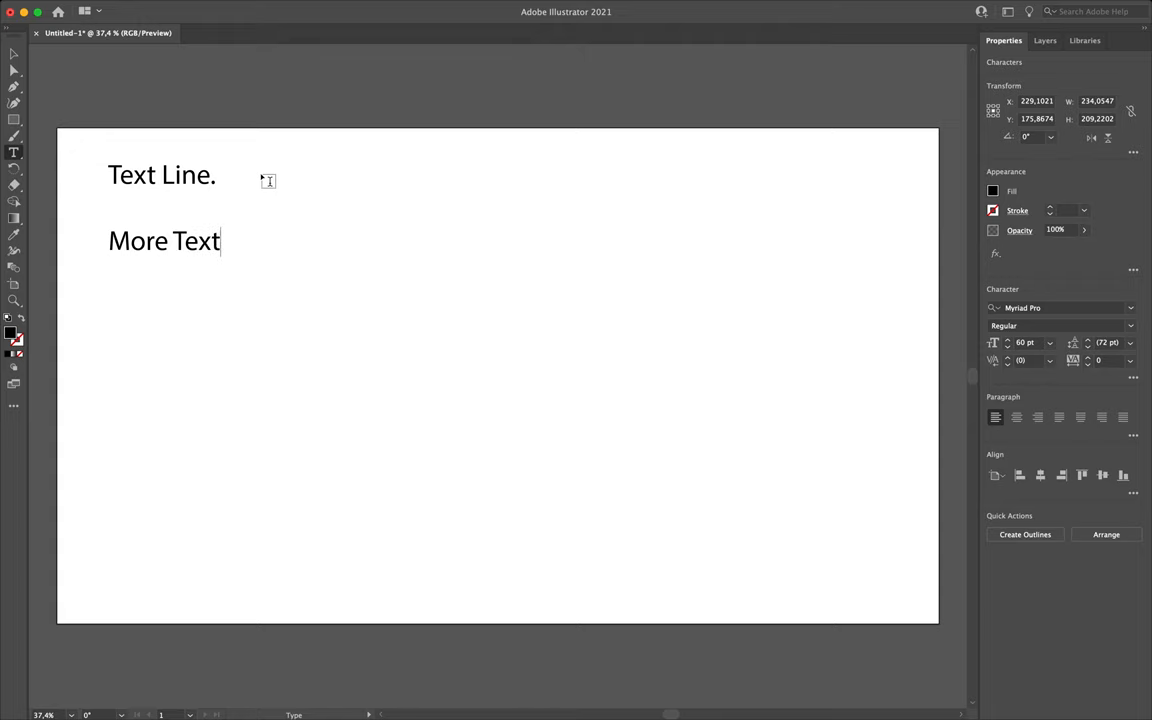
type(".")
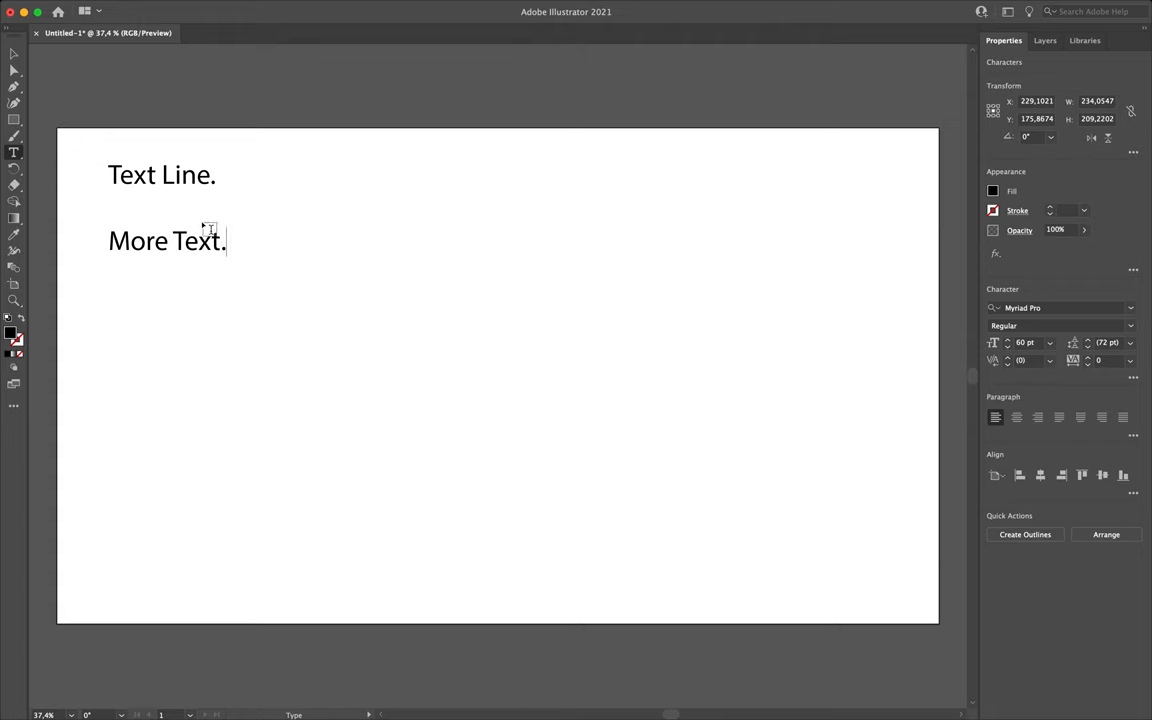
mouse_move(257, 200)
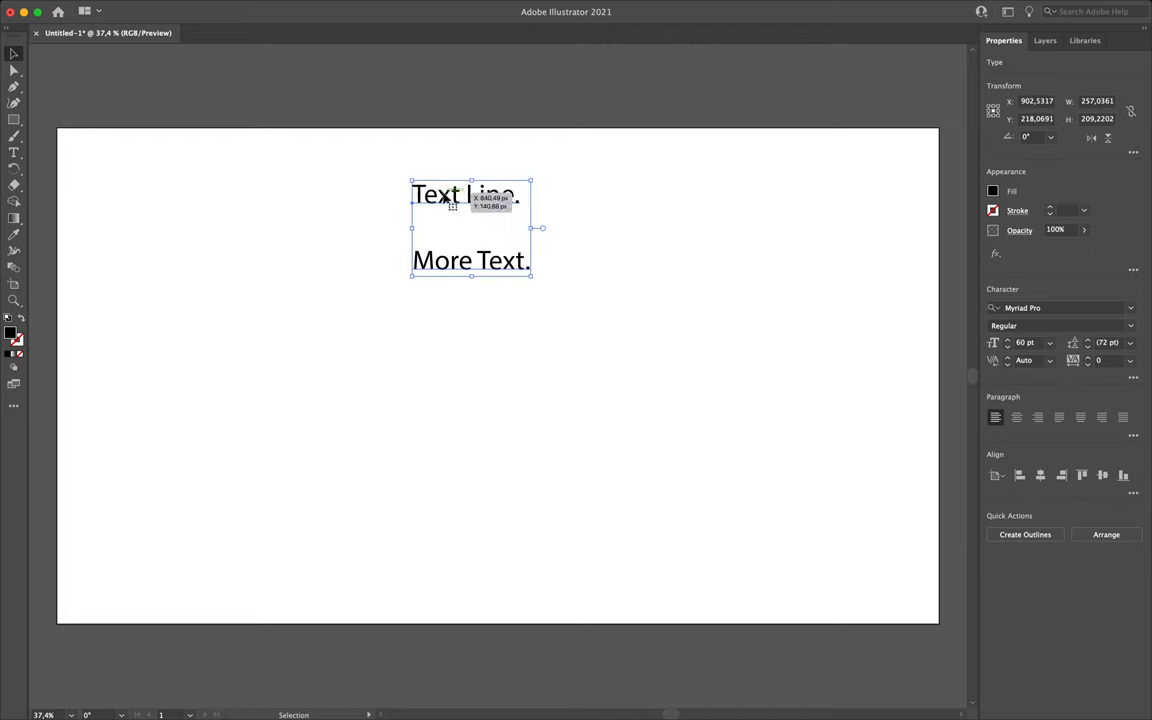
mouse_move(545, 336)
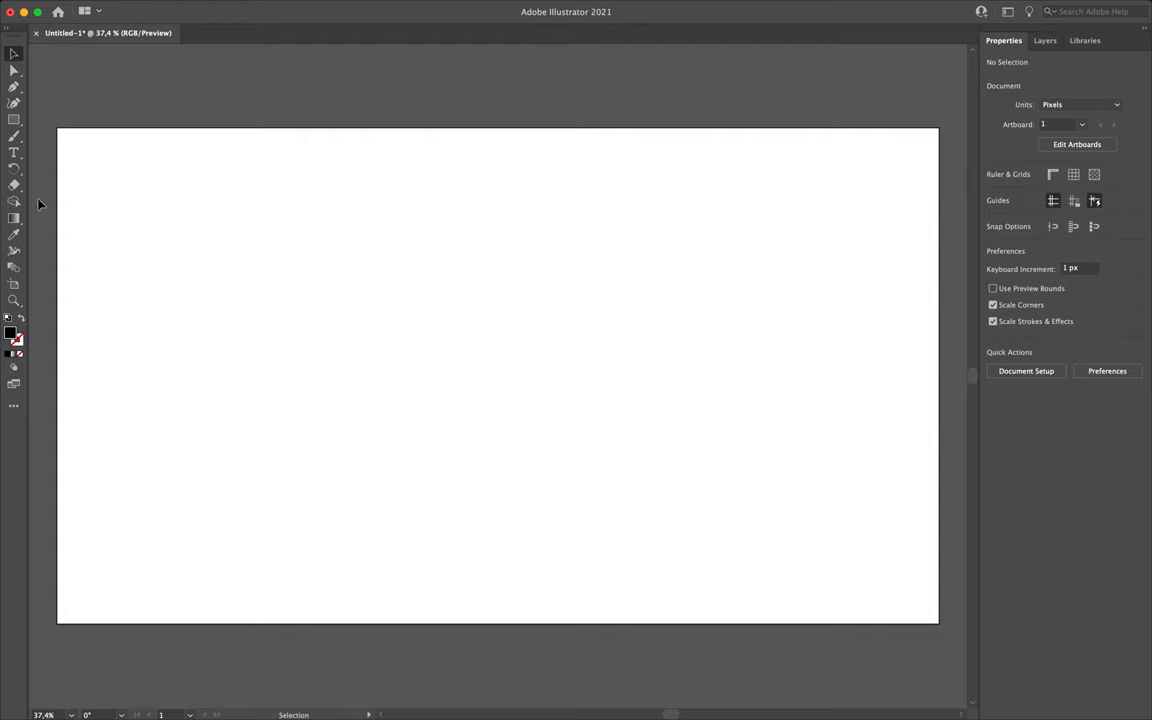
Draw a Lorem ipsum text area and reshape it until the text overflows.
left_click(14, 152)
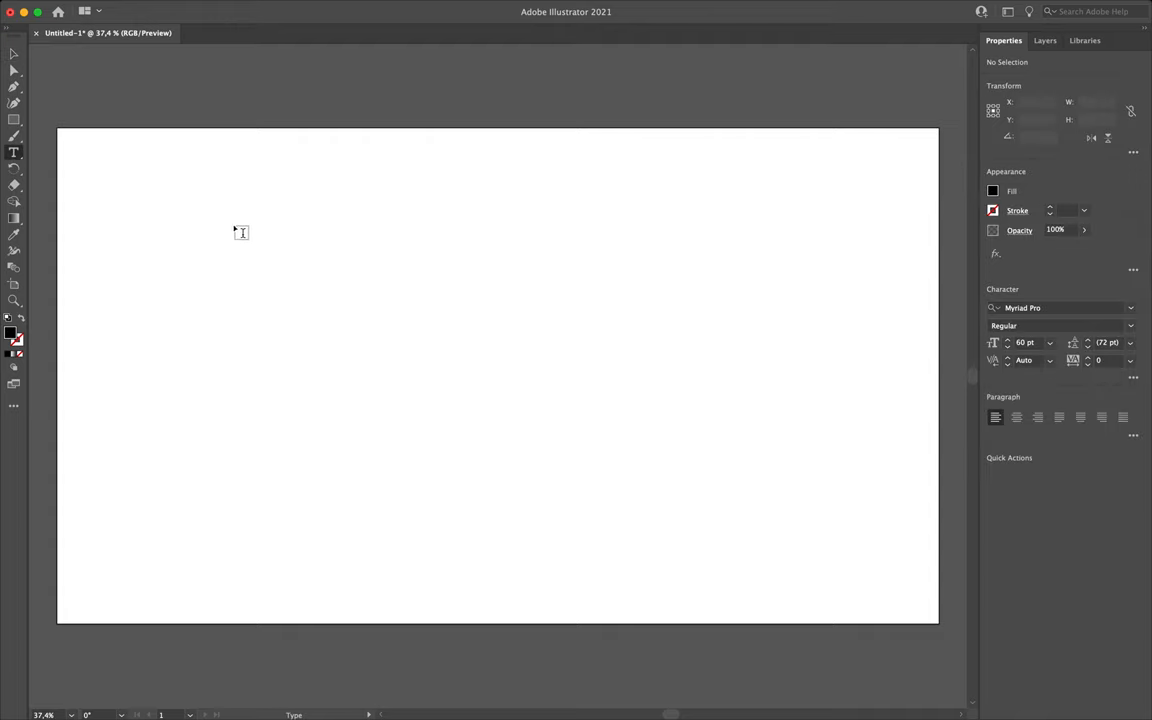
mouse_move(153, 189)
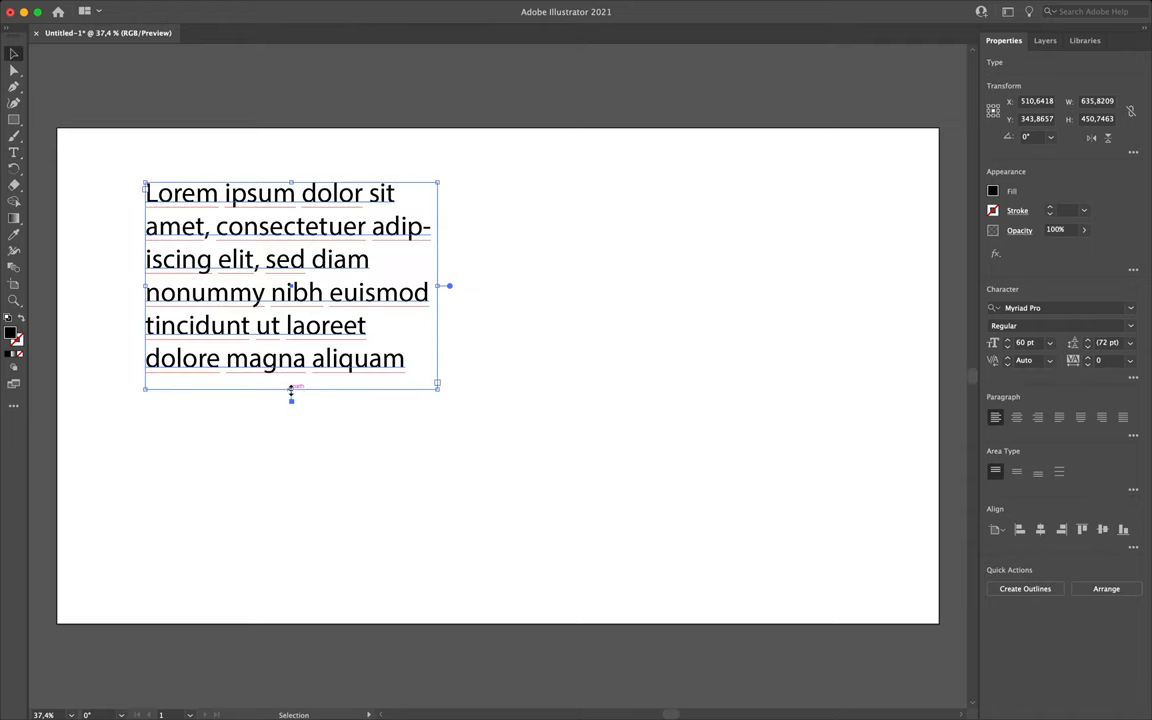
left_click_drag(291, 385, 291, 425)
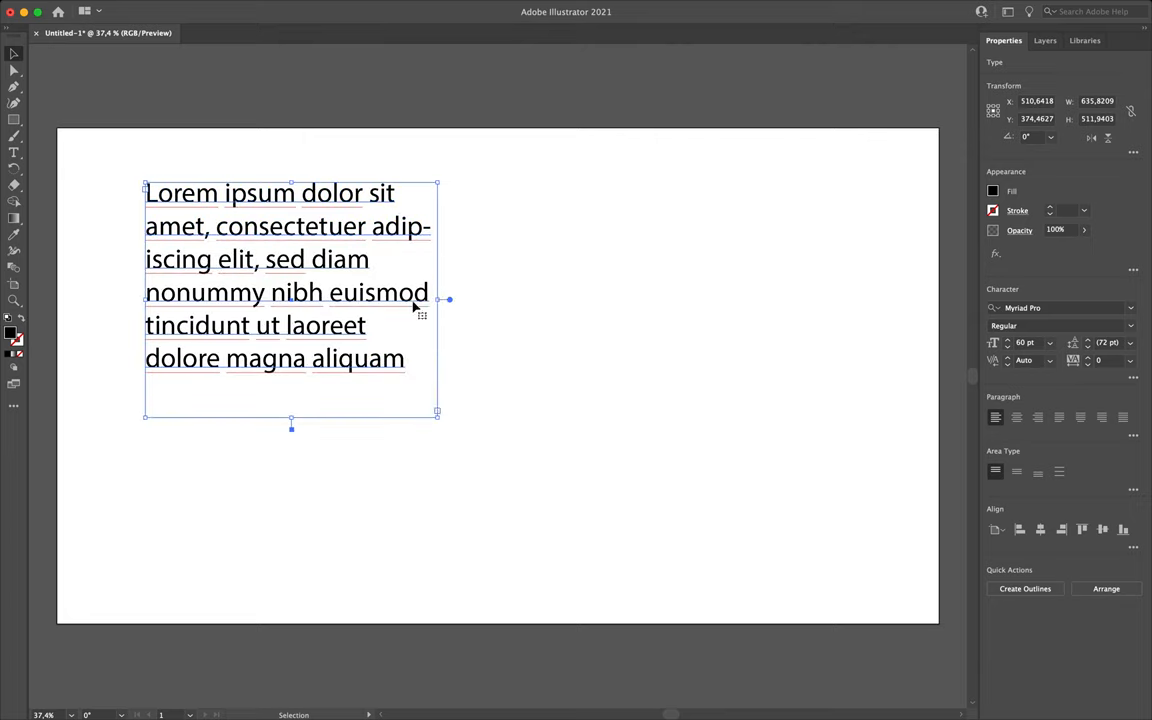
left_click_drag(448, 299, 362, 310)
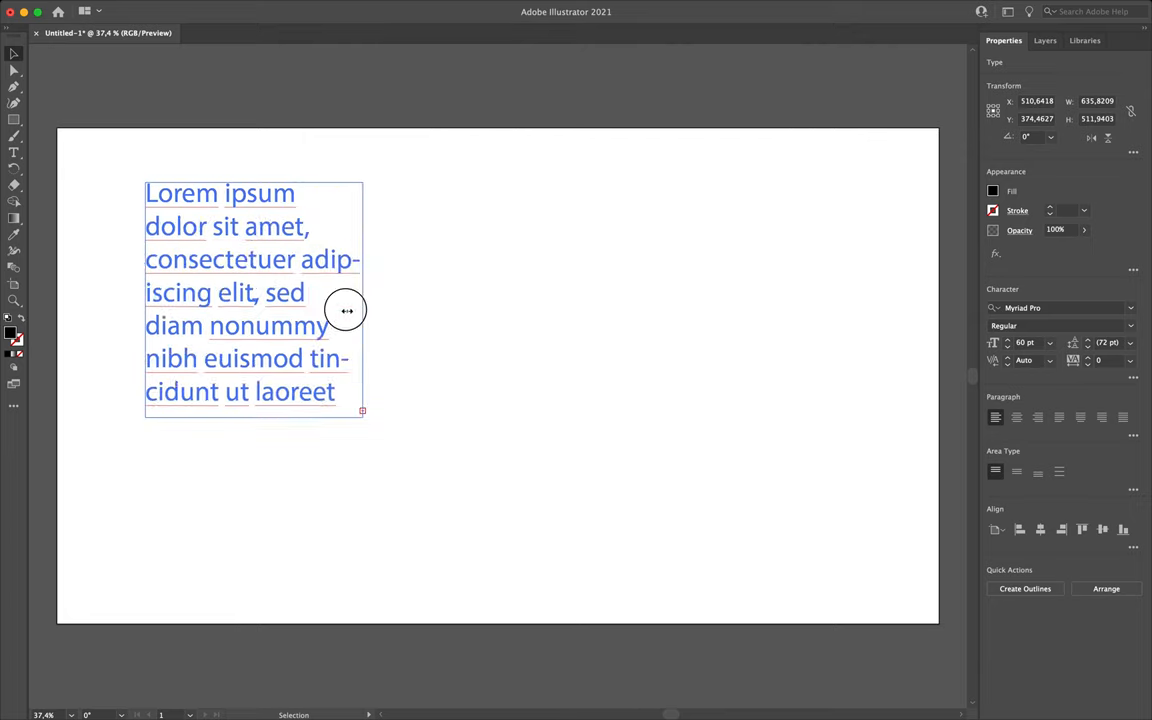
left_click_drag(363, 298, 512, 298)
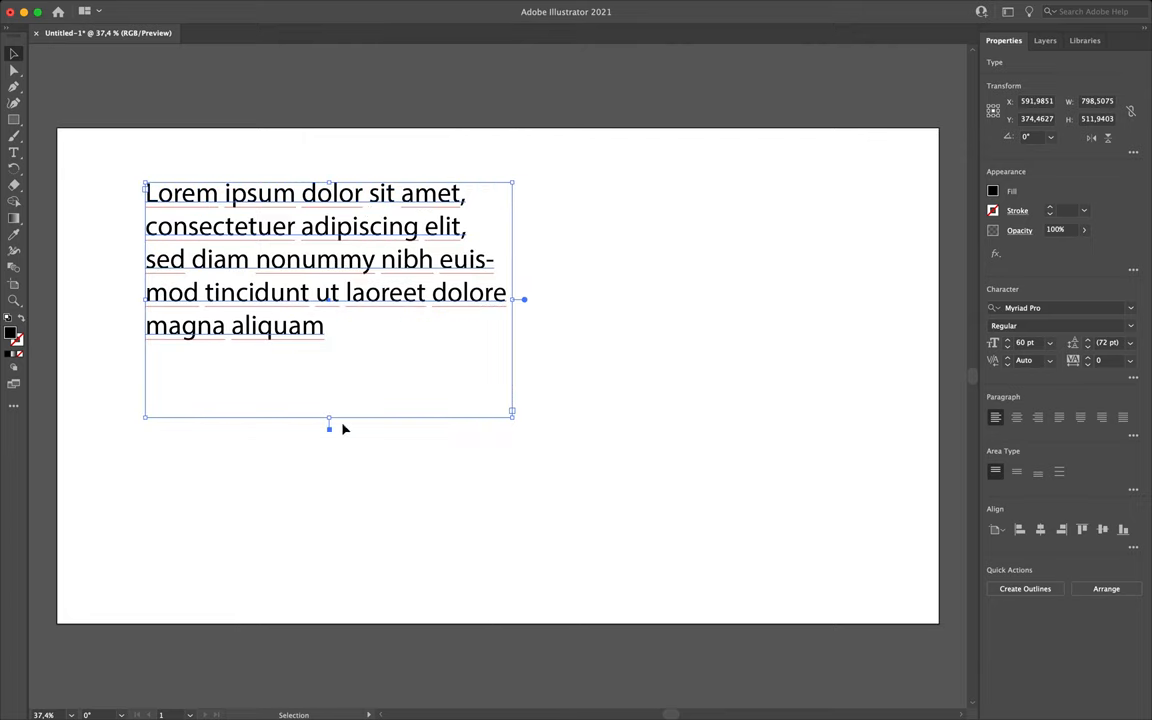
left_click_drag(329, 417, 360, 273)
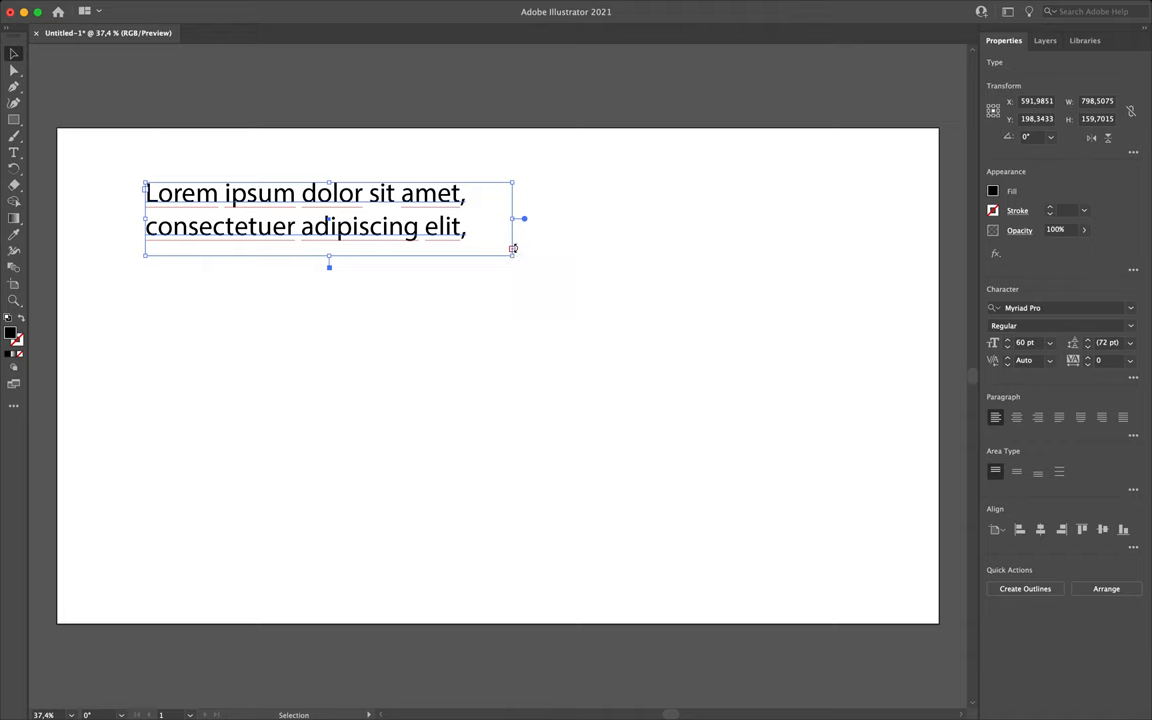
mouse_move(514, 255)
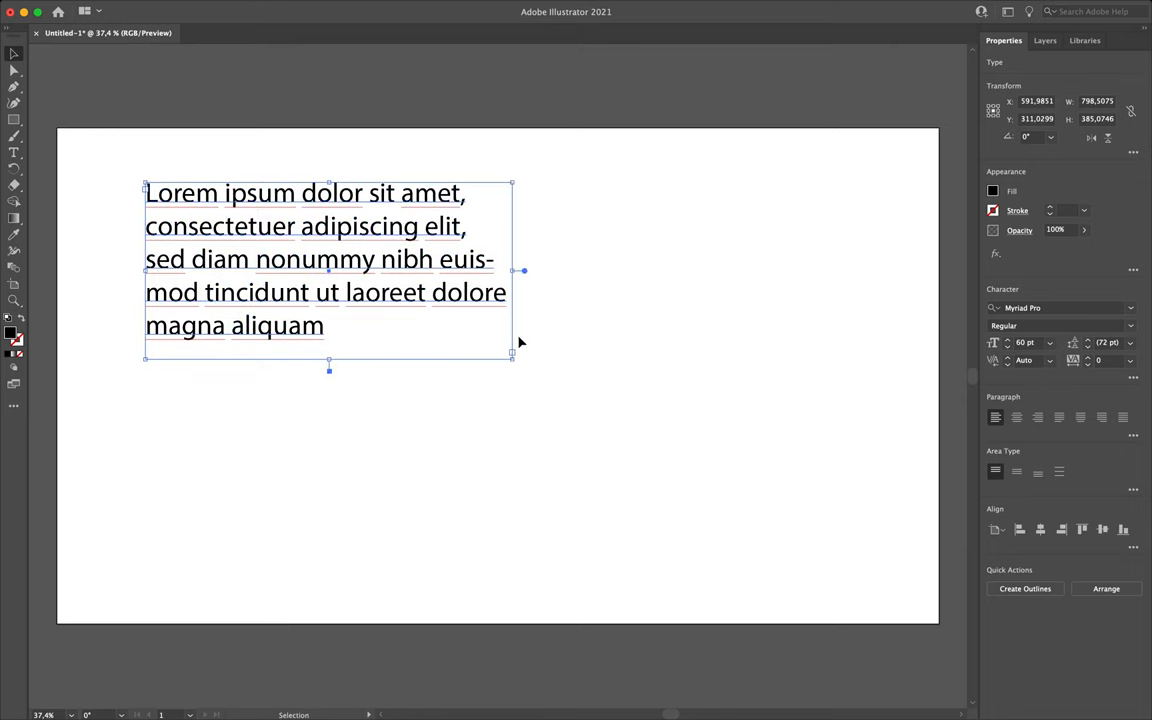
mouse_move(508, 360)
type("200")
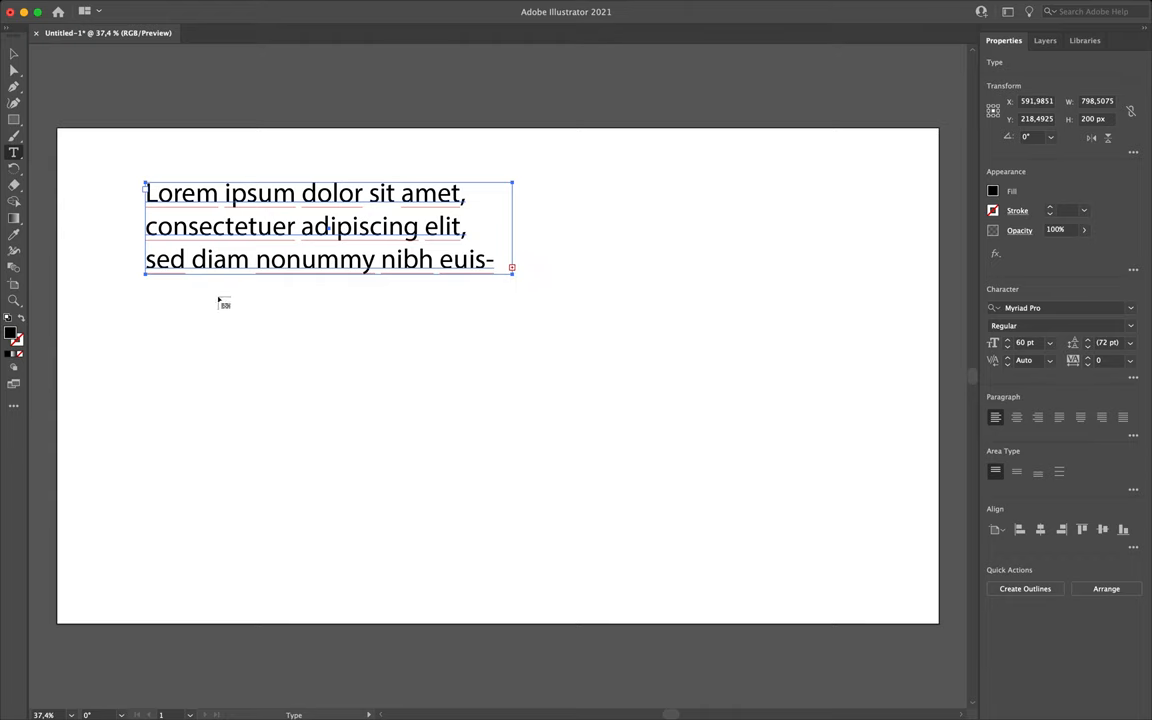
mouse_move(158, 315)
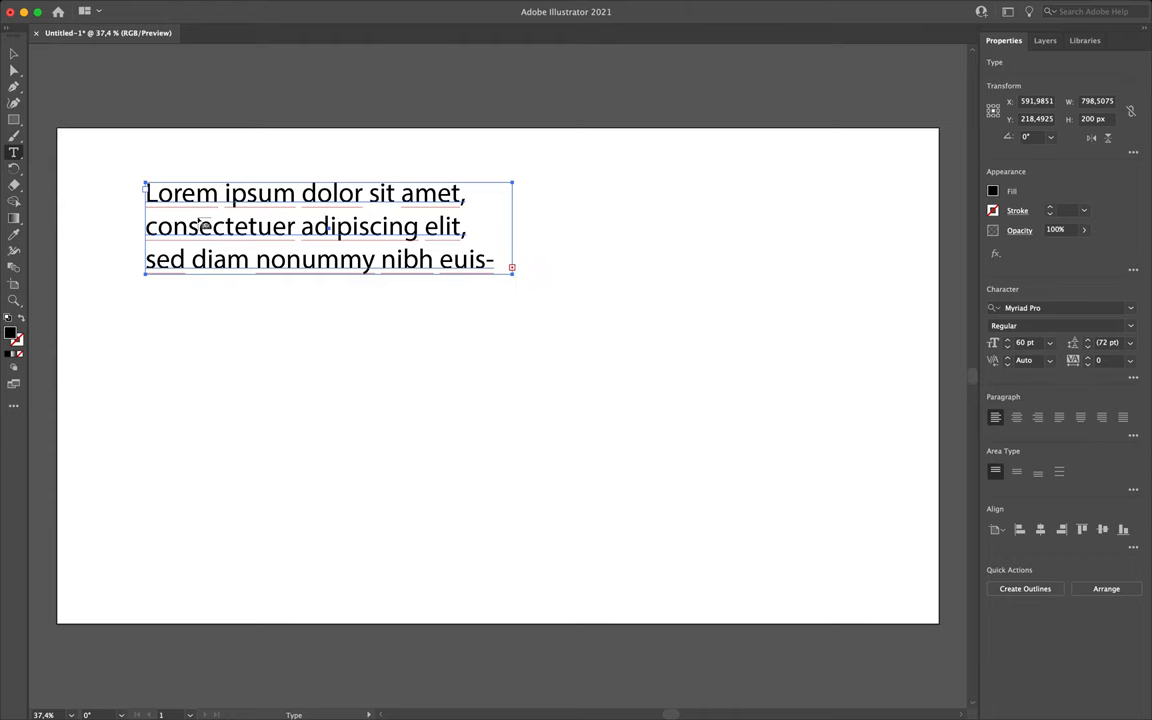
mouse_move(163, 327)
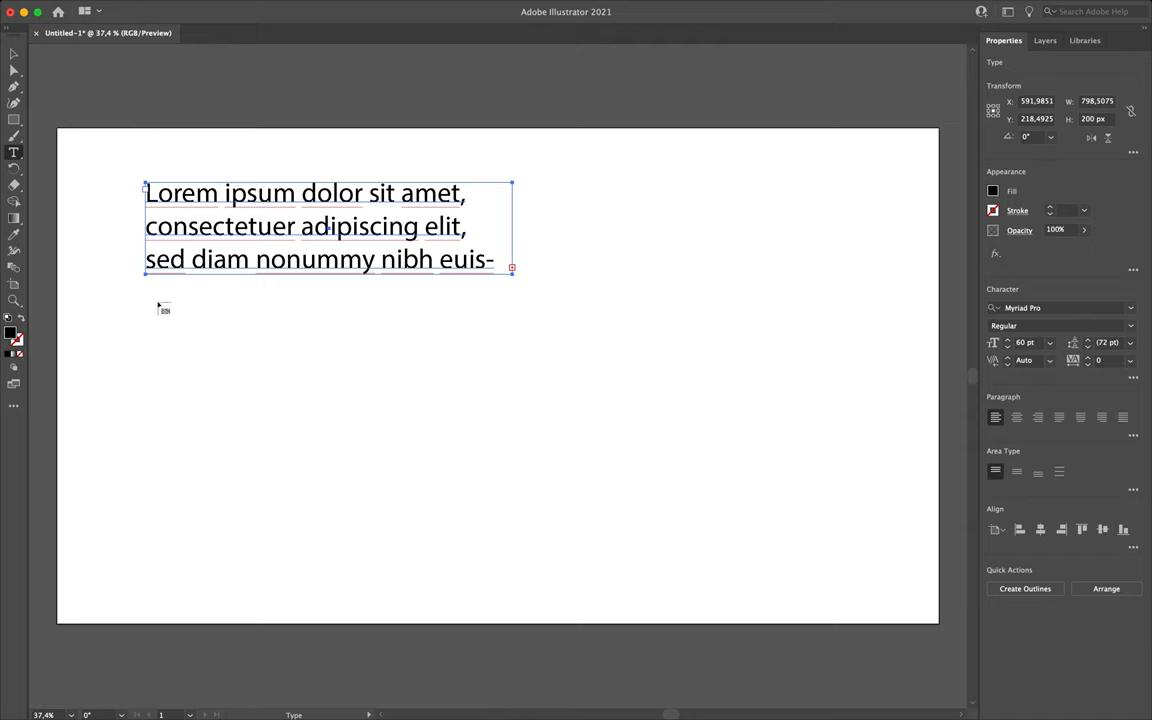
Draw a new text area lower down to carry the overflow text.
left_click_drag(513, 268, 343, 430)
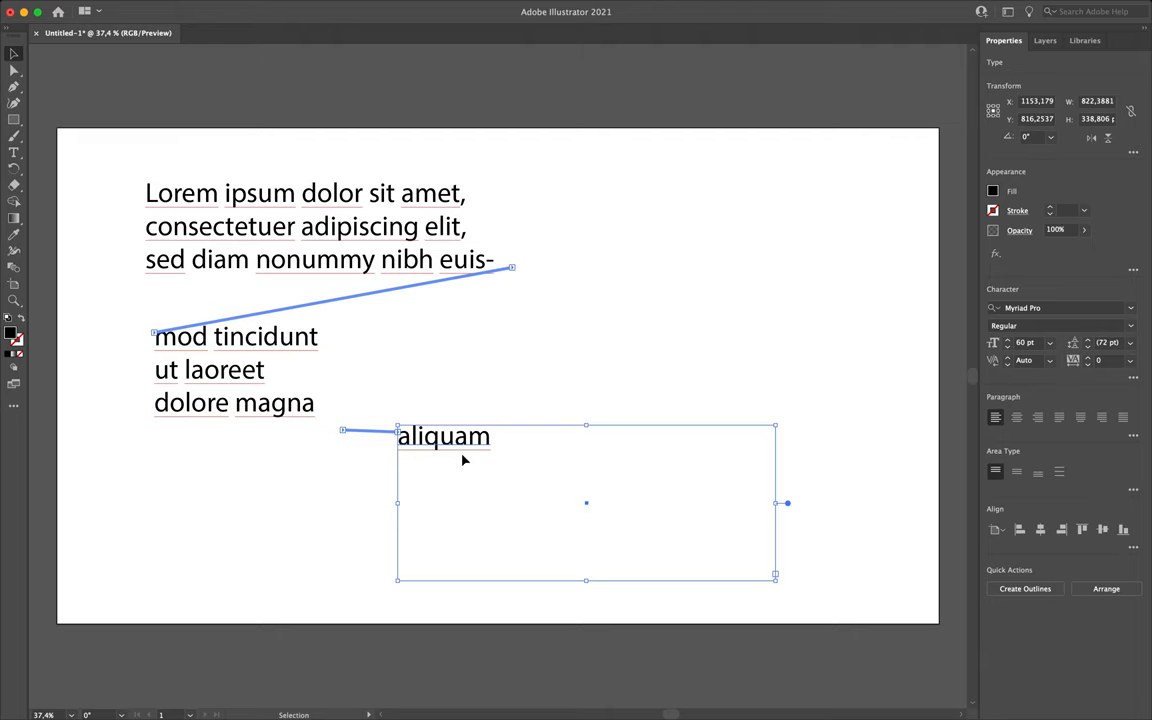
mouse_move(27, 55)
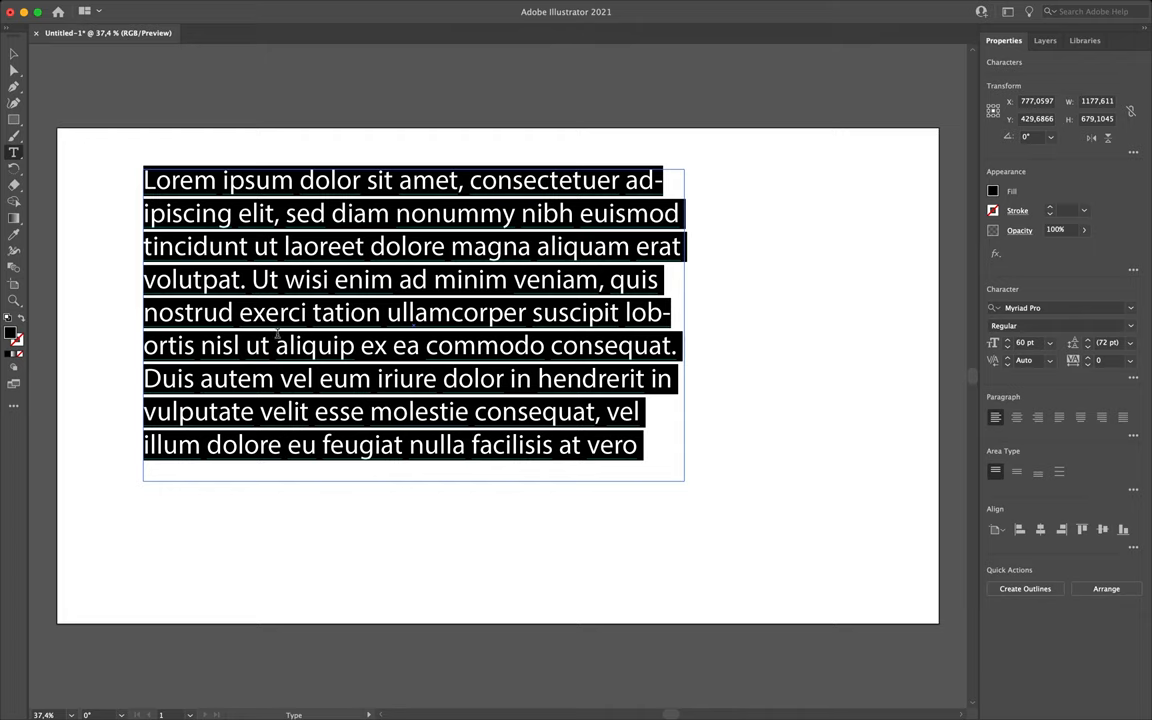
mouse_move(774, 577)
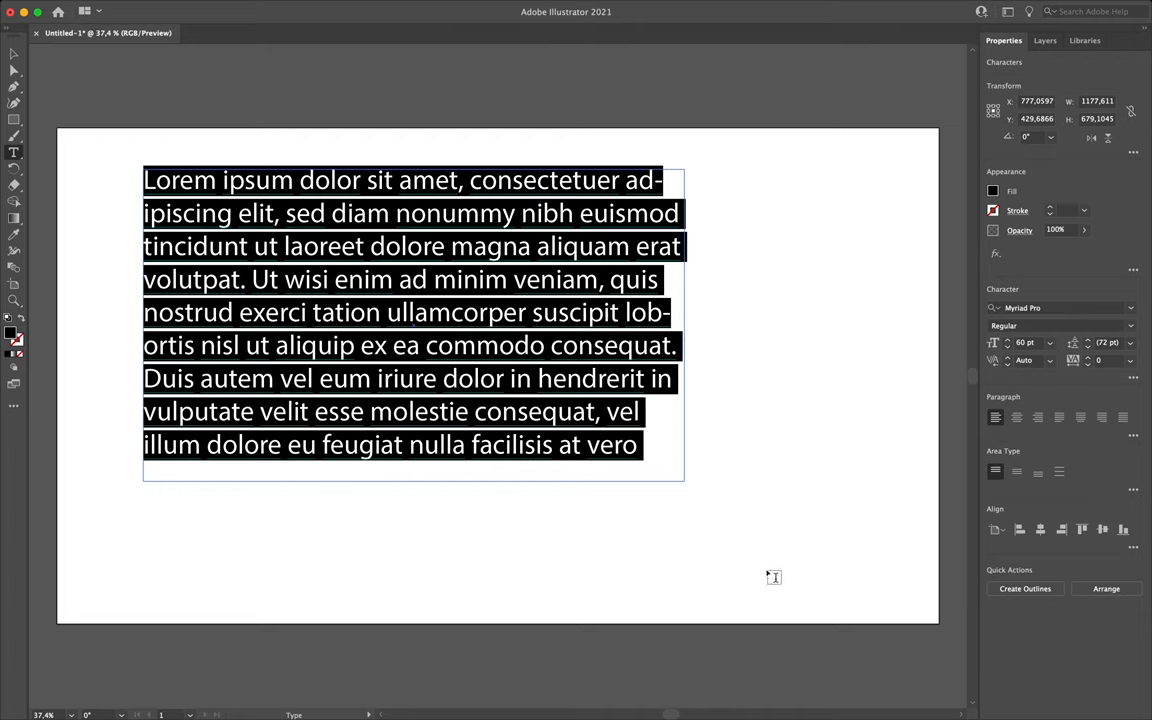
mouse_move(408, 366)
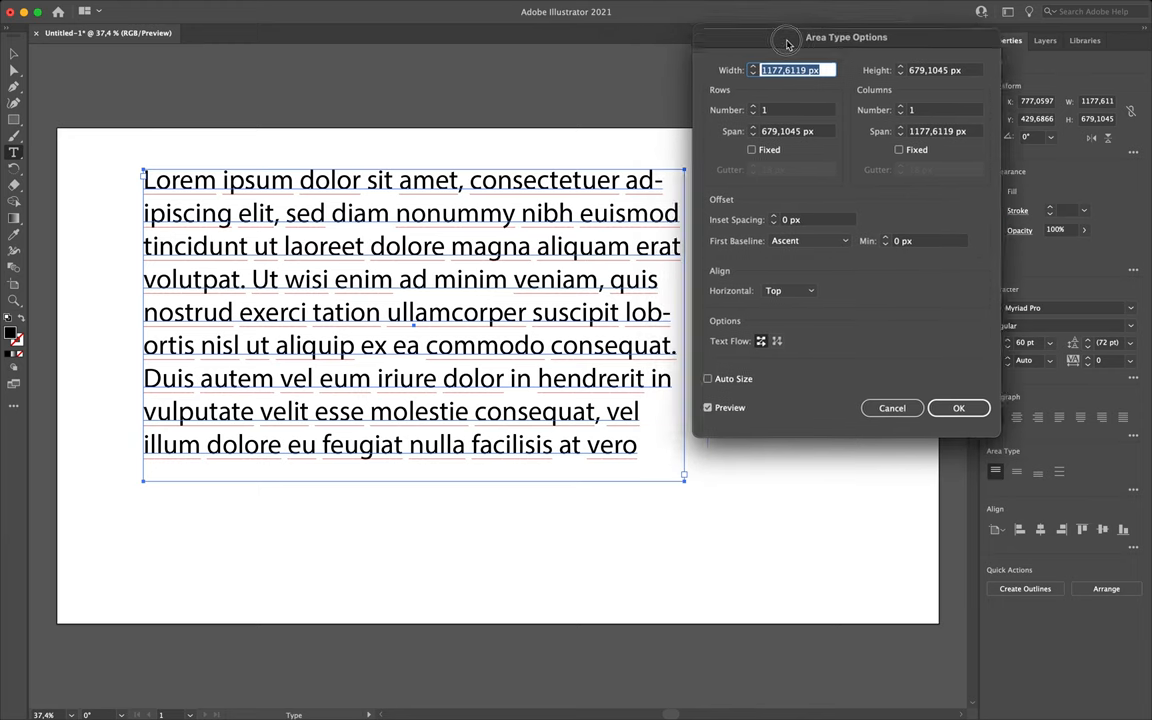
left_click_drag(787, 37, 777, 40)
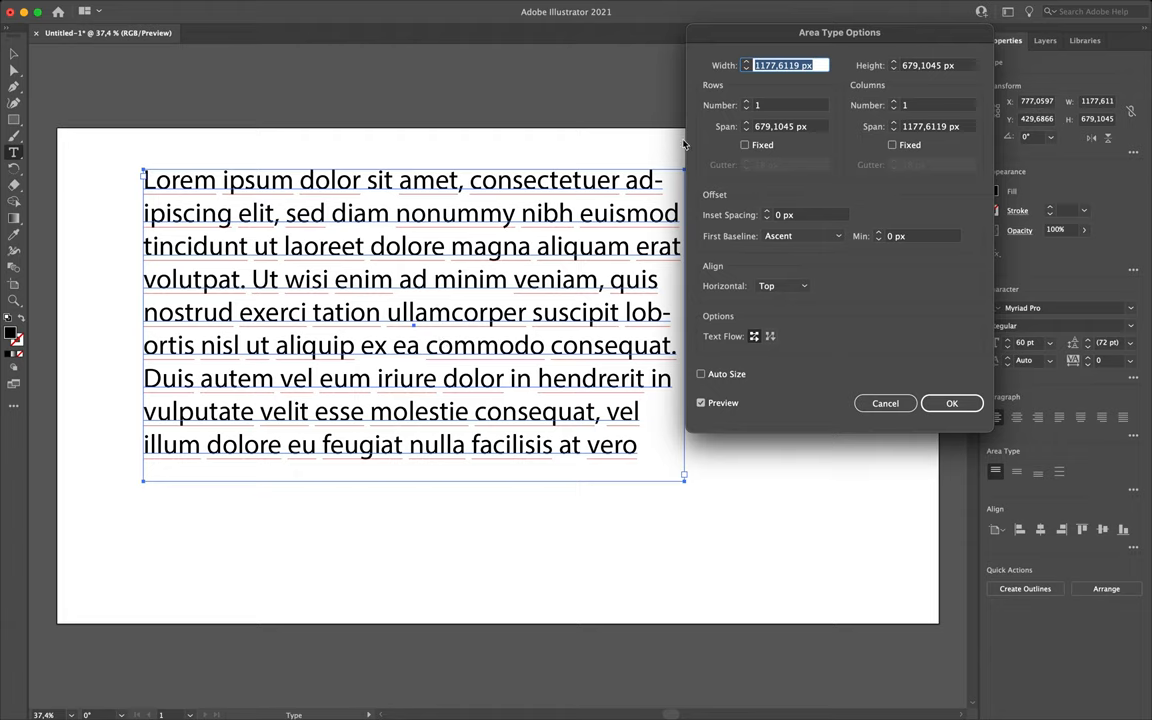
mouse_move(585, 220)
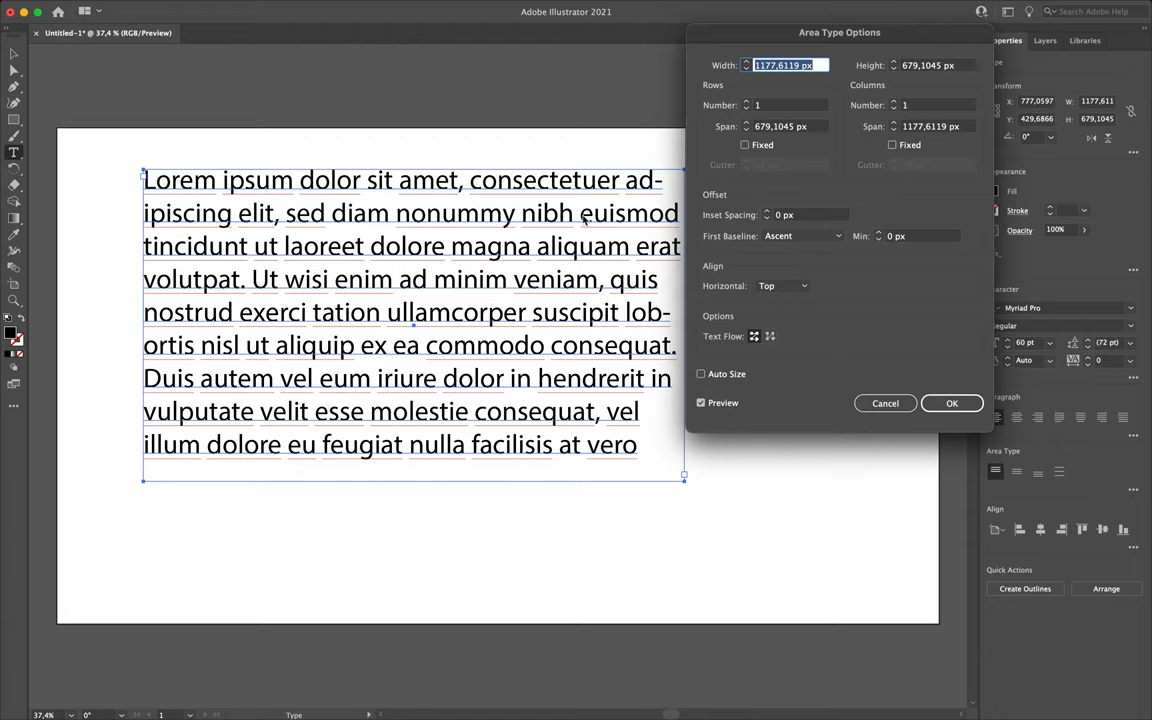
mouse_move(445, 354)
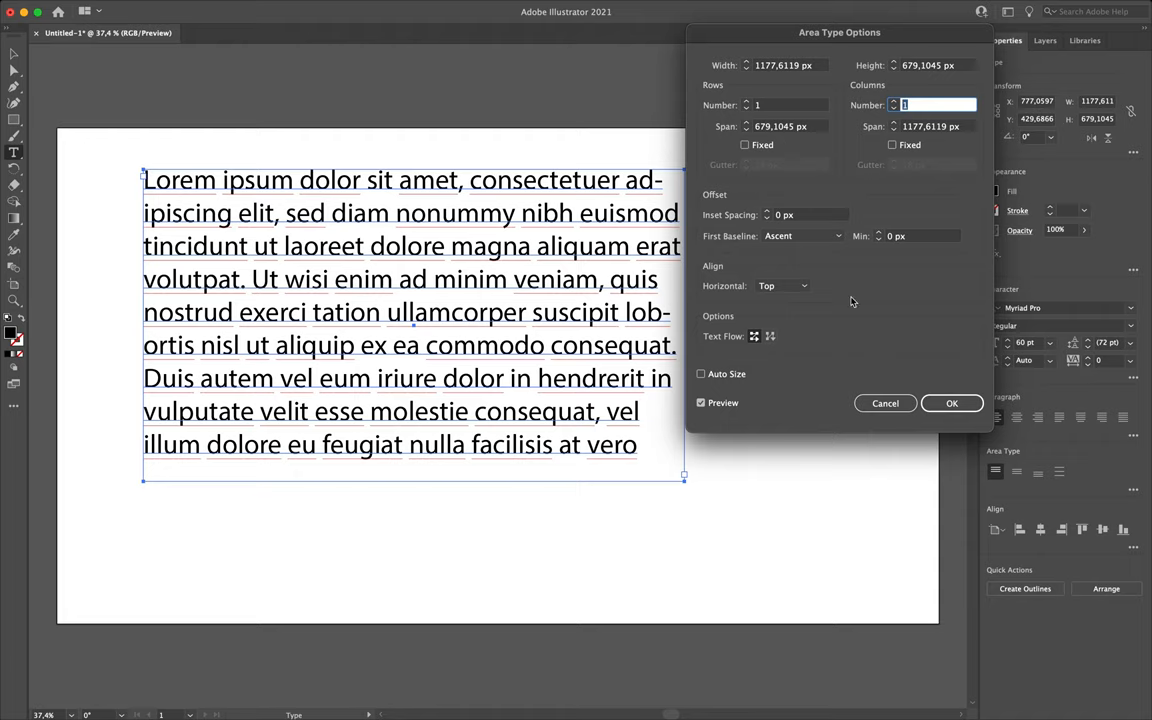
mouse_move(848, 173)
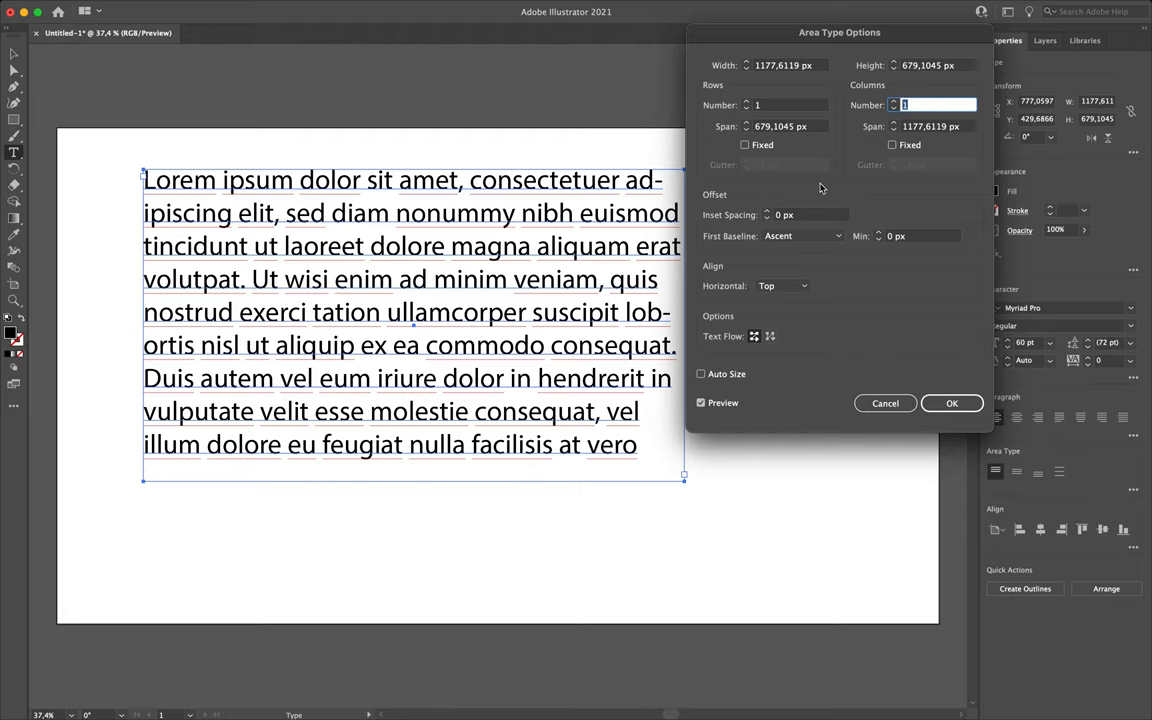
mouse_move(795, 211)
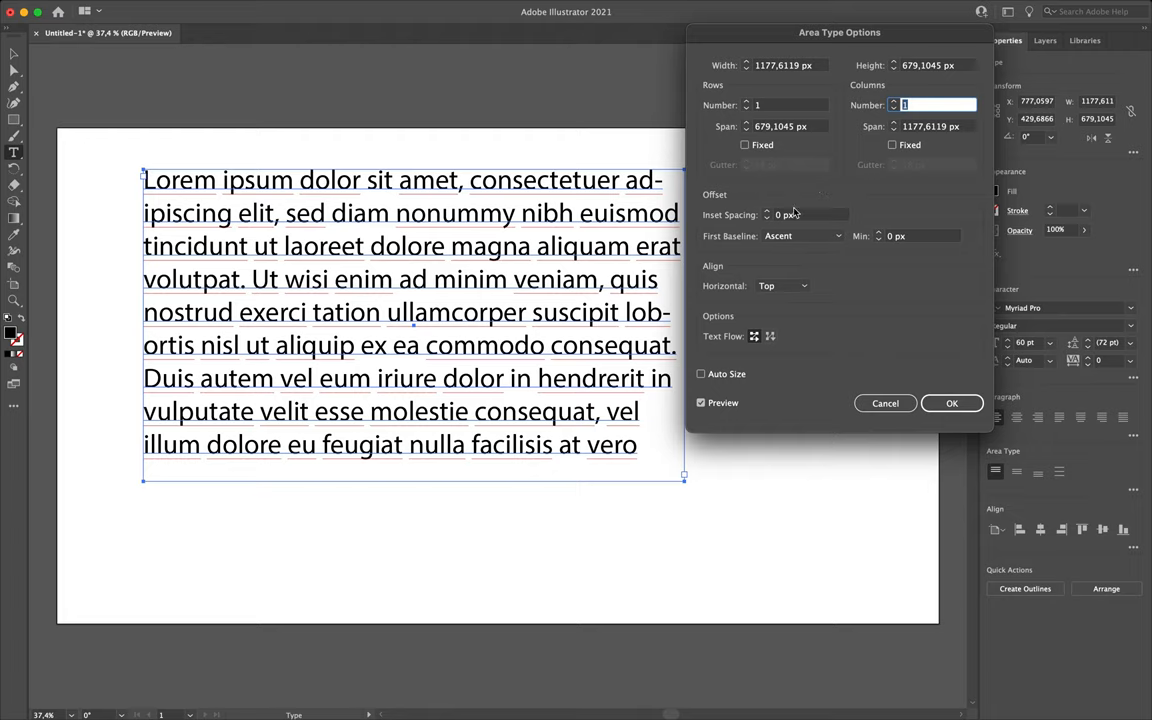
type("4")
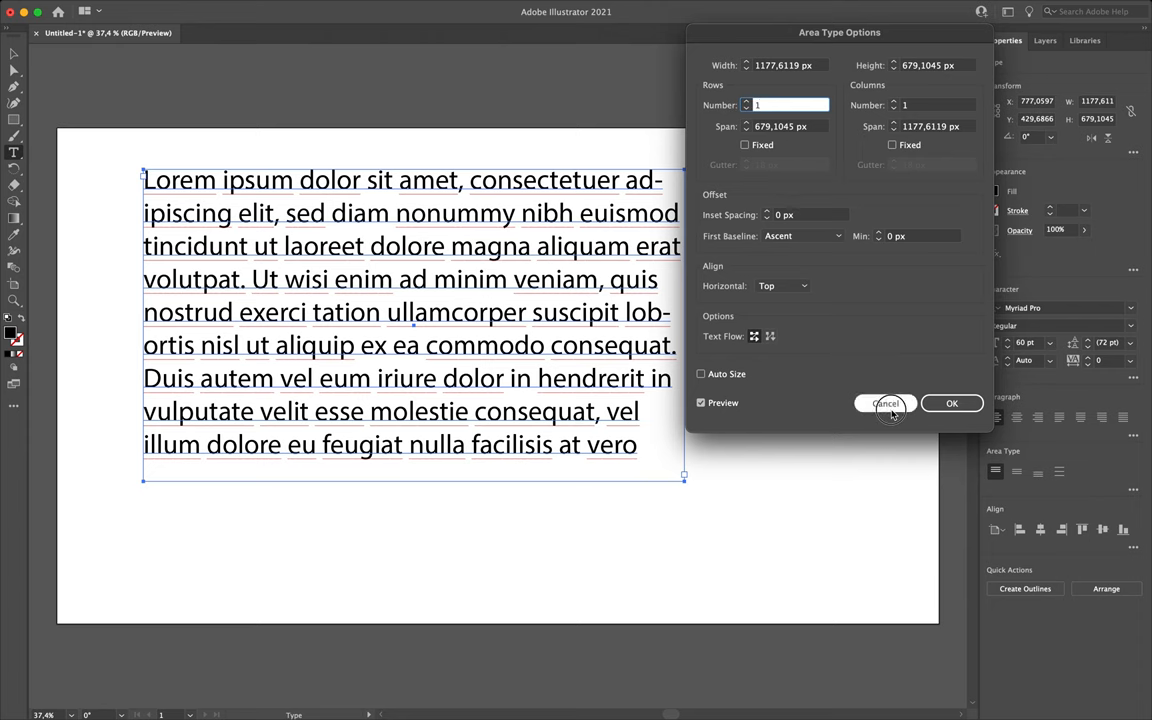
left_click(885, 403)
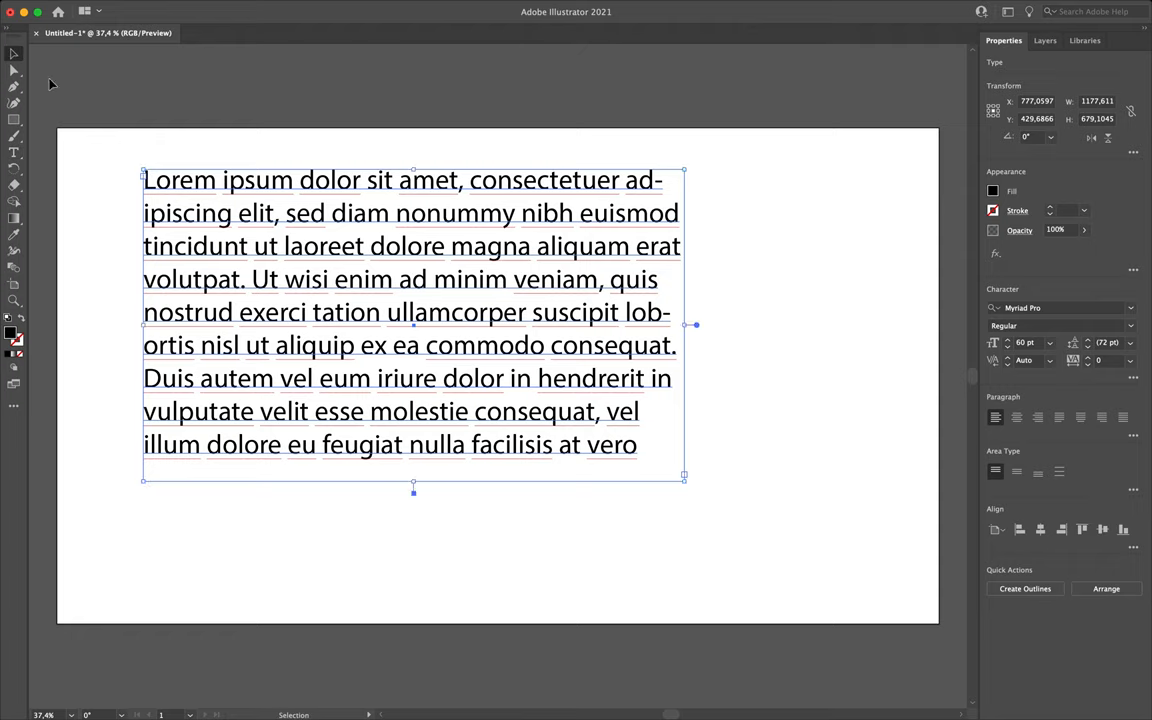
Delete the text and draw a centred circle with a thin stroke and no fill.
left_click(500, 560)
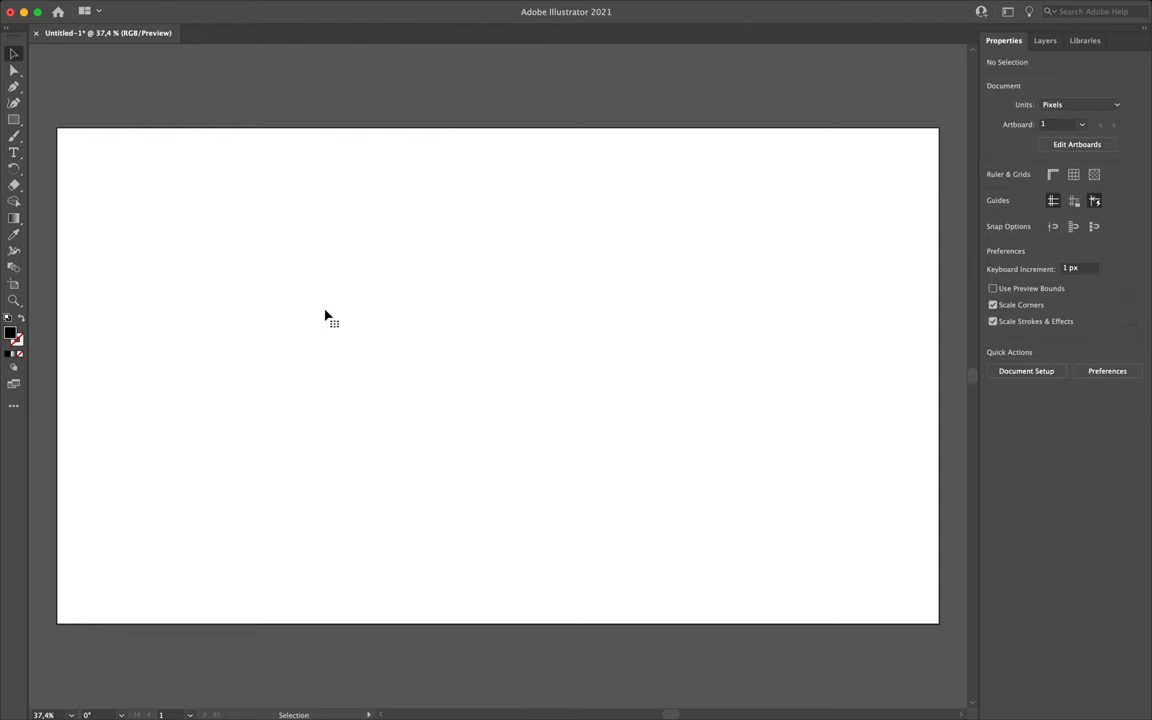
left_click(14, 119)
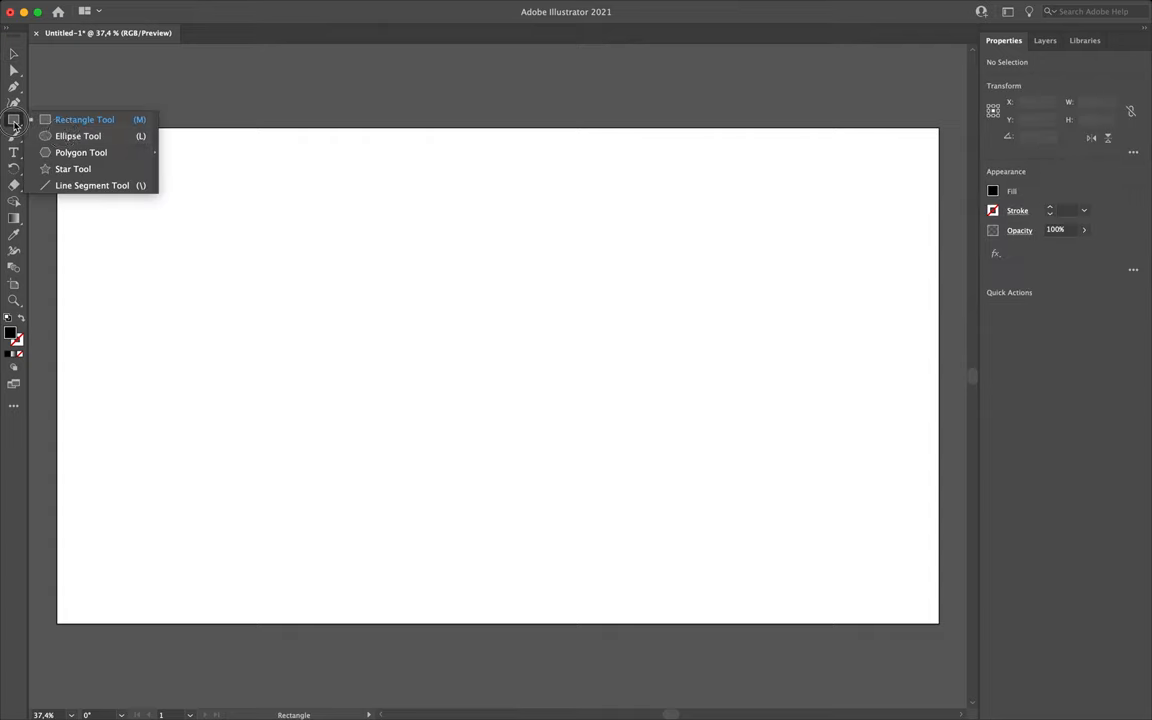
left_click(78, 135)
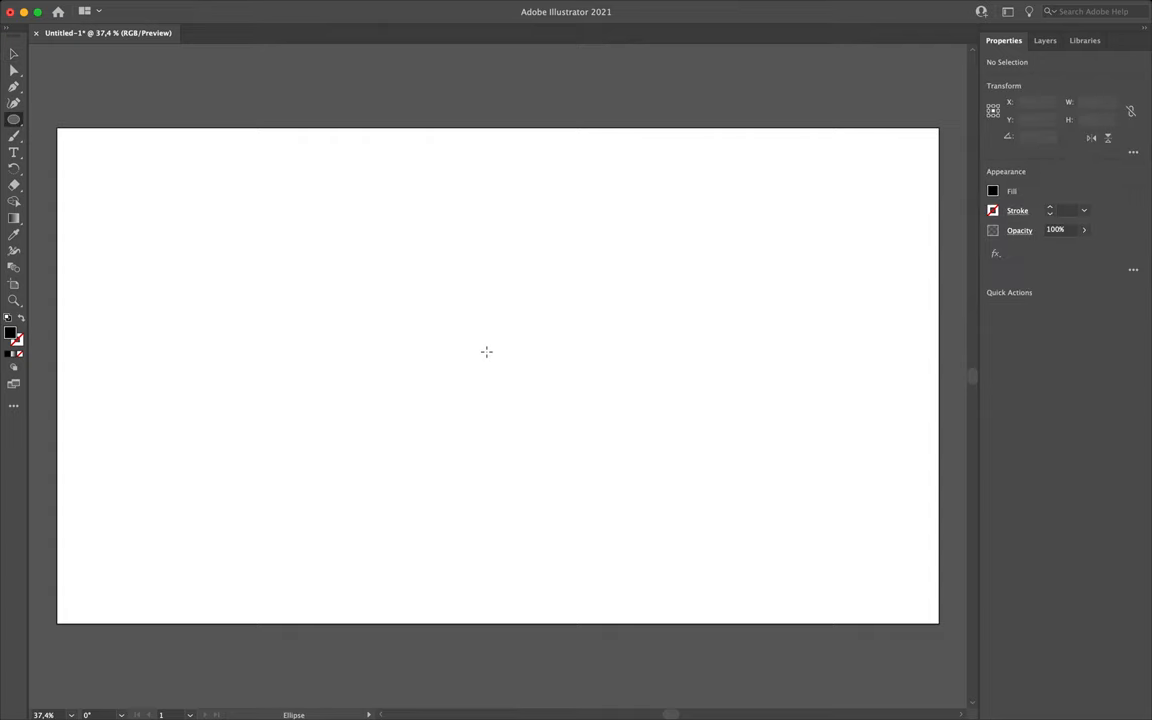
left_click_drag(385, 253, 587, 451)
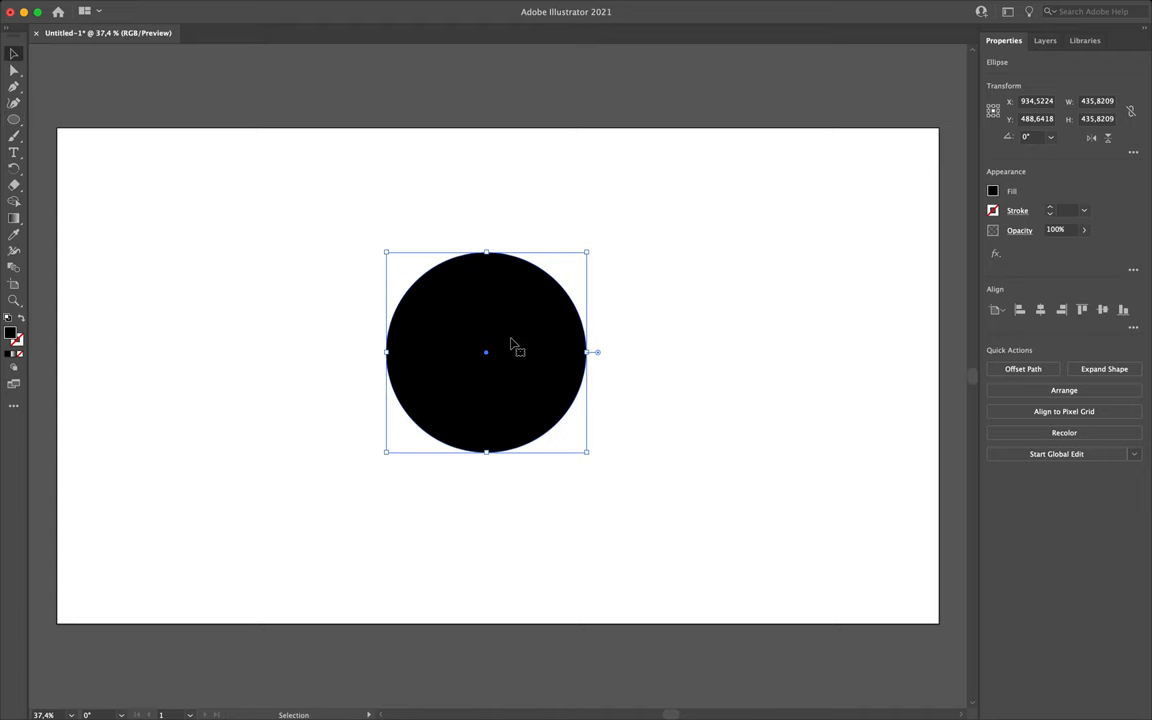
mouse_move(473, 282)
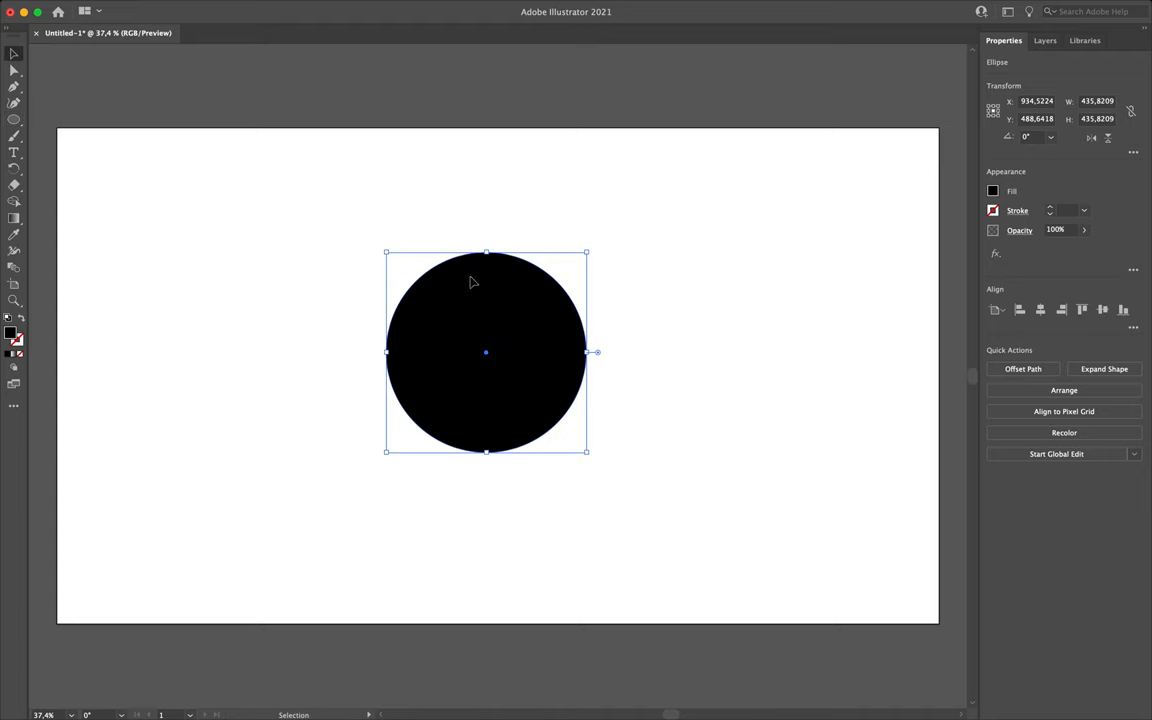
left_click(11, 332)
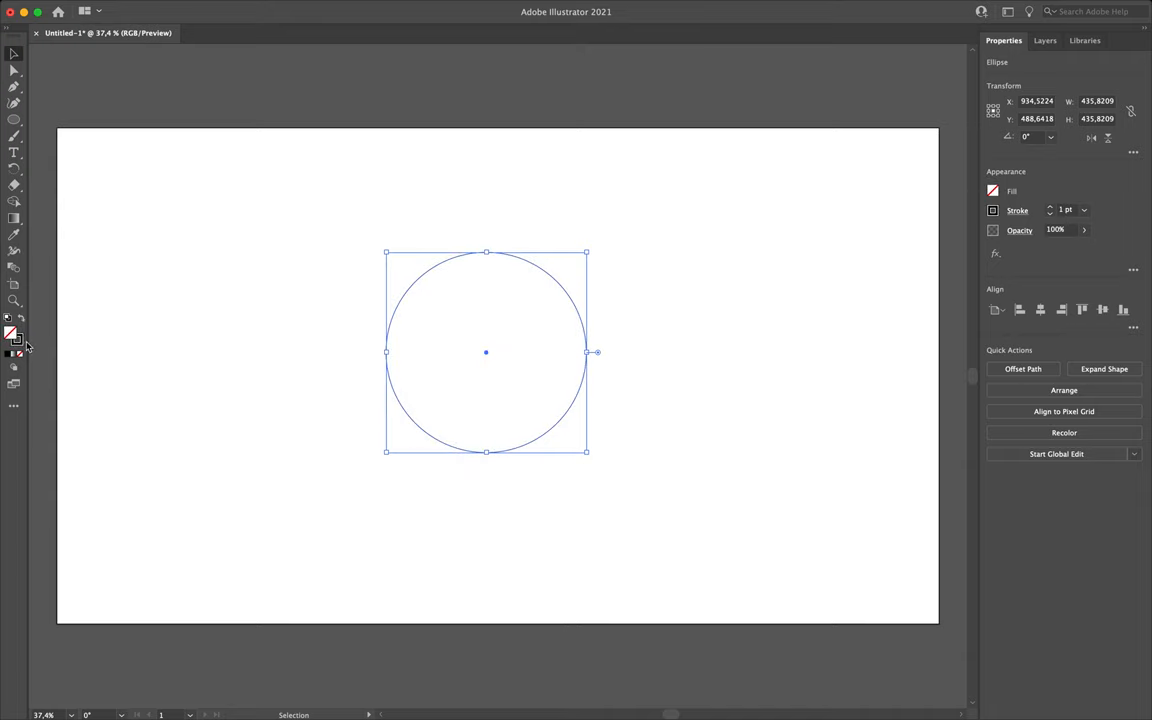
mouse_move(15, 340)
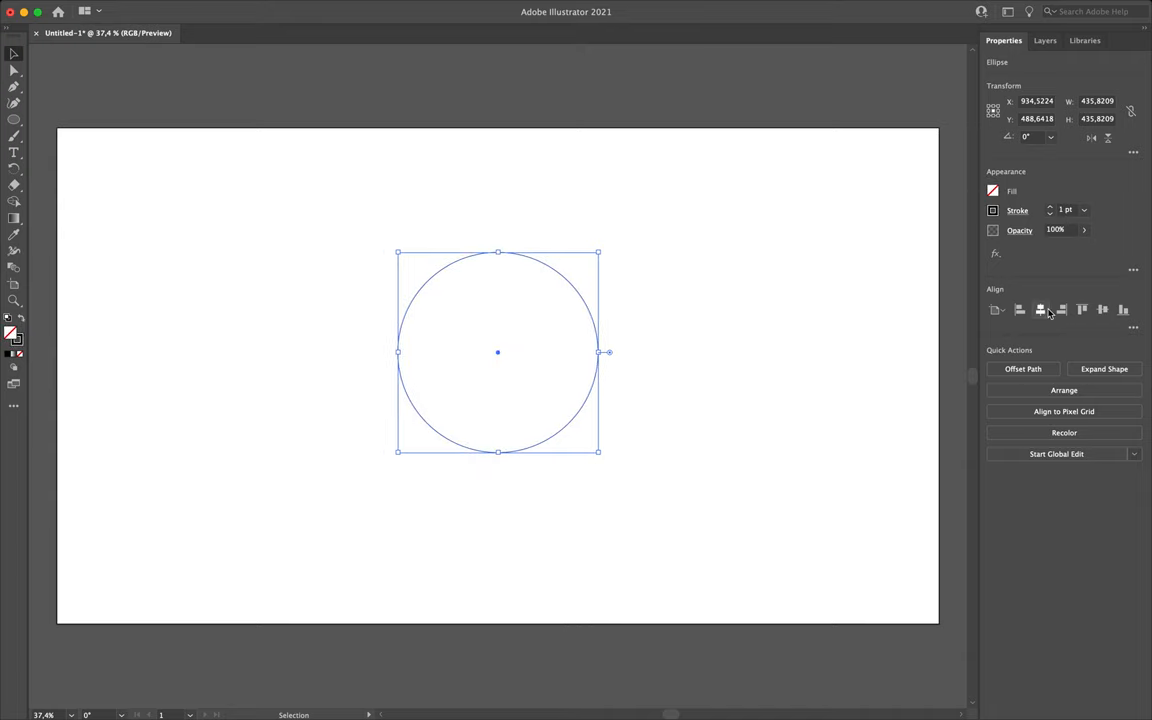
left_click(325, 290)
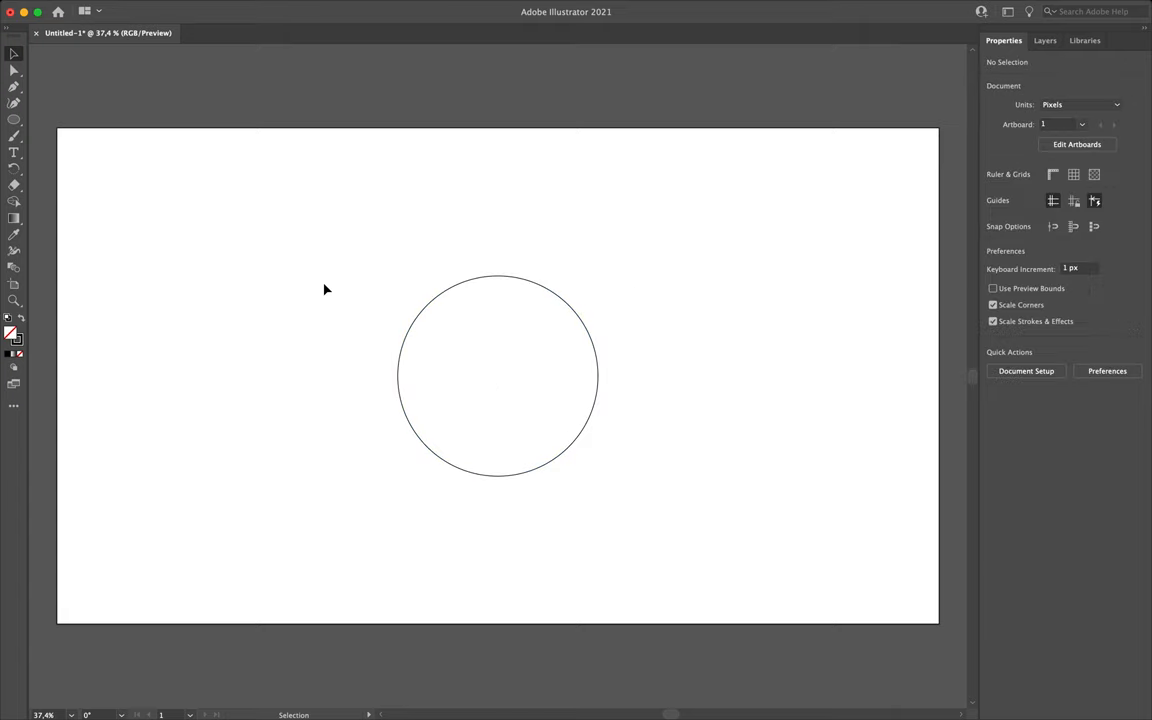
left_click(14, 152)
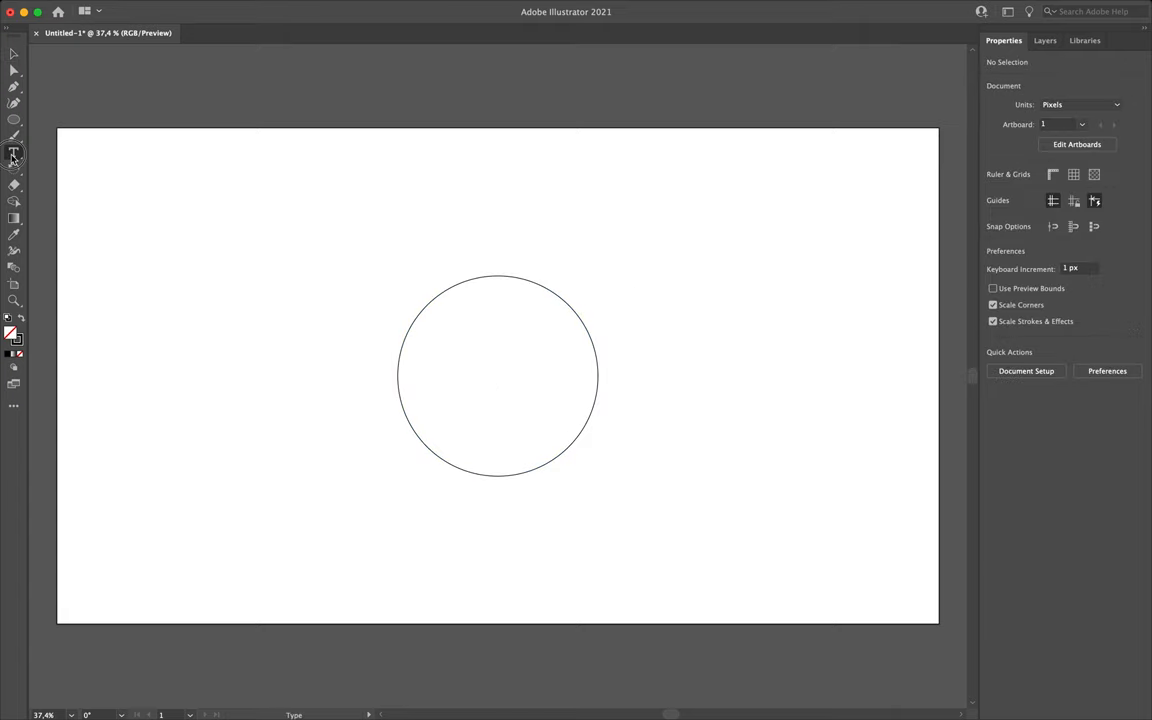
Run 'Lorem ipsum dolor sit amet, consectetuer adipiscing elit,' along the circle's path.
left_click(14, 152)
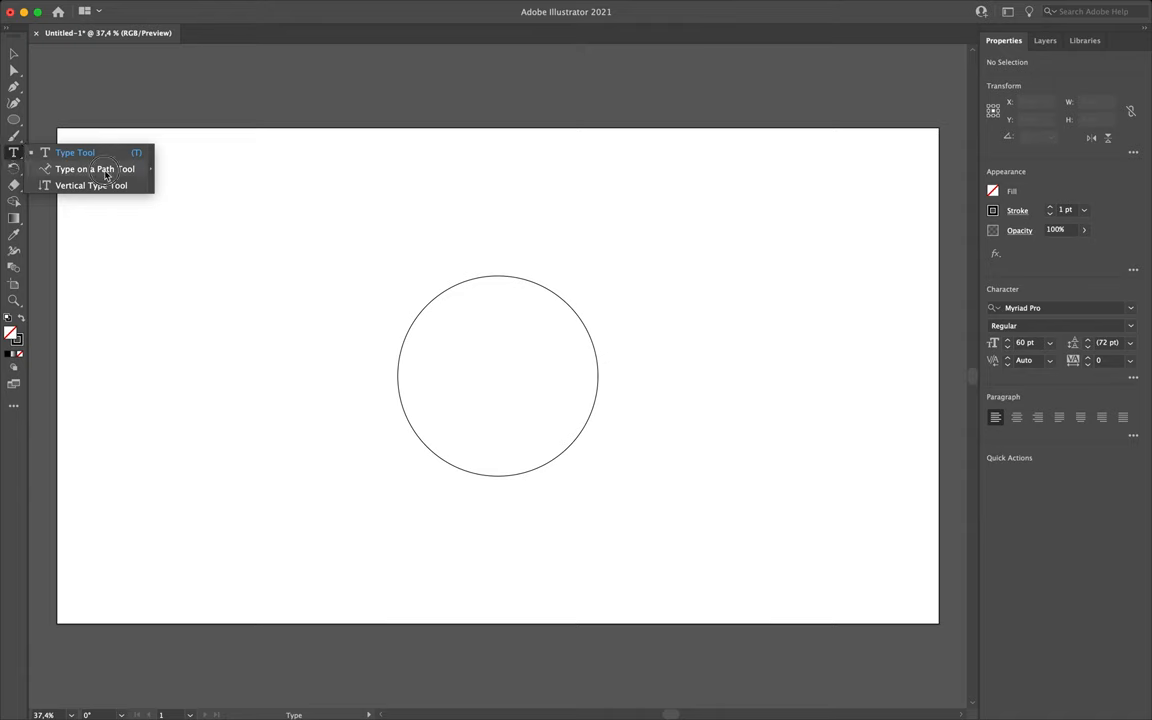
left_click(95, 168)
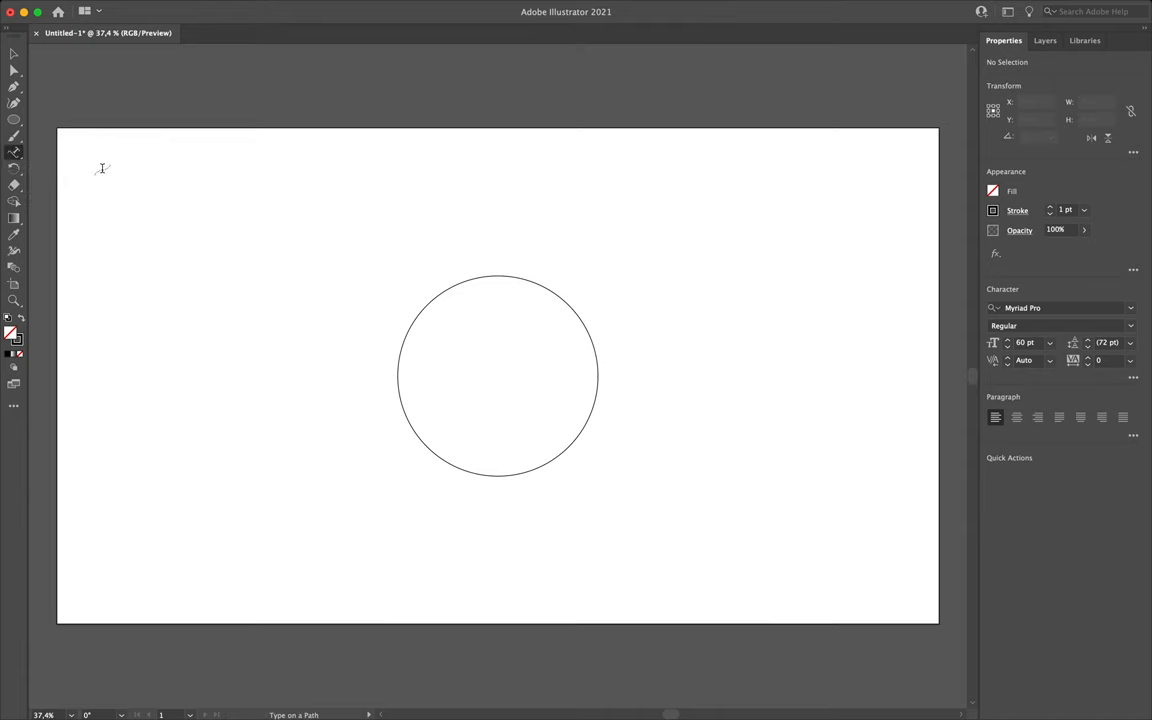
mouse_move(415, 120)
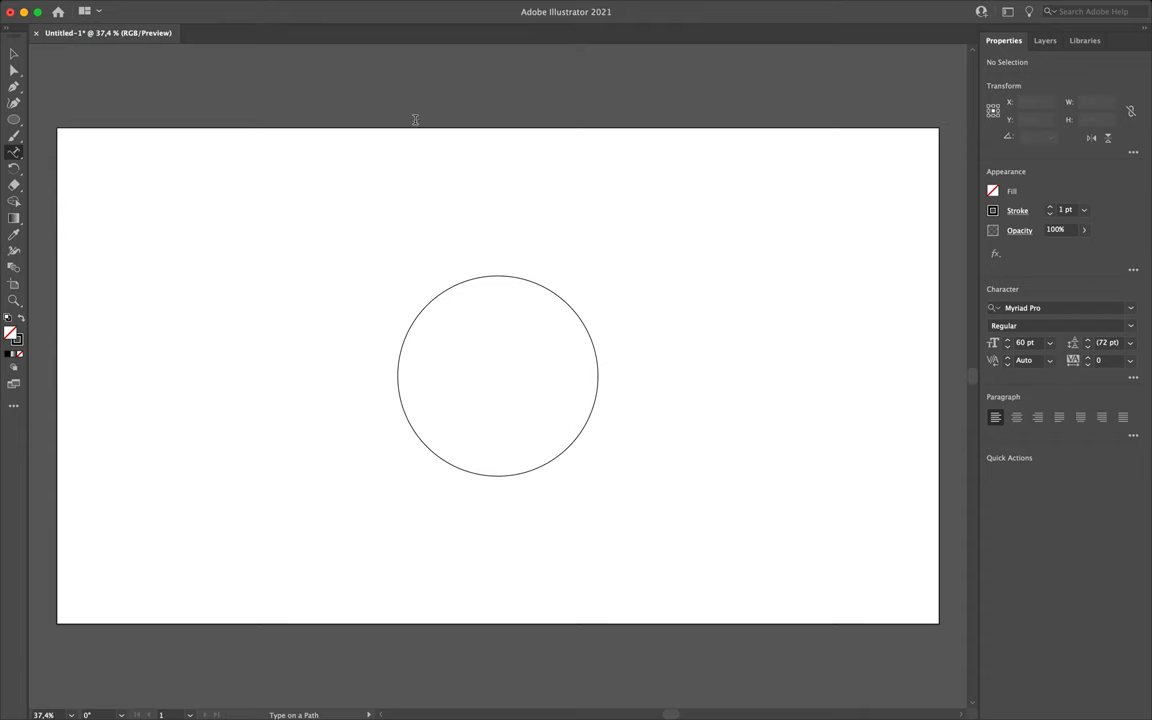
mouse_move(378, 258)
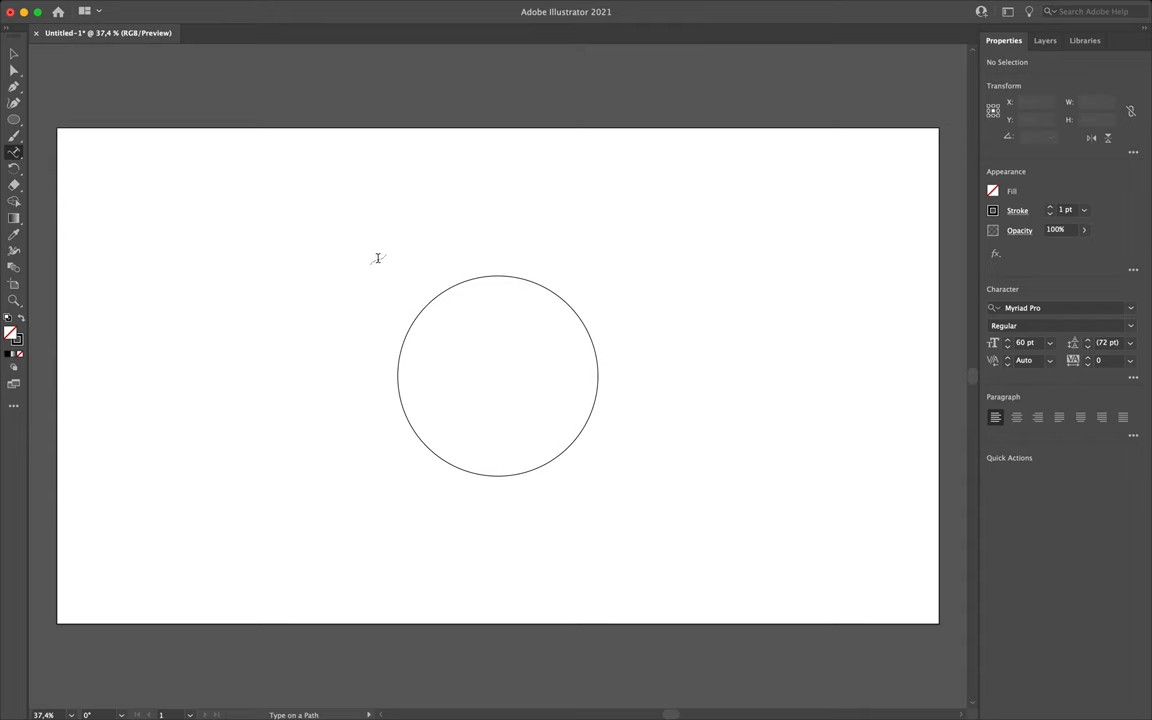
mouse_move(379, 259)
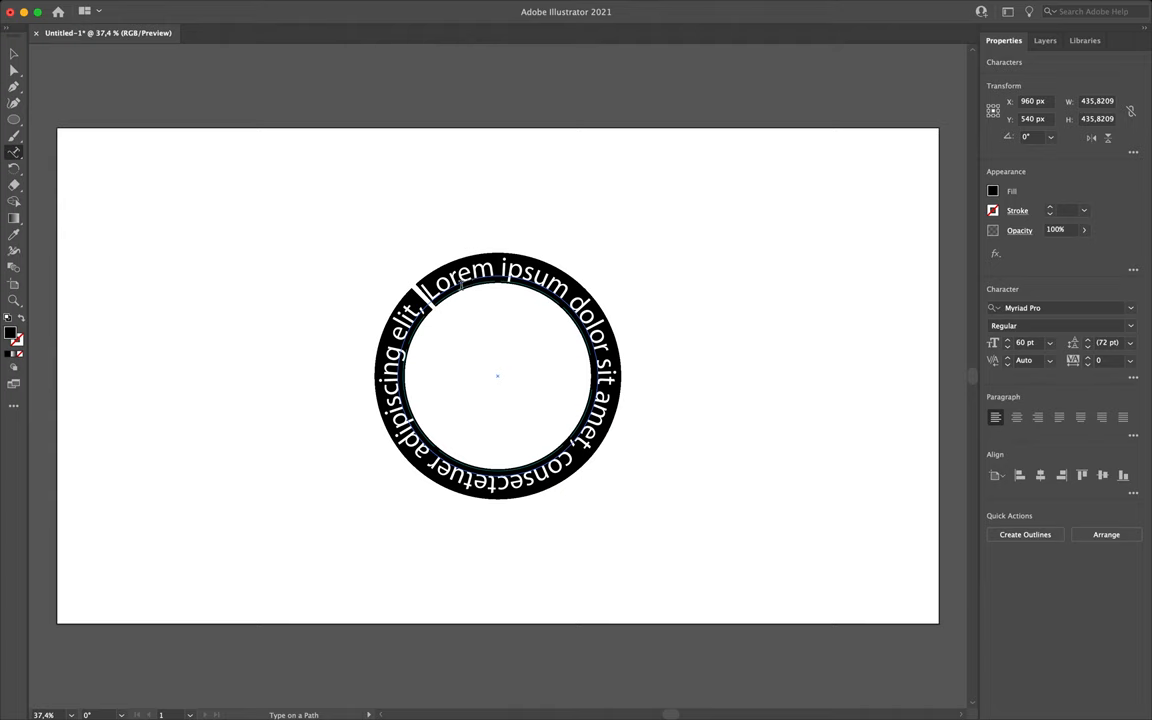
mouse_move(453, 415)
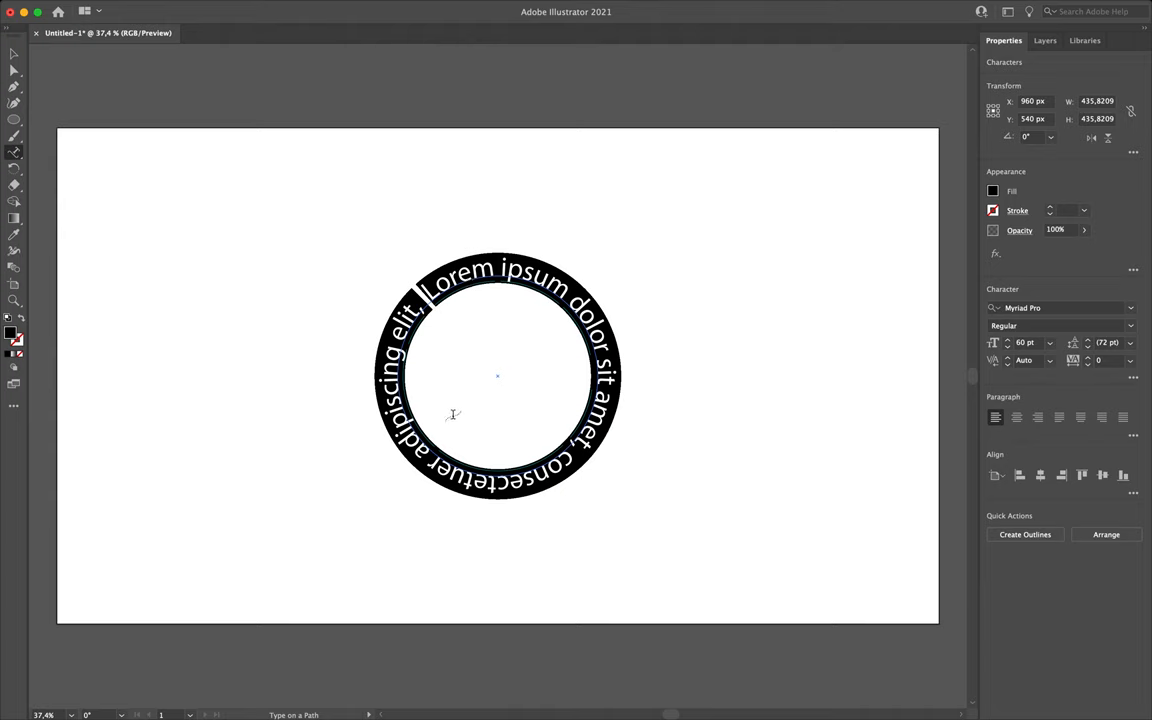
left_click(195, 219)
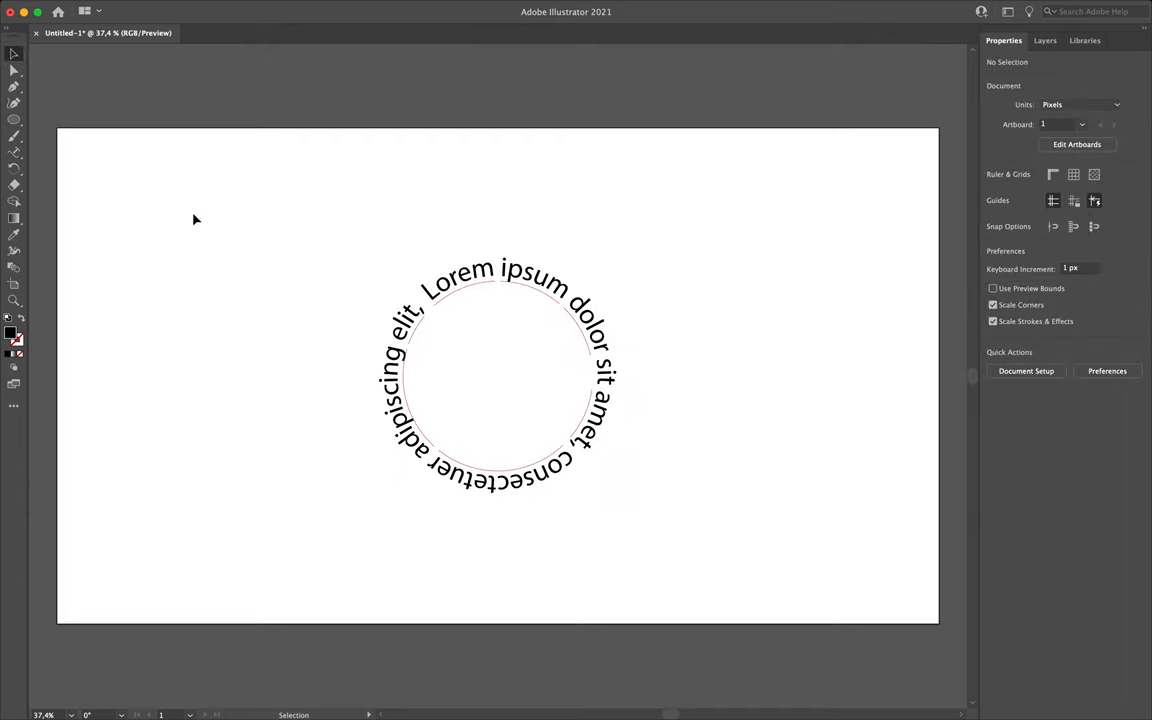
left_click(14, 119)
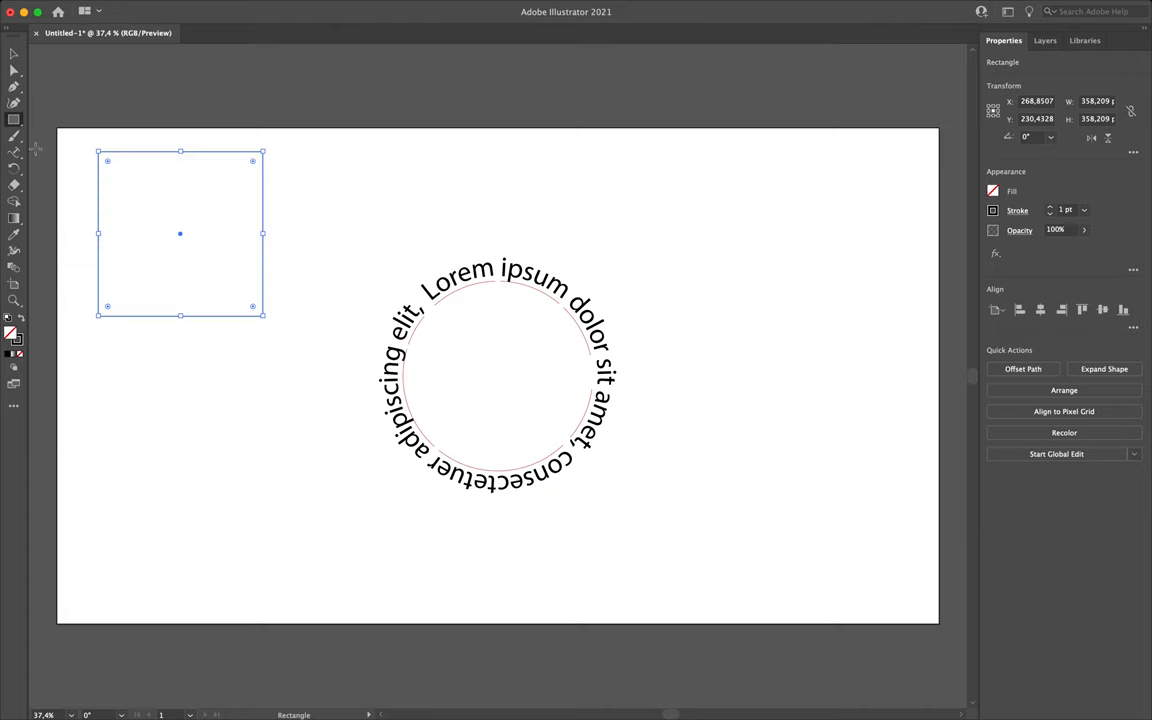
left_click(14, 152)
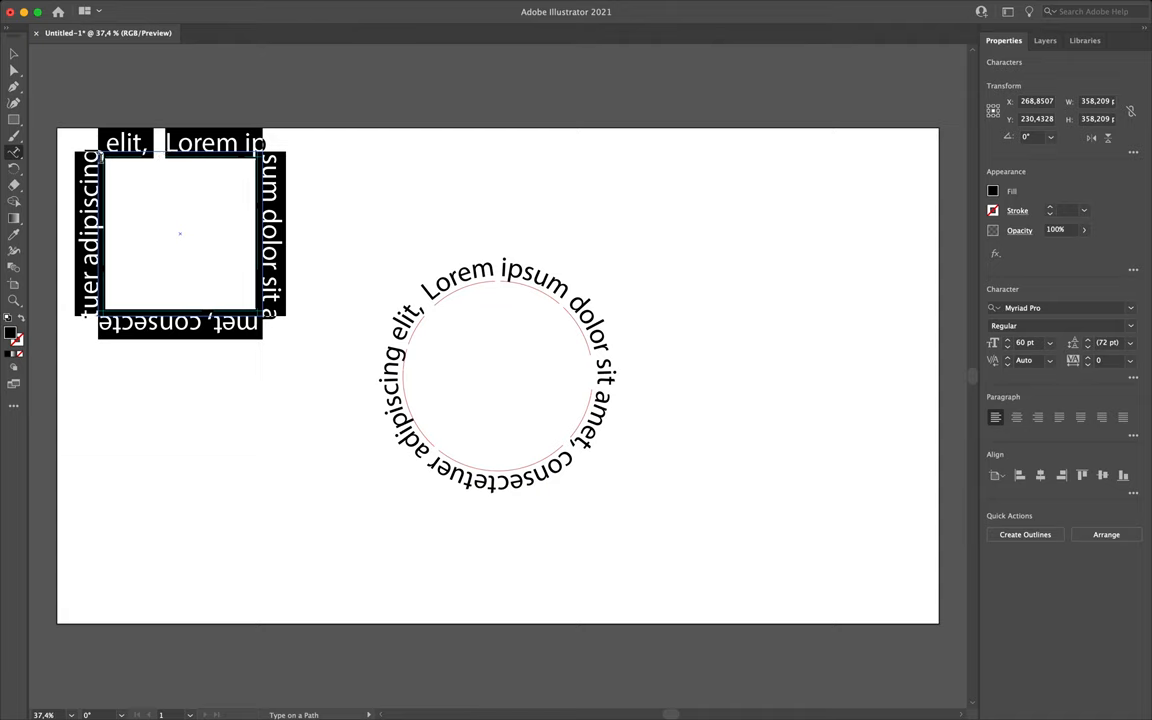
mouse_move(316, 243)
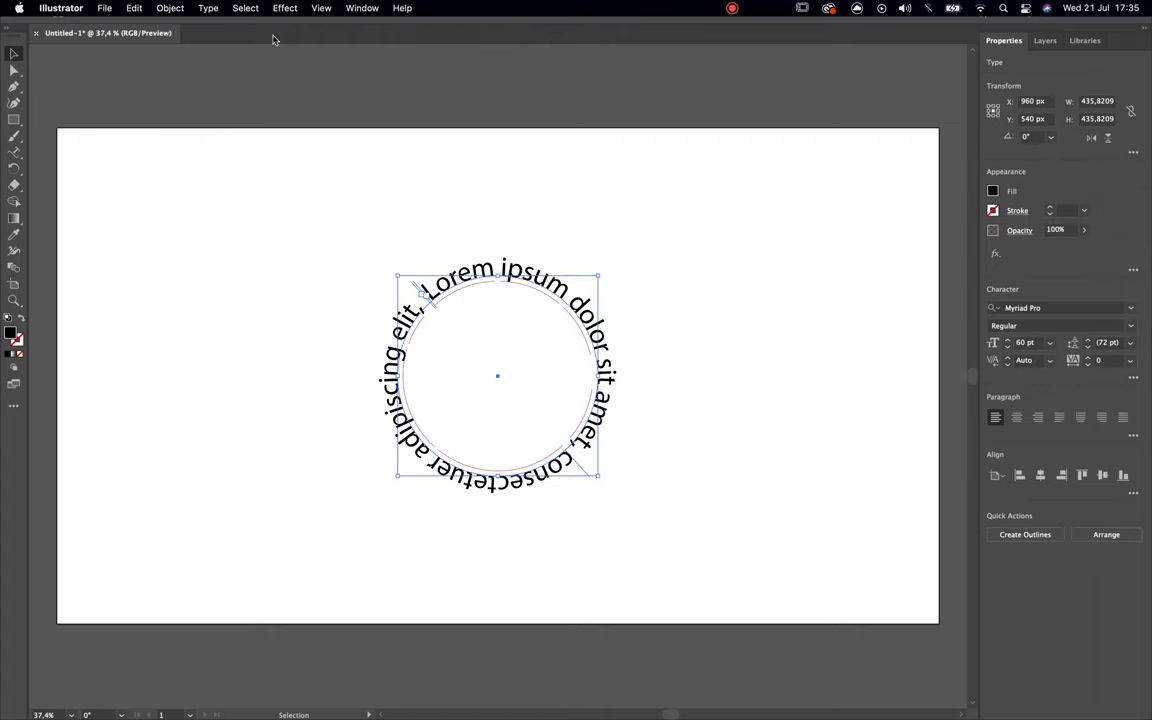
left_click(207, 8)
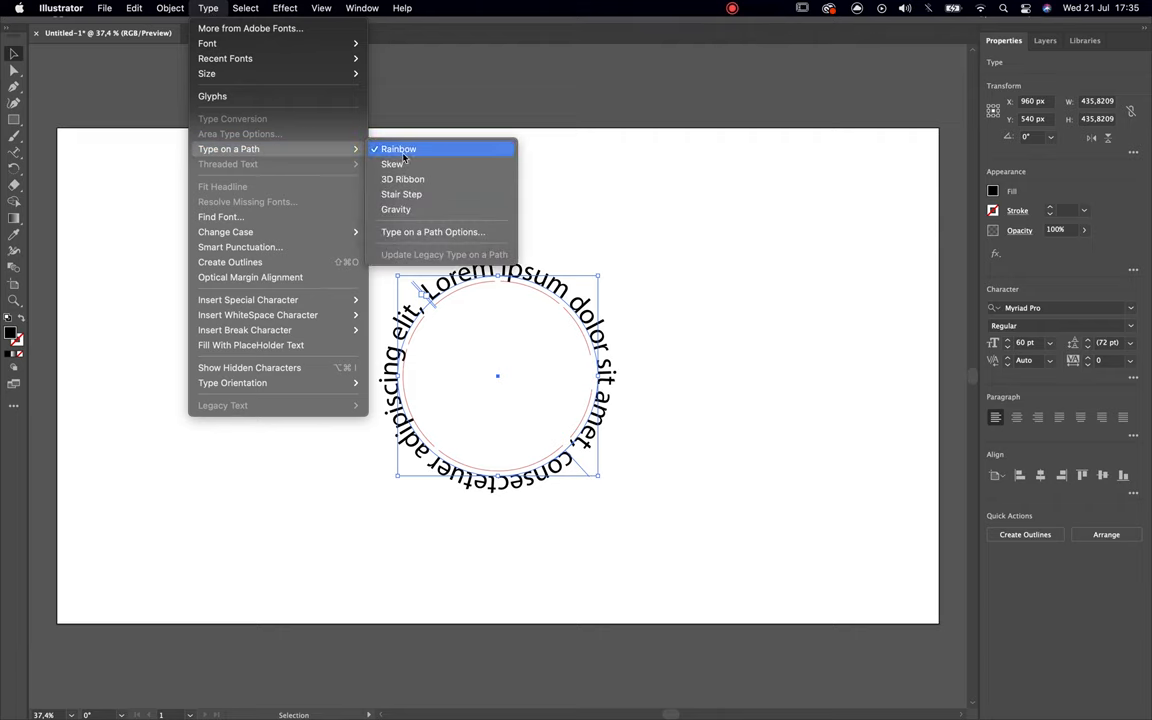
mouse_move(432, 231)
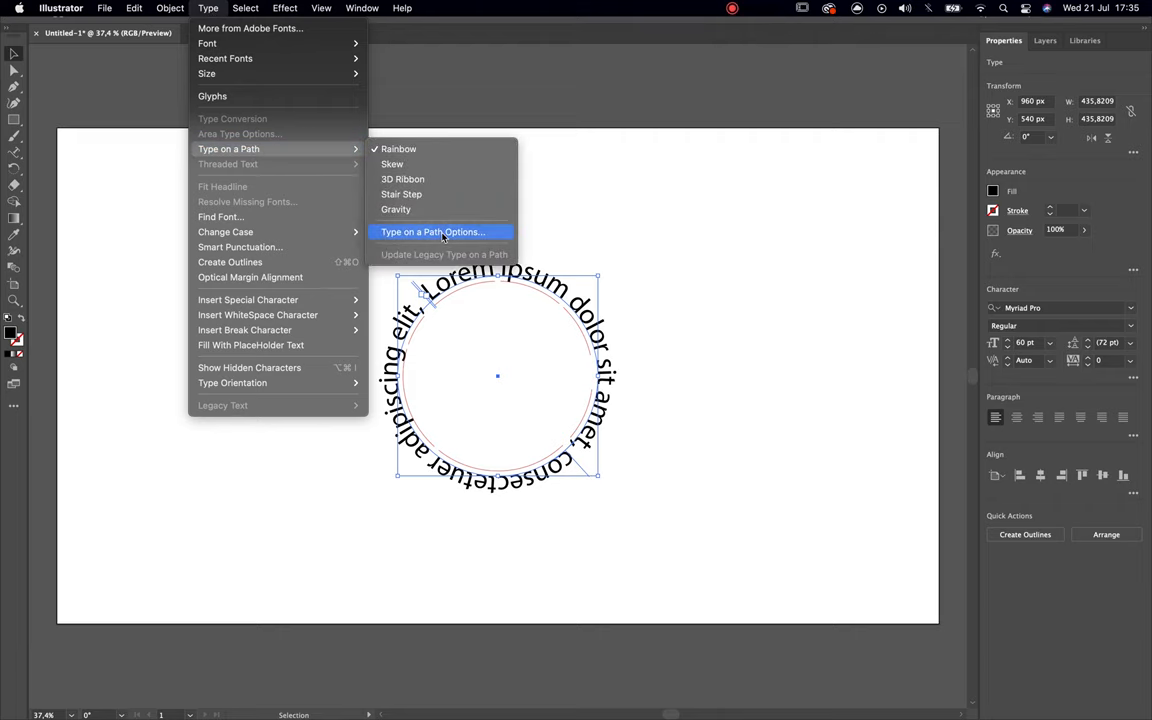
left_click(432, 231)
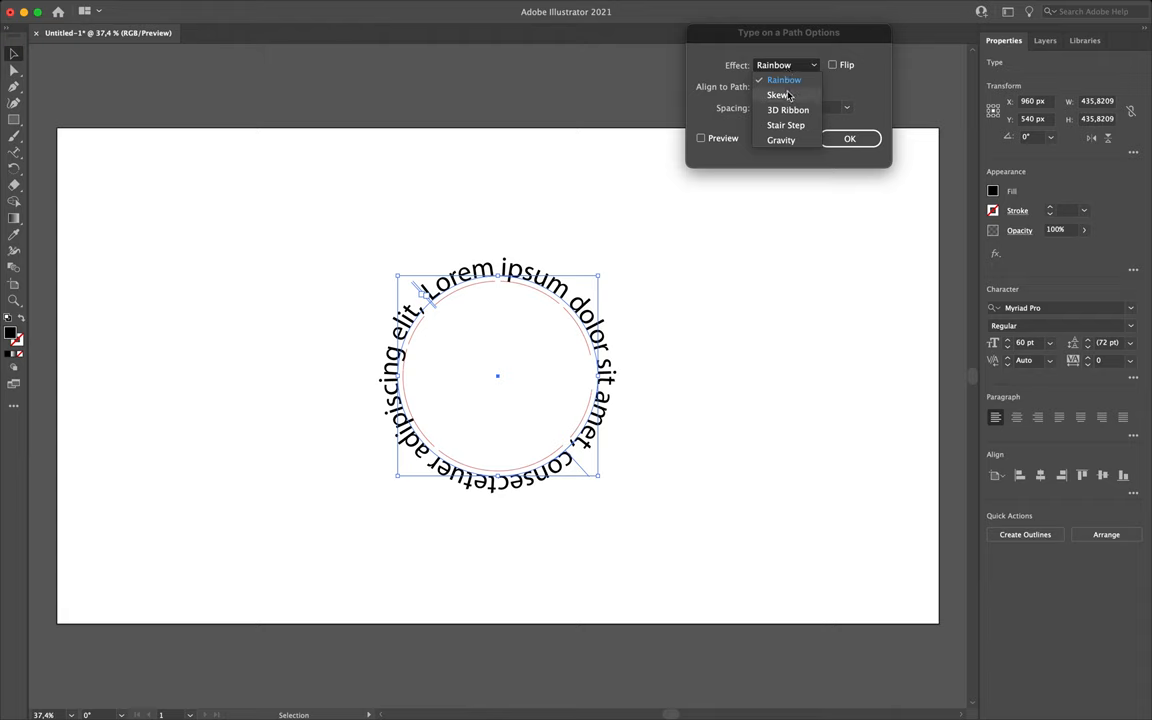
left_click(778, 94)
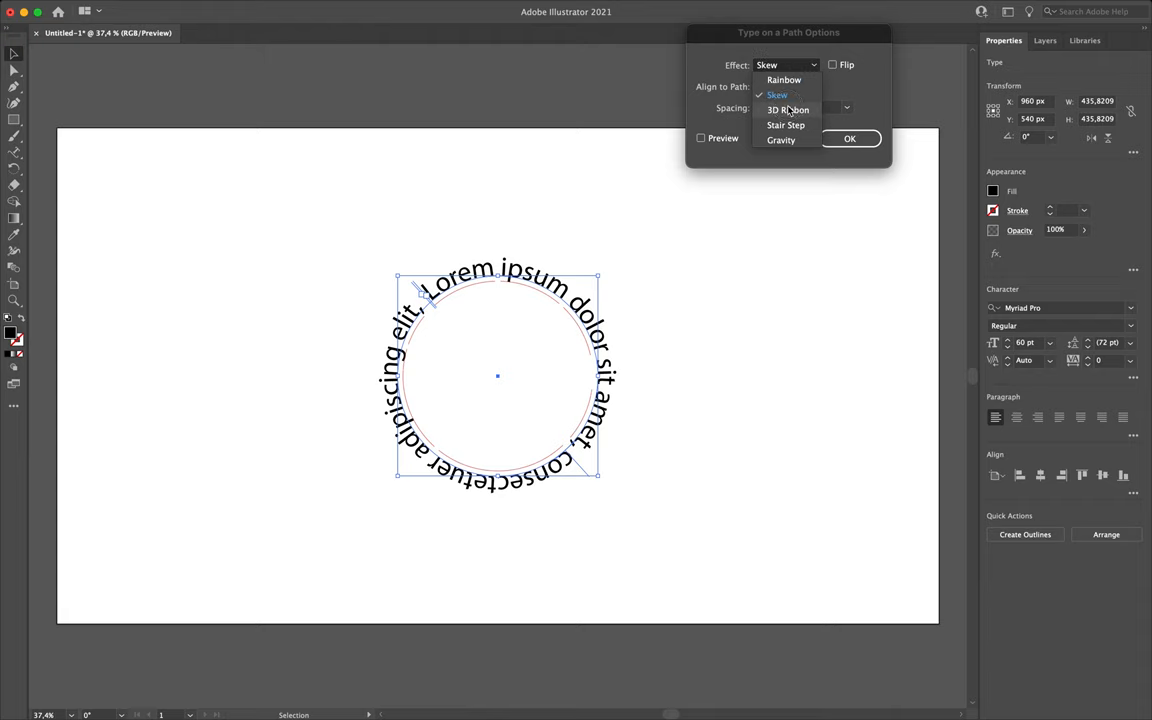
left_click(789, 110)
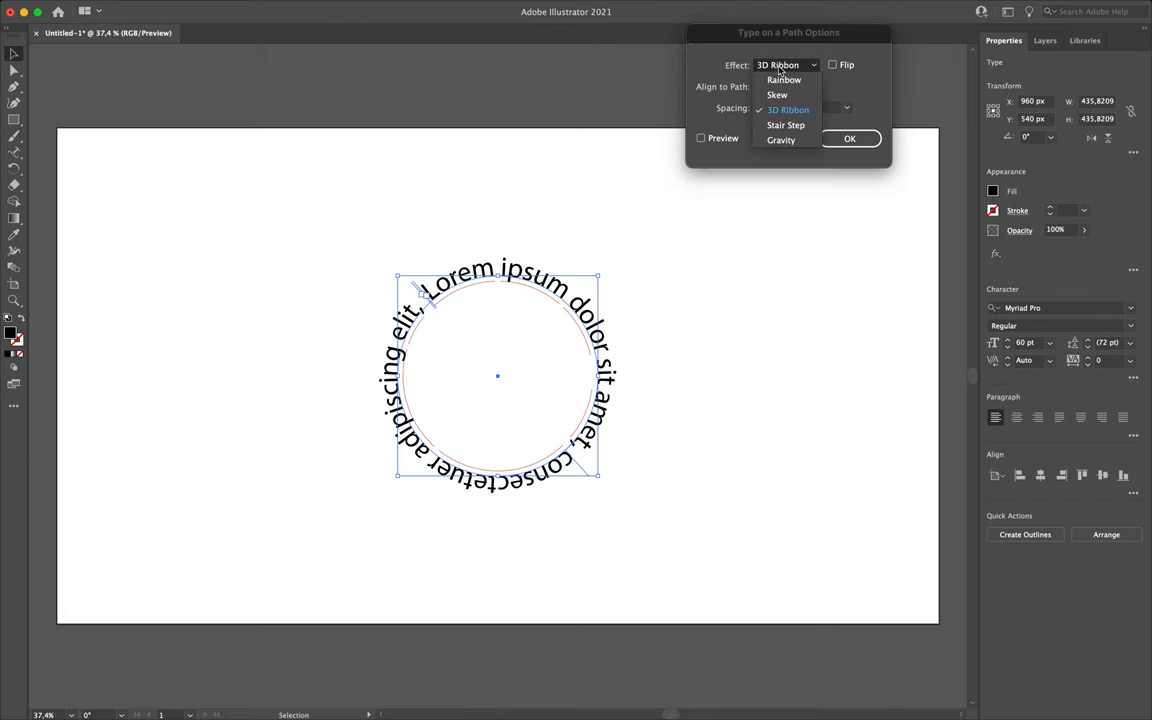
left_click(784, 80)
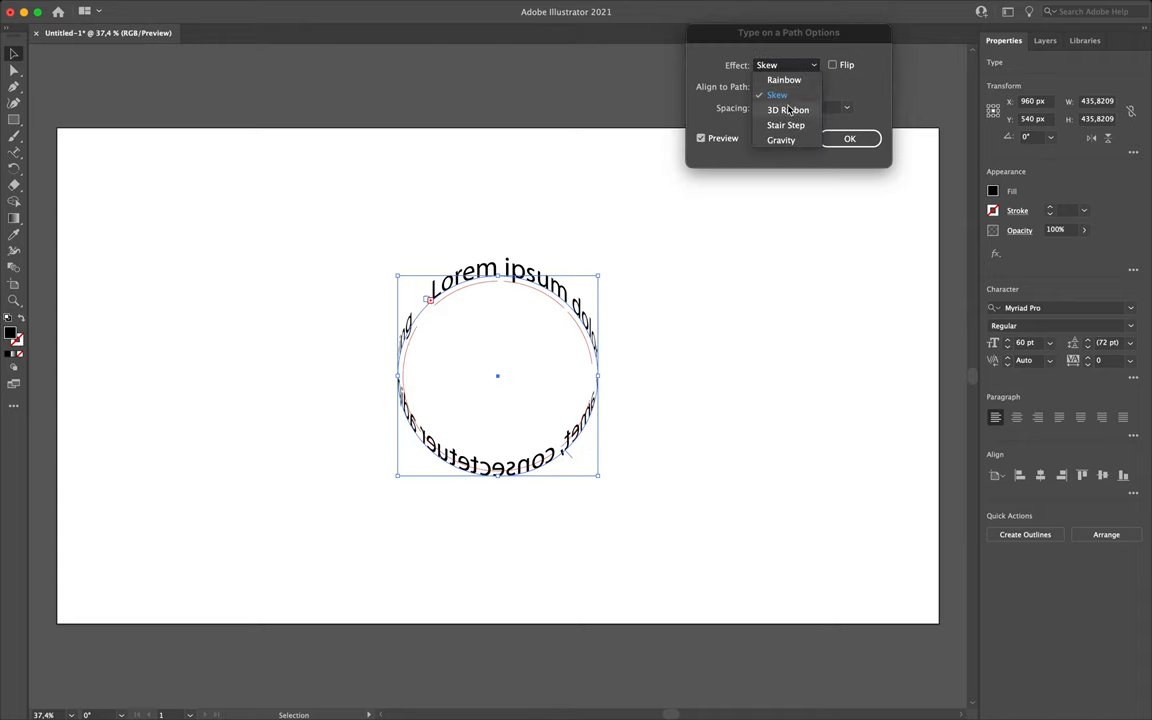
left_click(786, 124)
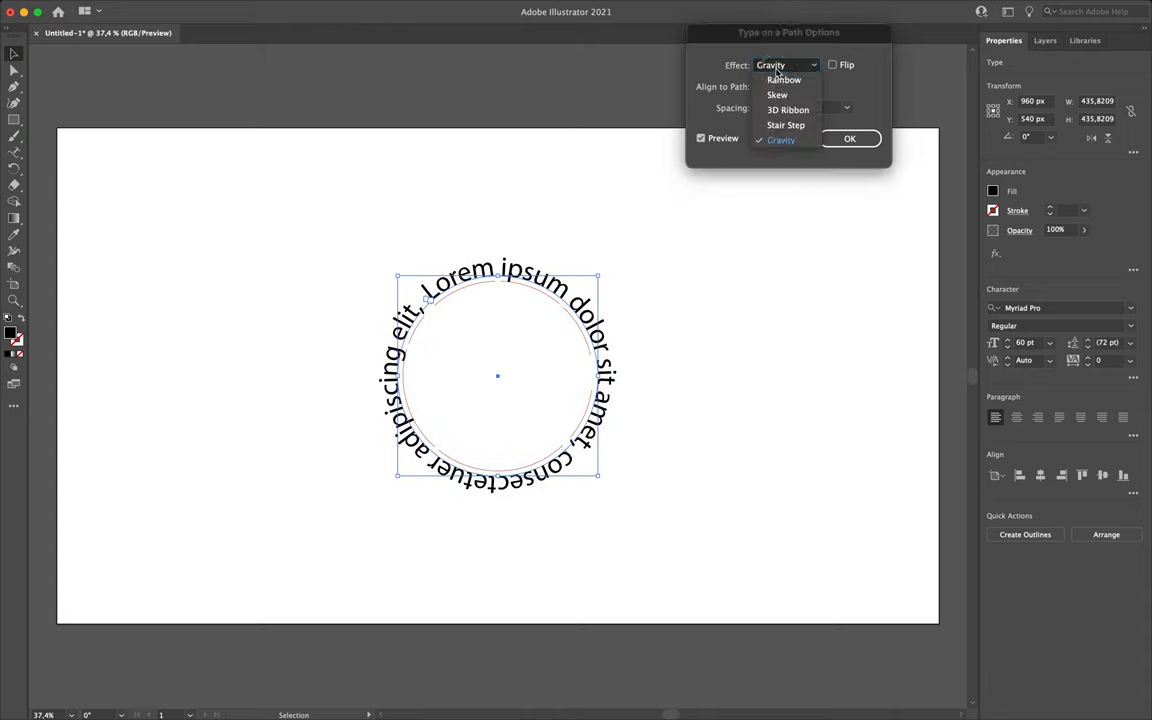
left_click(784, 80)
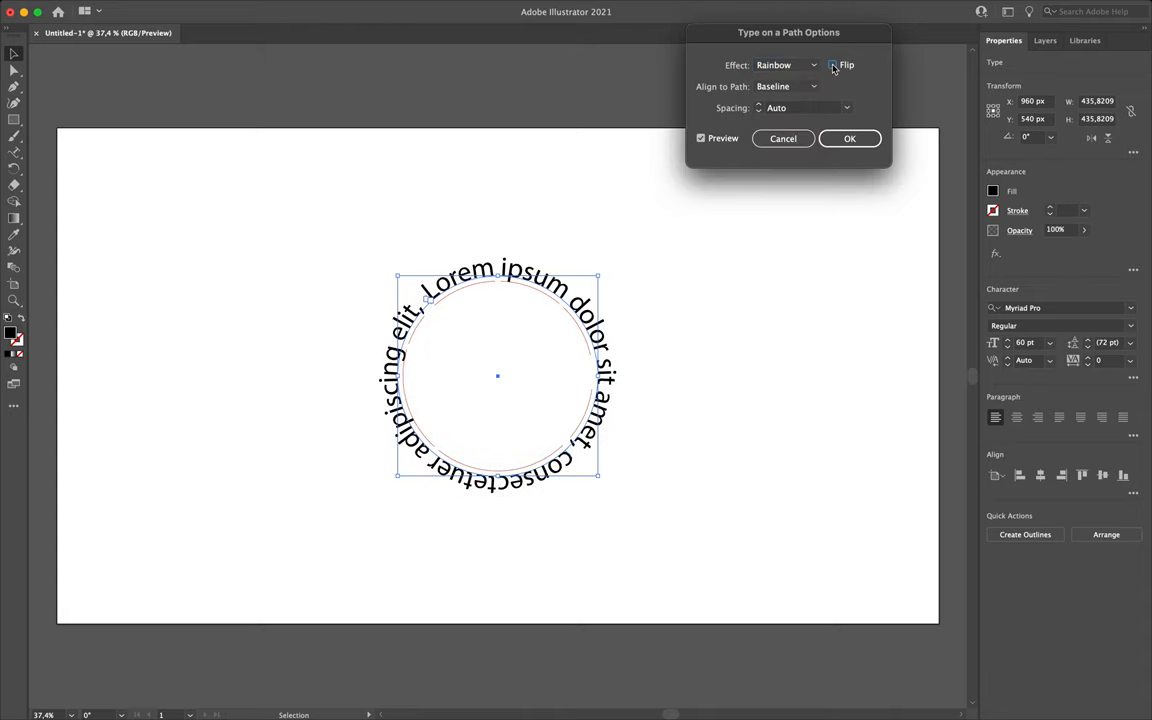
left_click(832, 65)
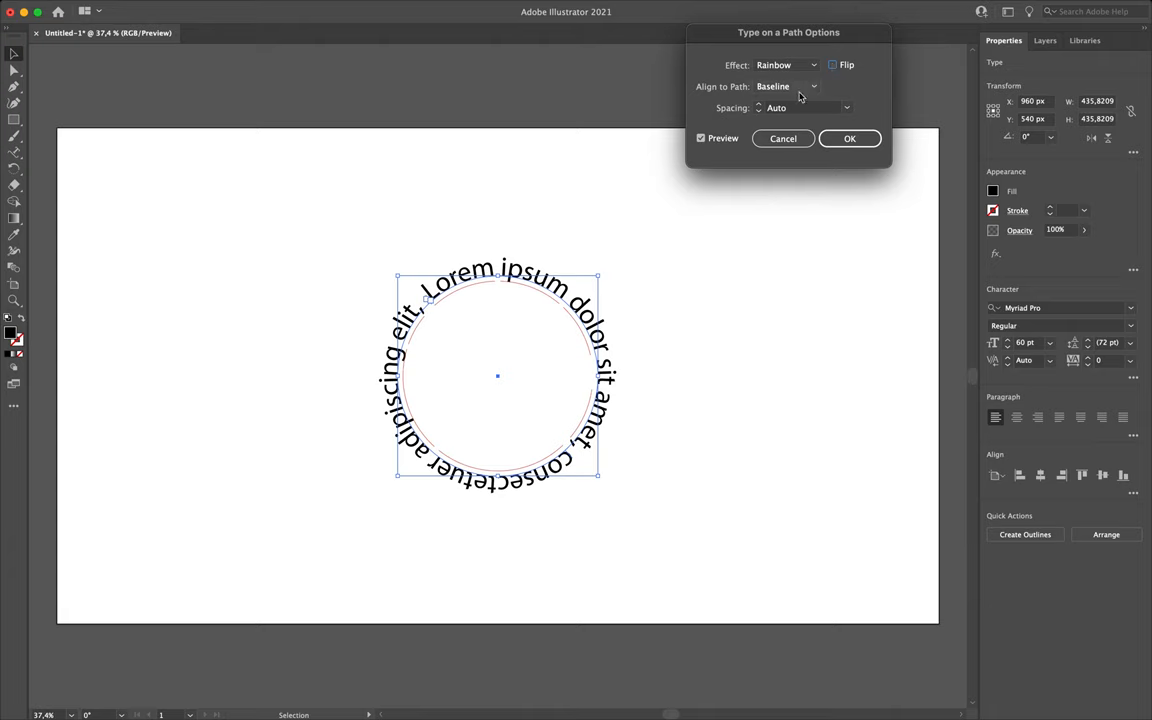
left_click(785, 86)
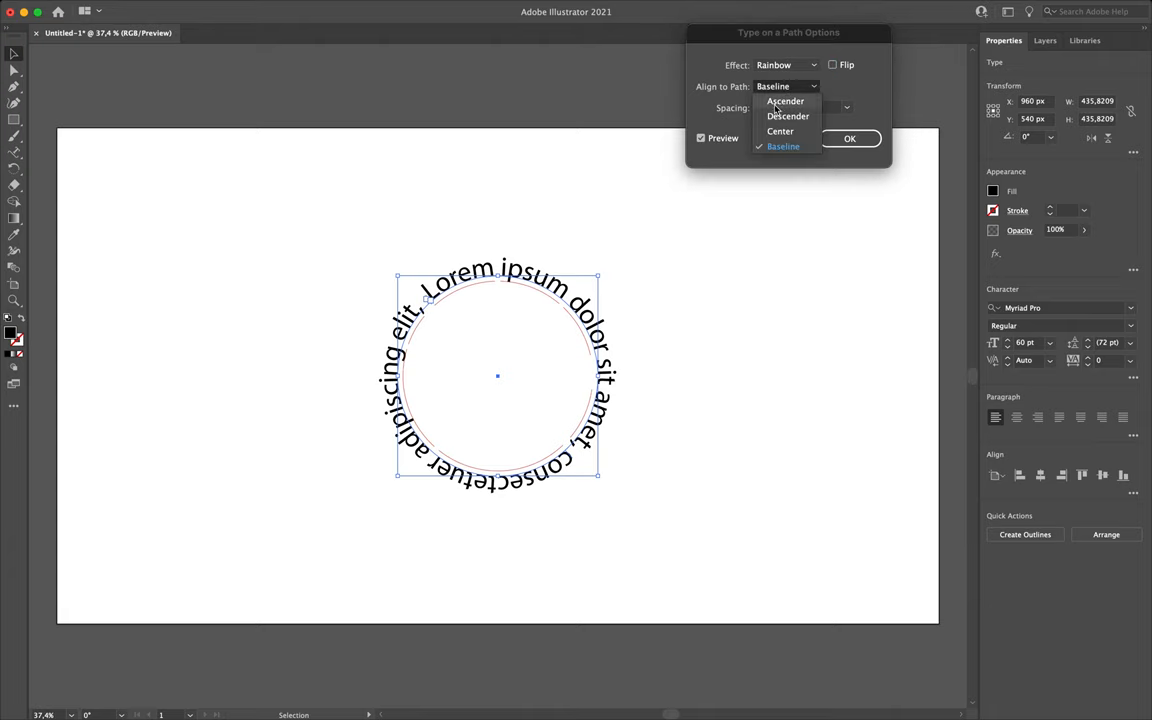
left_click(784, 101)
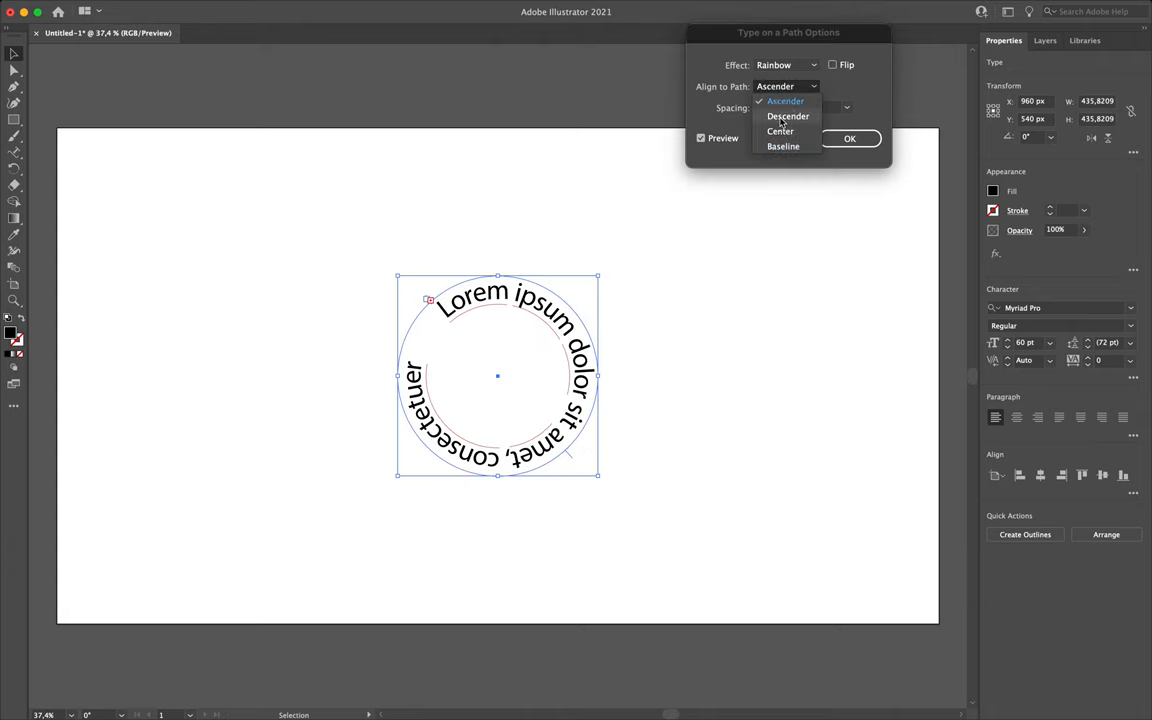
left_click(788, 116)
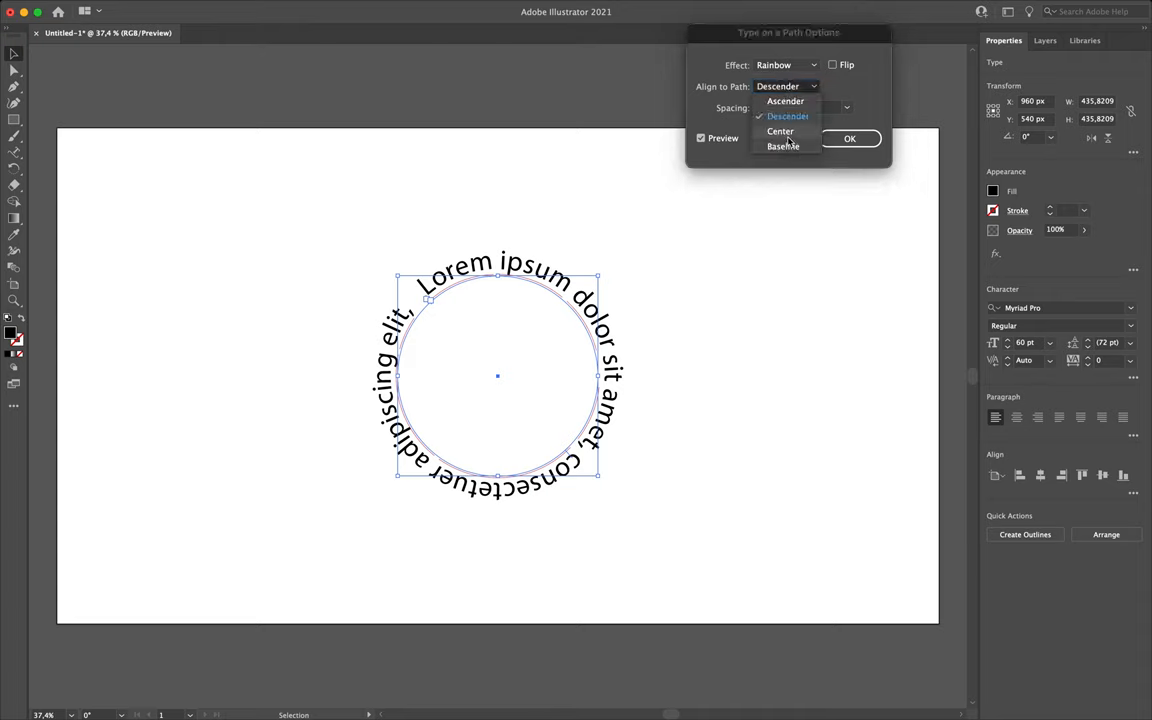
left_click(783, 146)
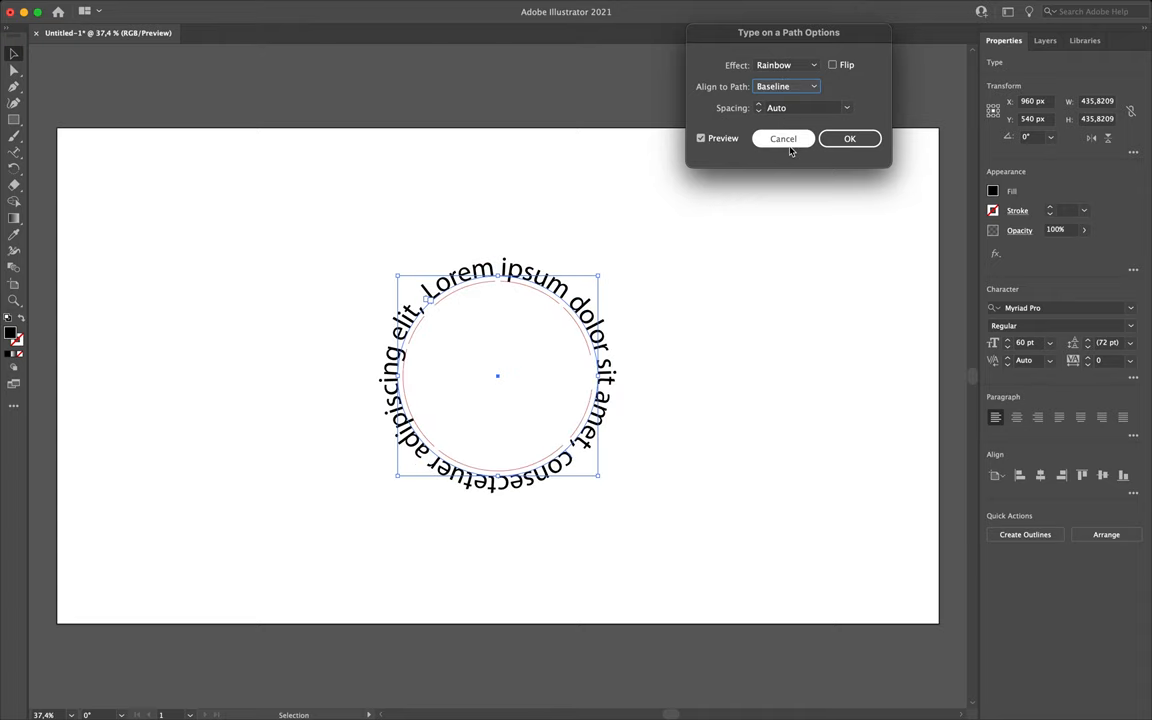
mouse_move(546, 252)
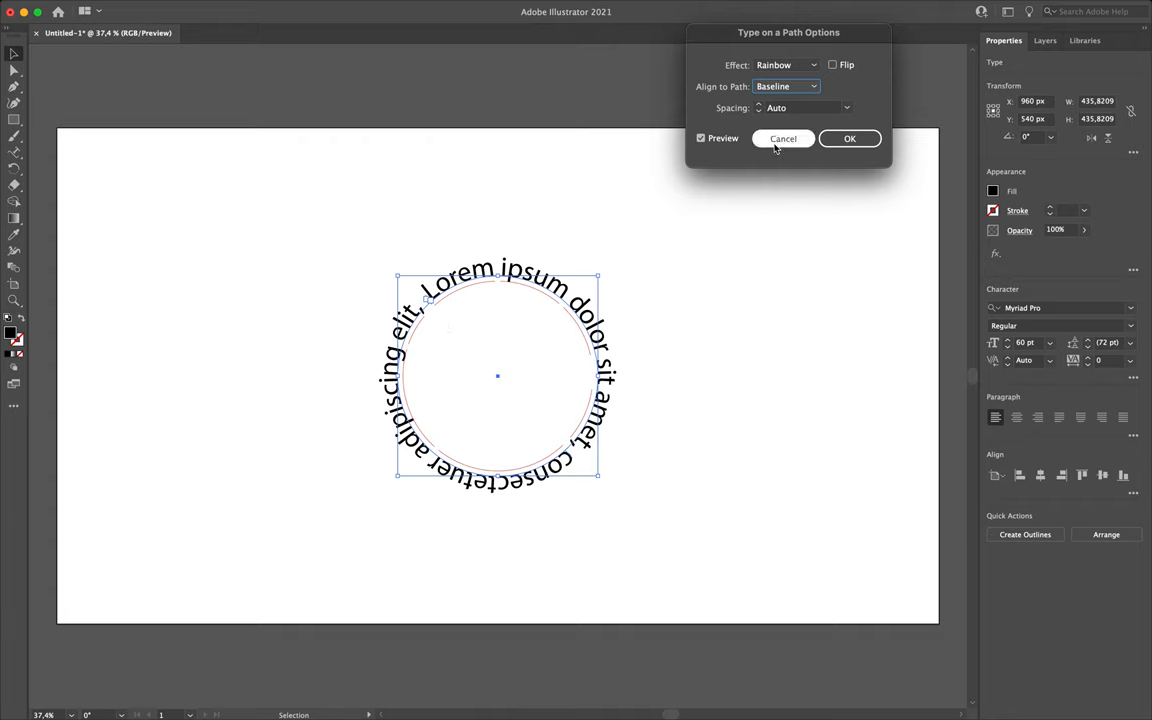
left_click(783, 138)
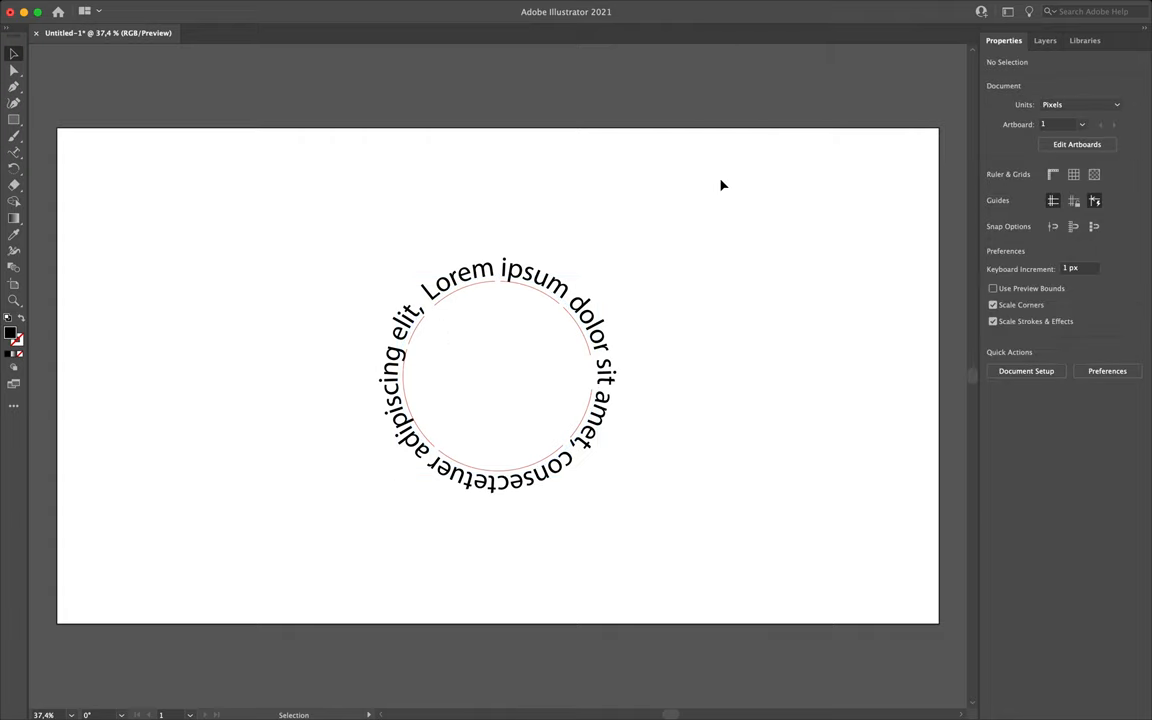